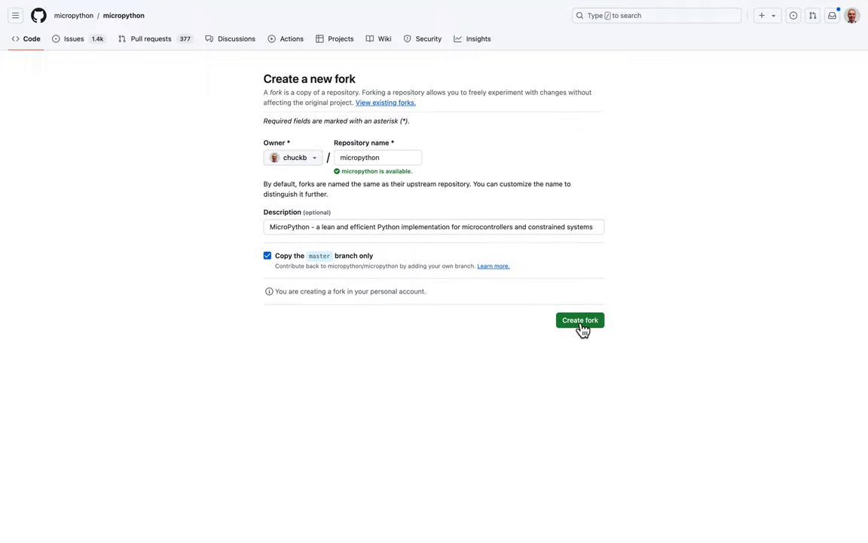
- Fork micropython into the personal account and copy the fork's HTTPS clone address
{"action": "left_click", "coordinate": [581, 320]}
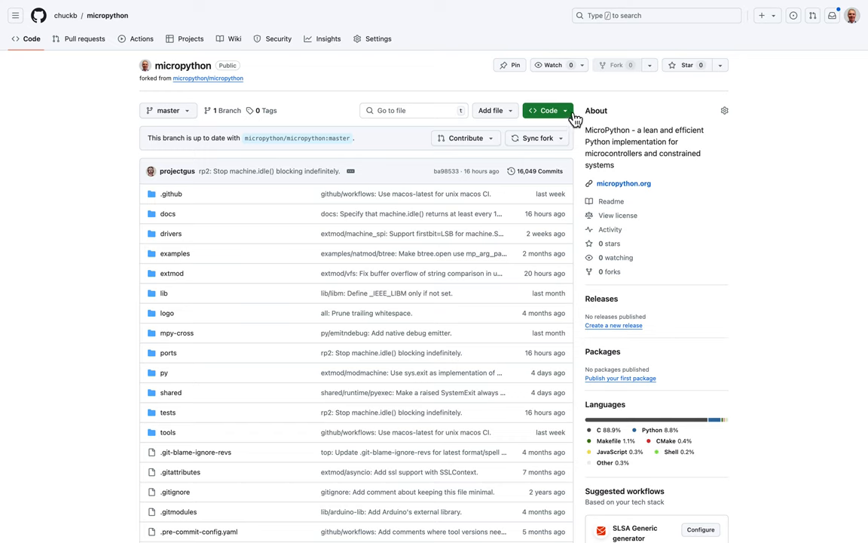
{"action": "left_click", "coordinate": [548, 110]}
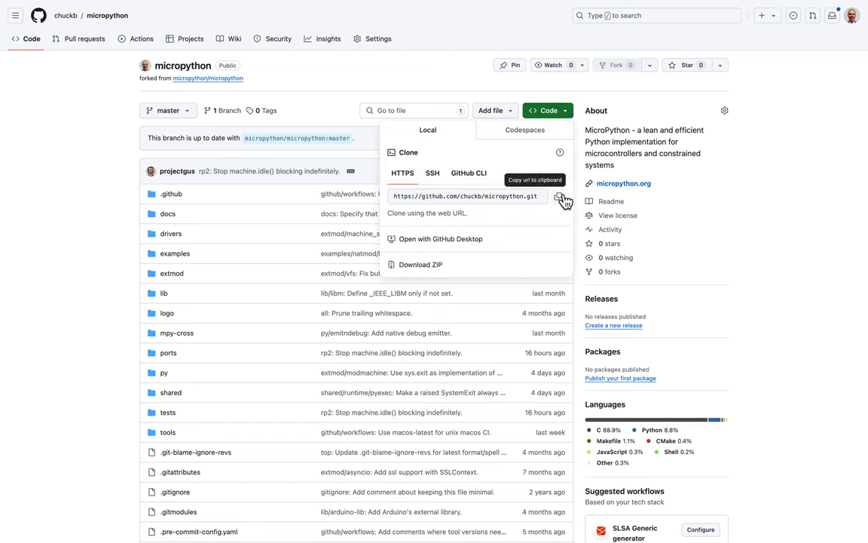
{"action": "left_click", "coordinate": [558, 196]}
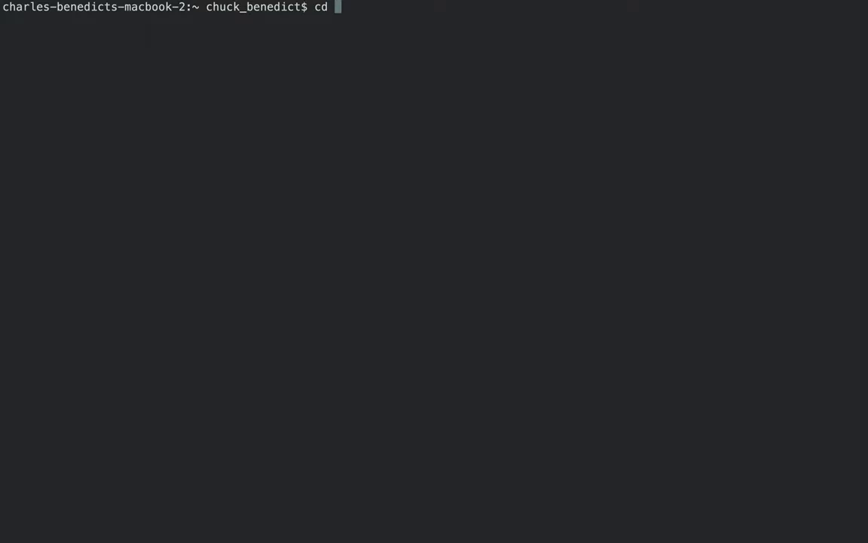
{"action": "type", "text": "Projects"}
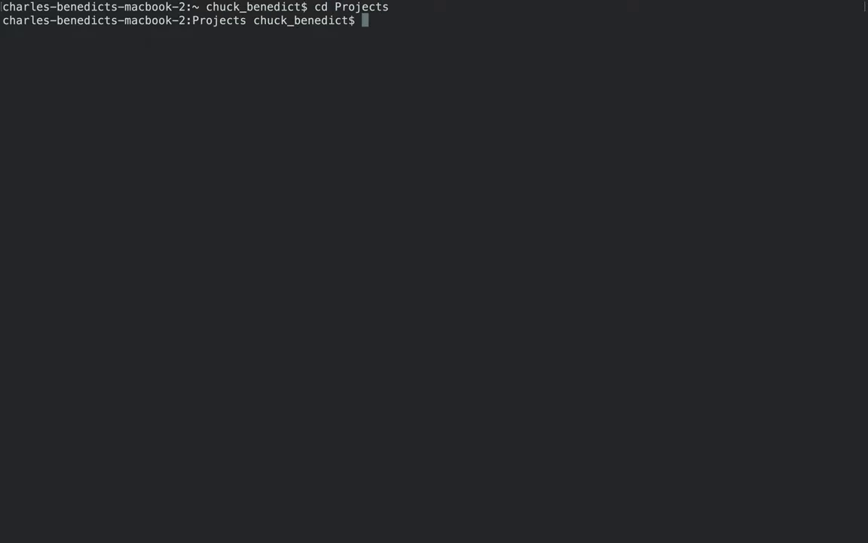
{"action": "type", "text": "git clone"}
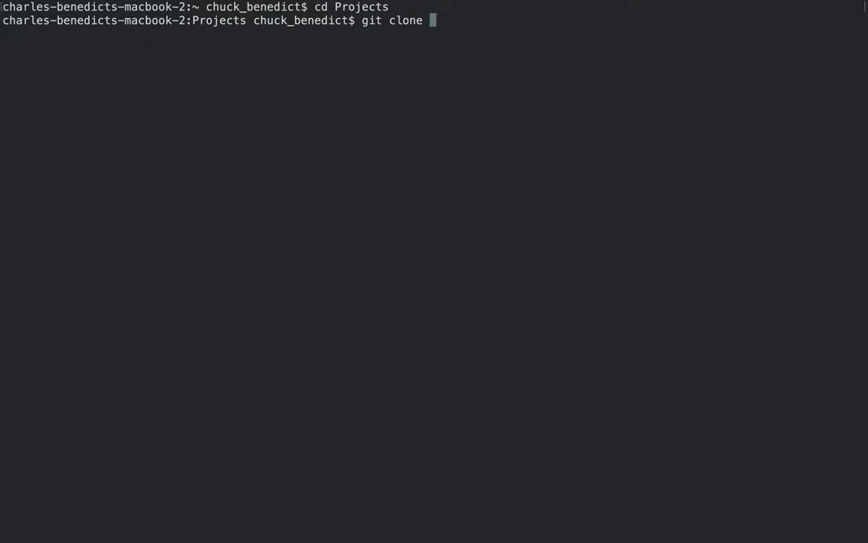
{"action": "type", "text": "https://github.com/chuckb/micropython.git"}
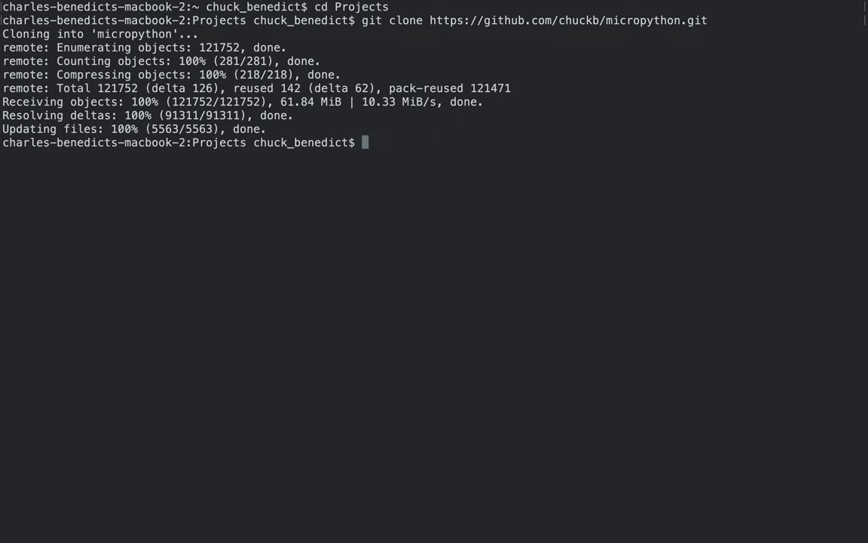
{"action": "type", "text": "cd micropython"}
{"action": "type", "text": "co"}
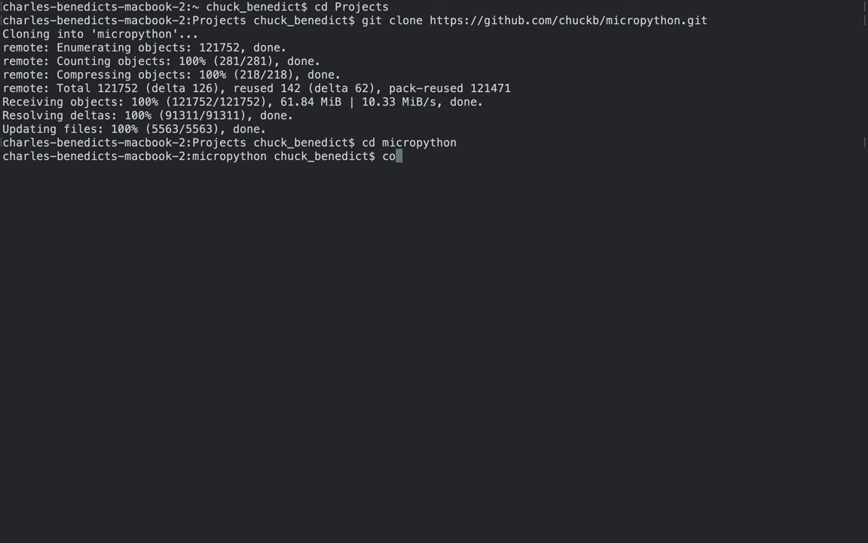
{"action": "key", "text": "enter"}
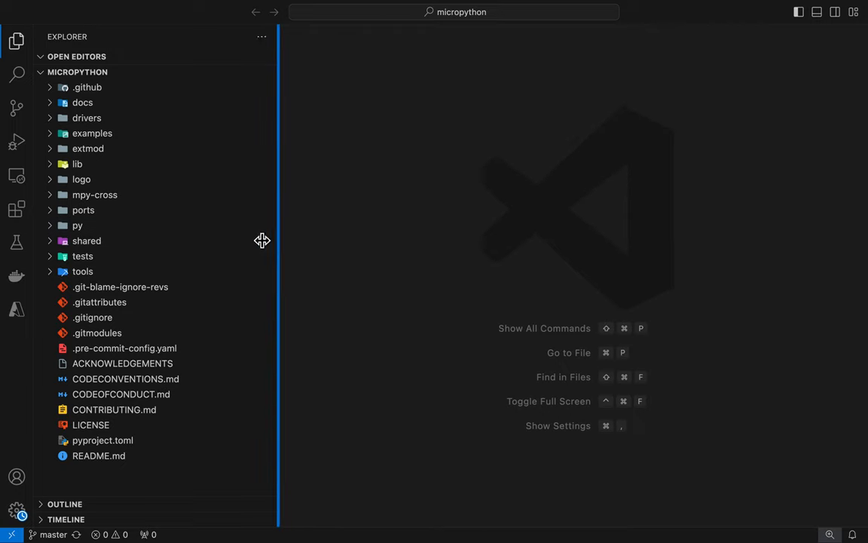
- Narrow the Explorer panel and skim the Porting MicroPython guide
{"action": "left_click_drag", "start_coordinate": [278, 242], "coordinate": [196, 242]}
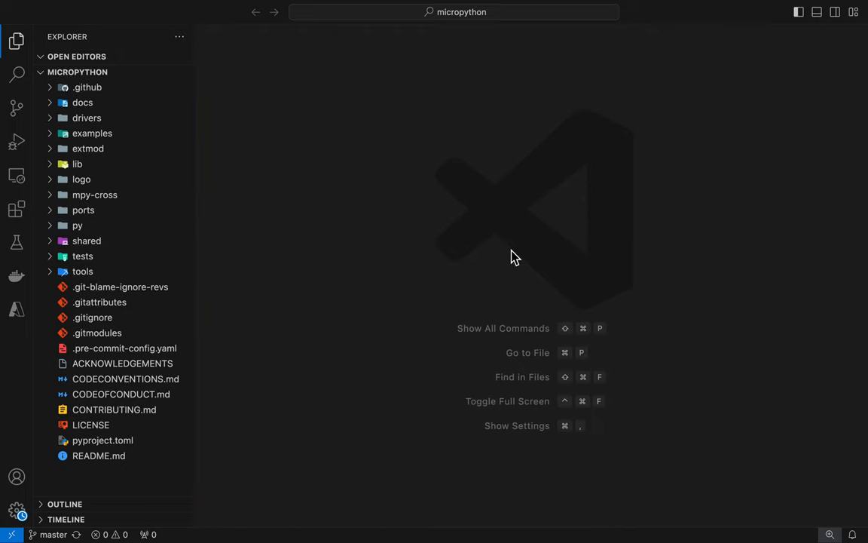
{"action": "mouse_move", "coordinate": [481, 250]}
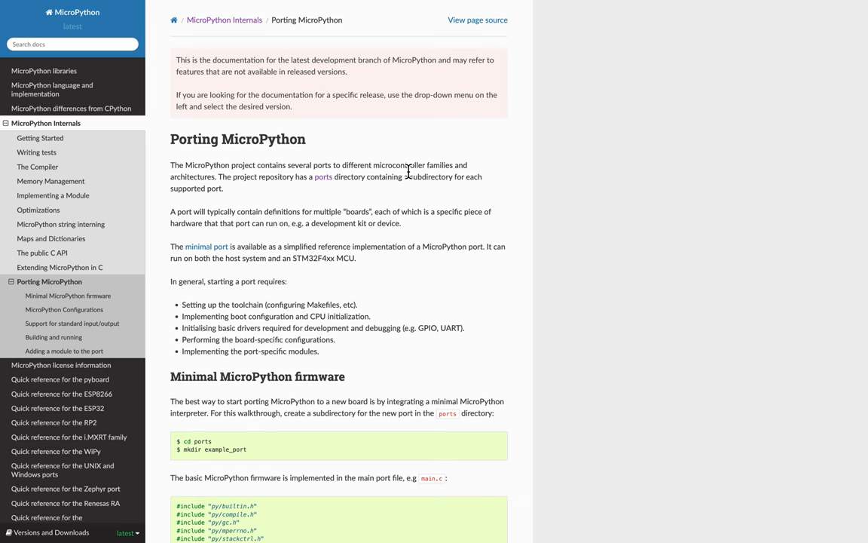
{"action": "scroll", "scroll_direction": "down", "scroll_amount": 3}
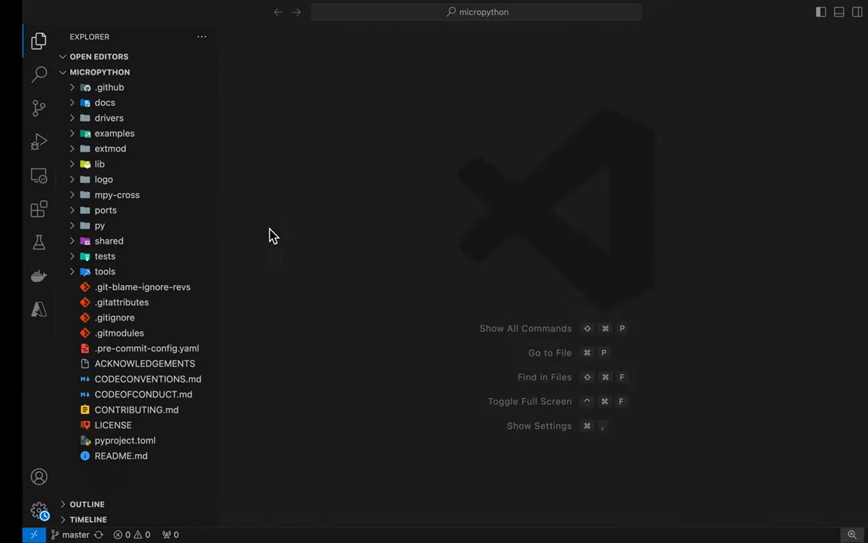
- Create a new folder qemu-riscv-repl inside ports
{"action": "right_click", "coordinate": [105, 210]}
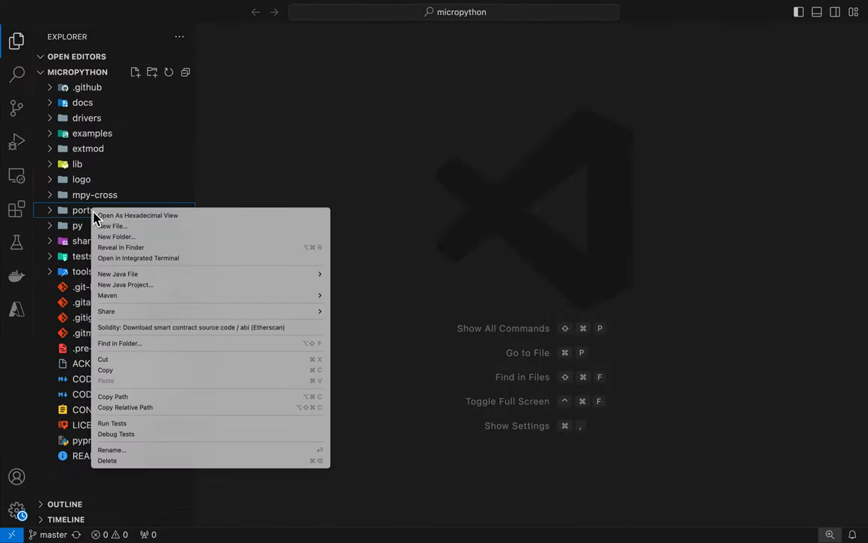
{"action": "left_click", "coordinate": [116, 237]}
{"action": "type", "text": "qemu"}
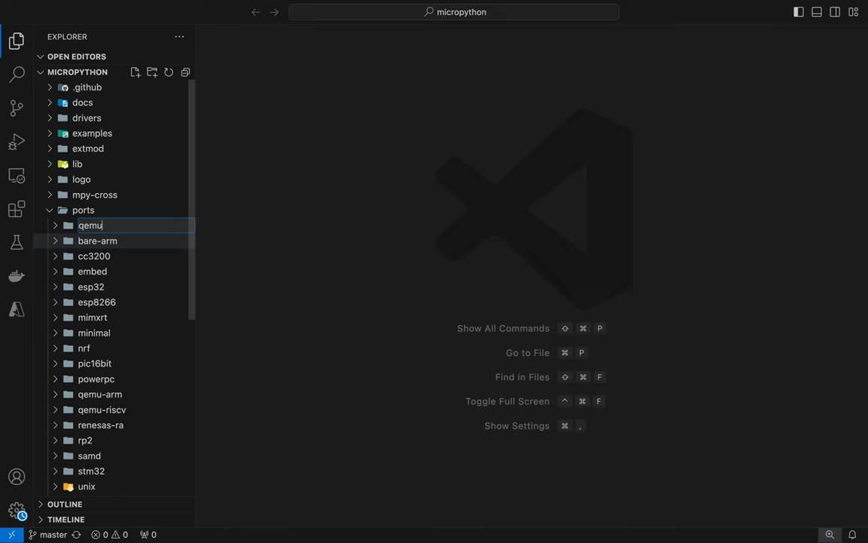
{"action": "type", "text": "-"}
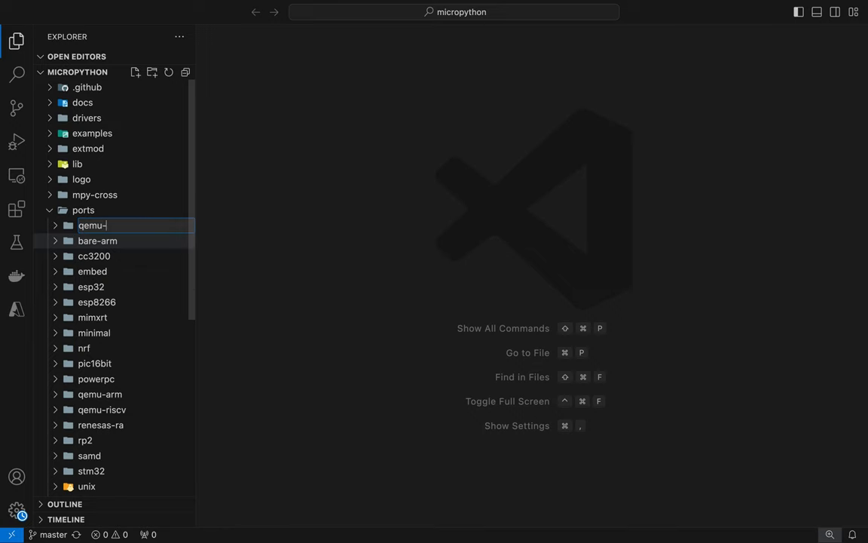
{"action": "type", "text": "riscv-r"}
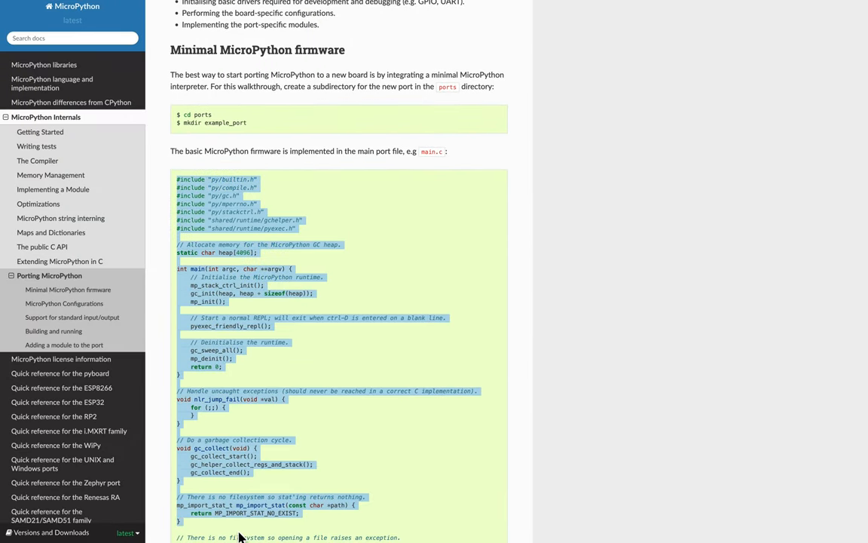
- Start a new file in qemu-riscv-repl for the guide's example main.c code
{"action": "scroll", "scroll_direction": "down", "scroll_amount": 3}
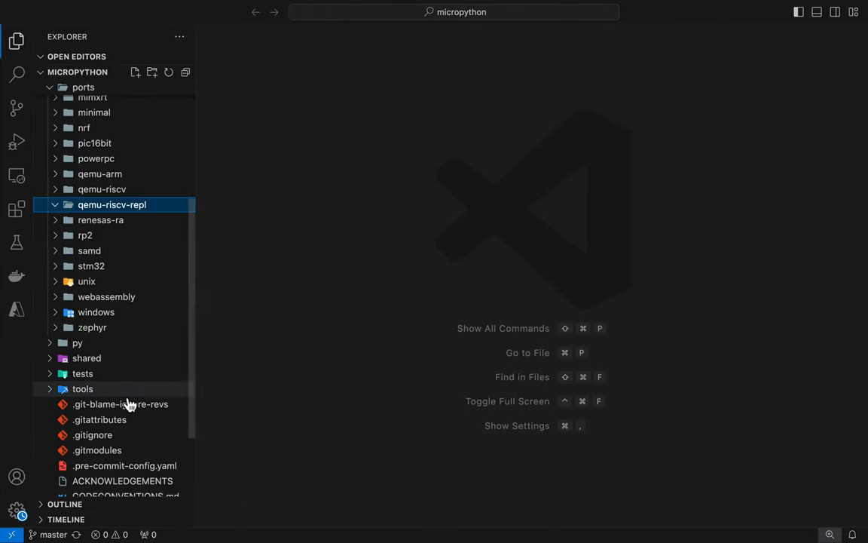
{"action": "right_click", "coordinate": [111, 205]}
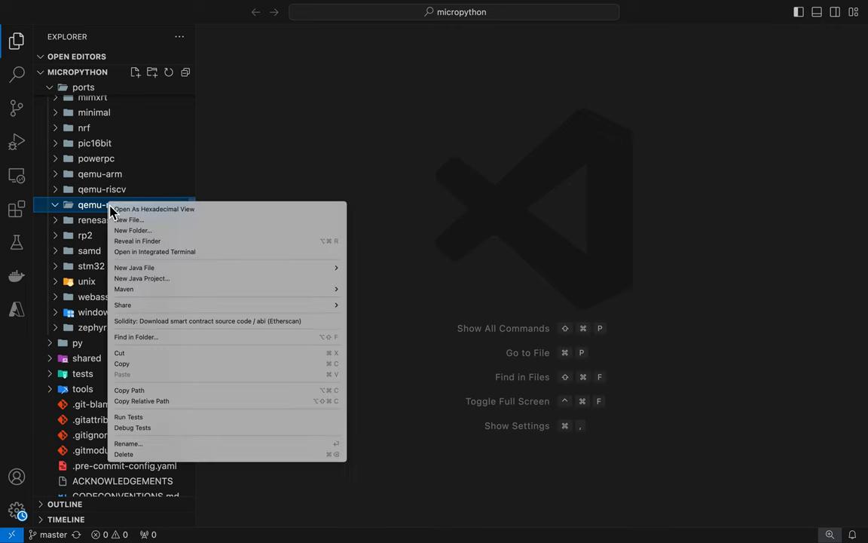
{"action": "left_click", "coordinate": [127, 220]}
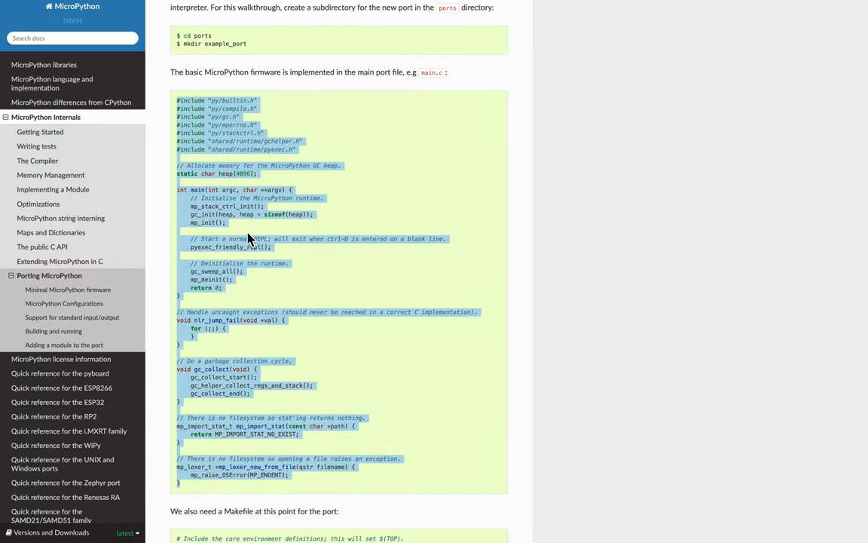
- Fill main.c and add a Makefile with the guide's example build rules
{"action": "scroll", "scroll_direction": "down", "scroll_amount": 3}
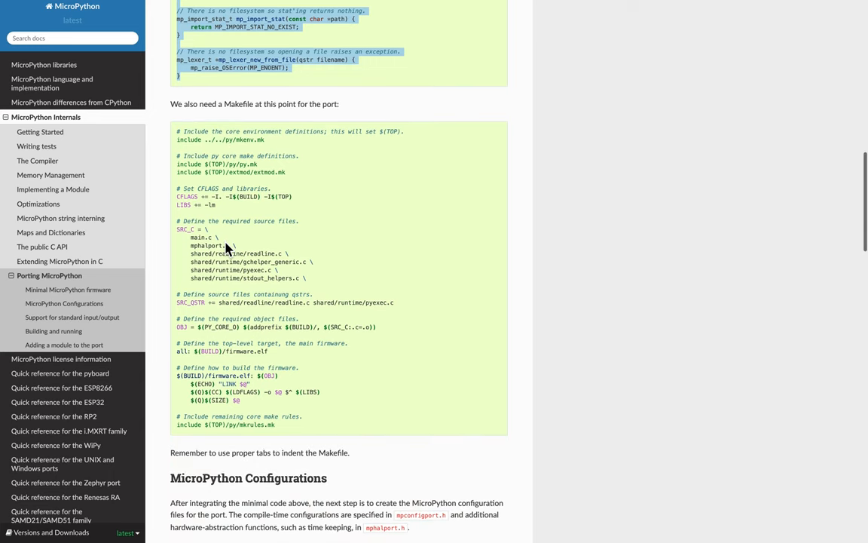
{"action": "mouse_move", "coordinate": [181, 136]}
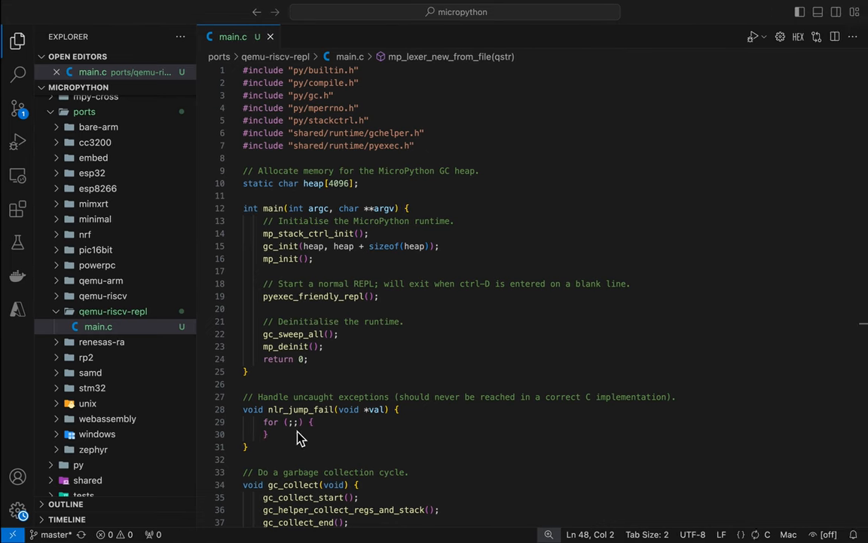
{"action": "right_click", "coordinate": [98, 326]}
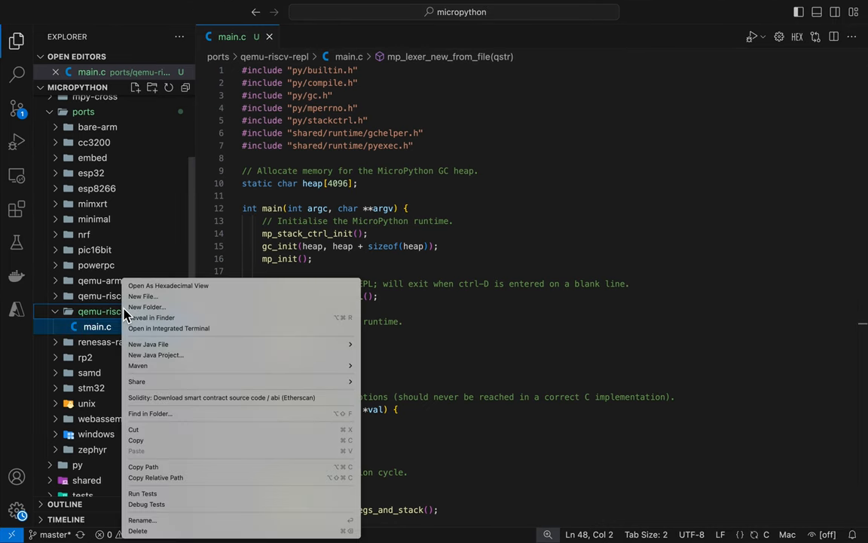
{"action": "left_click", "coordinate": [144, 296]}
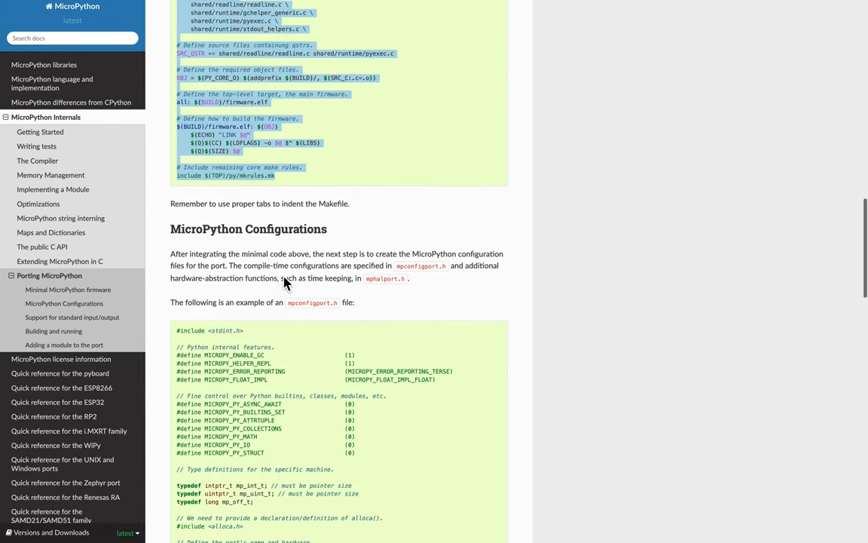
- Select the guide's example mpconfigport.h code for copying
{"action": "scroll", "scroll_direction": "down", "scroll_amount": 3}
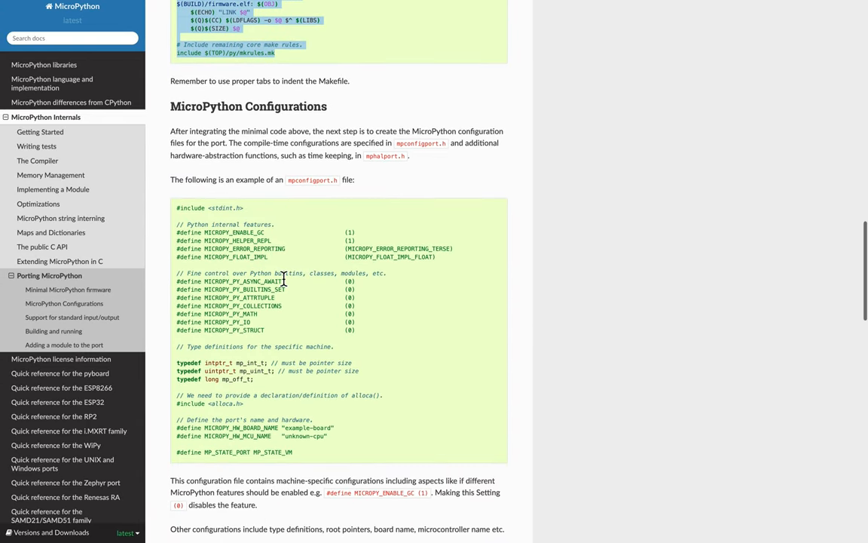
{"action": "scroll", "scroll_direction": "down", "scroll_amount": 3}
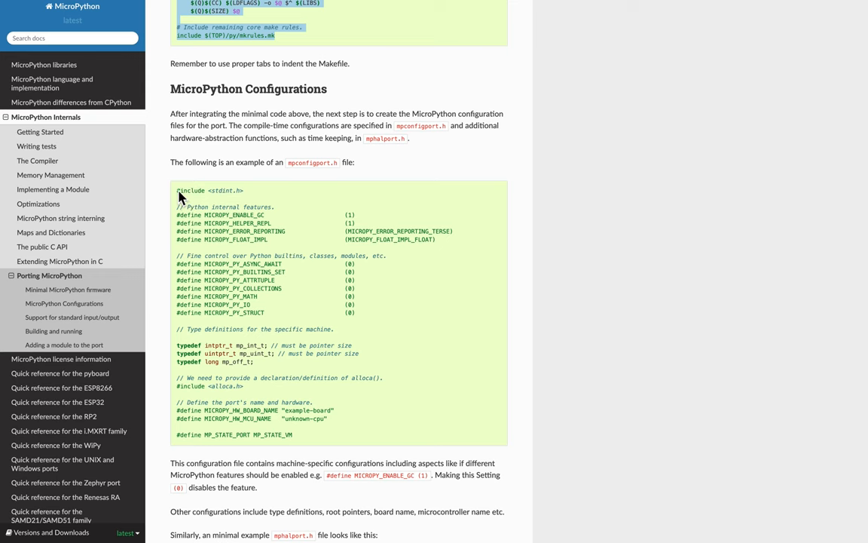
{"action": "left_click_drag", "start_coordinate": [178, 190], "coordinate": [364, 434]}
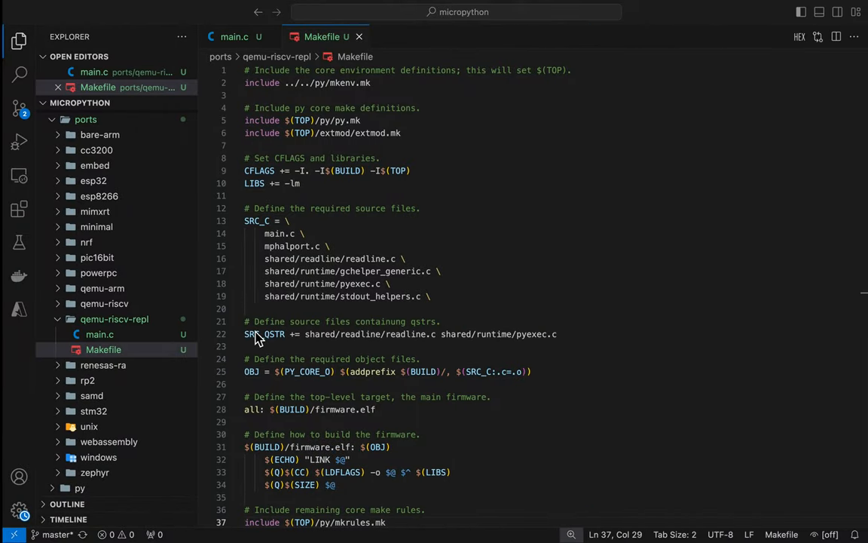
- Add mpconfigport.h with the guide's configuration settings to qemu-riscv-repl
{"action": "right_click", "coordinate": [115, 319]}
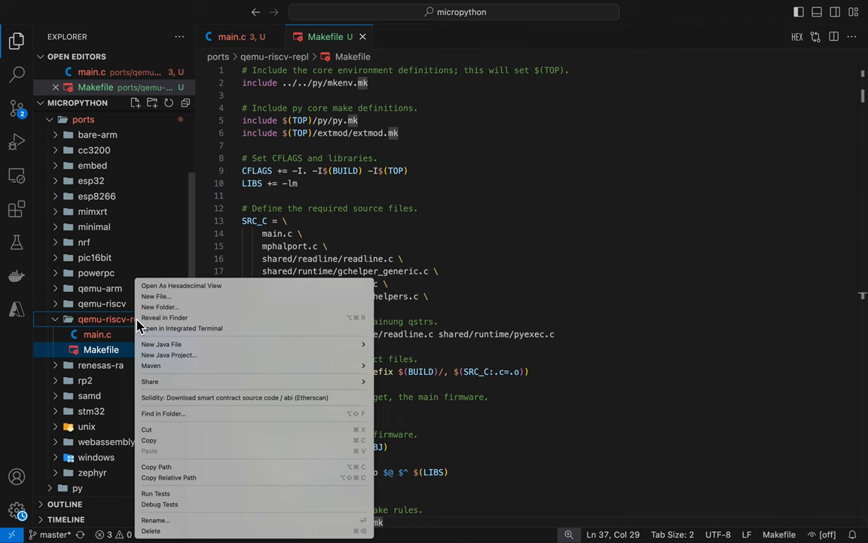
{"action": "mouse_move", "coordinate": [177, 310]}
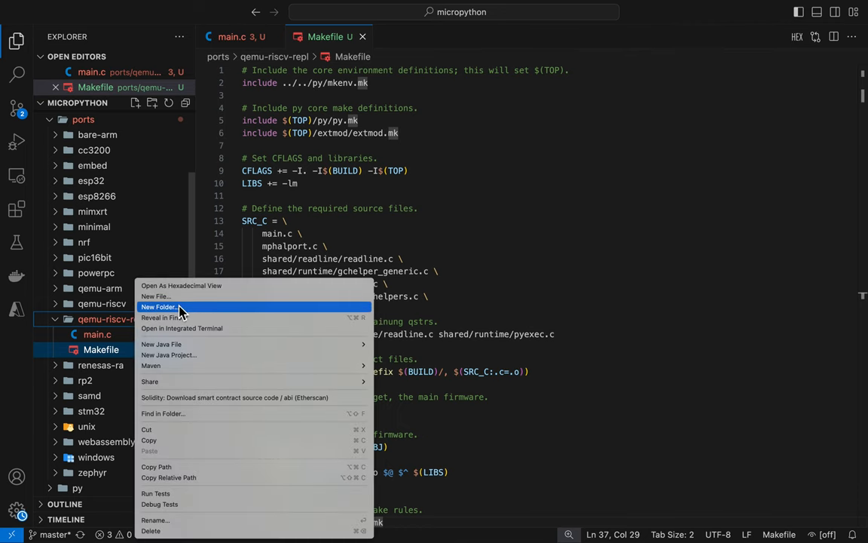
{"action": "left_click", "coordinate": [155, 295]}
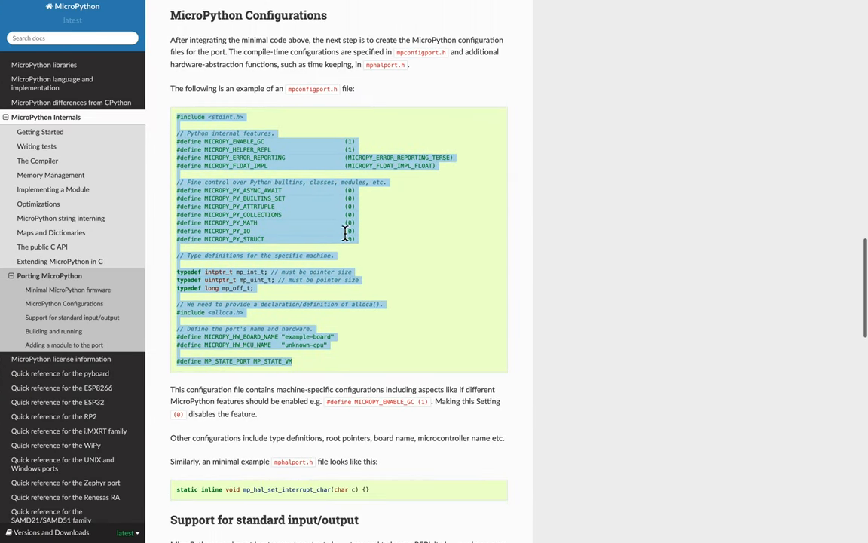
{"action": "scroll", "scroll_direction": "down", "scroll_amount": 3}
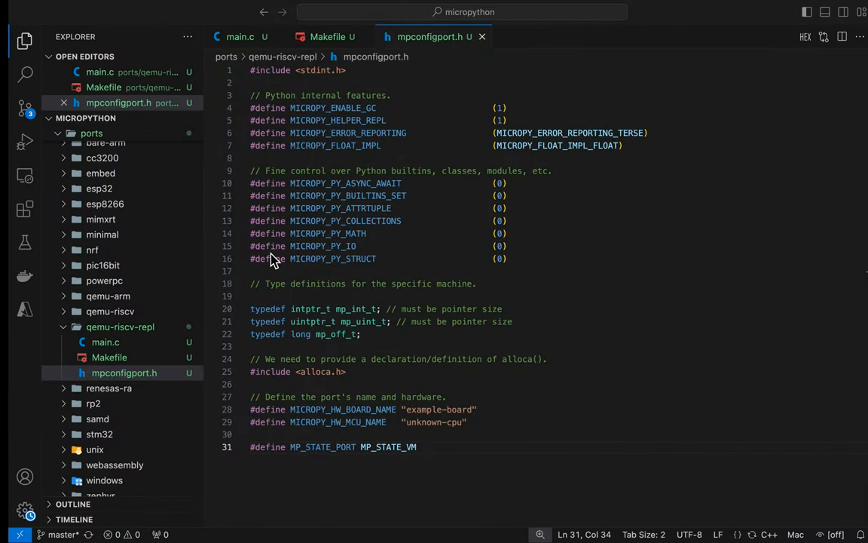
- Add mphalport.h with the empty mp_hal_set_interrupt_char stub from the guide
{"action": "right_click", "coordinate": [120, 326]}
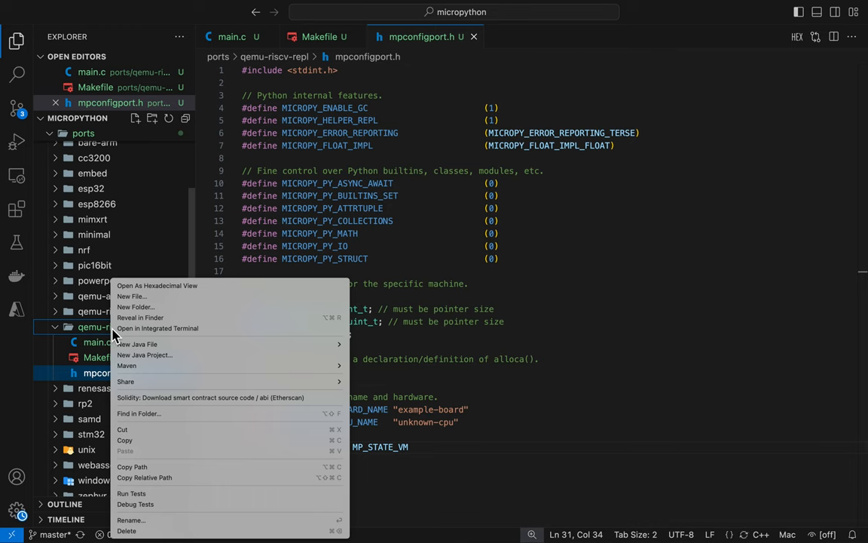
{"action": "left_click", "coordinate": [132, 295]}
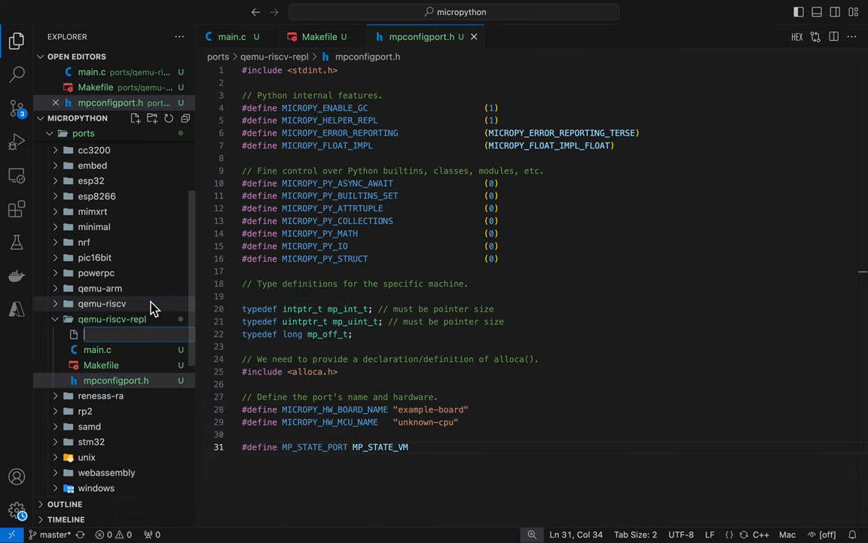
{"action": "type", "text": "mphal"}
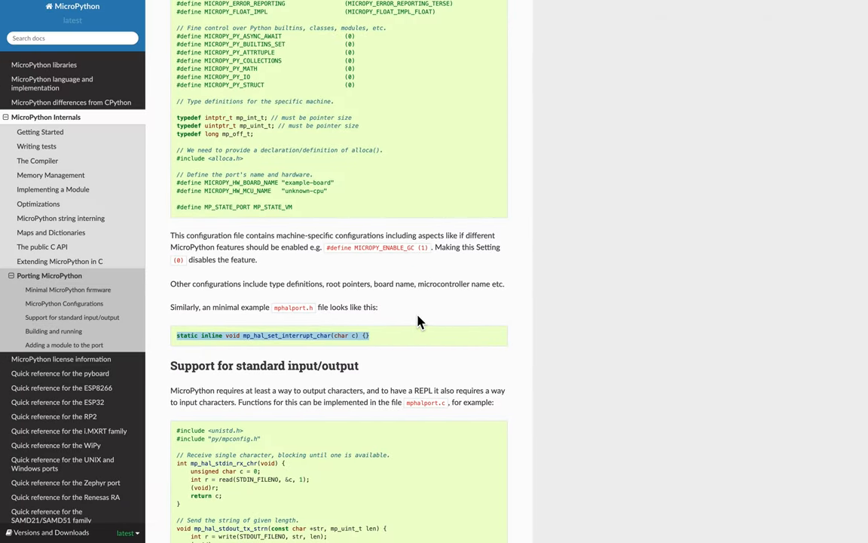
{"action": "scroll", "scroll_direction": "down", "scroll_amount": 3}
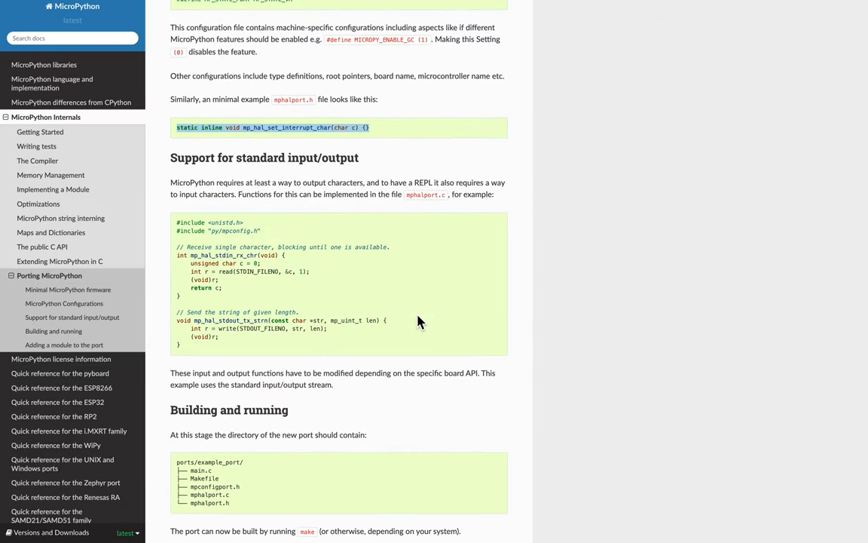
{"action": "mouse_move", "coordinate": [365, 306]}
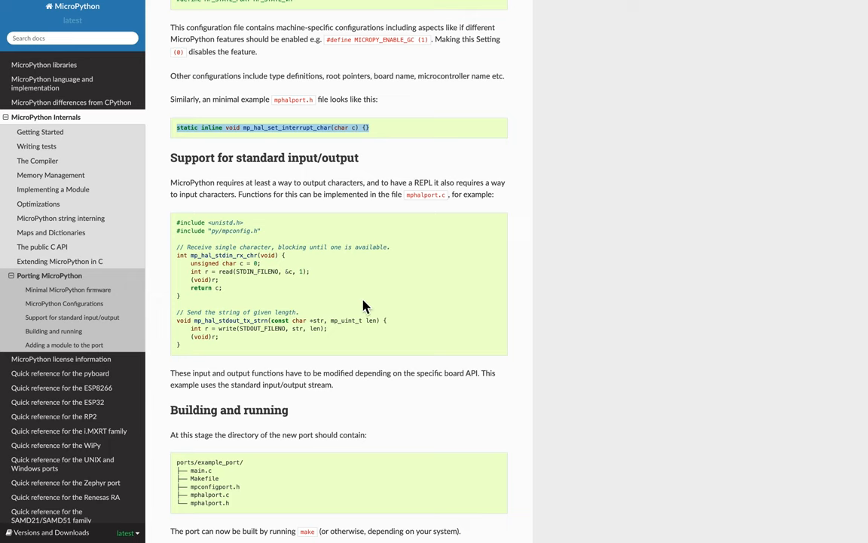
{"action": "mouse_move", "coordinate": [179, 224]}
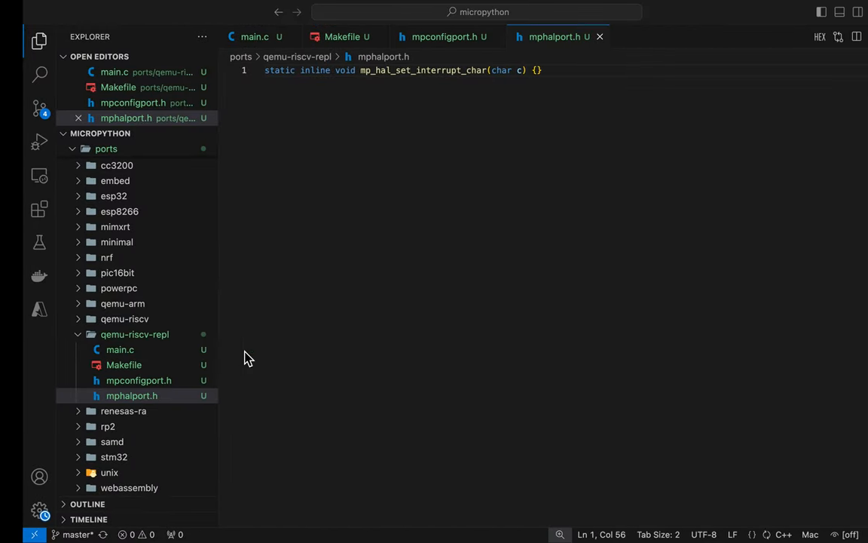
- Add mphalport.c with the guide's stdin/stdout character functions
{"action": "scroll", "scroll_direction": "down", "scroll_amount": 3}
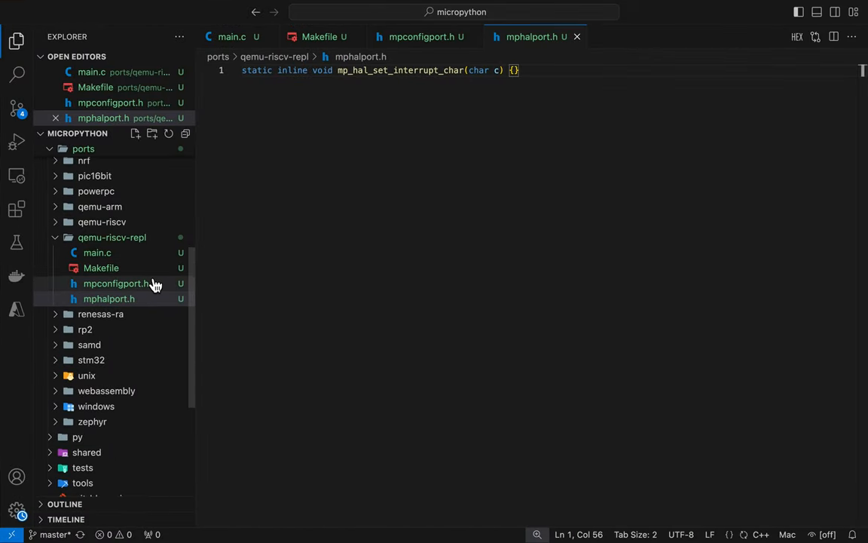
{"action": "right_click", "coordinate": [111, 237]}
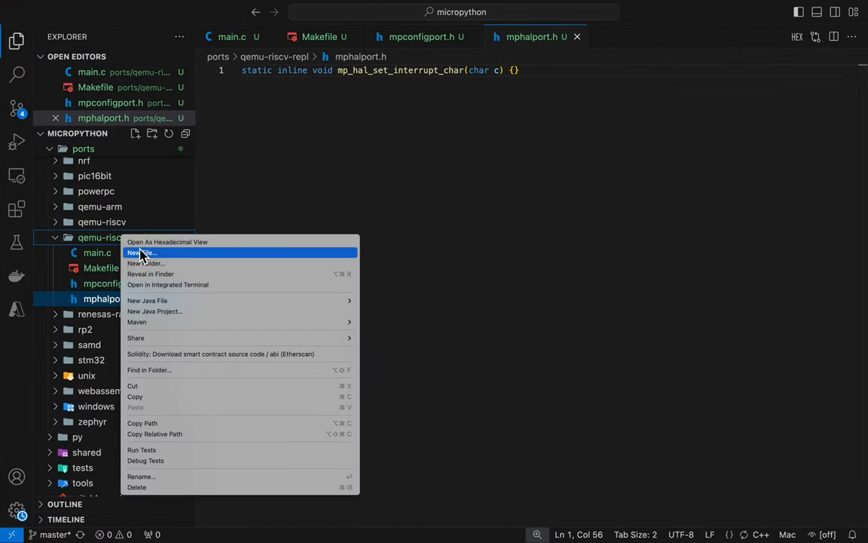
{"action": "left_click", "coordinate": [142, 253]}
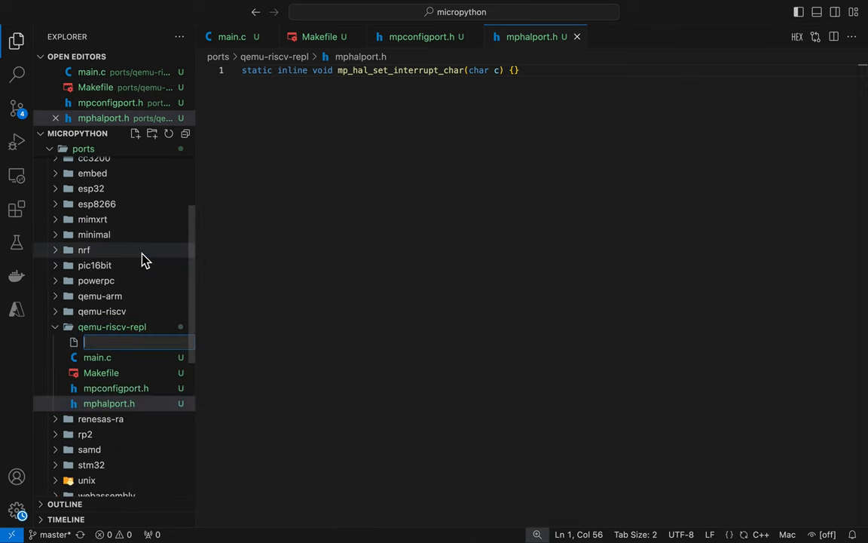
{"action": "type", "text": "mphalport."}
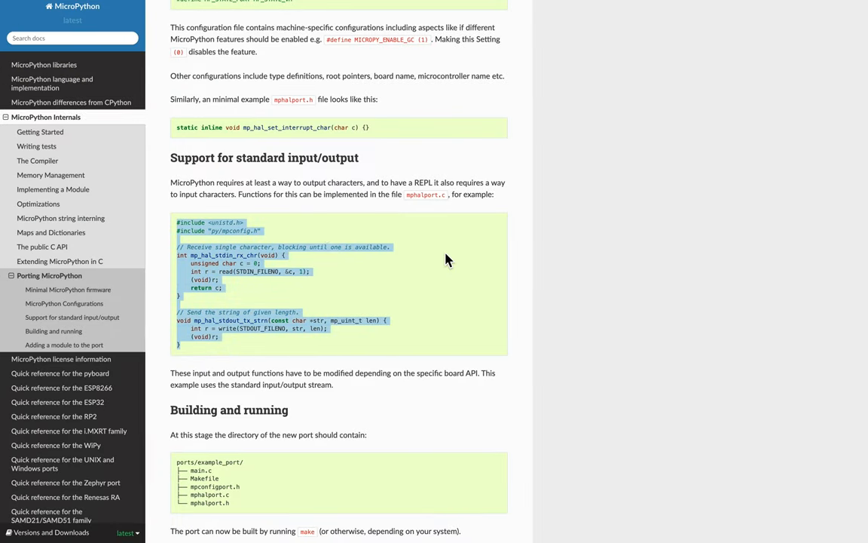
{"action": "scroll", "scroll_direction": "down", "scroll_amount": 3}
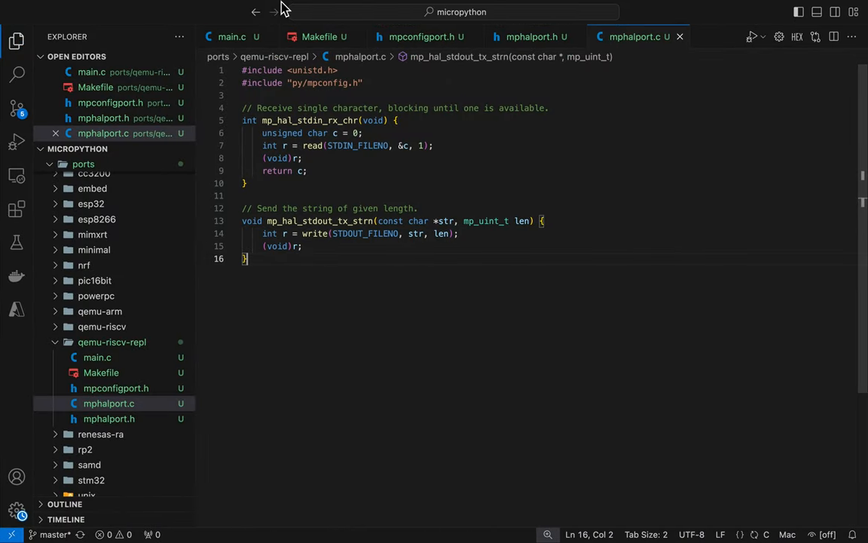
- In a new terminal, cd into ports/qemu-riscv-repl and run make, hitting a missing separator at line 32
{"action": "left_click", "coordinate": [207, 6]}
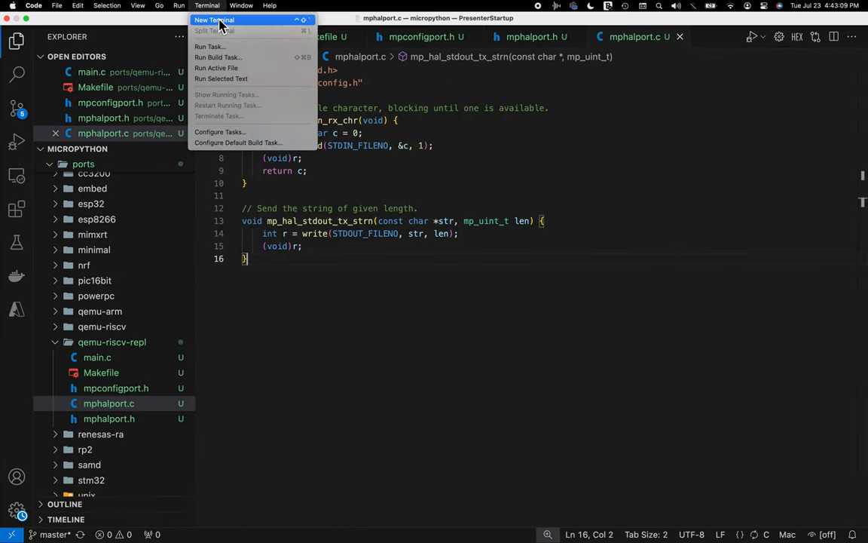
{"action": "left_click", "coordinate": [215, 19]}
{"action": "type", "text": "c"}
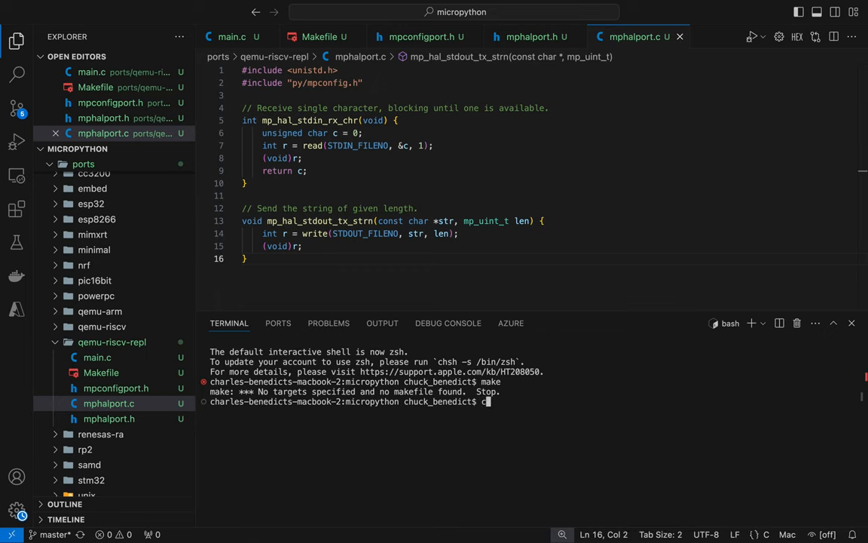
{"action": "type", "text": "d"}
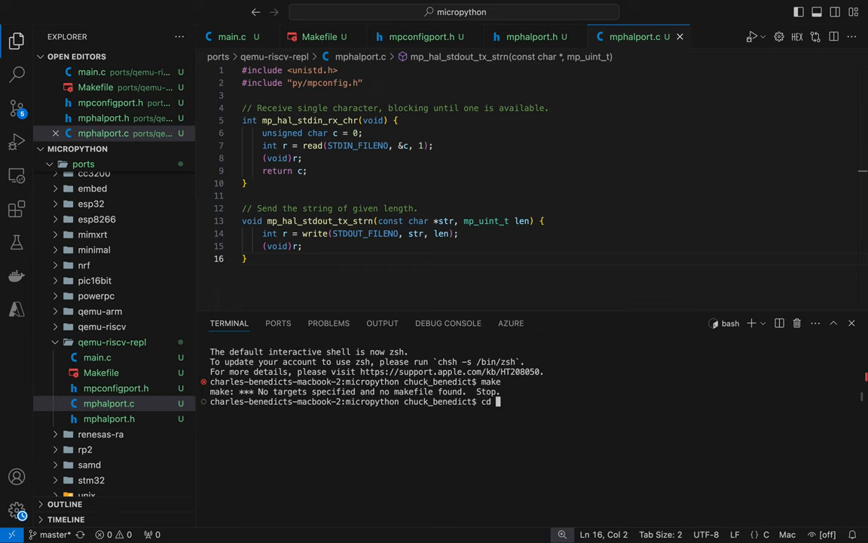
{"action": "type", "text": "ports"}
{"action": "type", "text": "cd"}
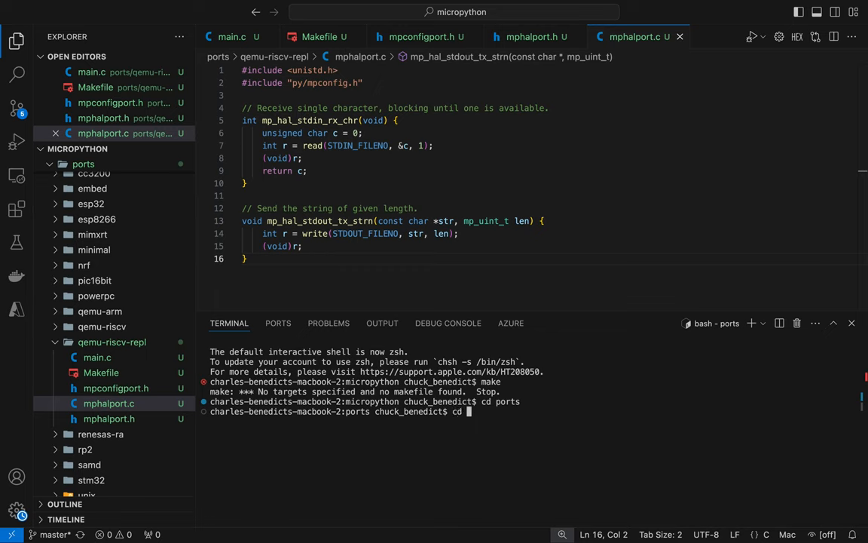
{"action": "type", "text": "qemu-riscv-repl"}
{"action": "type", "text": "make"}
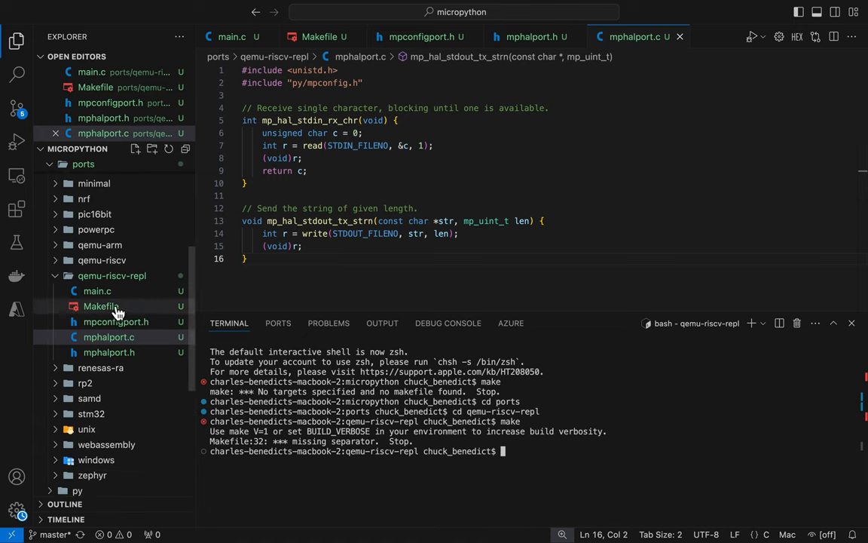
- Fix the missing-separator indentation in the Makefile and rebuild so build/firmware.elf links
{"action": "left_click", "coordinate": [101, 306]}
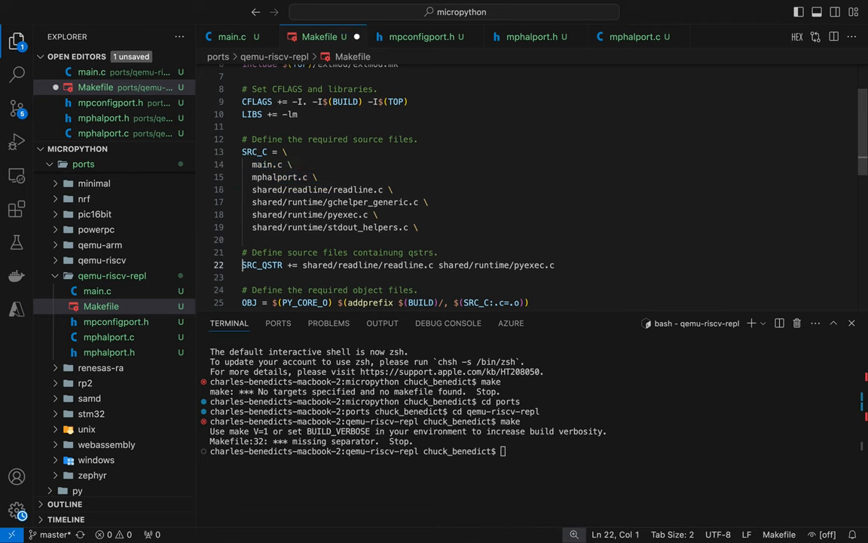
{"action": "scroll", "scroll_direction": "down", "scroll_amount": 3}
{"action": "type", "text": "make"}
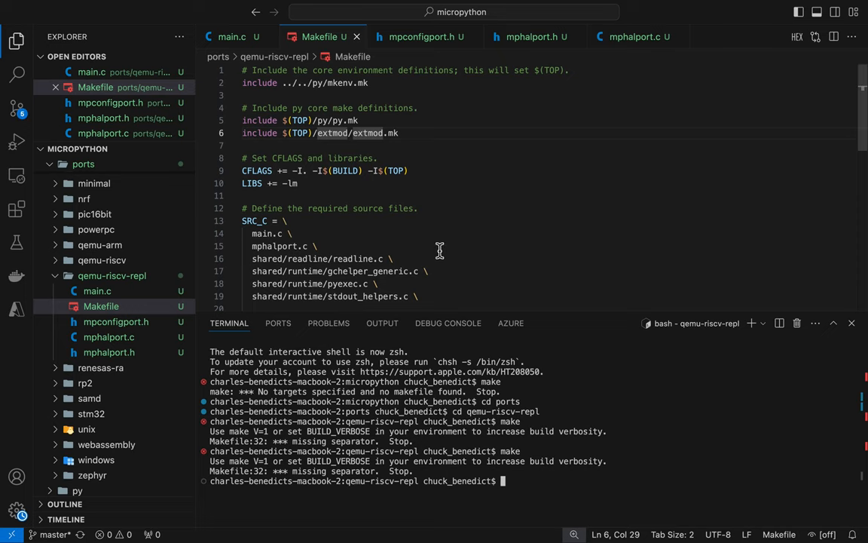
{"action": "scroll", "scroll_direction": "down", "scroll_amount": 3}
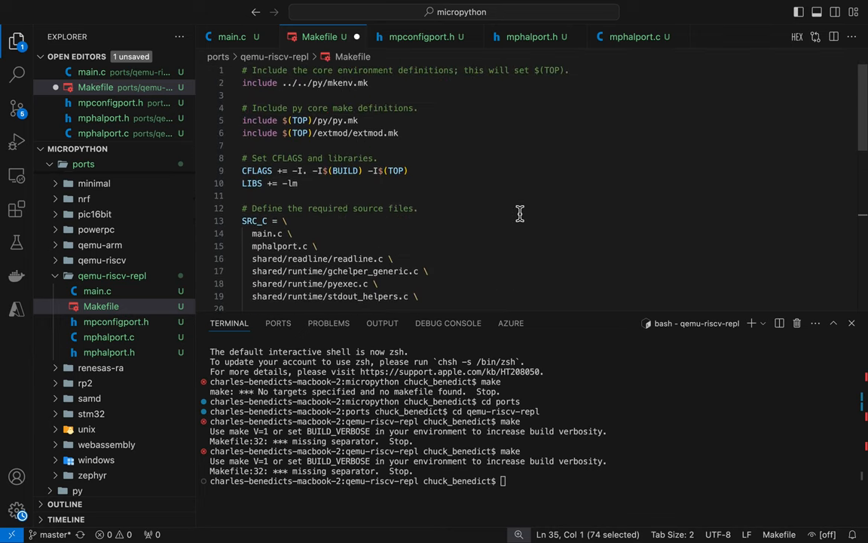
{"action": "type", "text": "make run"}
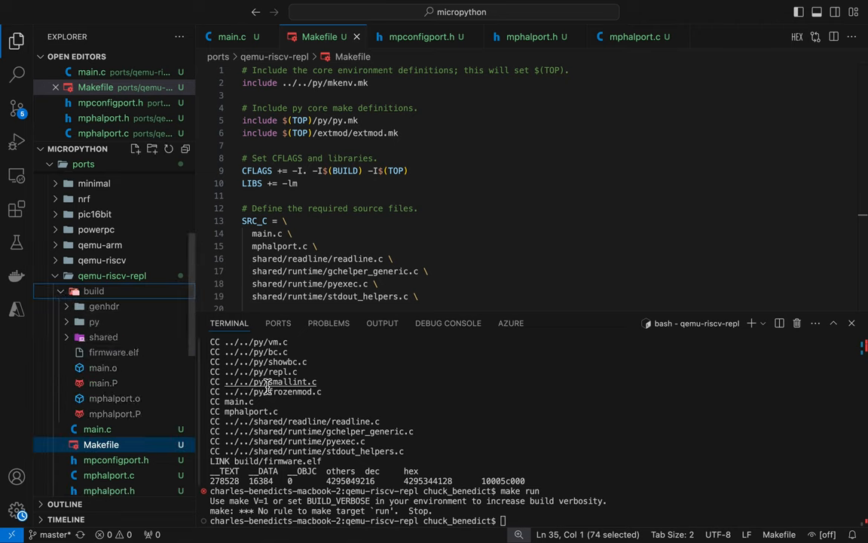
{"action": "mouse_move", "coordinate": [540, 416]}
{"action": "type", "text": "cd build"}
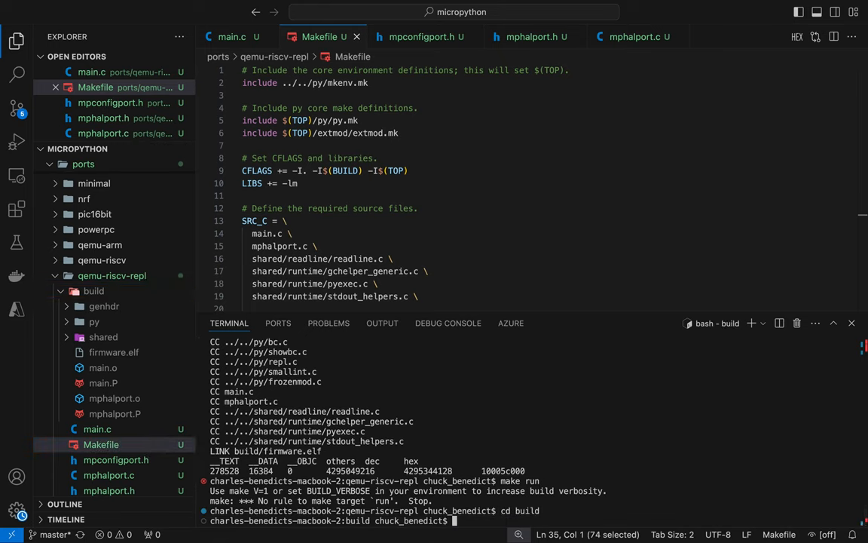
- Run ./firmware.elf, enter print("Hello World!") at the REPL, then stop it with Ctrl+C
{"action": "type", "text": "./firmware.elf"}
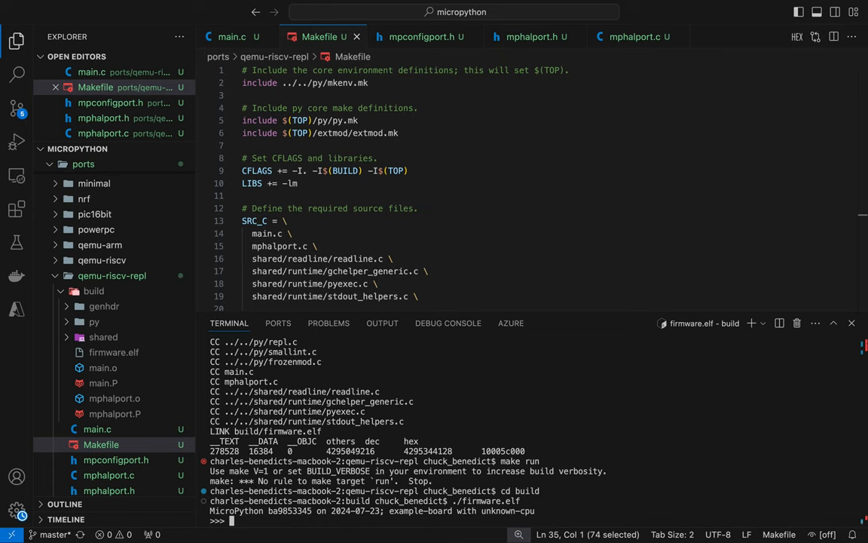
{"action": "type", "text": "p"}
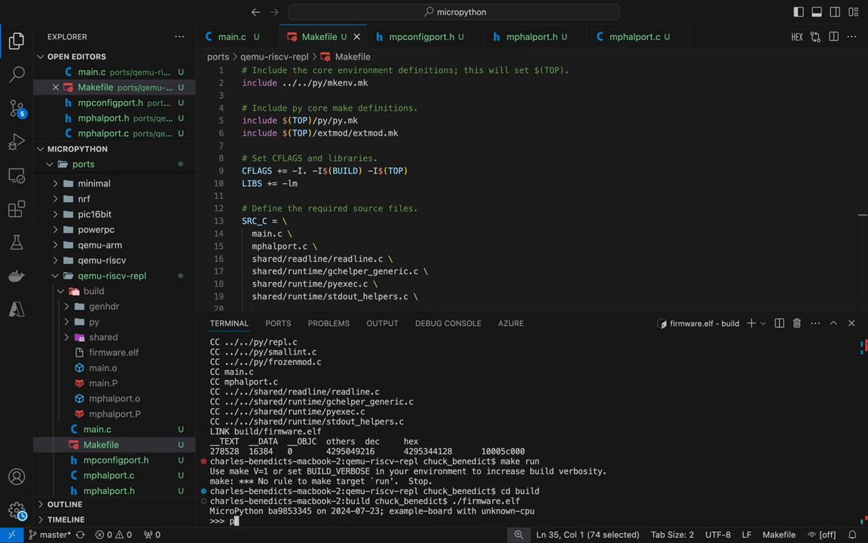
{"action": "type", "text": "rint(\"Hello Worl"}
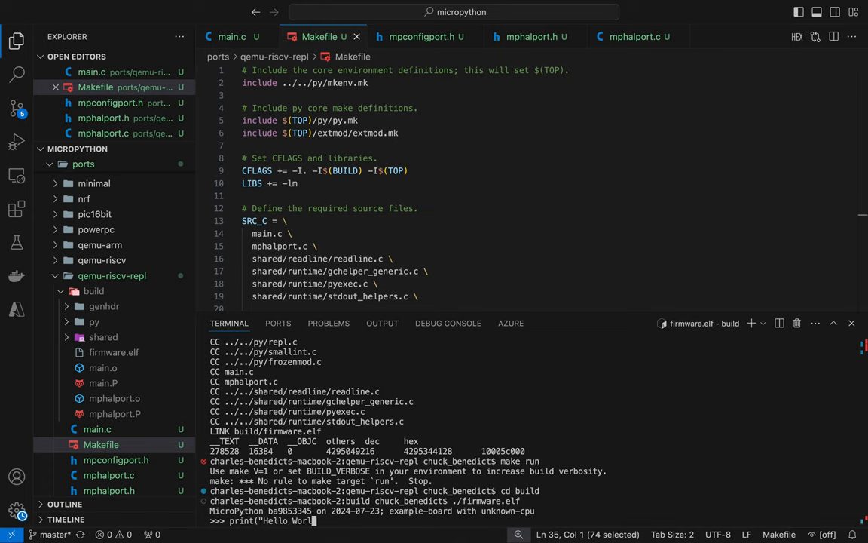
{"action": "type", "text": "d!\")"}
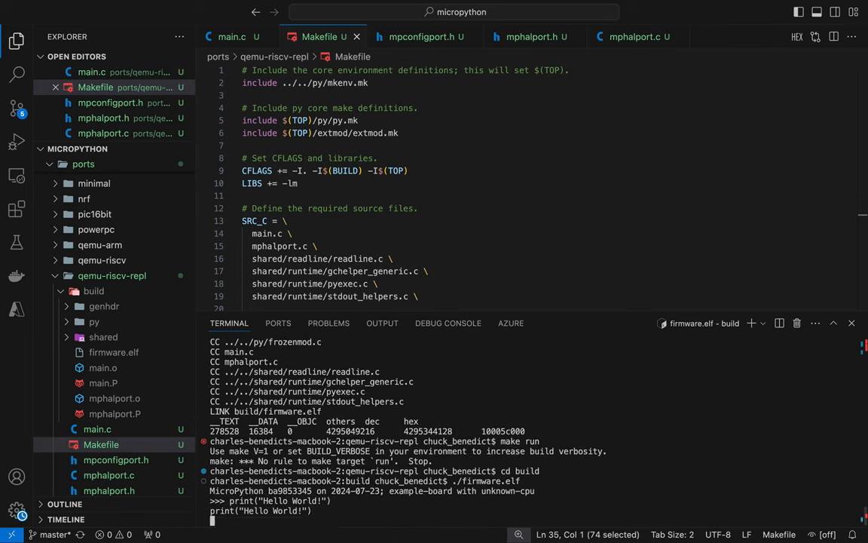
{"action": "key", "text": "ctrl+c"}
{"action": "type", "text": "make clean"}
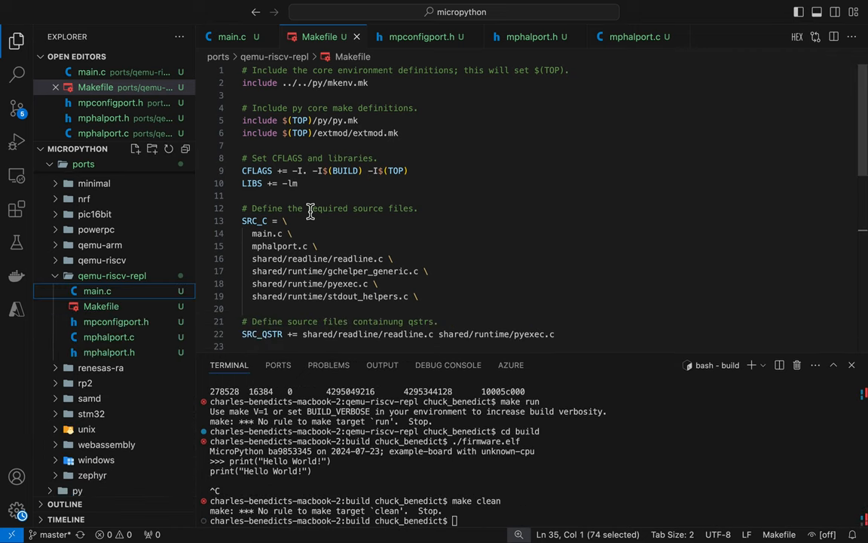
- Add 'CROSS_COMPILE ?= riscv64-unknown-elf-' to the repl Makefile after checking virt.ld
{"action": "left_click", "coordinate": [101, 259]}
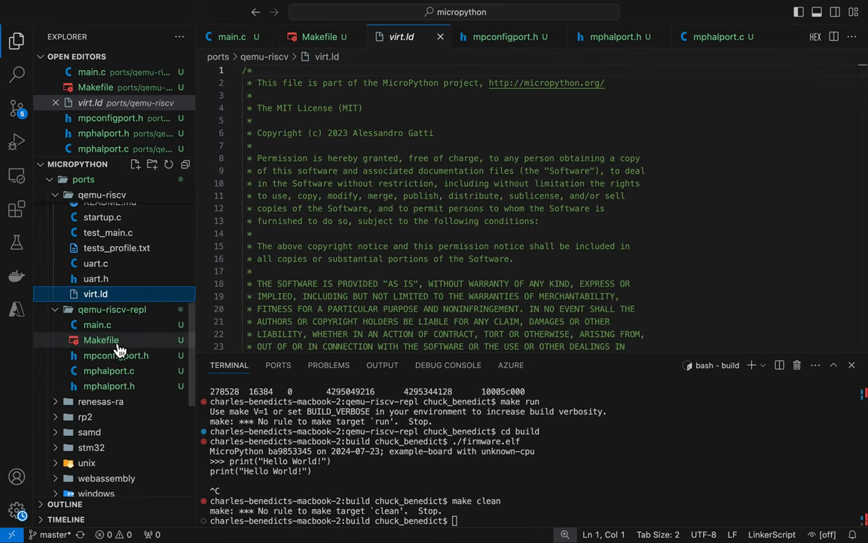
{"action": "left_click", "coordinate": [101, 340]}
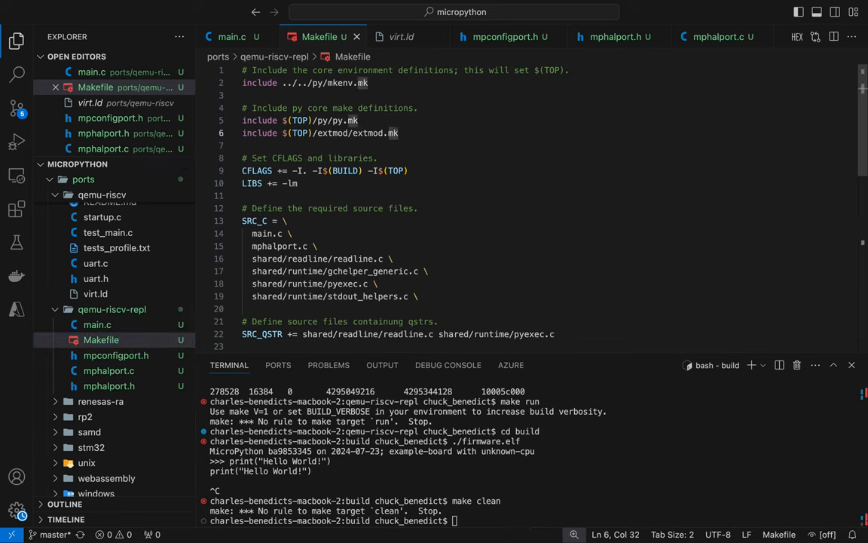
{"action": "type", "text": "CROSS_COMPILE ?= riscv64-unknown-elf-"}
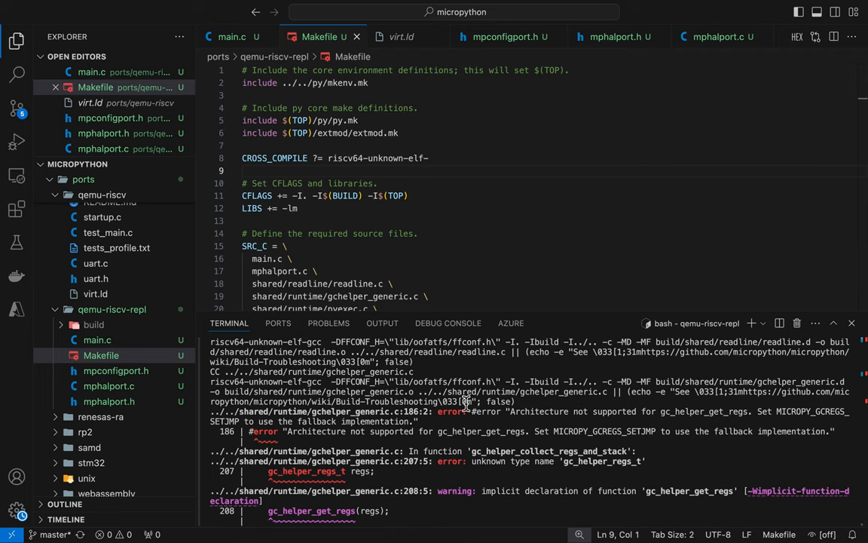
{"action": "mouse_move", "coordinate": [455, 419]}
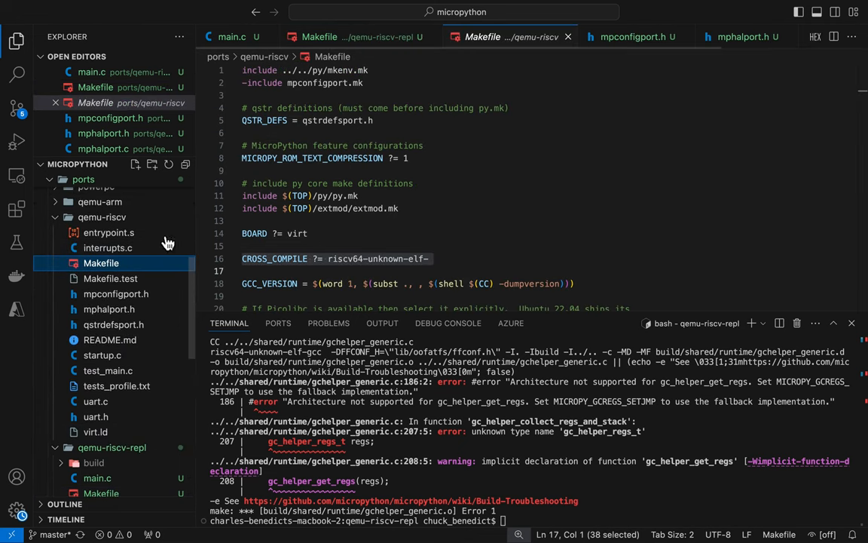
- Add 'BOARD ?= virt' to the qemu-riscv-repl Makefile
{"action": "scroll", "scroll_direction": "down", "scroll_amount": 3}
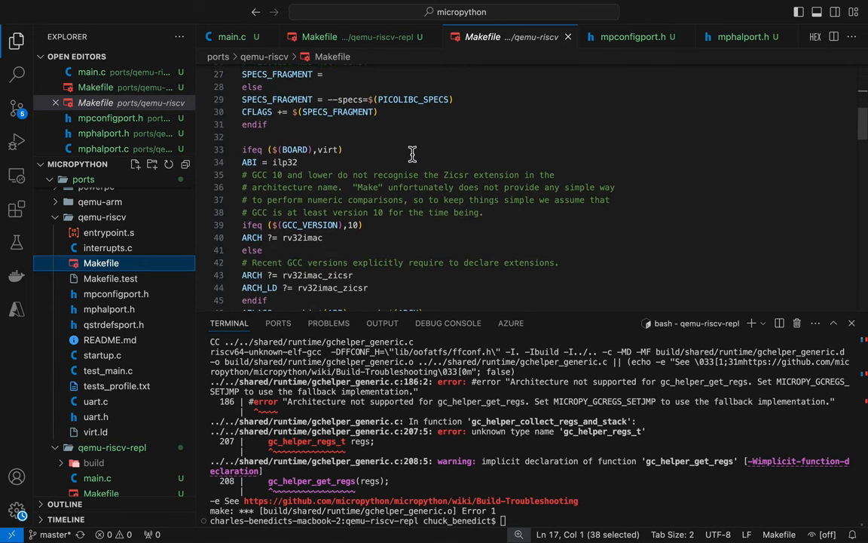
{"action": "scroll", "scroll_direction": "down", "scroll_amount": 3}
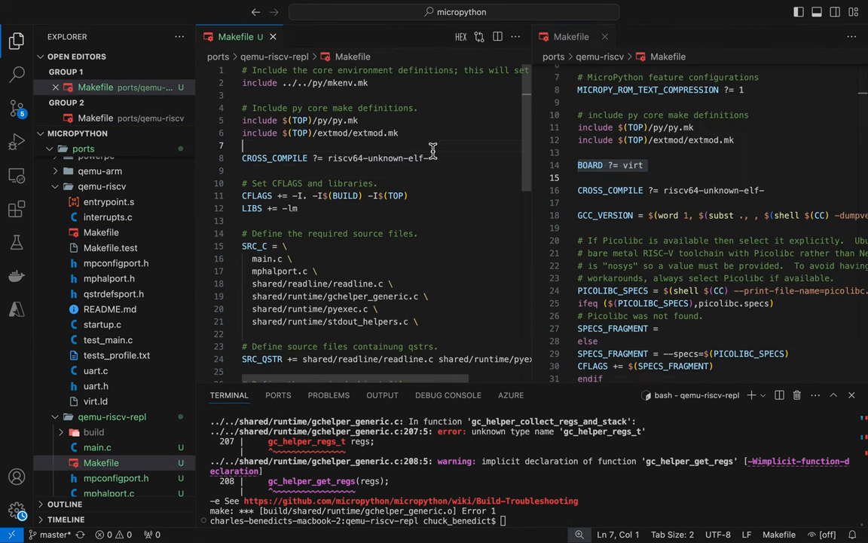
{"action": "type", "text": "BOARD ?= virt"}
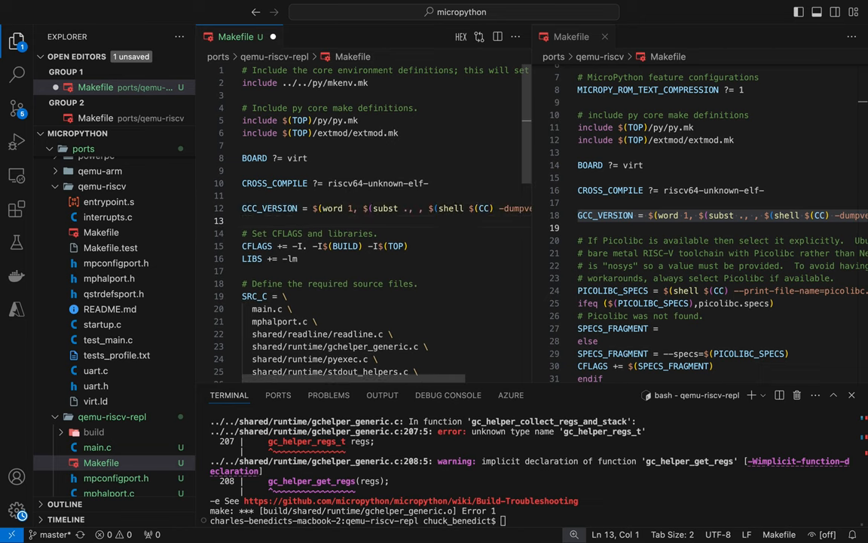
{"action": "scroll", "scroll_direction": "down", "scroll_amount": 3}
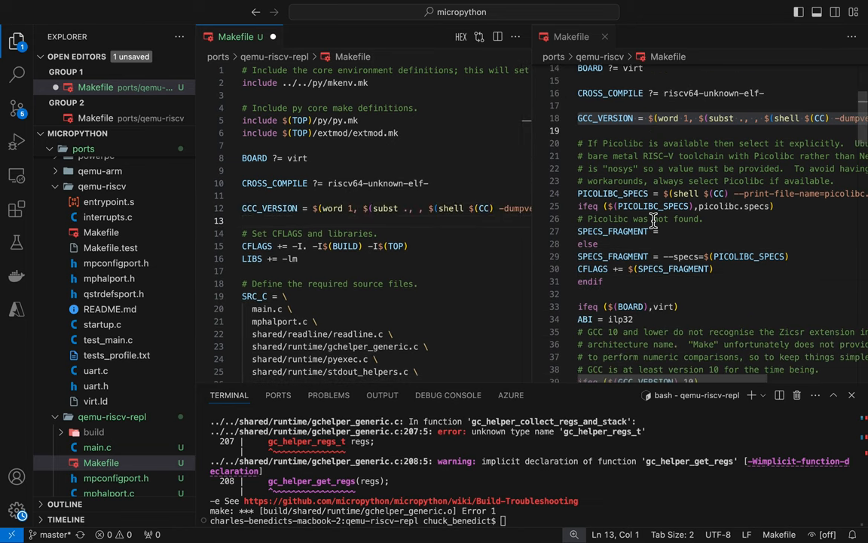
{"action": "scroll", "scroll_direction": "down", "scroll_amount": 3}
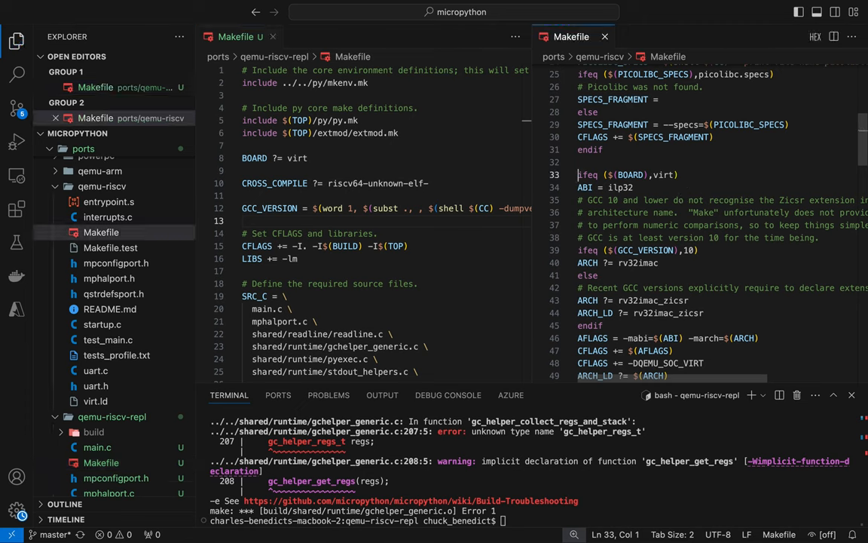
- Copy the ifeq ($(BOARD),virt) settings block from qemu-riscv's Makefile into the repl Makefile
{"action": "left_click_drag", "start_coordinate": [577, 175], "coordinate": [578, 326]}
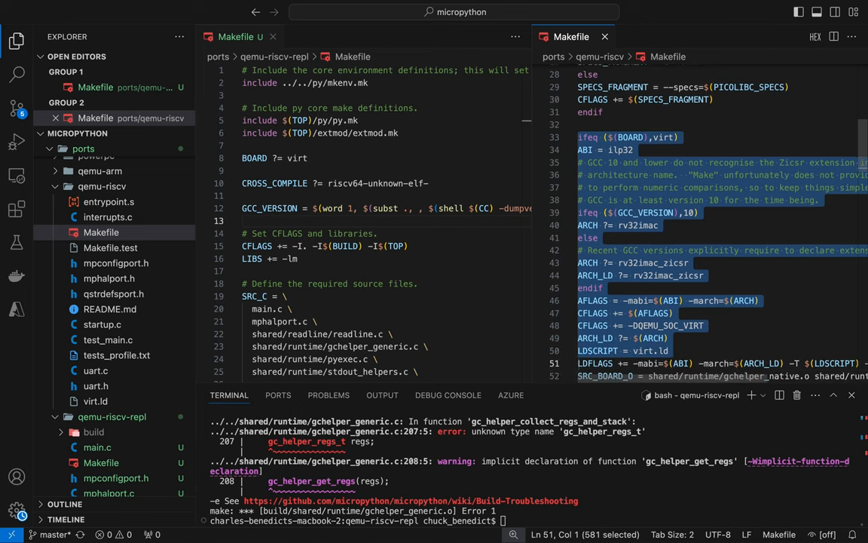
{"action": "scroll", "scroll_direction": "down", "scroll_amount": 3}
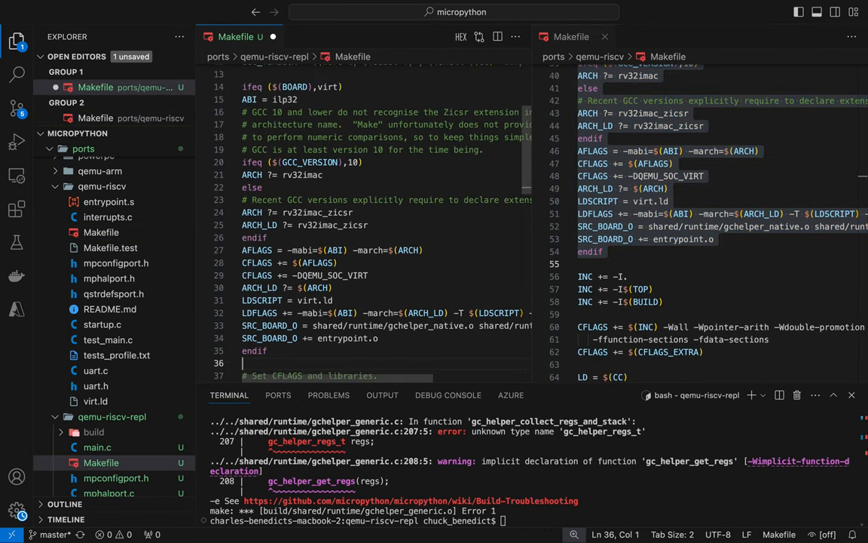
{"action": "left_click", "coordinate": [259, 225]}
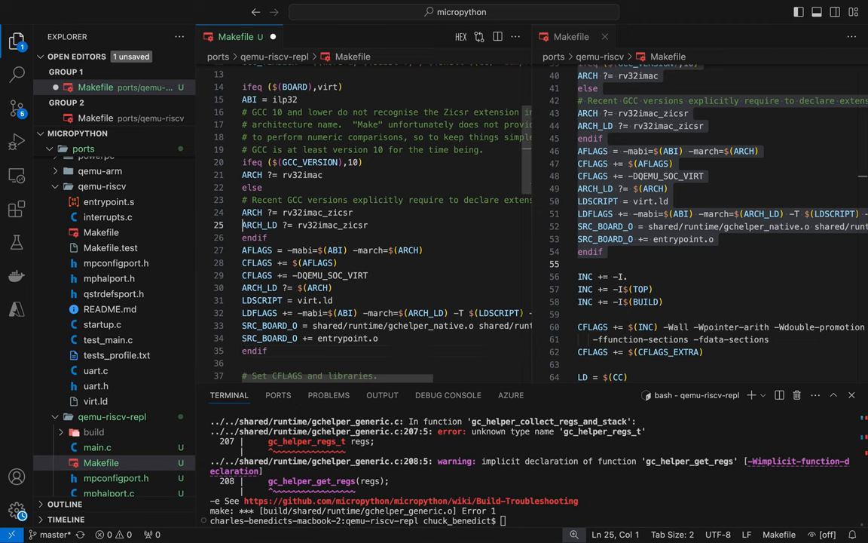
{"action": "scroll", "scroll_direction": "up", "scroll_amount": 3}
{"action": "type", "text": "make"}
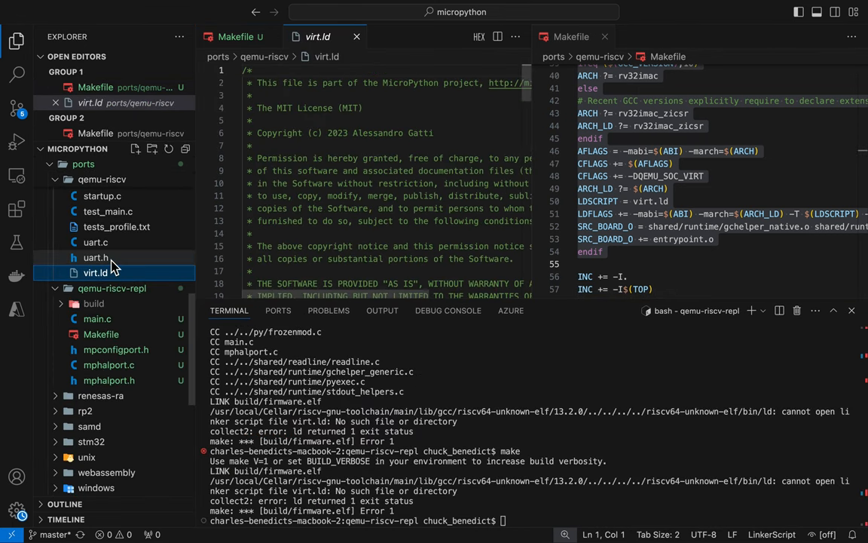
- Copy virt.ld into the qemu-riscv-repl folder and note the undefined __bss_start linker symbol
{"action": "right_click", "coordinate": [97, 271]}
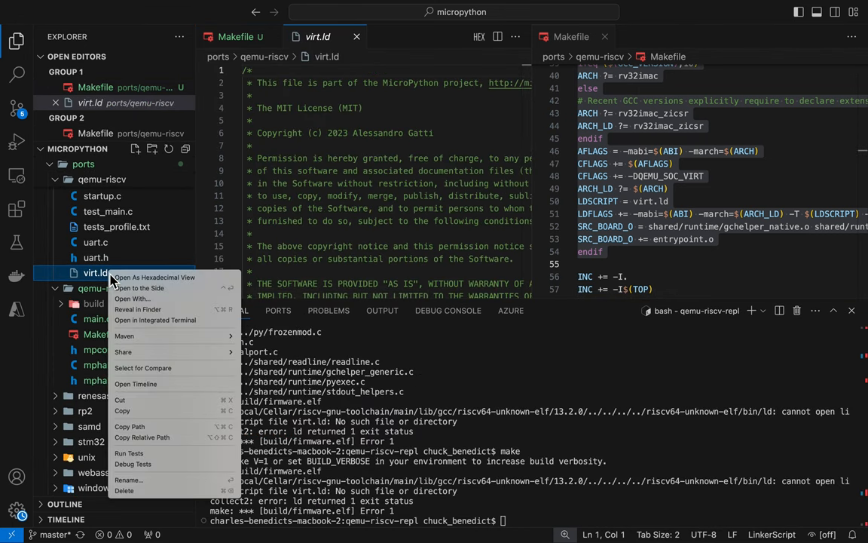
{"action": "mouse_move", "coordinate": [135, 399]}
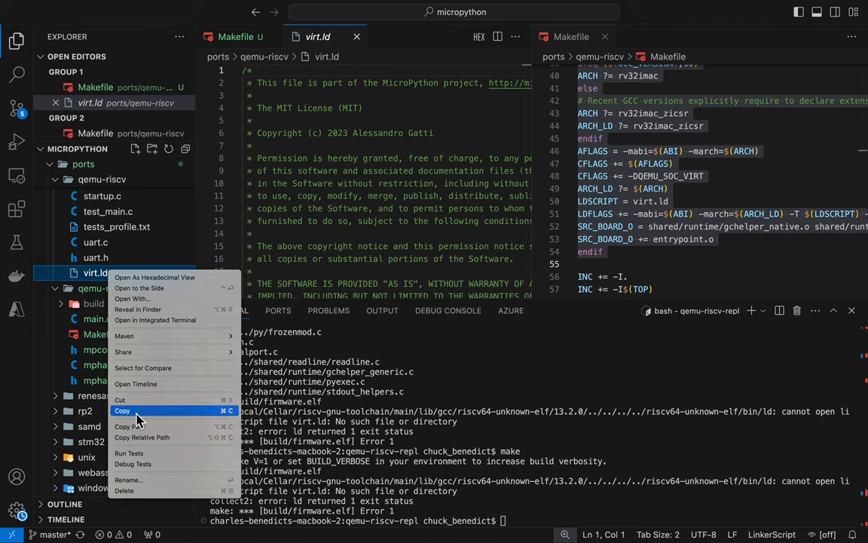
{"action": "left_click", "coordinate": [120, 410]}
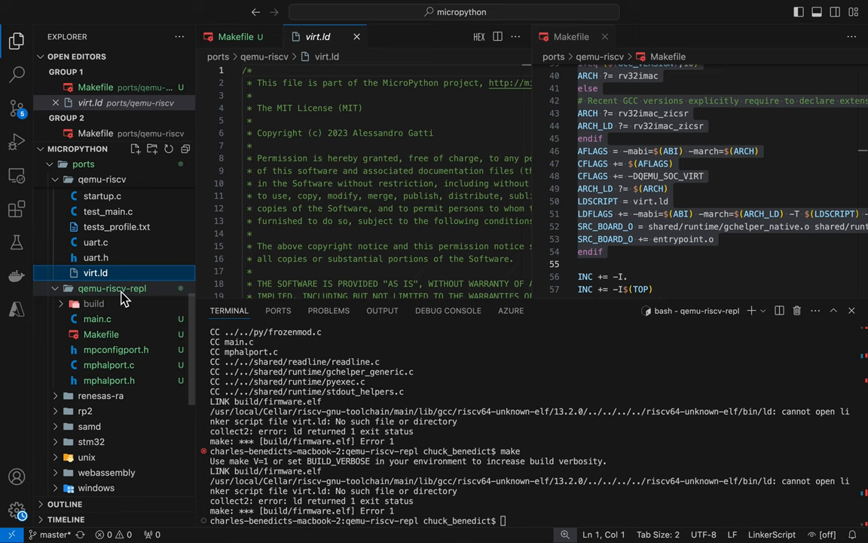
{"action": "right_click", "coordinate": [112, 288]}
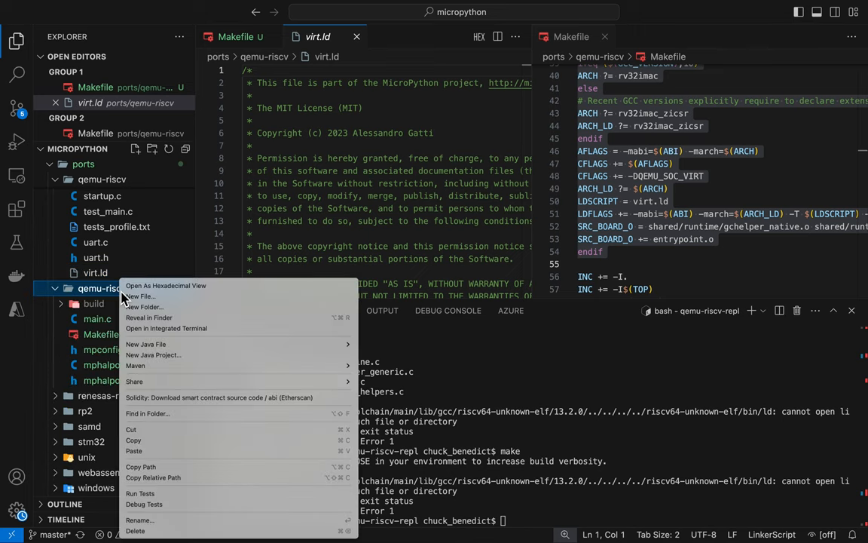
{"action": "mouse_move", "coordinate": [154, 459]}
{"action": "type", "text": "make"}
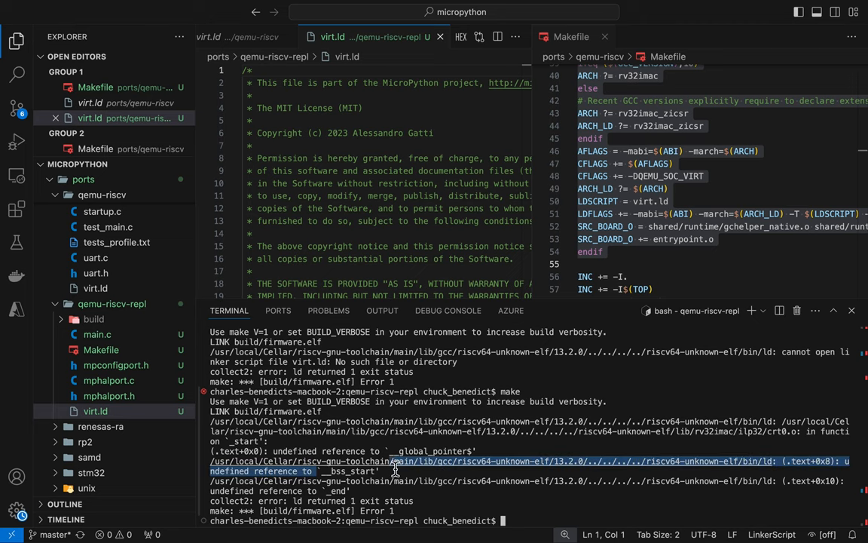
{"action": "double_click", "coordinate": [350, 470]}
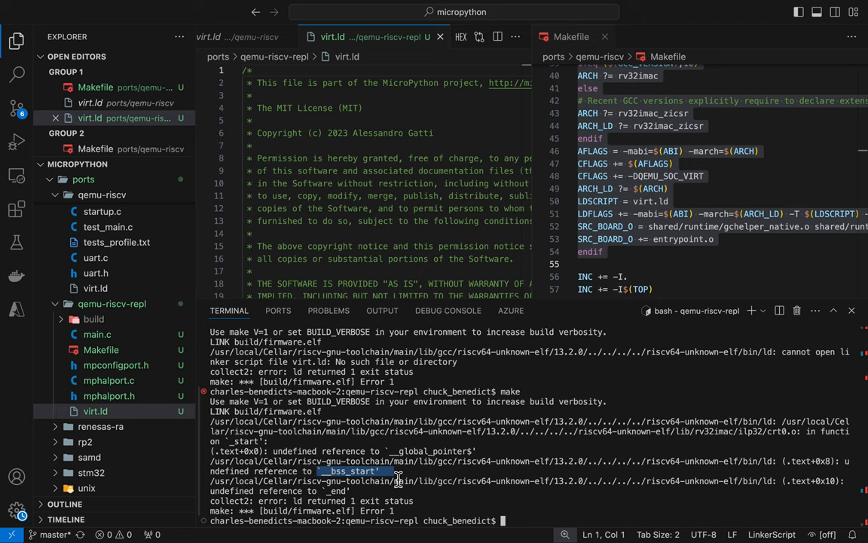
{"action": "mouse_move", "coordinate": [540, 449]}
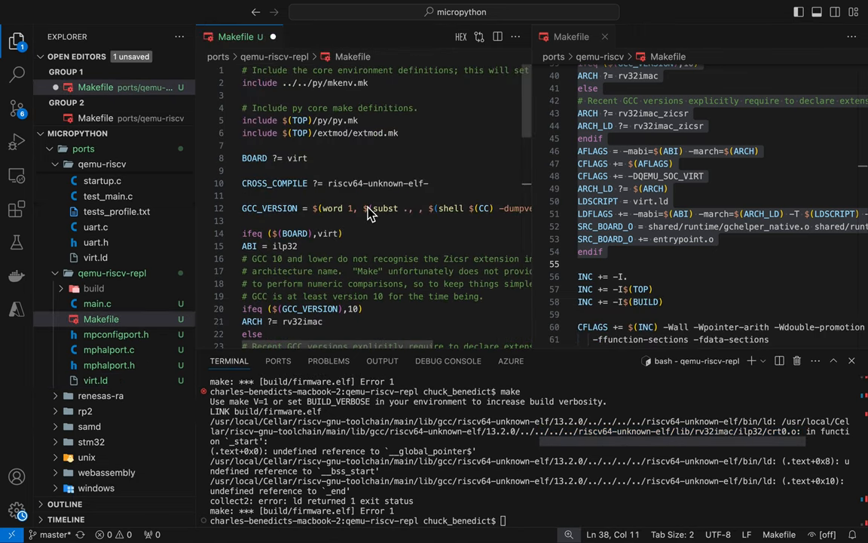
- Define 'BAREMETAL = -nostartfiles' and append $(BAREMETAL) to CFLAGS
{"action": "scroll", "scroll_direction": "down", "scroll_amount": 3}
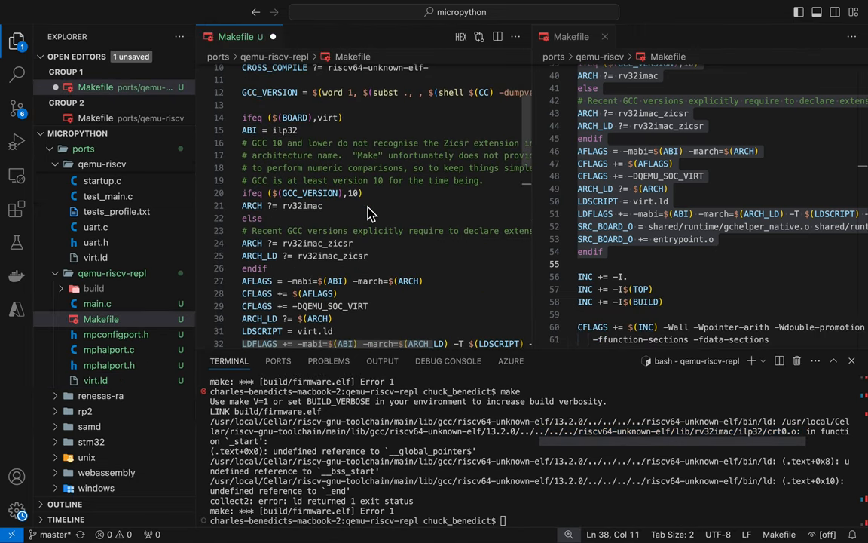
{"action": "scroll", "scroll_direction": "down", "scroll_amount": 3}
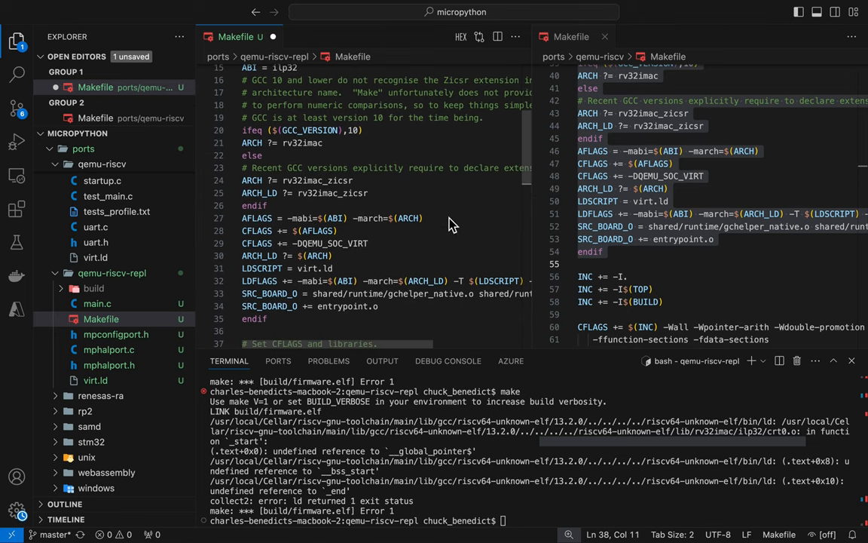
{"action": "type", "text": "B"}
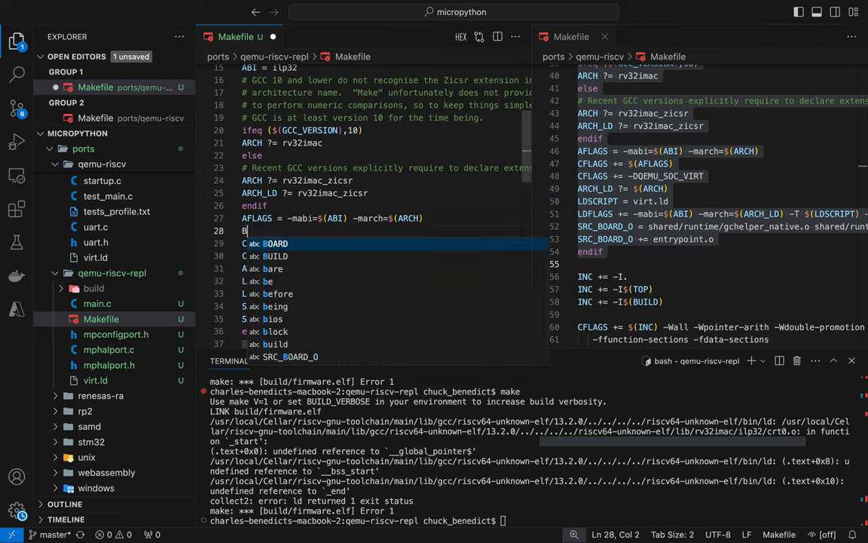
{"action": "type", "text": "AREN"}
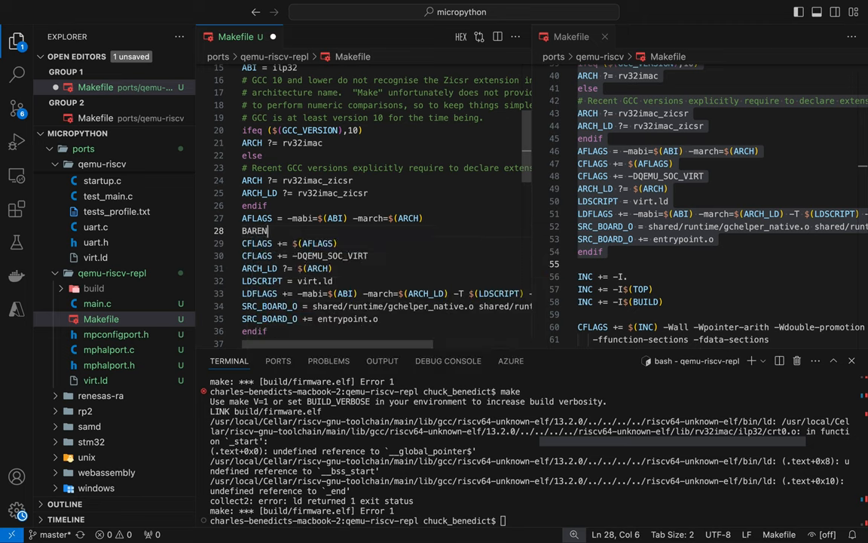
{"action": "type", "text": "TAL ="}
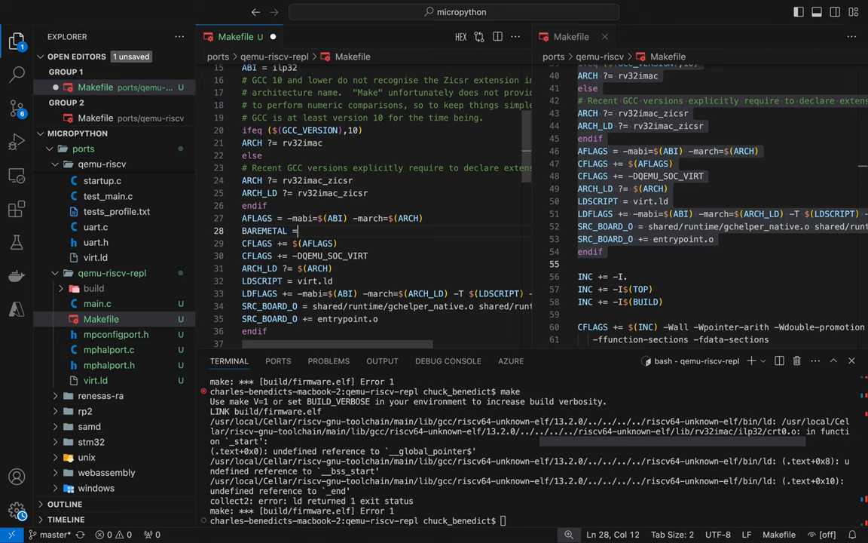
{"action": "type", "text": "-nostartfiles"}
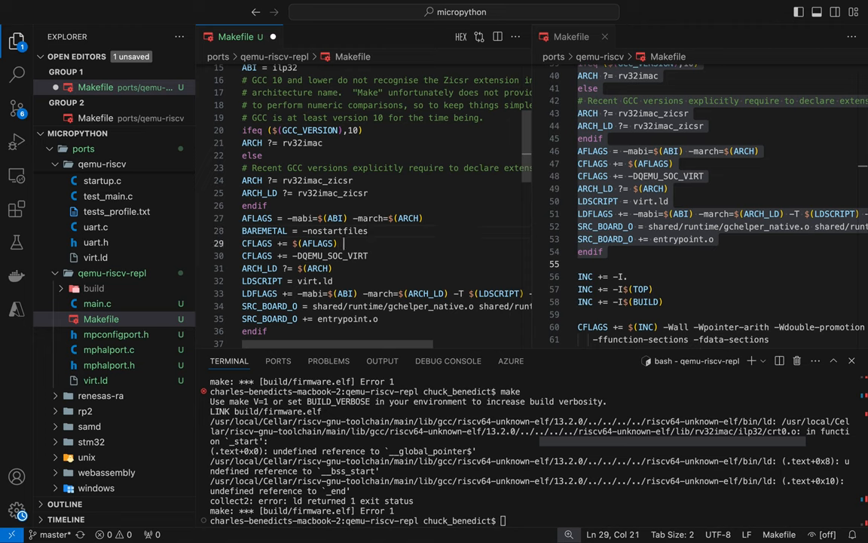
{"action": "type", "text": "$(BAREMETAL"}
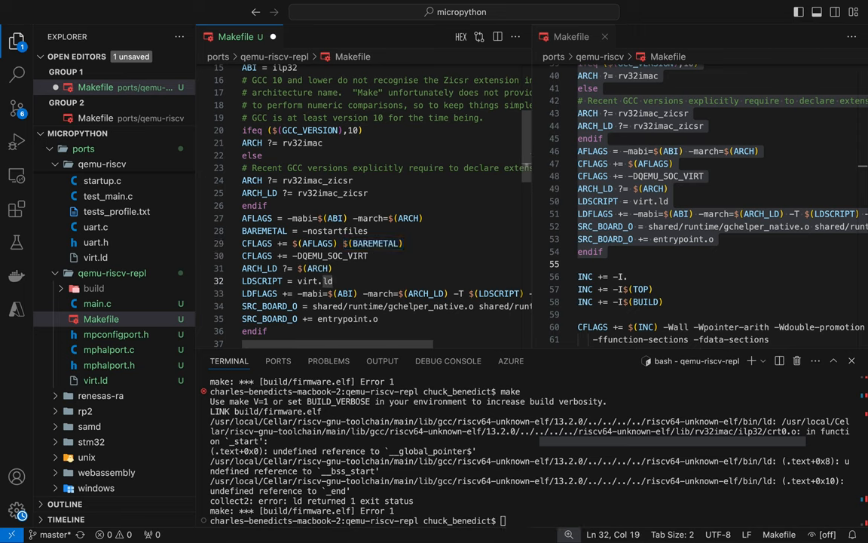
- Append $(BAREMETAL) to LDFLAGS as well and rerun make
{"action": "left_click", "coordinate": [404, 292]}
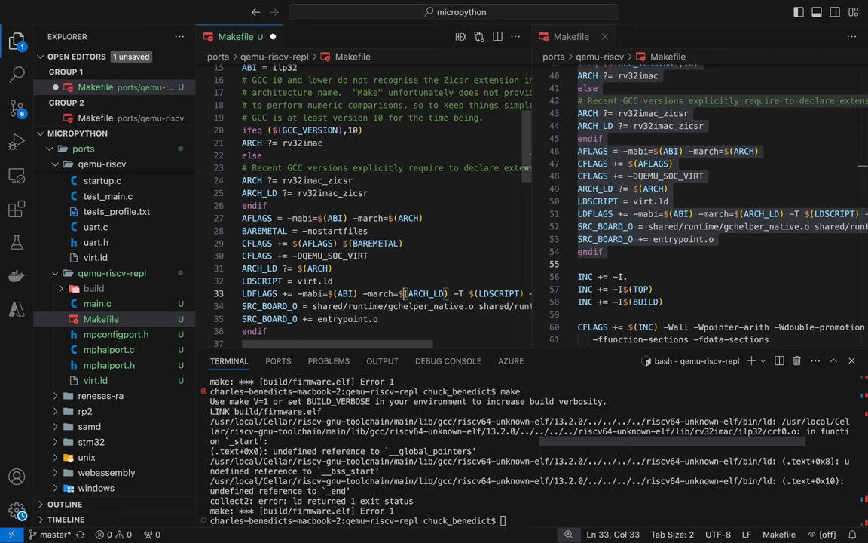
{"action": "left_click", "coordinate": [309, 293]}
{"action": "type", "text": " $(BAREMETAL"}
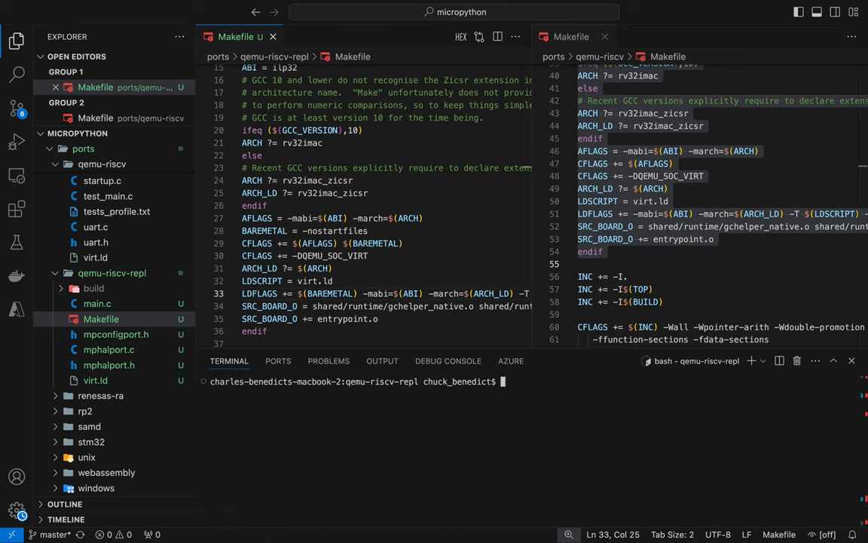
{"action": "type", "text": "make"}
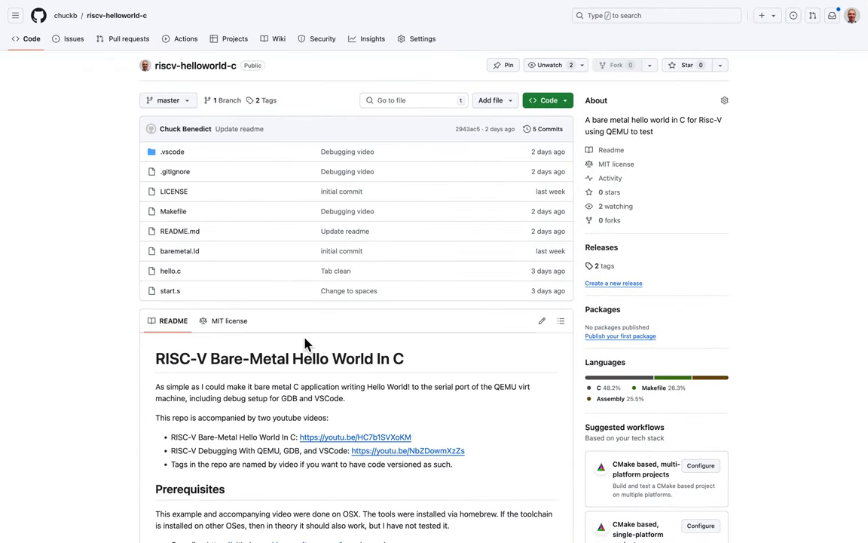
{"action": "mouse_move", "coordinate": [111, 304]}
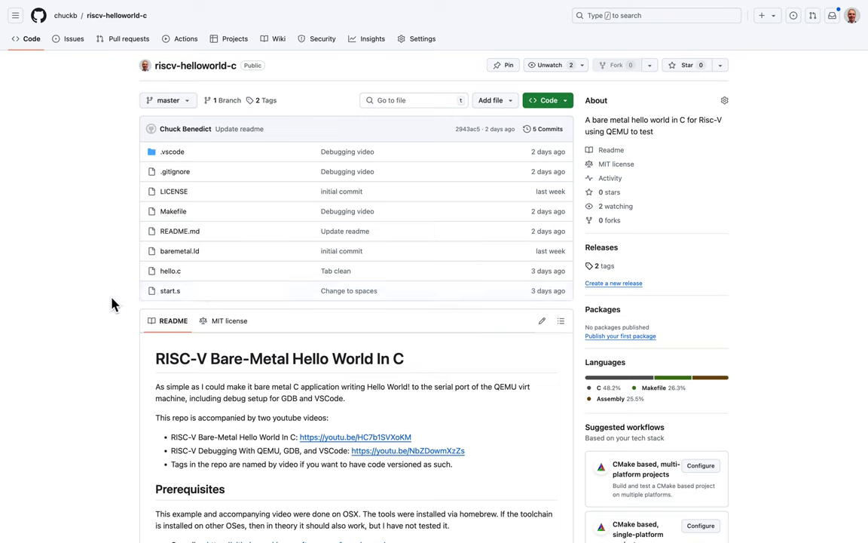
{"action": "mouse_move", "coordinate": [170, 271]}
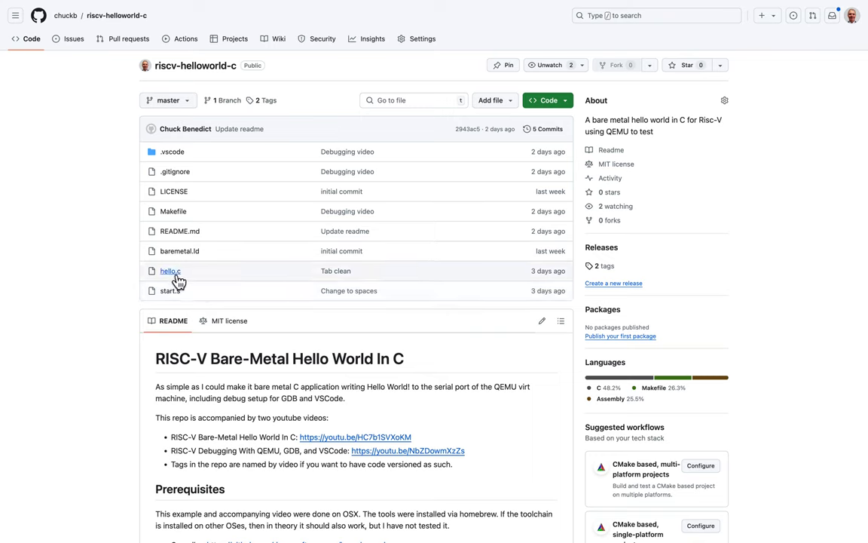
- View hello.c in riscv-helloworld-c and select its UART register definitions
{"action": "left_click", "coordinate": [169, 271]}
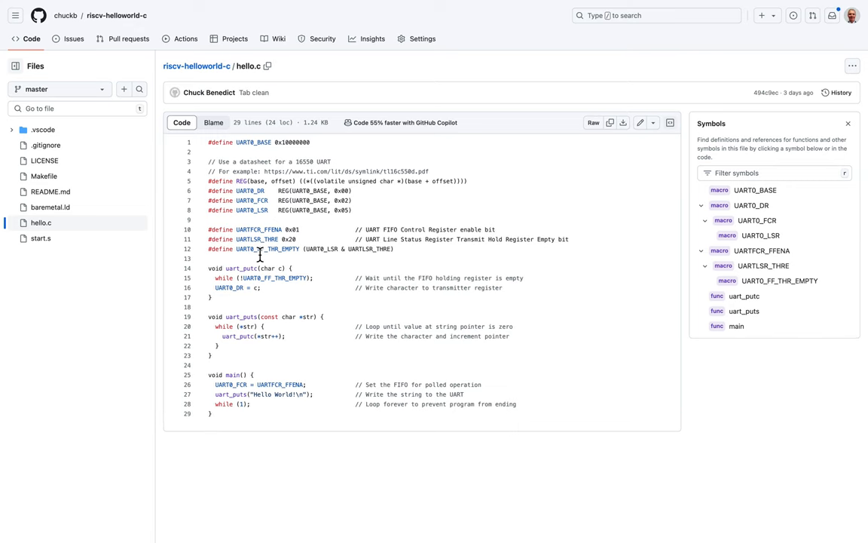
{"action": "left_click_drag", "start_coordinate": [209, 142], "coordinate": [298, 229]}
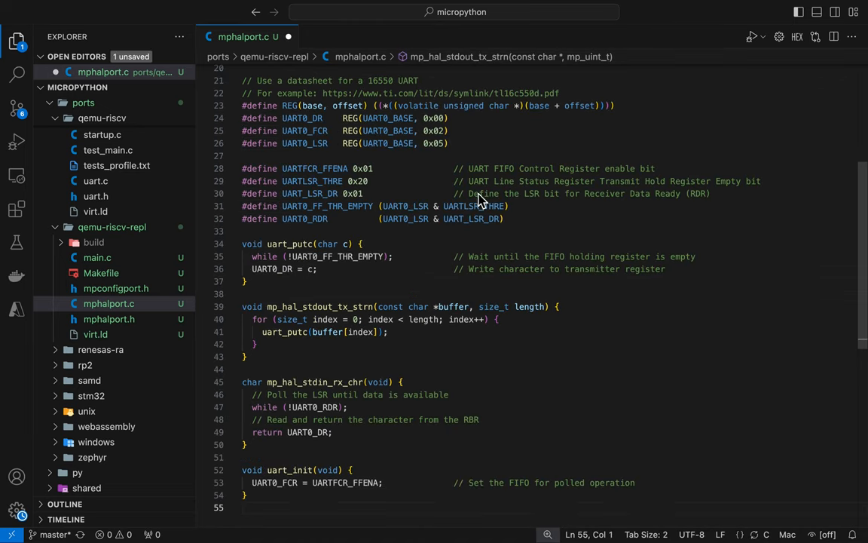
- Review mphalport.c around the conflicting mp_hal_stdin_rx_chr declaration and the rebuild output
{"action": "scroll", "scroll_direction": "up", "scroll_amount": 3}
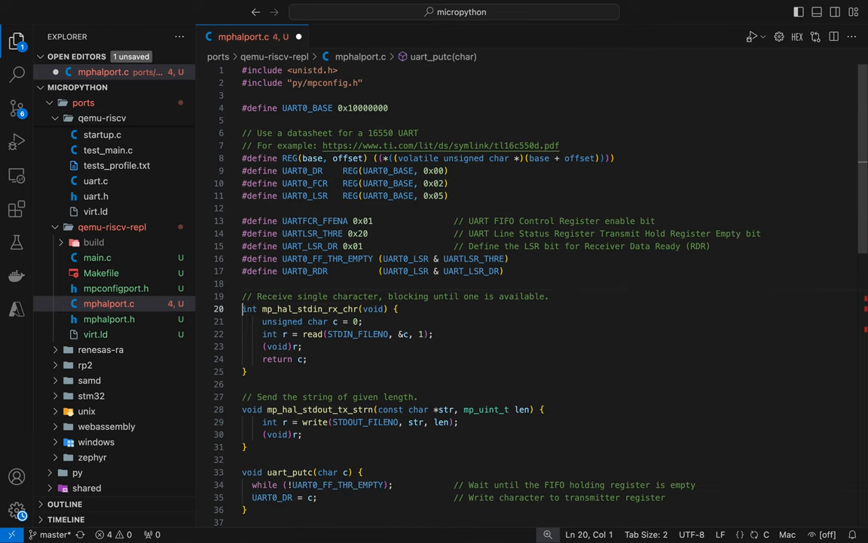
{"action": "scroll", "scroll_direction": "down", "scroll_amount": 3}
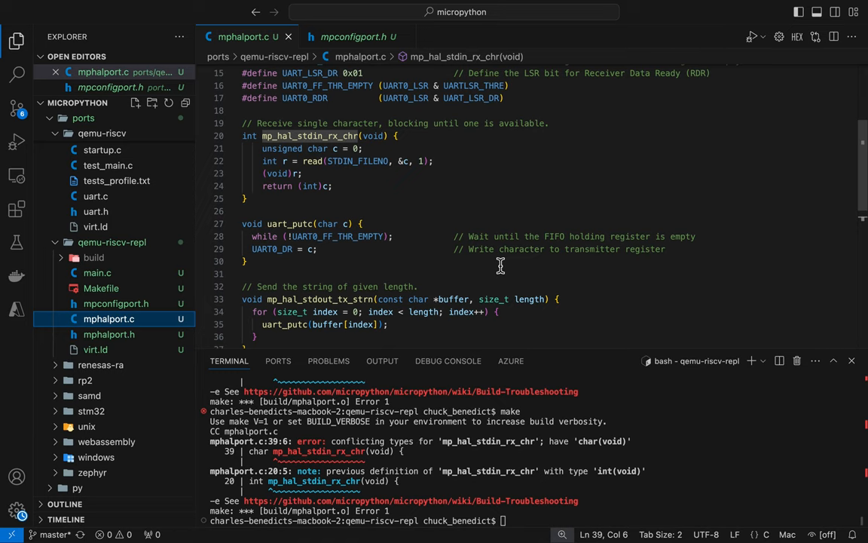
{"action": "mouse_move", "coordinate": [574, 136]}
{"action": "type", "text": "make"}
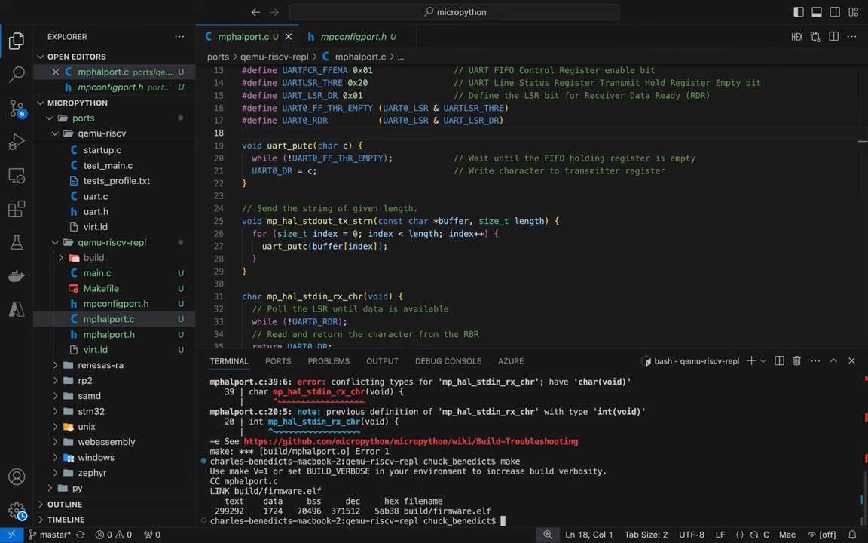
{"action": "mouse_move", "coordinate": [426, 217]}
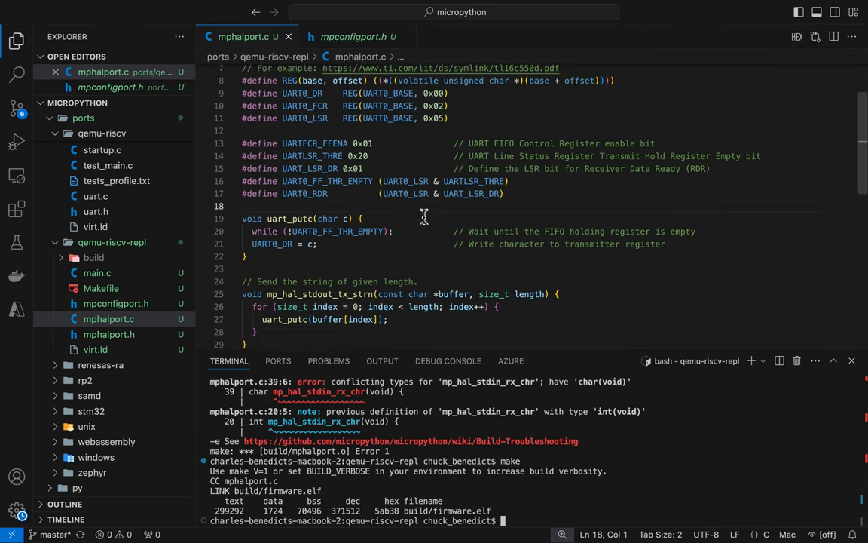
{"action": "scroll", "scroll_direction": "down", "scroll_amount": 3}
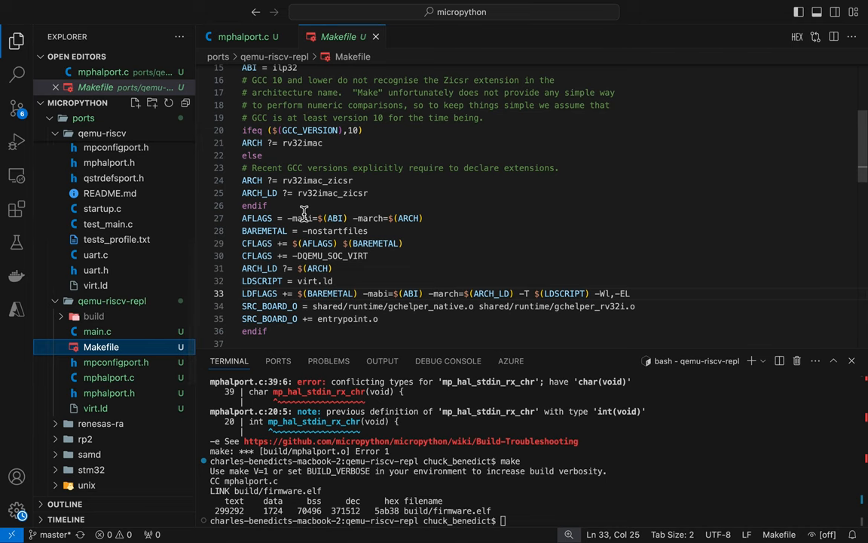
- Check the Makefile's run target and rebuild the firmware with make
{"action": "scroll", "scroll_direction": "down", "scroll_amount": 3}
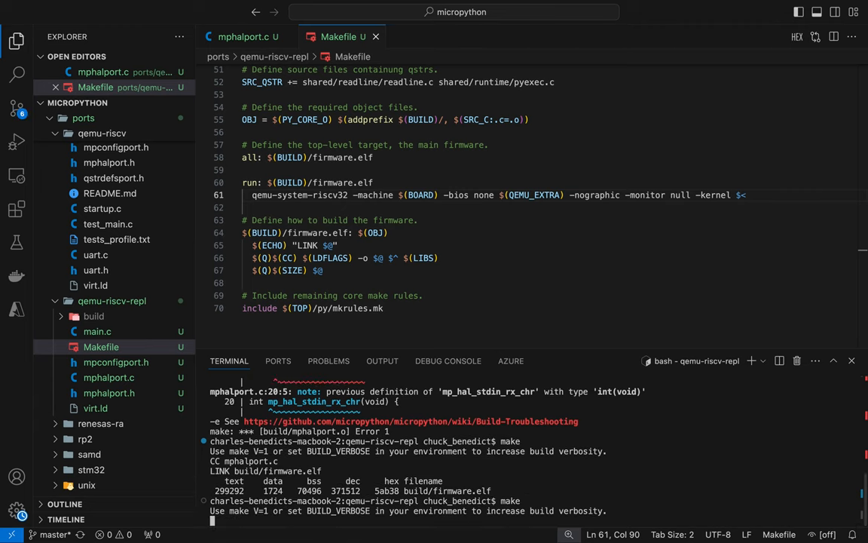
{"action": "type", "text": "make run"}
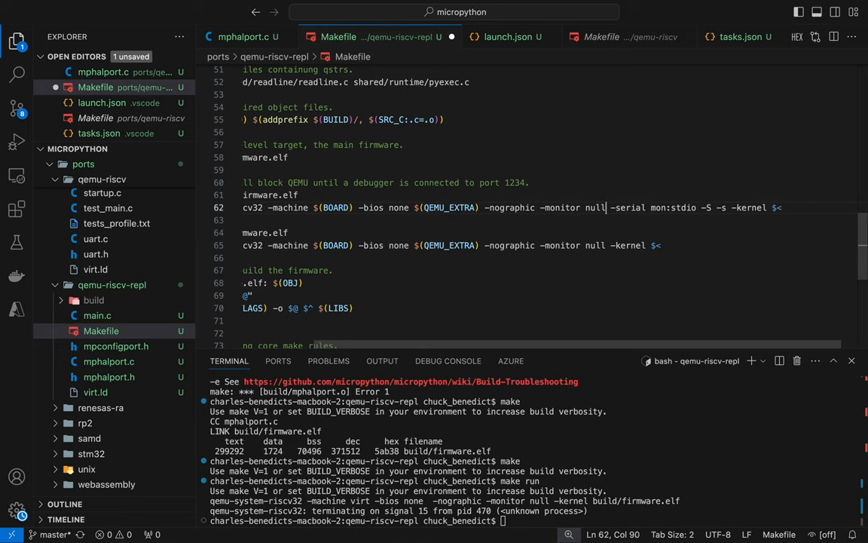
{"action": "mouse_move", "coordinate": [560, 170]}
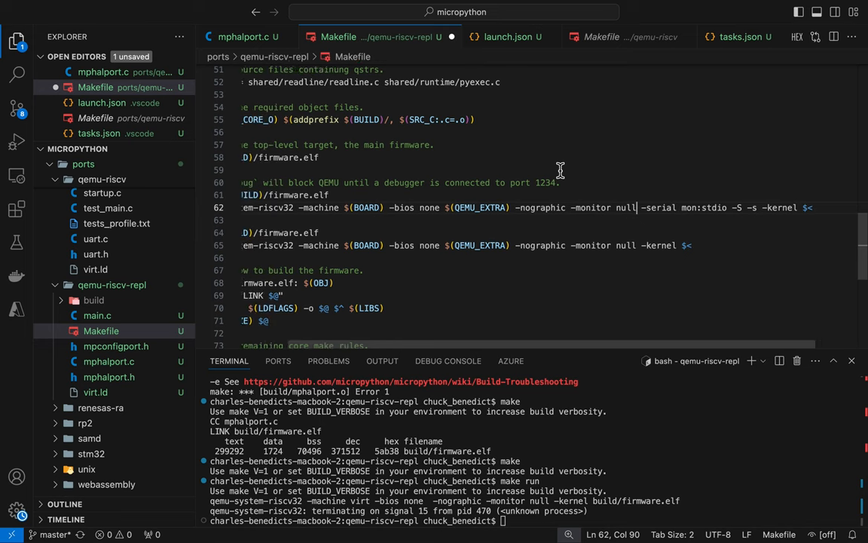
- Scroll the Makefile to view the qemu-system-riscv32 debug target line
{"action": "scroll", "scroll_direction": "left", "scroll_amount": 3}
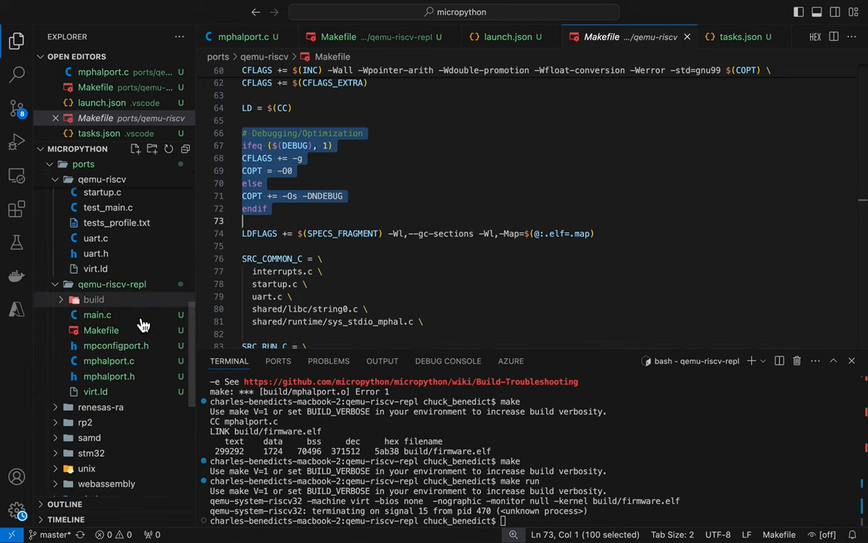
- Paste the DEBUG-dependent -g/-O0 COPT block into the repl Makefile and add $(COPT) to CFLAGS
{"action": "left_click", "coordinate": [101, 328]}
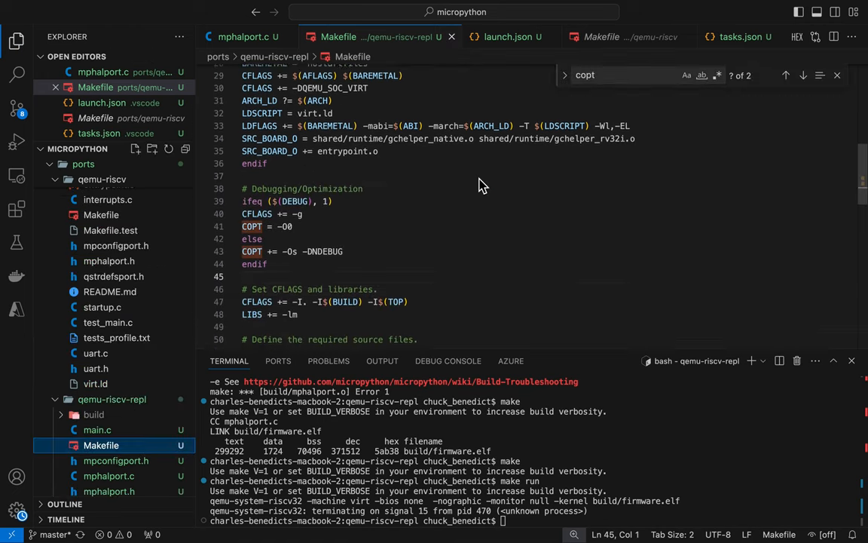
{"action": "scroll", "scroll_direction": "down", "scroll_amount": 3}
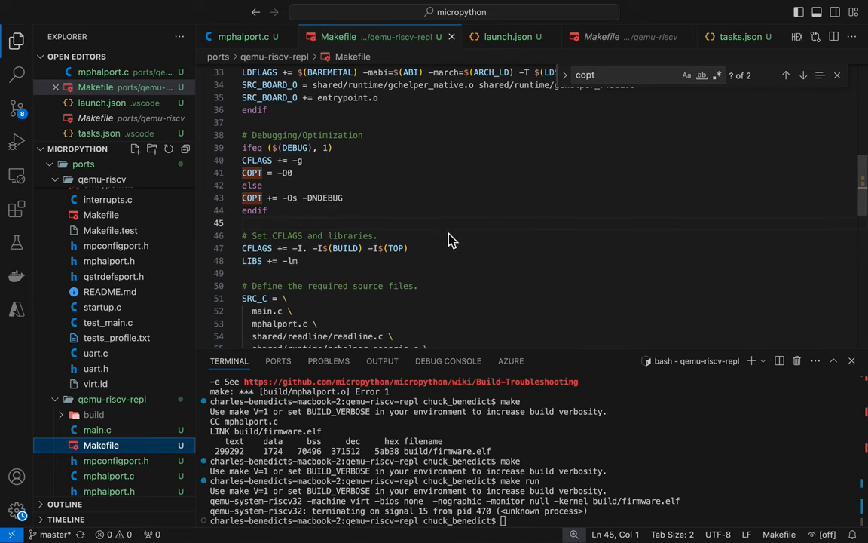
{"action": "mouse_move", "coordinate": [295, 257]}
{"action": "type", "text": "$("}
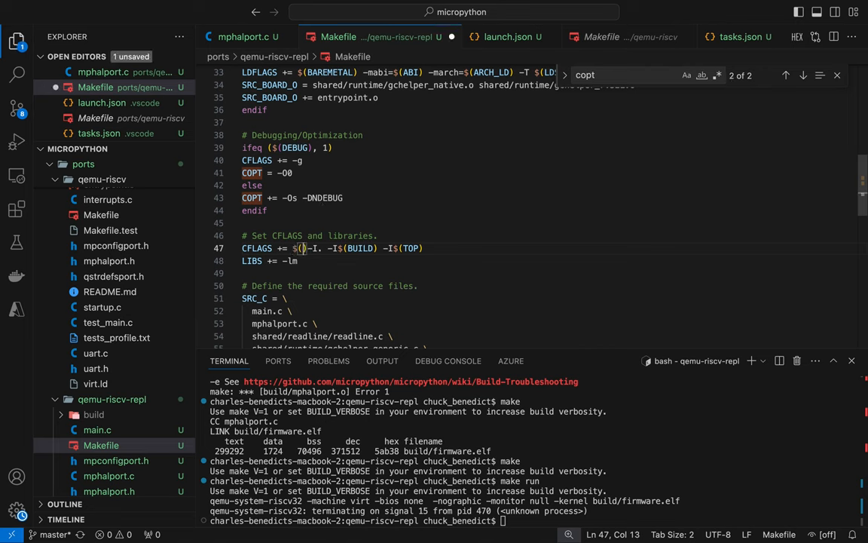
{"action": "left_click", "coordinate": [785, 76]}
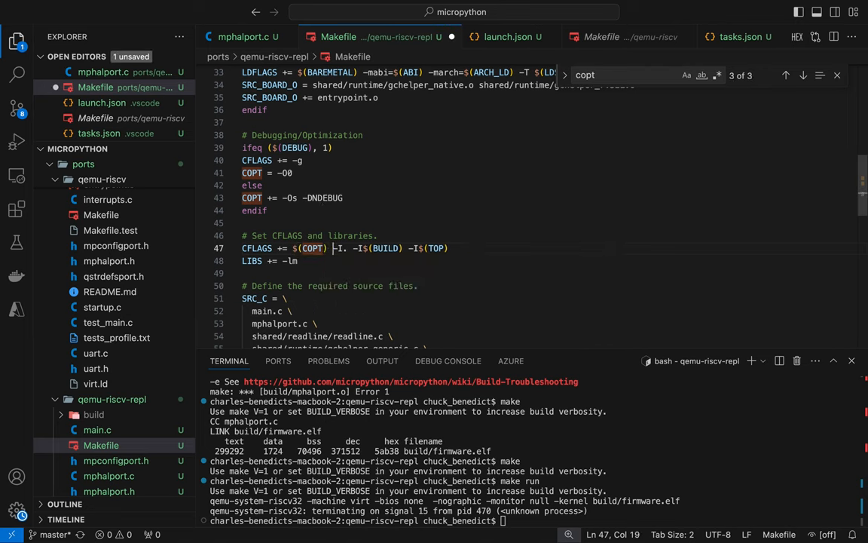
{"action": "mouse_move", "coordinate": [377, 160]}
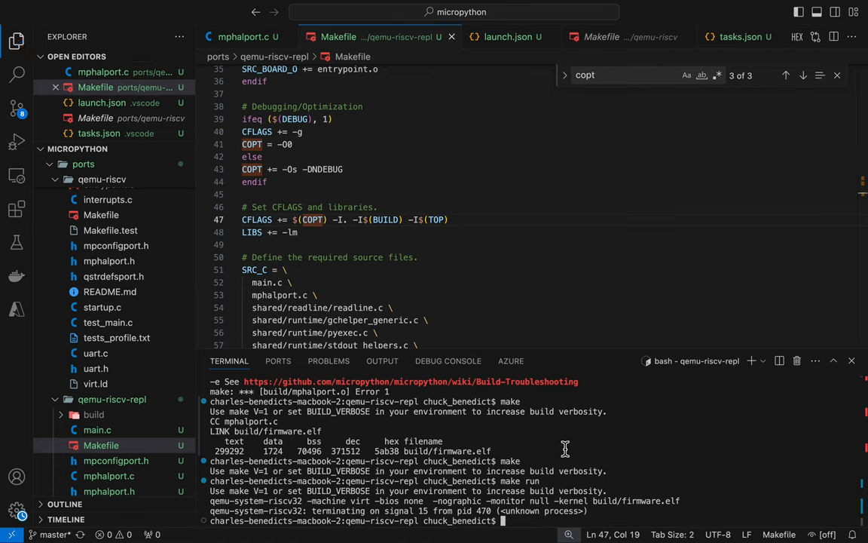
- Run make clean, then rebuild the firmware with make DEBUG=1
{"action": "type", "text": "make cle"}
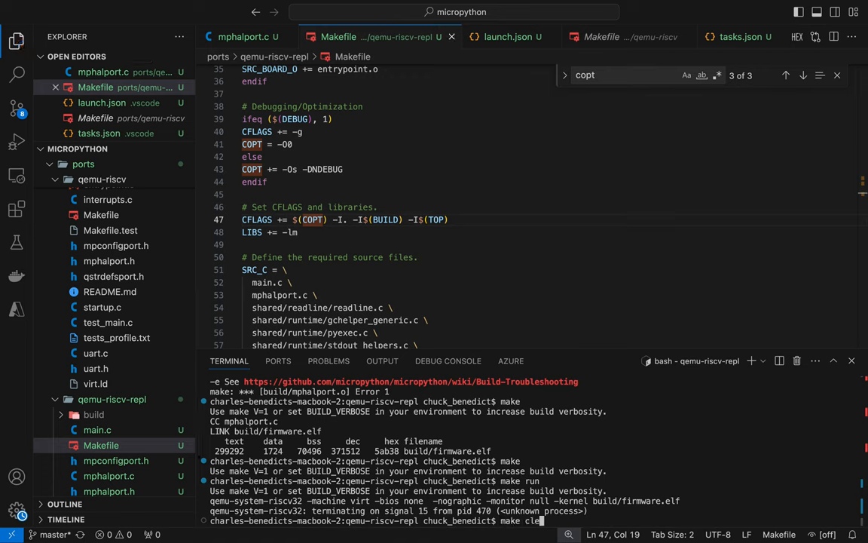
{"action": "type", "text": "an"}
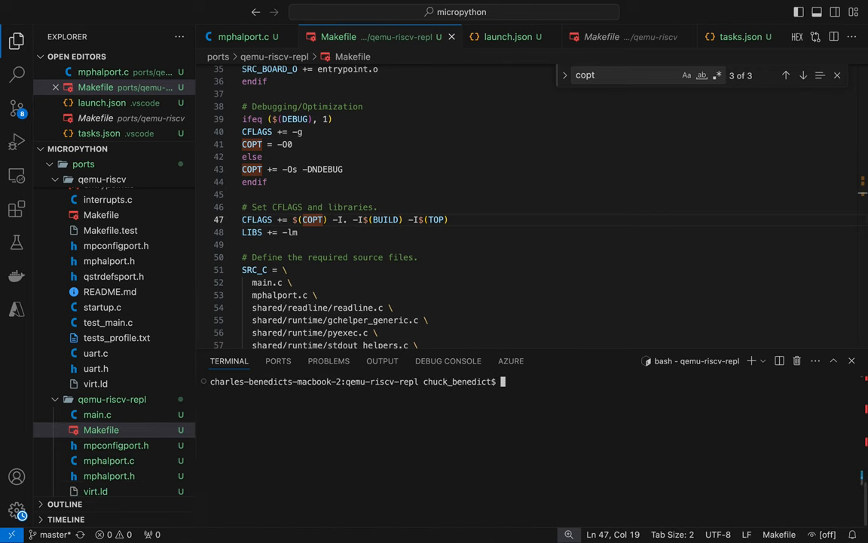
{"action": "type", "text": "m"}
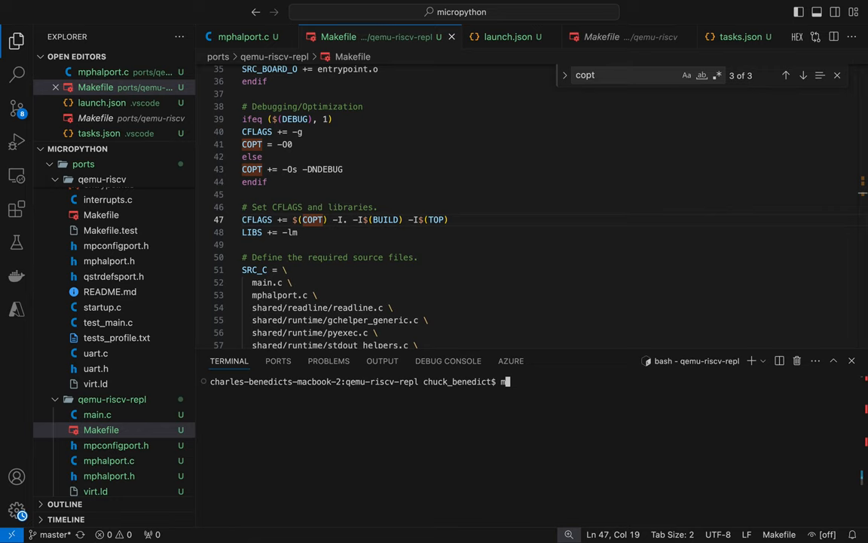
{"action": "type", "text": "ake"}
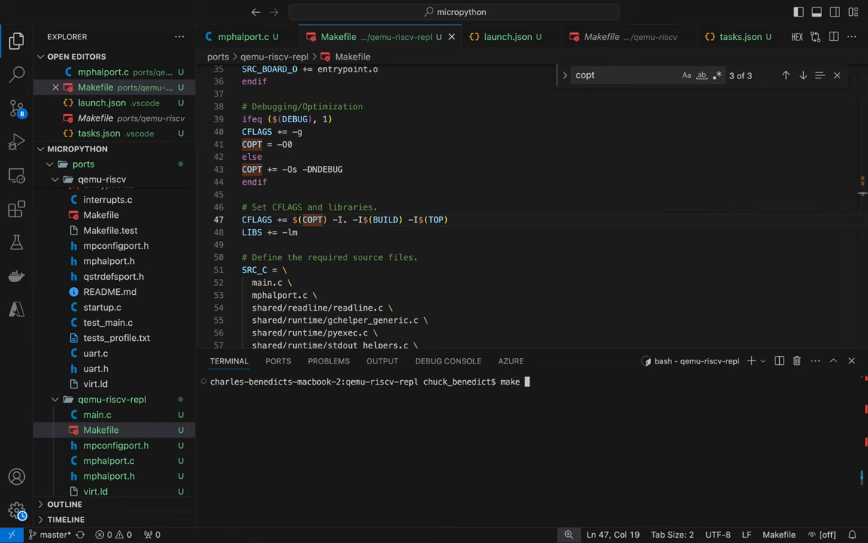
{"action": "type", "text": "DEBUG"}
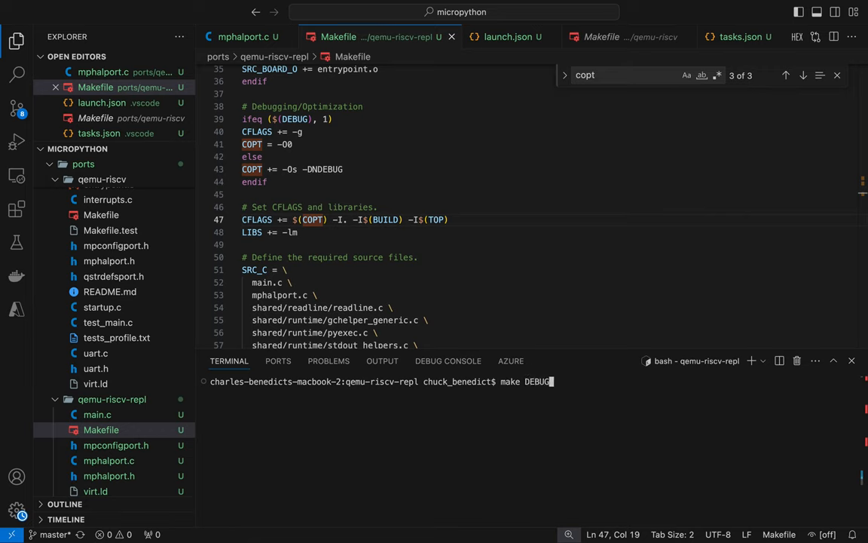
{"action": "type", "text": "=1 de"}
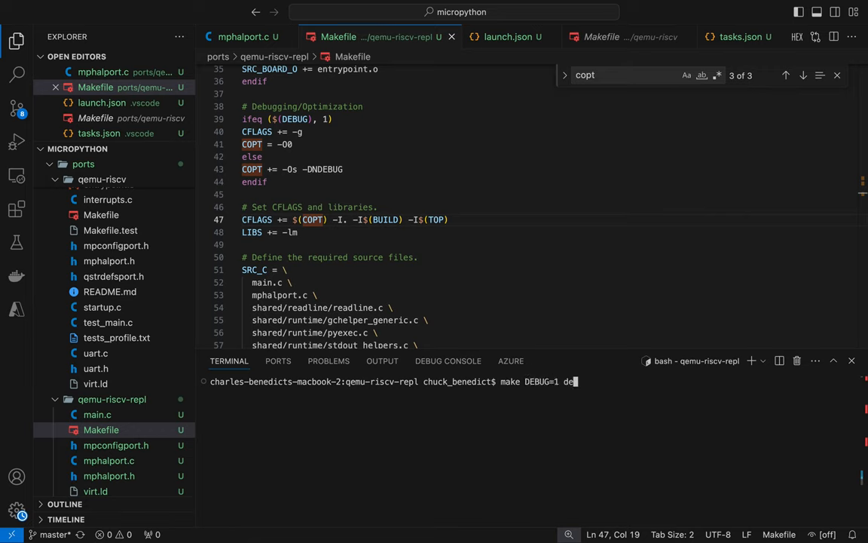
{"action": "key", "text": "BackSpace"}
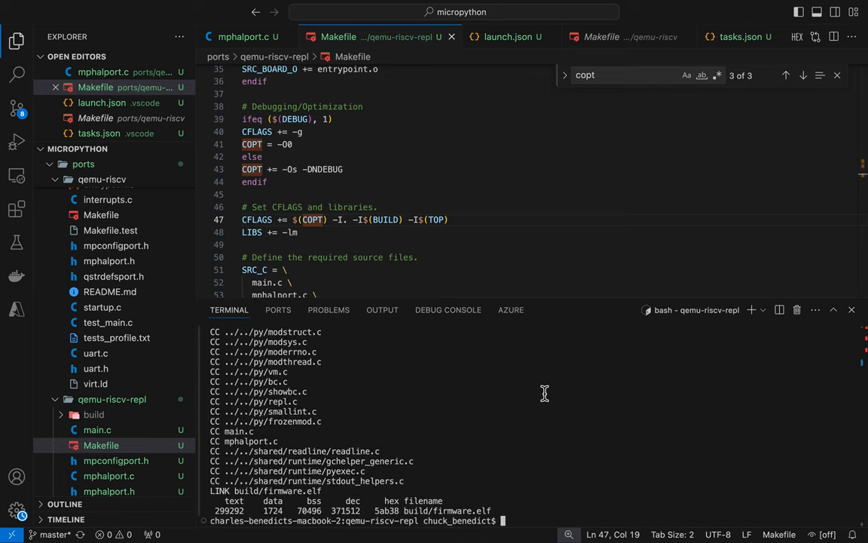
- Run make debug to launch QEMU halted with -S -s awaiting a debugger
{"action": "type", "text": "make debug"}
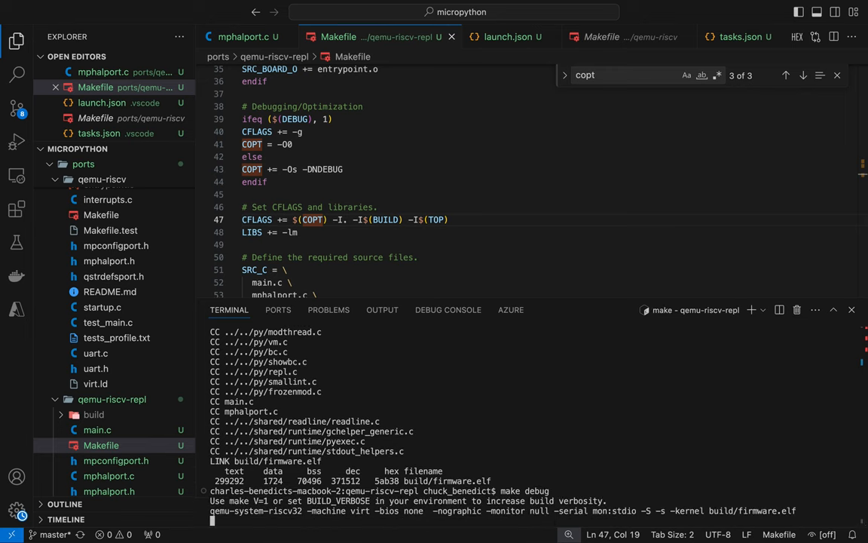
{"action": "mouse_move", "coordinate": [248, 118]}
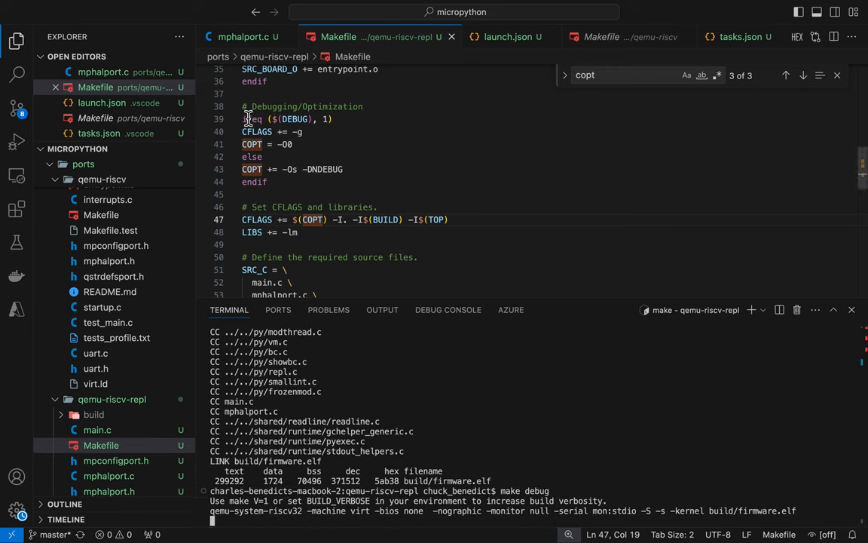
- Start a new terminal via Terminal > New Terminal beside make debug and cd into build
{"action": "left_click", "coordinate": [207, 6]}
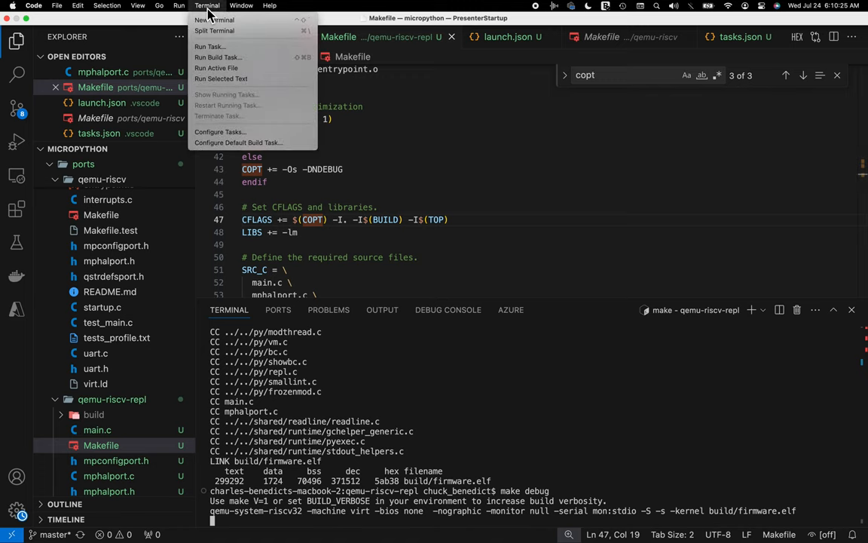
{"action": "left_click", "coordinate": [214, 20]}
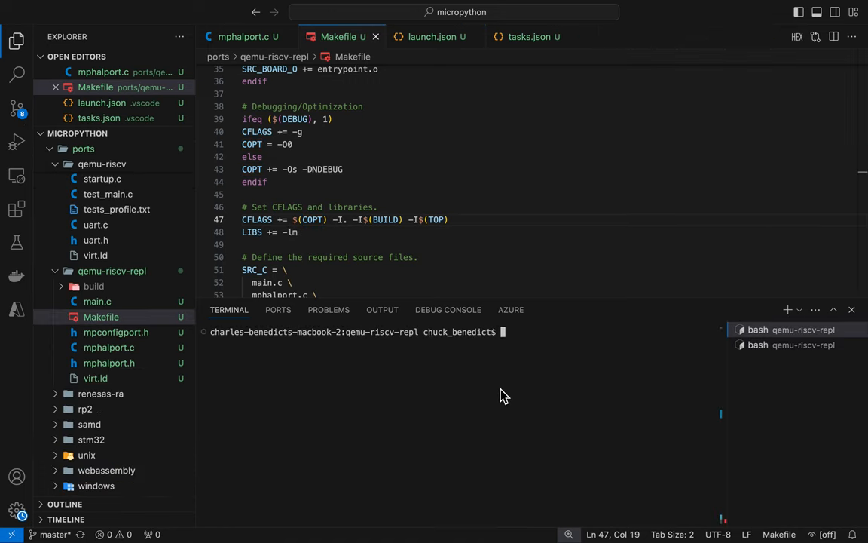
{"action": "type", "text": "make d"}
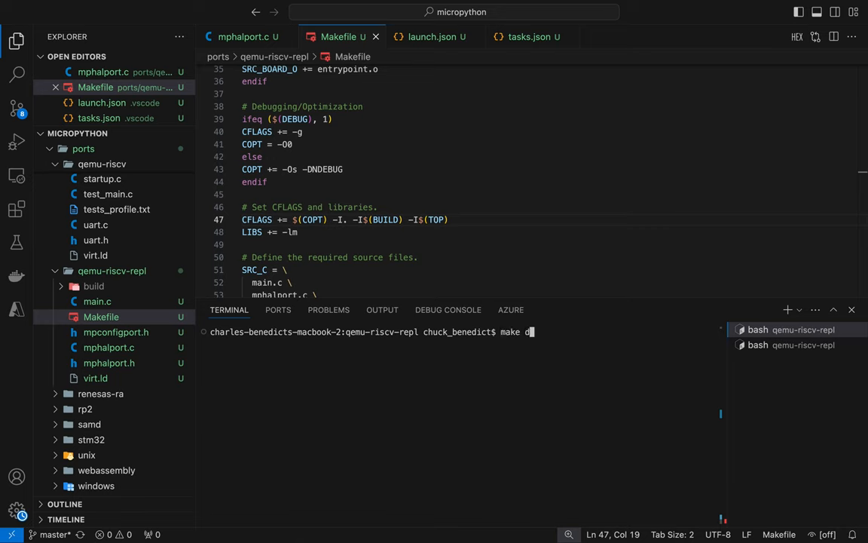
{"action": "type", "text": "ebug"}
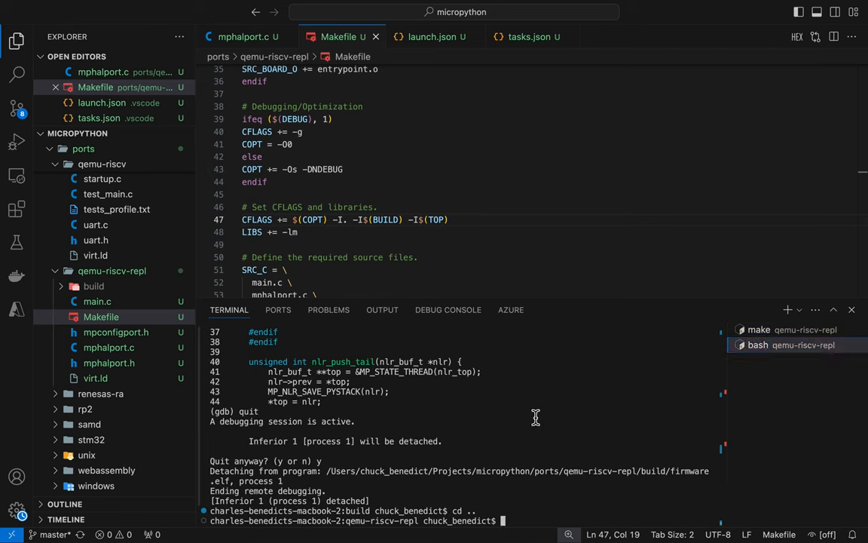
{"action": "type", "text": "c"}
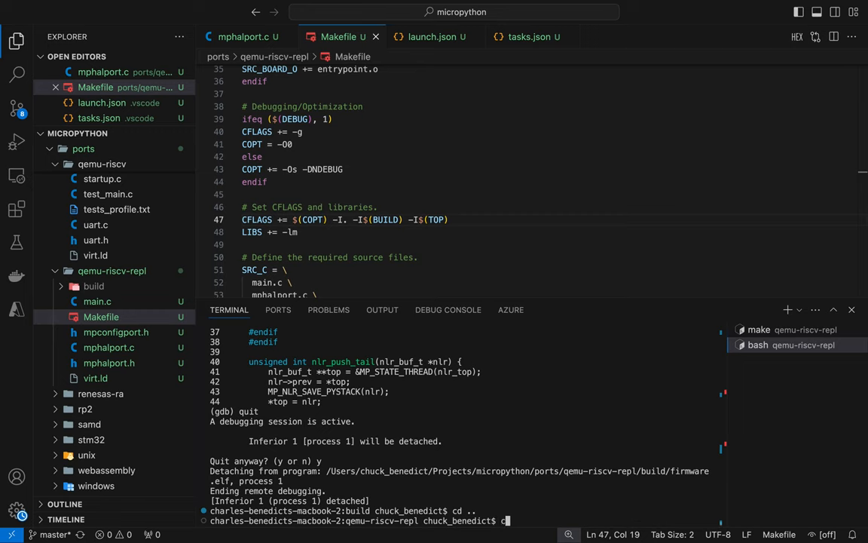
{"action": "type", "text": "l"}
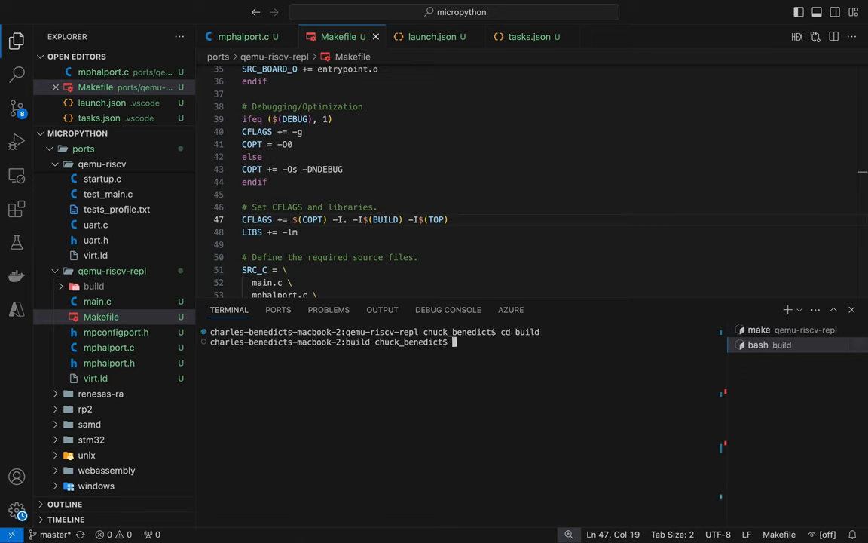
- Attach gdb to QEMU with gdb firmware.elf -ex 'target remote :1234'
{"action": "type", "text": "gdb"}
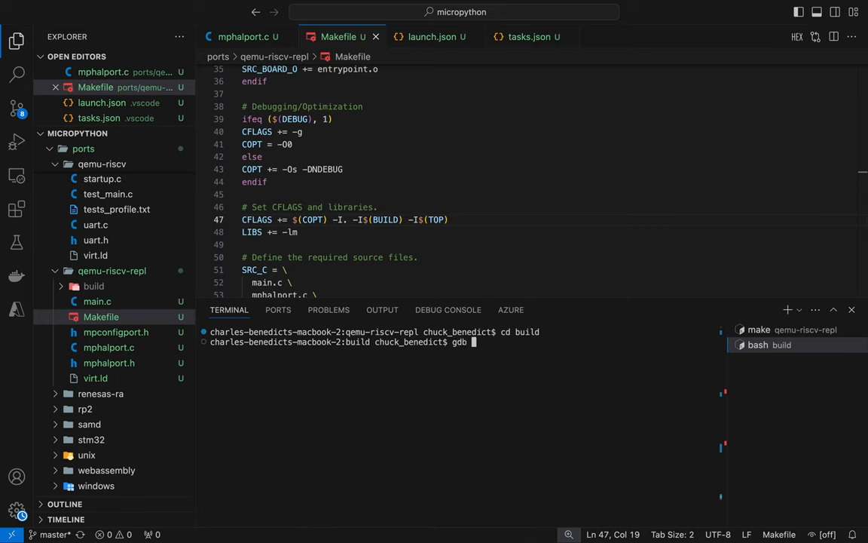
{"action": "type", "text": "fir"}
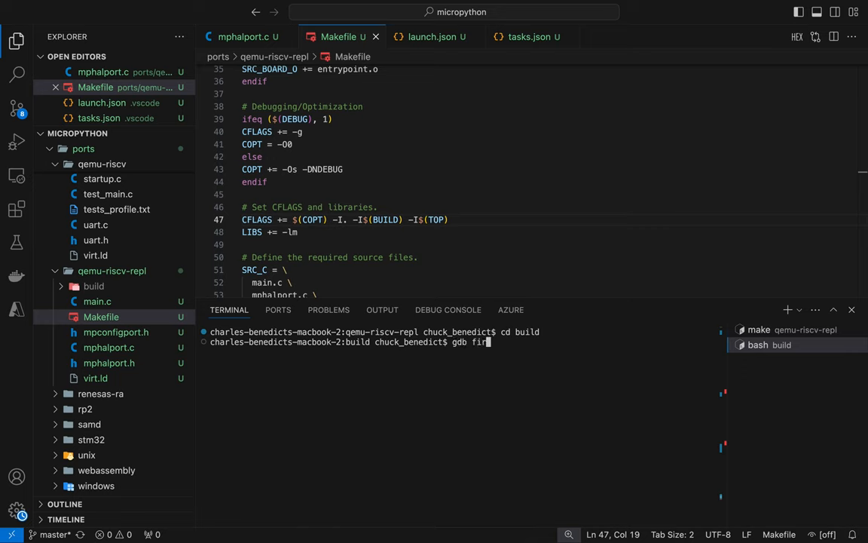
{"action": "type", "text": "mware"}
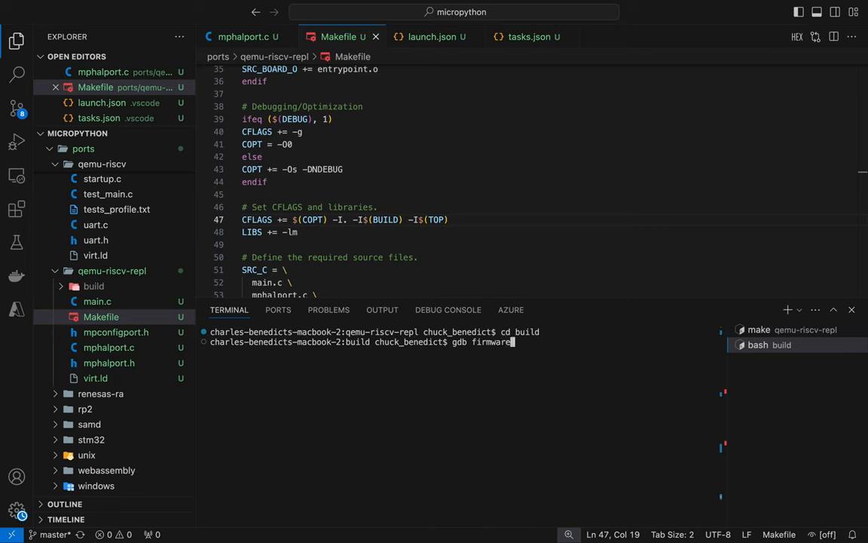
{"action": "type", "text": ".elf"}
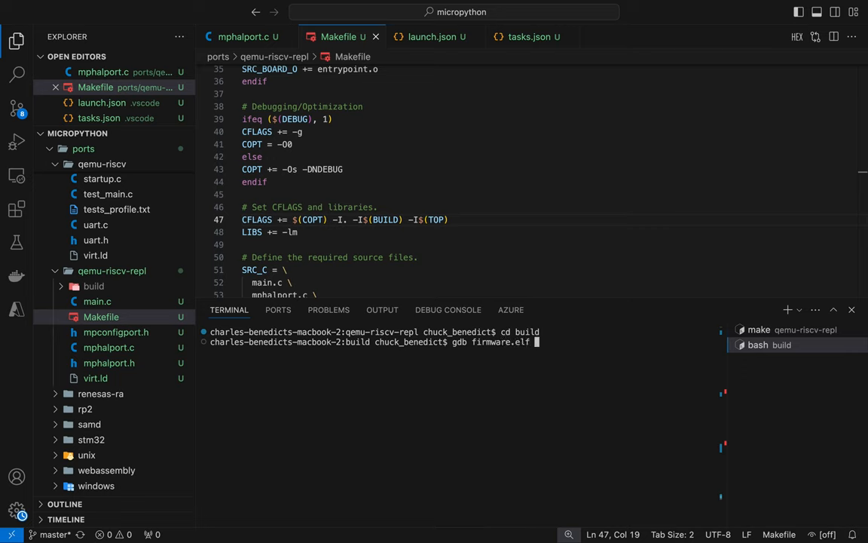
{"action": "type", "text": "-"}
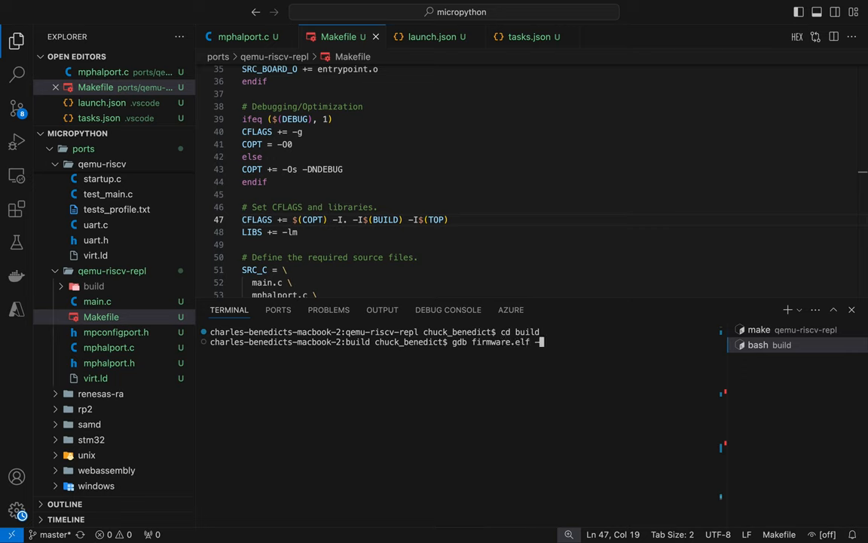
{"action": "type", "text": "-ex '"}
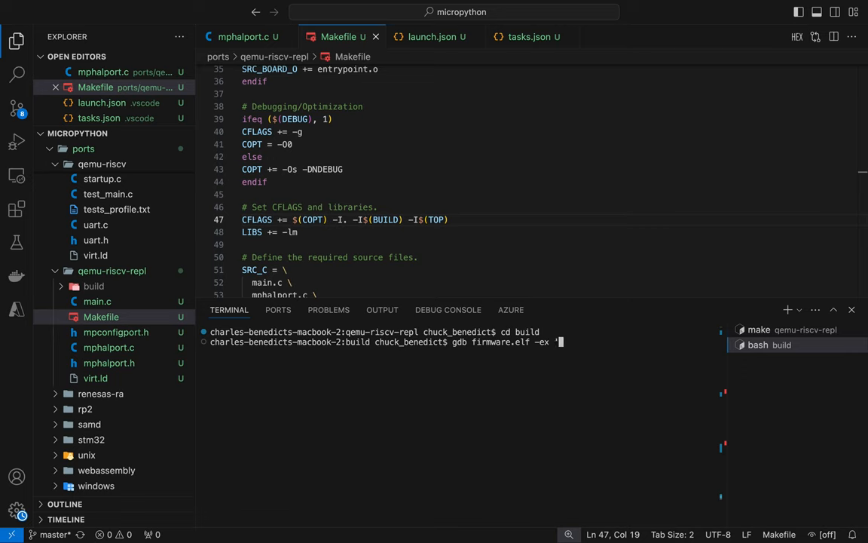
{"action": "type", "text": "target remot"}
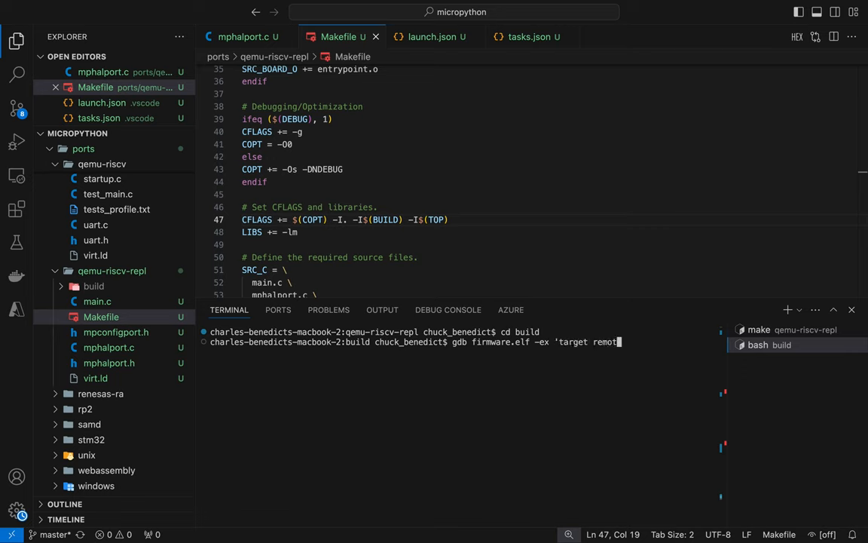
{"action": "type", "text": ":1234"}
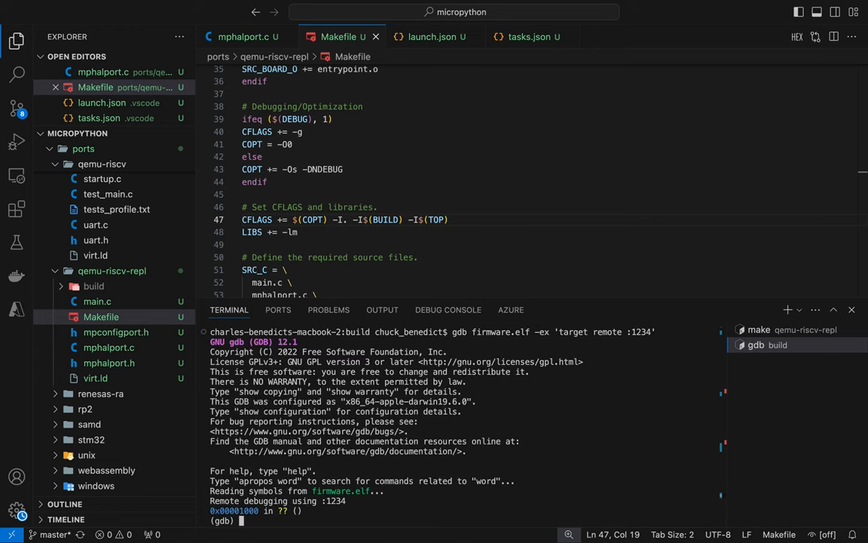
- Set a breakpoint at *0x80000000 and continue until it stops in nlr_push_tail
{"action": "type", "text": "b"}
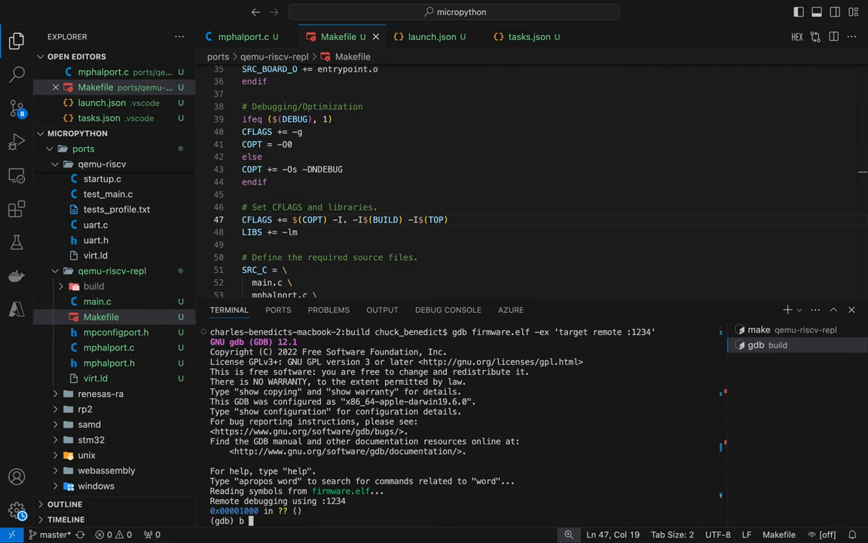
{"action": "type", "text": "*0"}
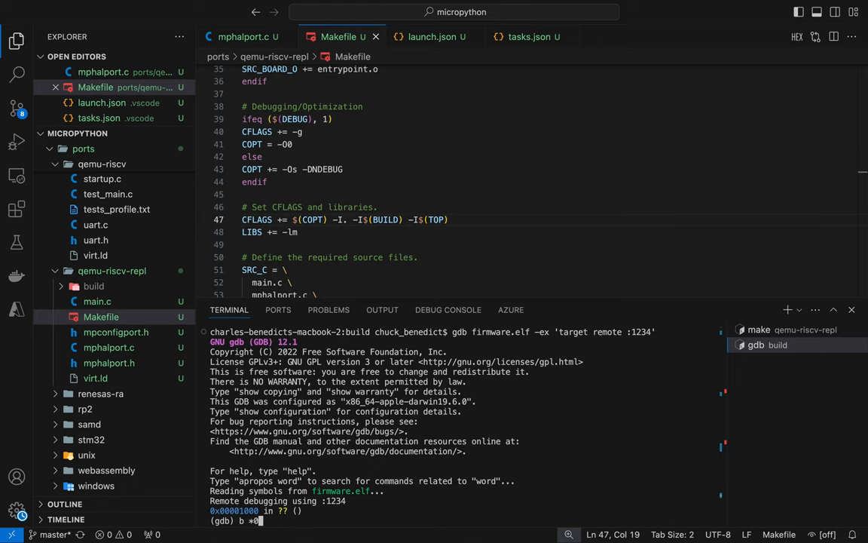
{"action": "type", "text": "80000000"}
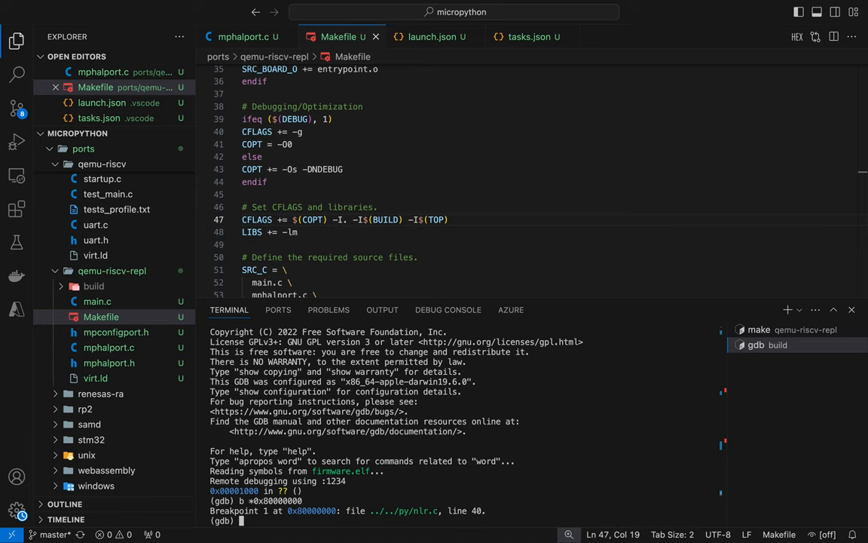
{"action": "type", "text": "c"}
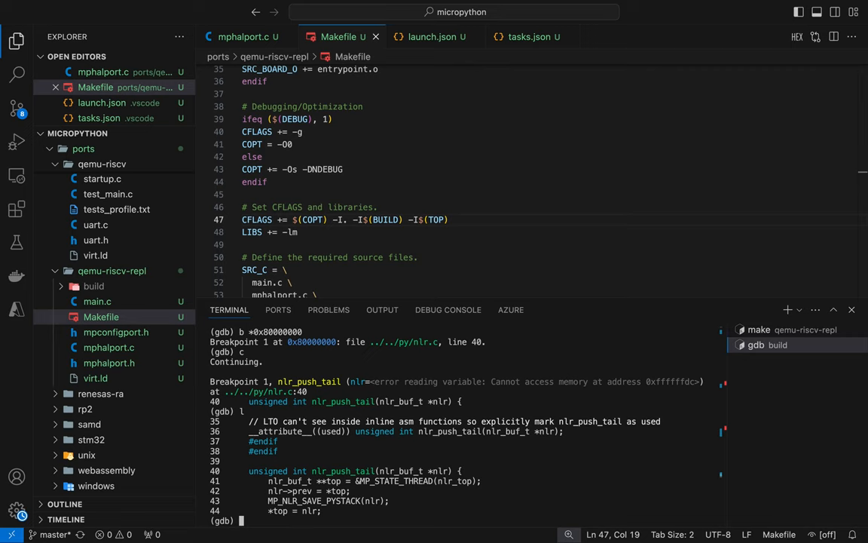
{"action": "mouse_move", "coordinate": [356, 416]}
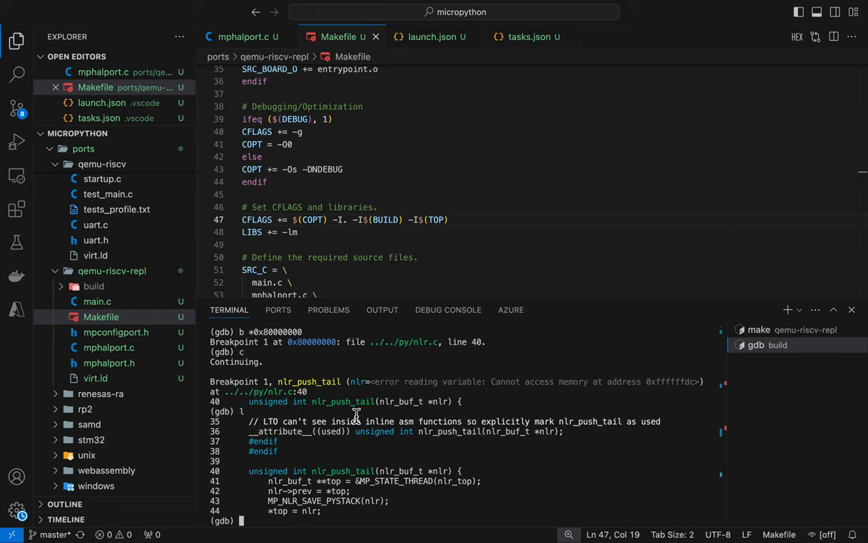
- Quit gdb and confirm with y, ending the QEMU session
{"action": "type", "text": "quit"}
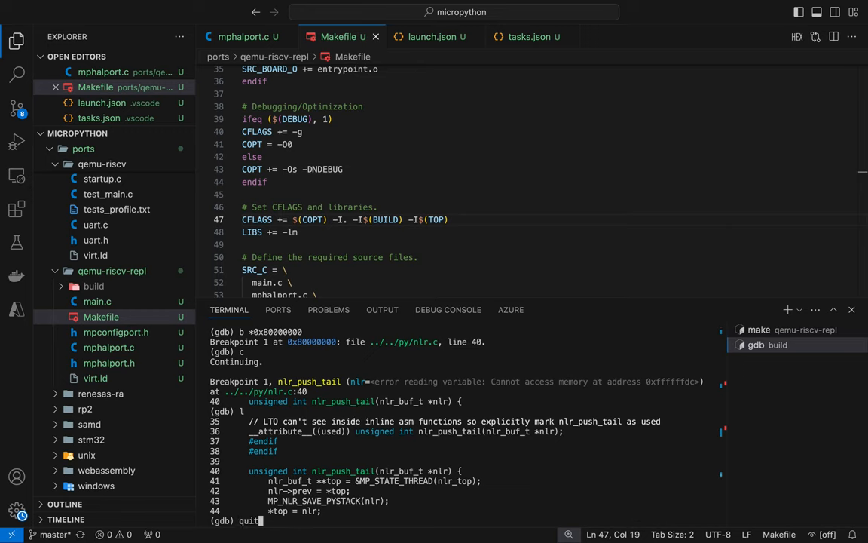
{"action": "type", "text": "y"}
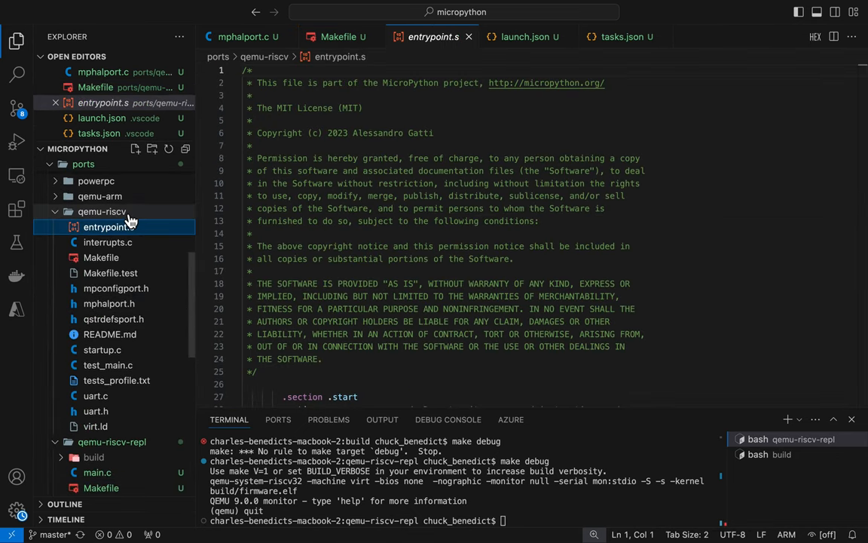
- Copy qemu-riscv/entrypoint.s in the Explorer and paste it into the qemu-riscv-repl folder
{"action": "right_click", "coordinate": [112, 226]}
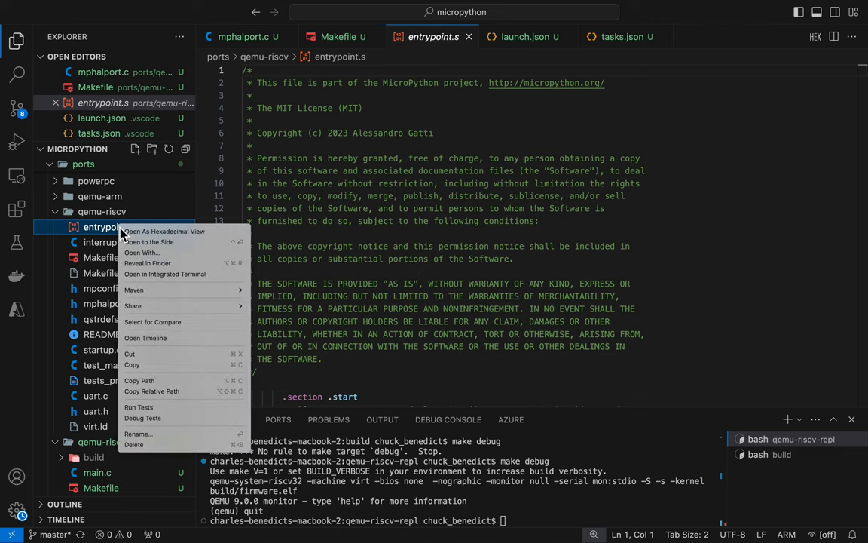
{"action": "mouse_move", "coordinate": [138, 380]}
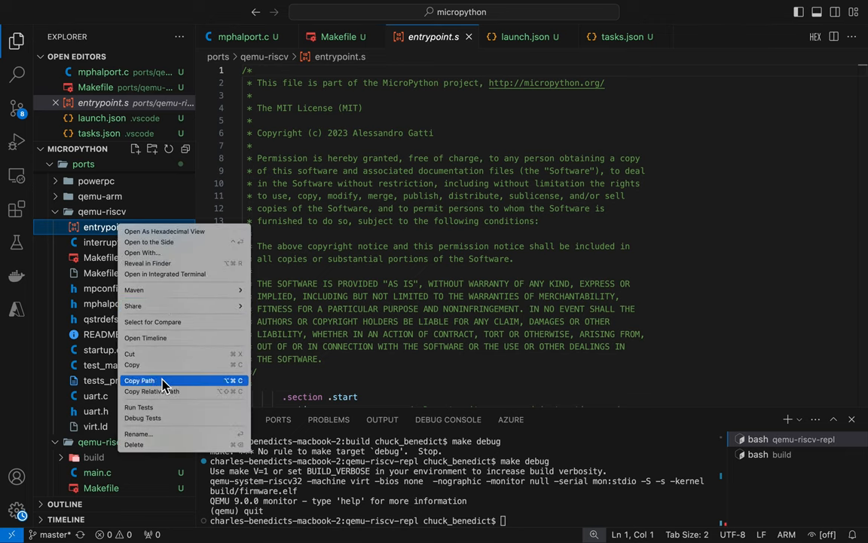
{"action": "left_click", "coordinate": [139, 380]}
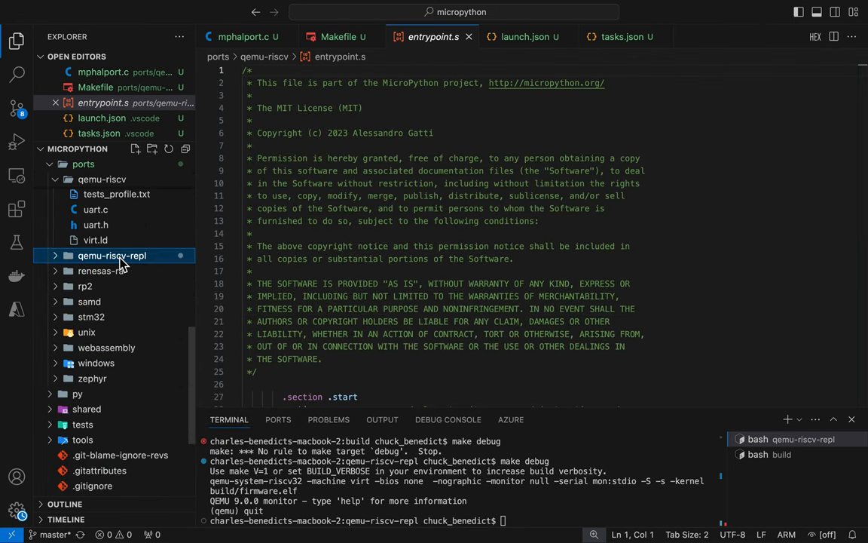
{"action": "right_click", "coordinate": [111, 255]}
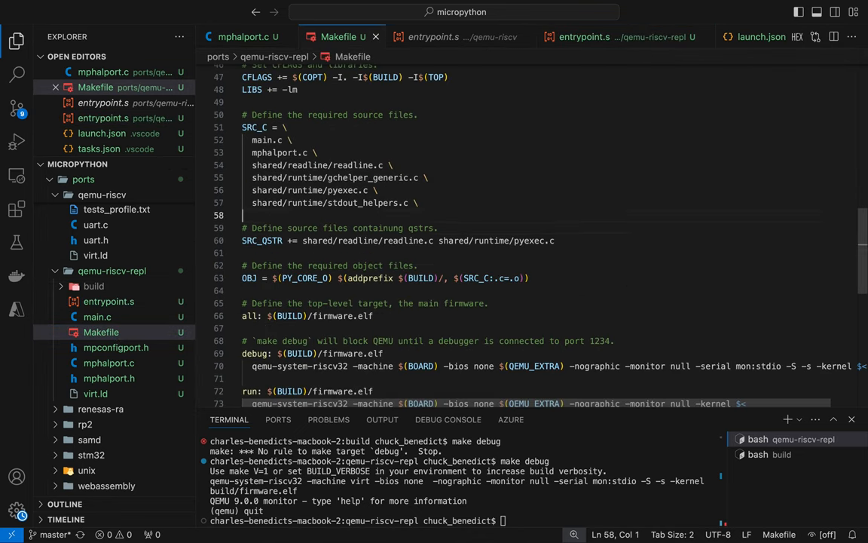
- Add SRC_ASM = entrypoint.s to the repl Makefile
{"action": "type", "text": "SR"}
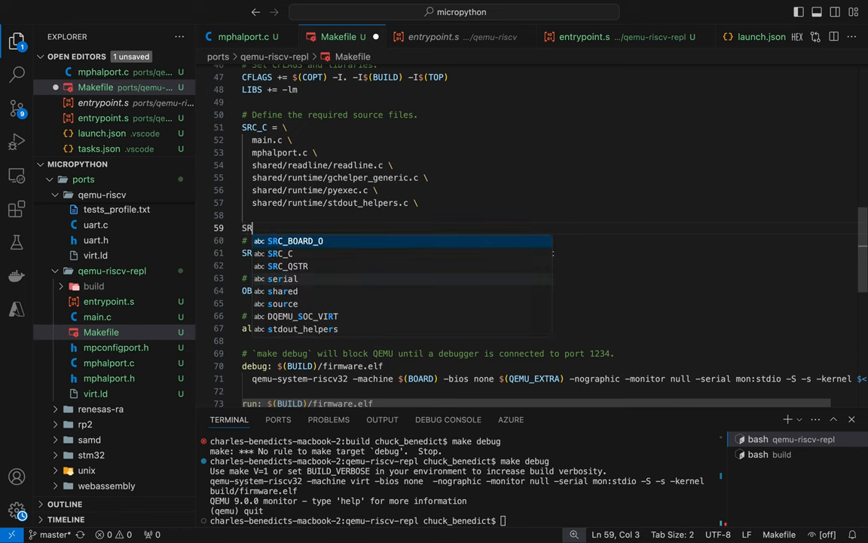
{"action": "type", "text": "C_ASM = \\"}
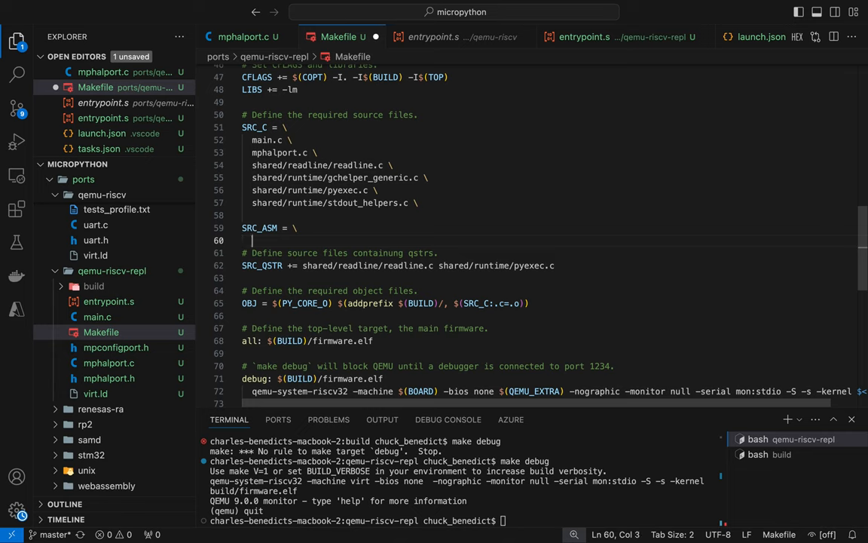
{"action": "type", "text": "entrypoint.s \\"}
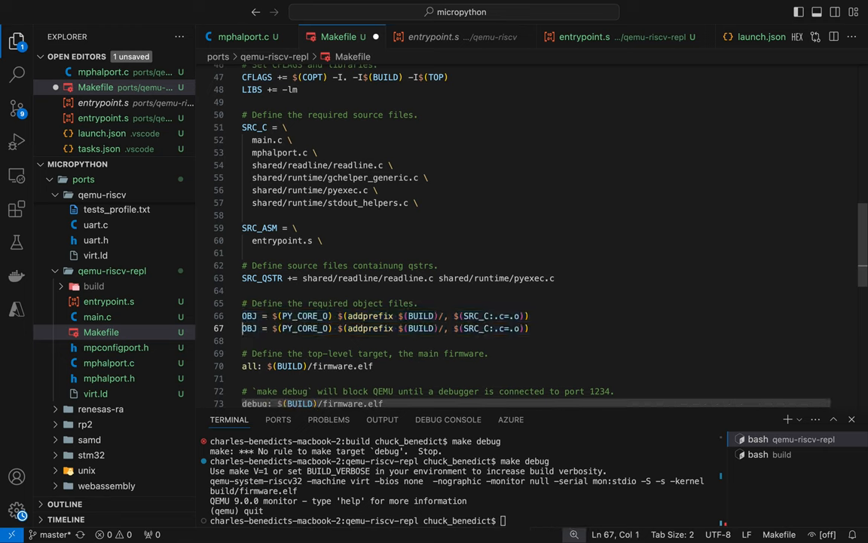
- Change the duplicated OBJ line to OBJ += $(addprefix $(BUILD)/, $(SRC_ASM:.s=.o))
{"action": "left_click", "coordinate": [266, 329]}
{"action": "type", "text": "+"}
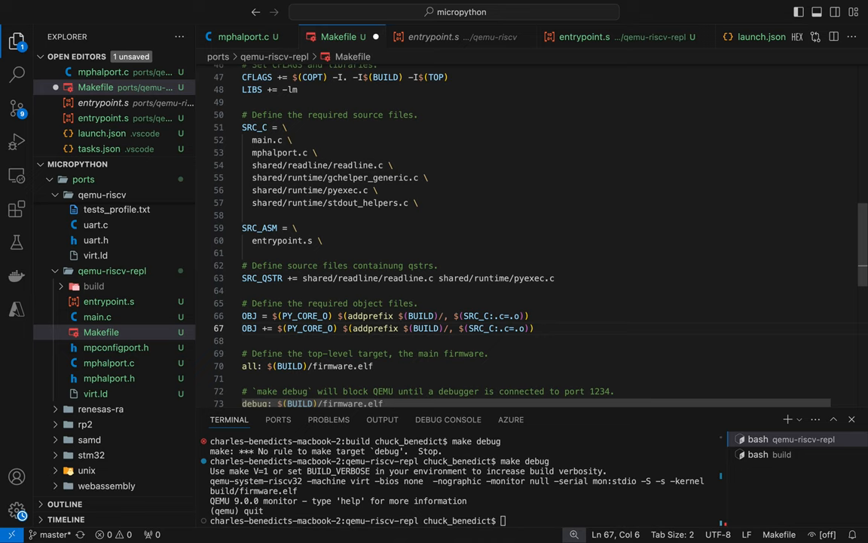
{"action": "double_click", "coordinate": [304, 329]}
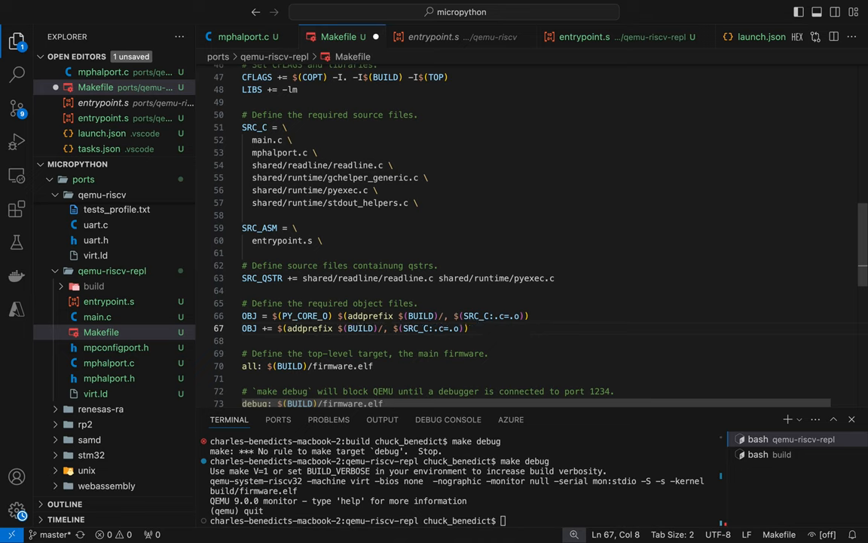
{"action": "left_click", "coordinate": [362, 329]}
{"action": "type", "text": "make"}
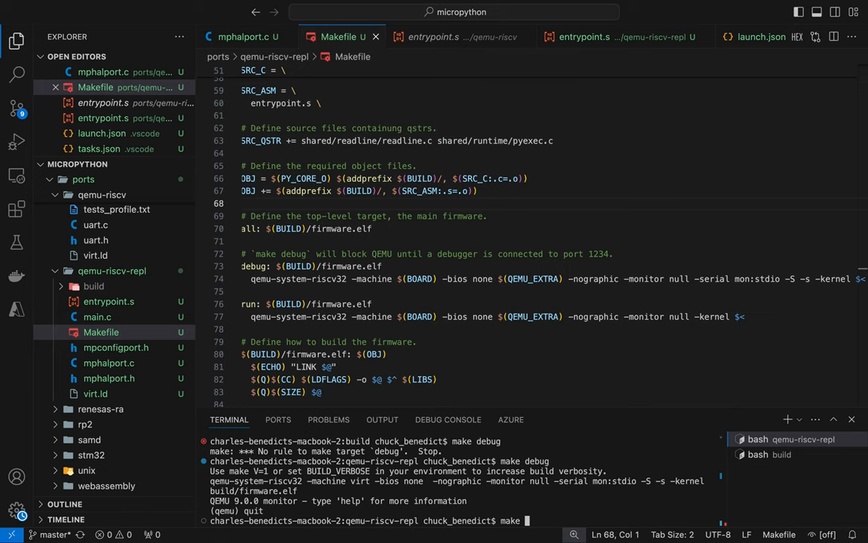
- Run make DEBUG=1, which fails linking on undefined _entry_point, and review entrypoint.s's start routine
{"action": "type", "text": "DEBUG=1"}
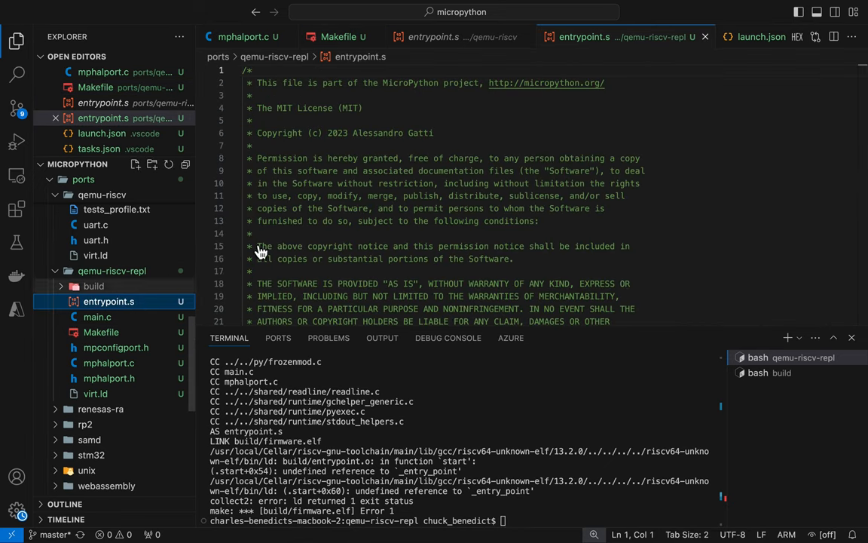
{"action": "scroll", "scroll_direction": "down", "scroll_amount": 3}
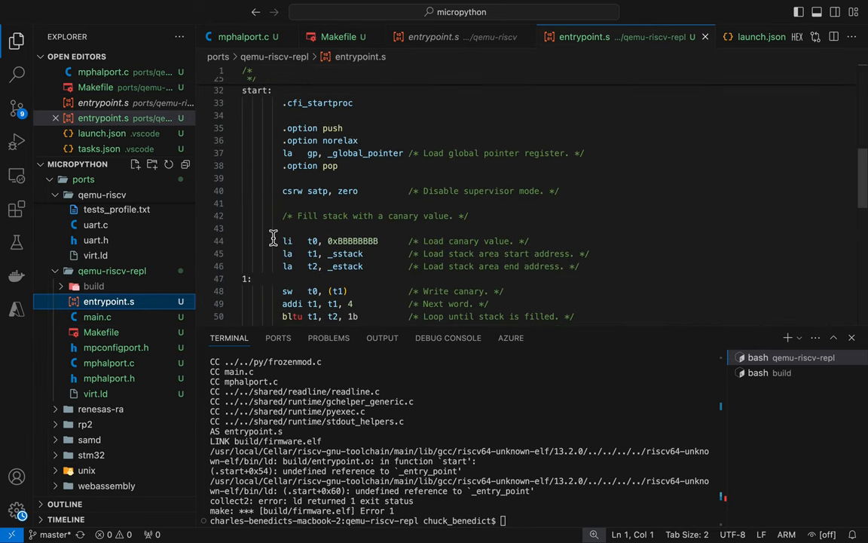
{"action": "scroll", "scroll_direction": "down", "scroll_amount": 3}
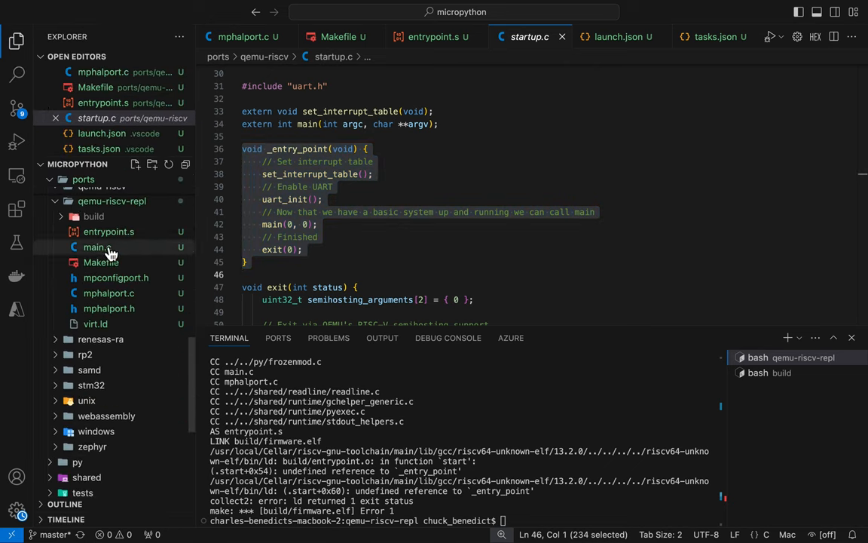
- In repl main.c's _entry_point, remove the Finished comment and exit call after main
{"action": "left_click", "coordinate": [97, 247]}
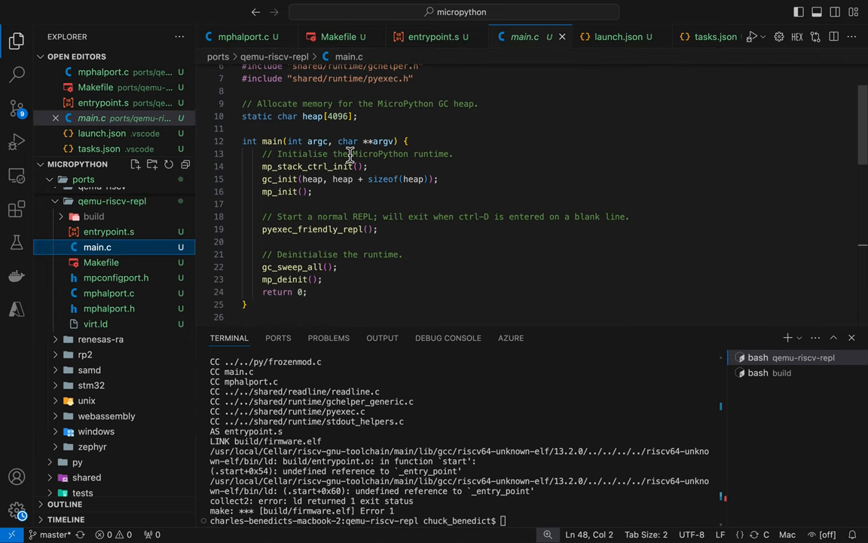
{"action": "scroll", "scroll_direction": "down", "scroll_amount": 3}
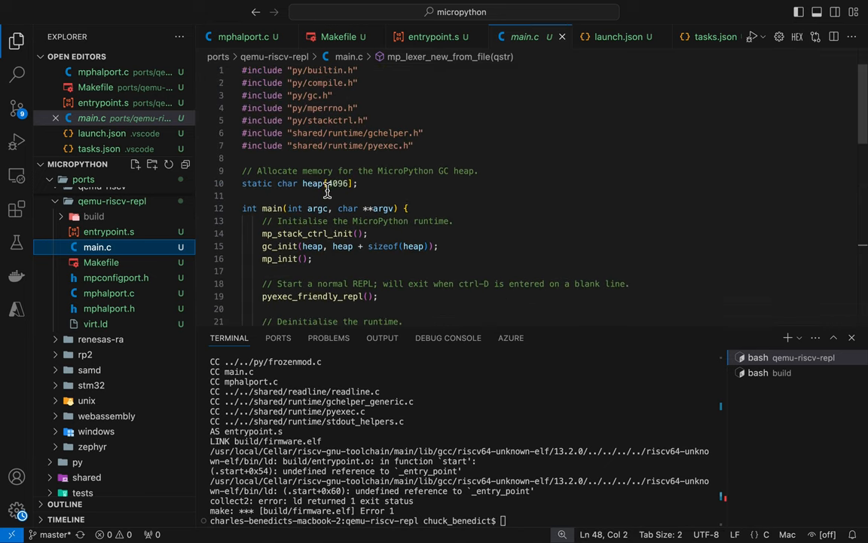
{"action": "left_click", "coordinate": [324, 188]}
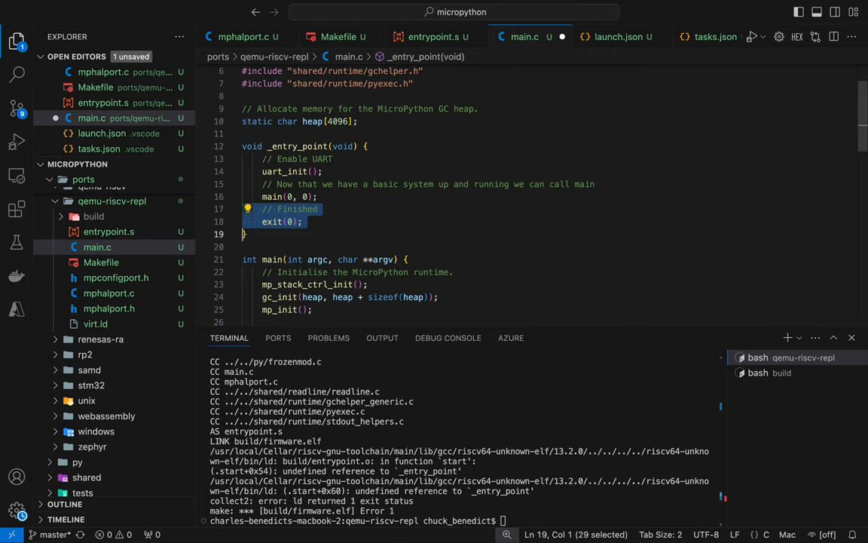
{"action": "key", "text": "Delete"}
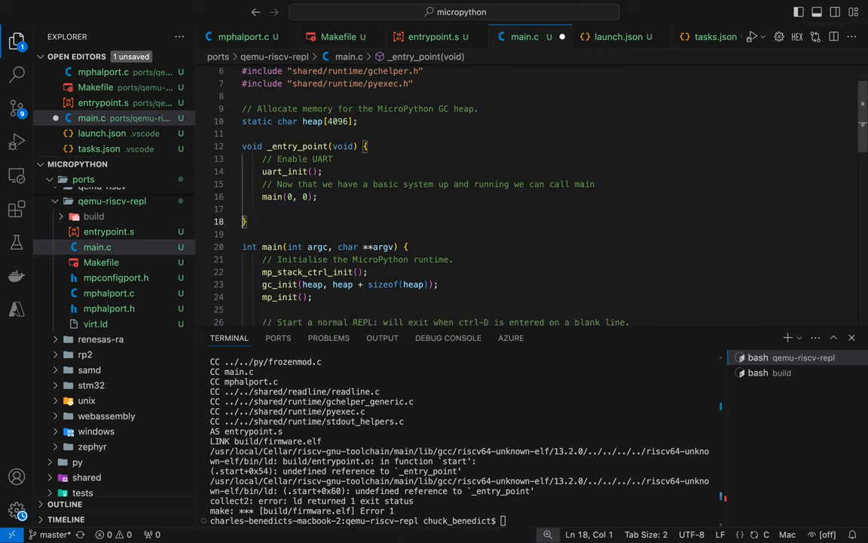
{"action": "left_click", "coordinate": [272, 208]}
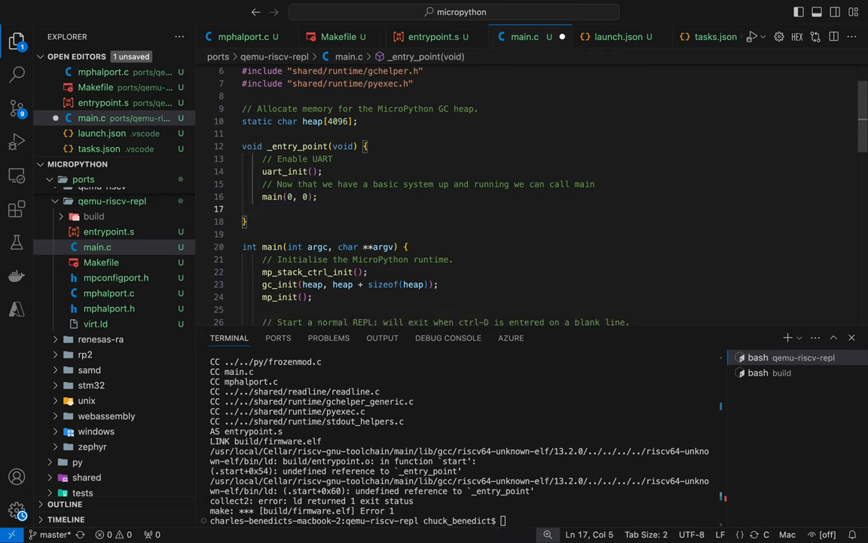
- Add a '// Spin forever' comment followed by while(1) {} so _entry_point never returns
{"action": "type", "text": "// Spin"}
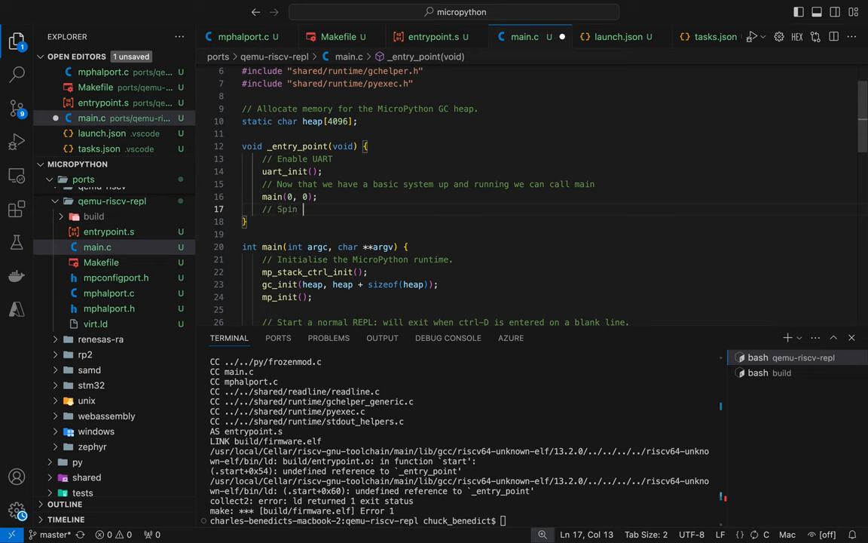
{"action": "type", "text": "forever"}
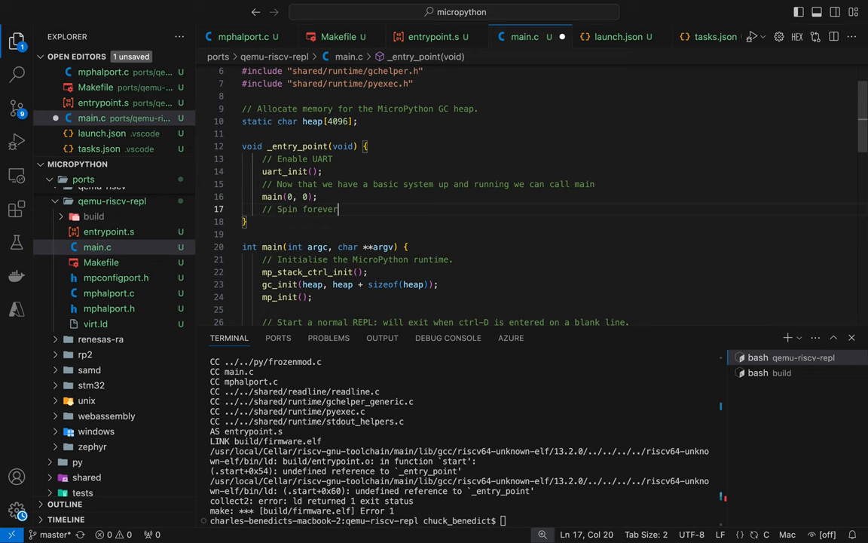
{"action": "type", "text": "wh"}
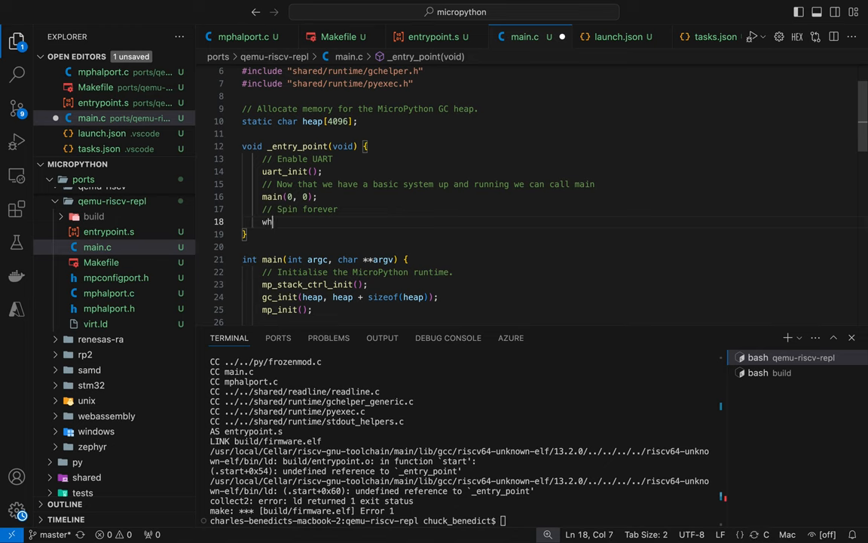
{"action": "type", "text": "ile(1)"}
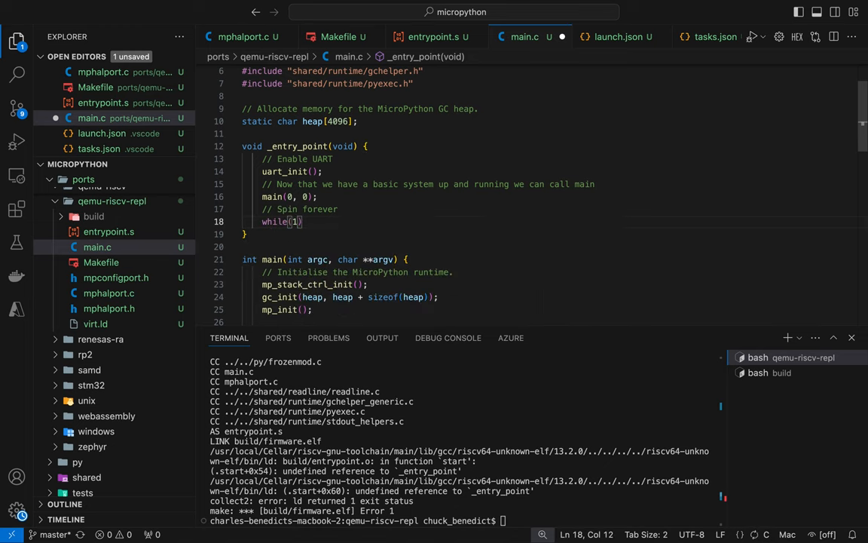
{"action": "type", "text": "\" \""}
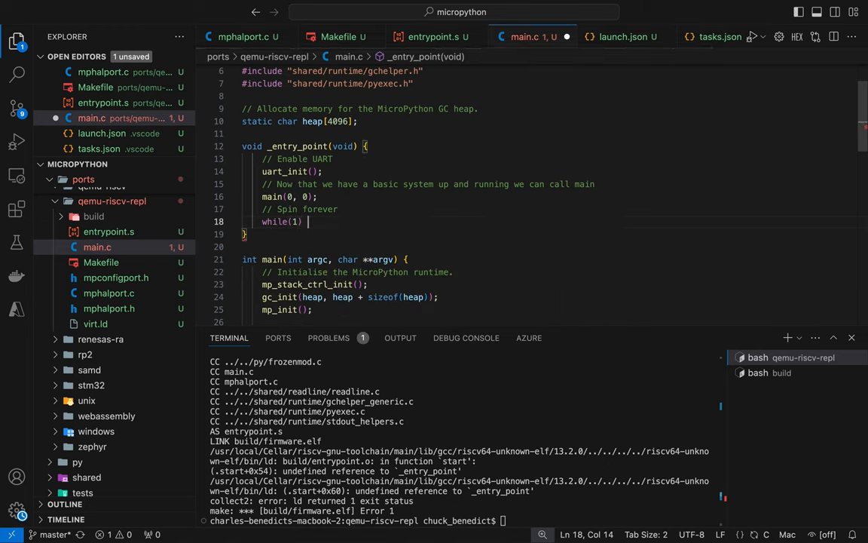
{"action": "type", "text": "{}"}
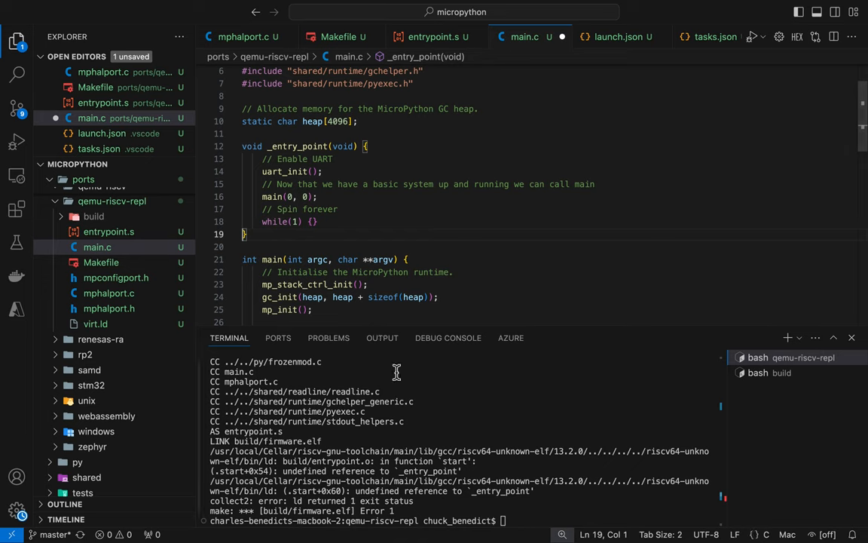
- Rebuild with make DEBUG=1 so firmware.elf links with implicit-declaration warnings for uart_init and main
{"action": "type", "text": "make"}
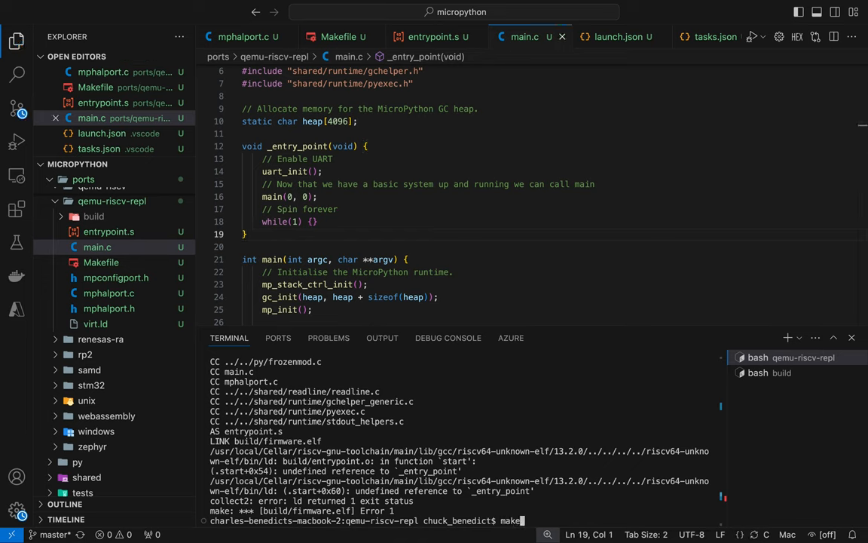
{"action": "type", "text": "DEBUG=1"}
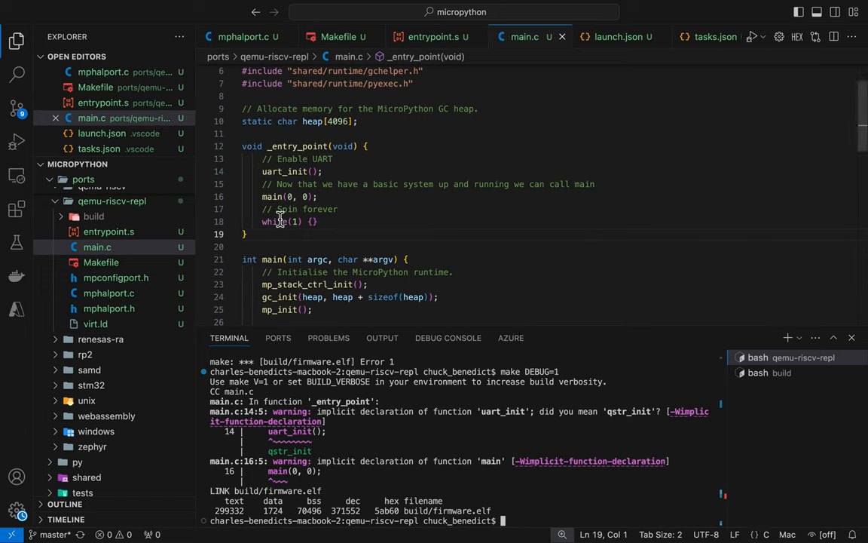
{"action": "left_click", "coordinate": [366, 146]}
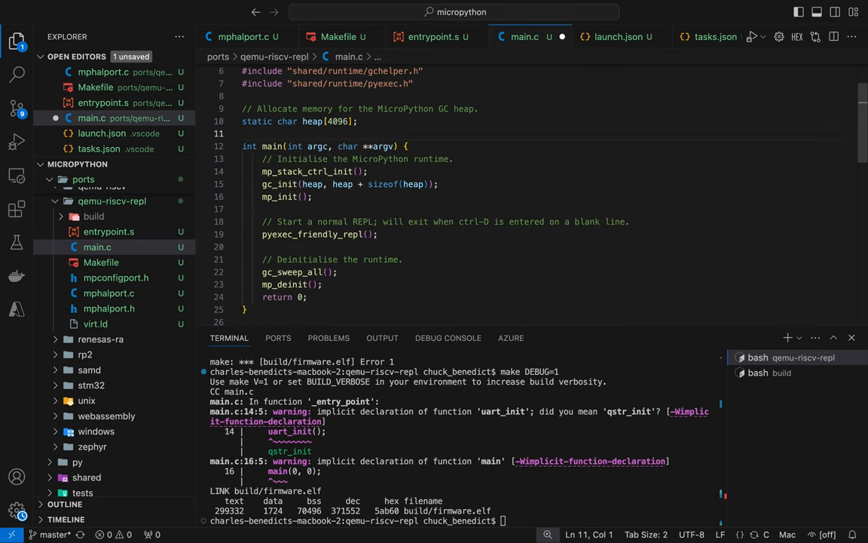
{"action": "scroll", "scroll_direction": "down", "scroll_amount": 3}
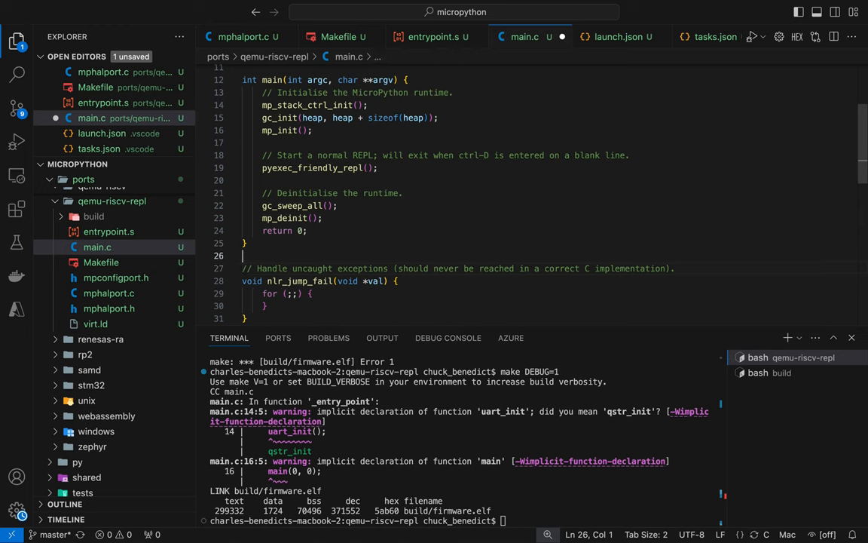
- Review the UART code in mphalport.c
{"action": "left_click", "coordinate": [109, 307]}
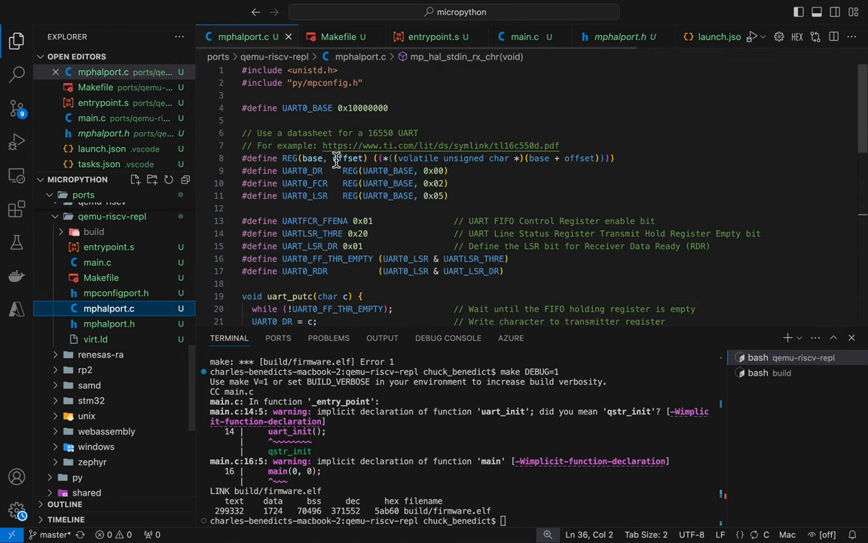
{"action": "scroll", "scroll_direction": "down", "scroll_amount": 3}
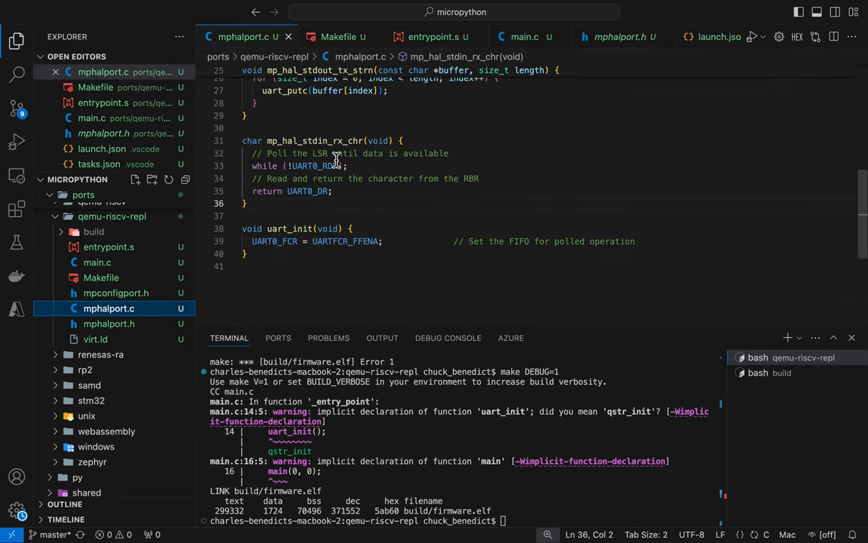
{"action": "mouse_move", "coordinate": [275, 241]}
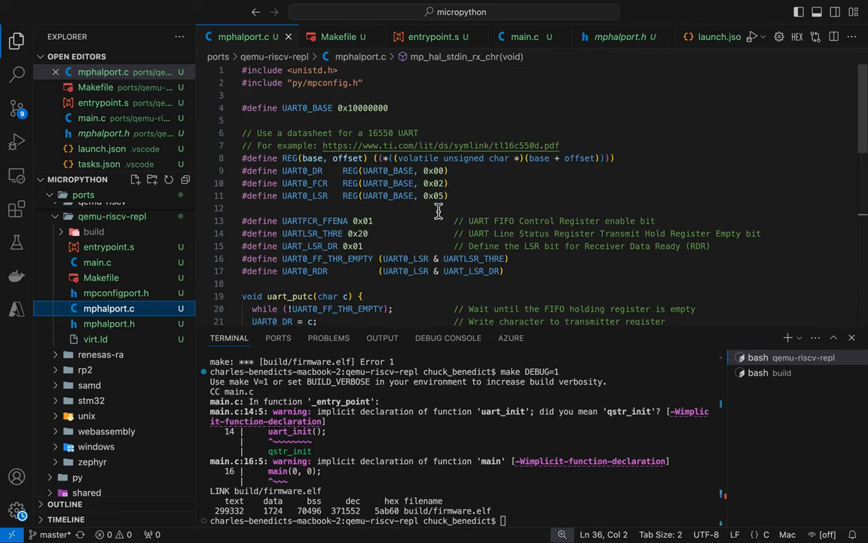
{"action": "mouse_move", "coordinate": [277, 233]}
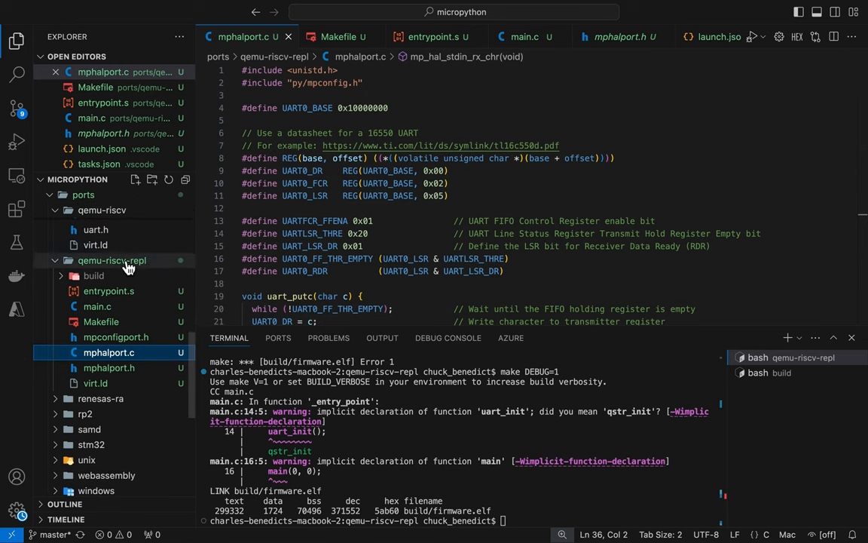
- Create empty uart.h and uart.c in qemu-riscv-repl and cut the UART defines and uart_putc from mphalport.c
{"action": "right_click", "coordinate": [112, 259]}
{"action": "type", "text": "uart.h"}
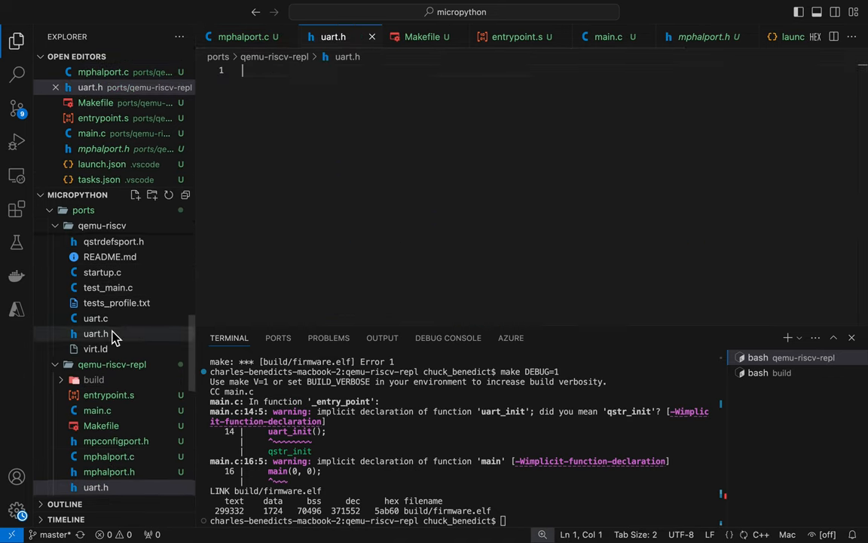
{"action": "right_click", "coordinate": [102, 274]}
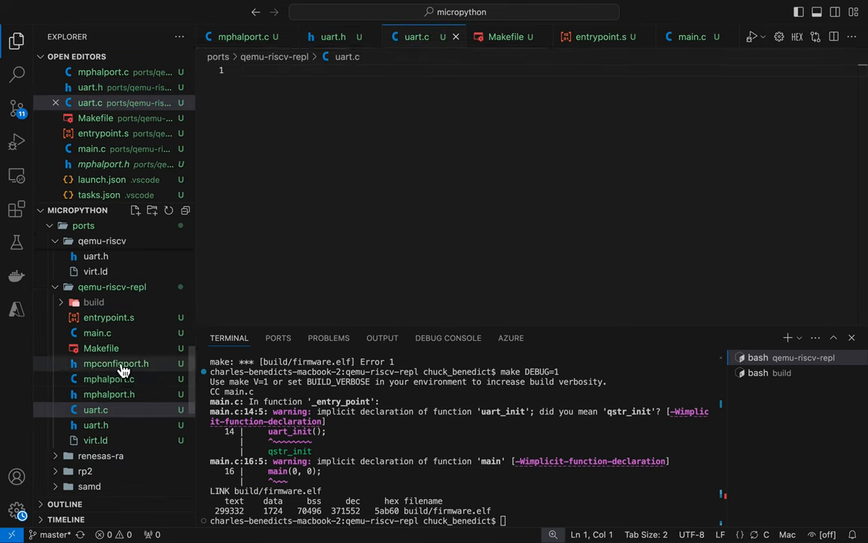
{"action": "left_click", "coordinate": [108, 395]}
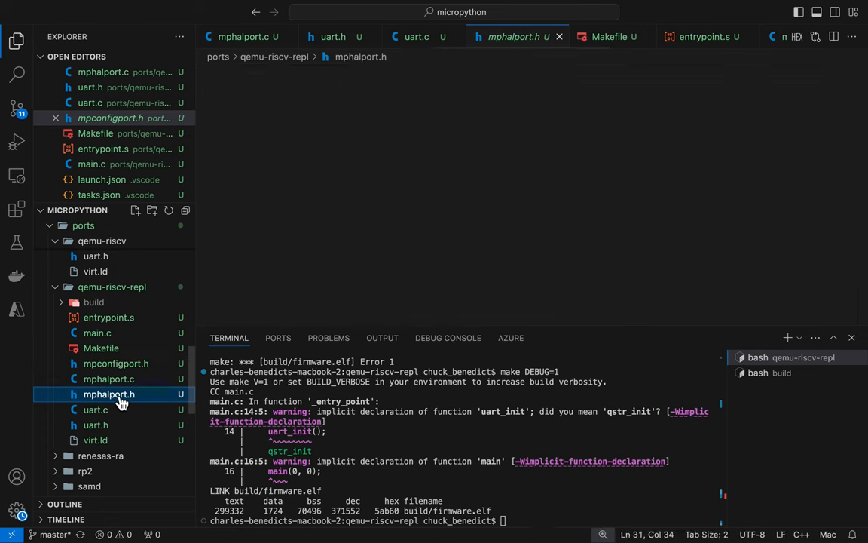
{"action": "left_click", "coordinate": [108, 378]}
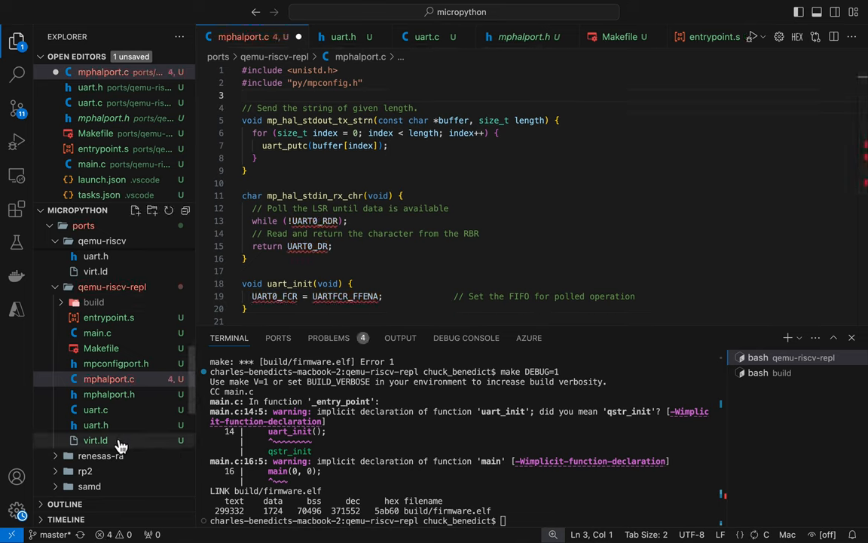
- Paste the 16550 register definitions into uart.h, leaving a uart_putc prototype there
{"action": "left_click", "coordinate": [96, 425]}
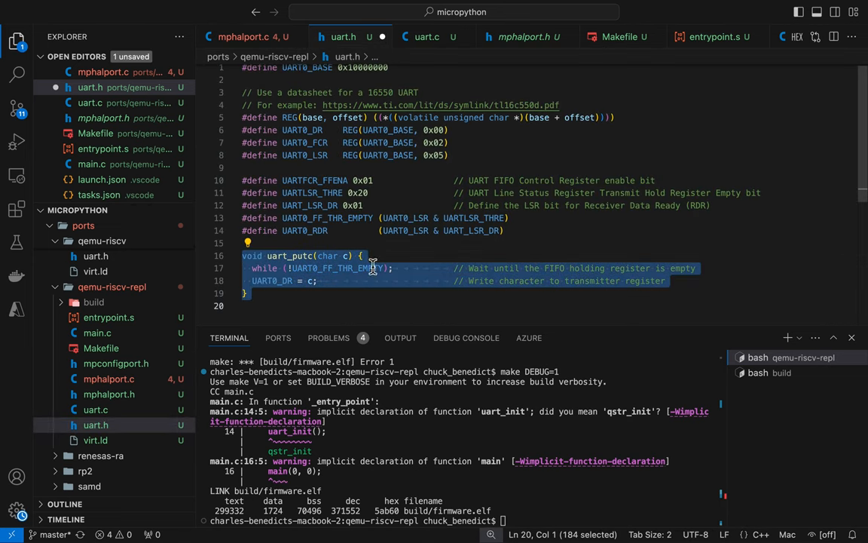
{"action": "left_click", "coordinate": [427, 36]}
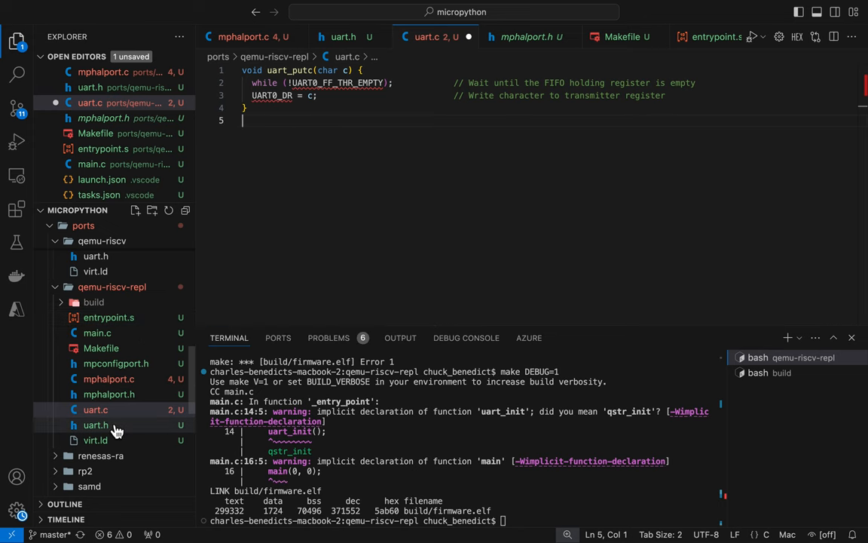
{"action": "left_click", "coordinate": [97, 425]}
{"action": "type", "text": "void uart_putc(char c);"}
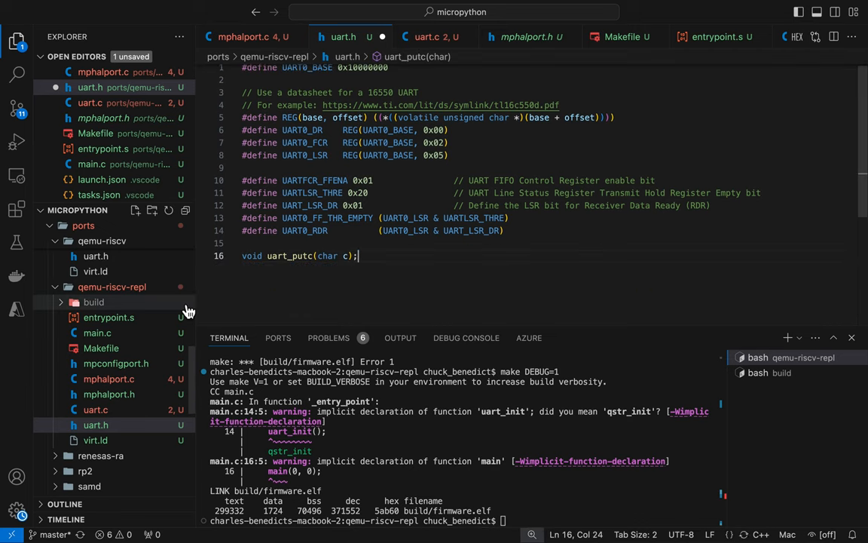
- Move the uart_putc implementation into uart.c with a blank line at its top
{"action": "left_click", "coordinate": [108, 378]}
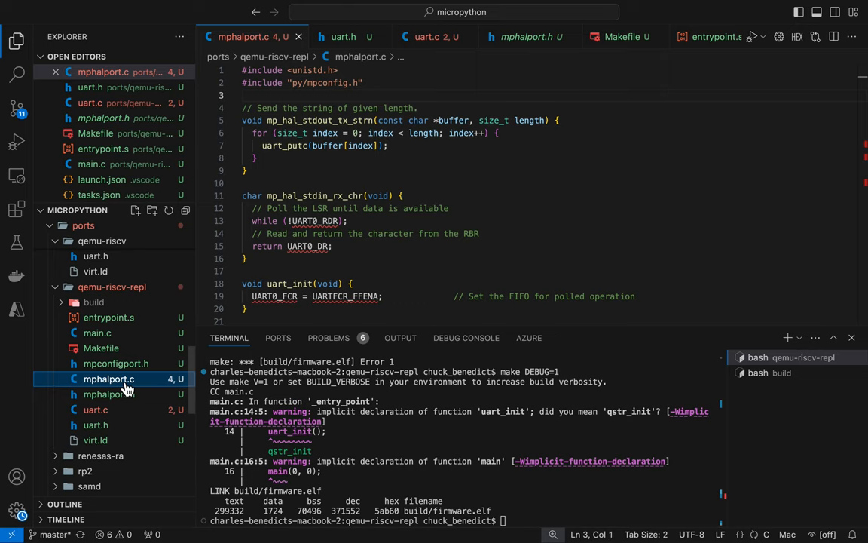
{"action": "mouse_move", "coordinate": [97, 425]}
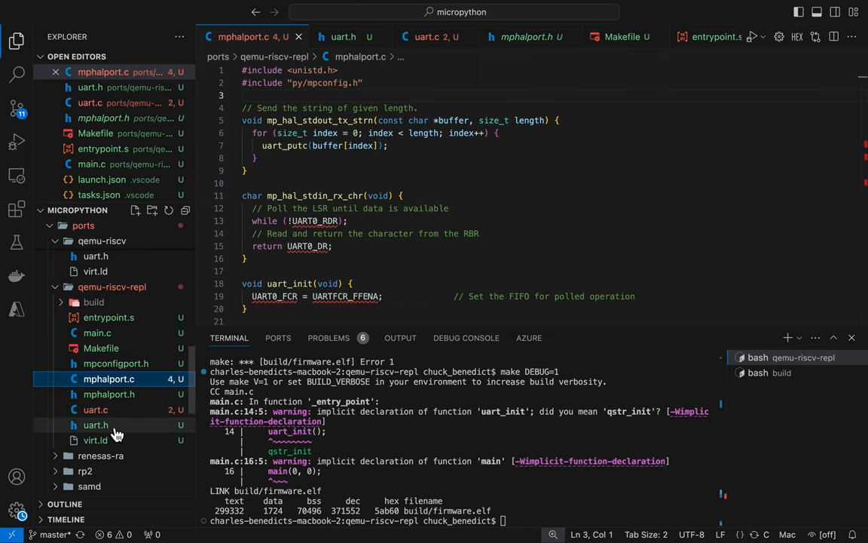
{"action": "left_click", "coordinate": [431, 36]}
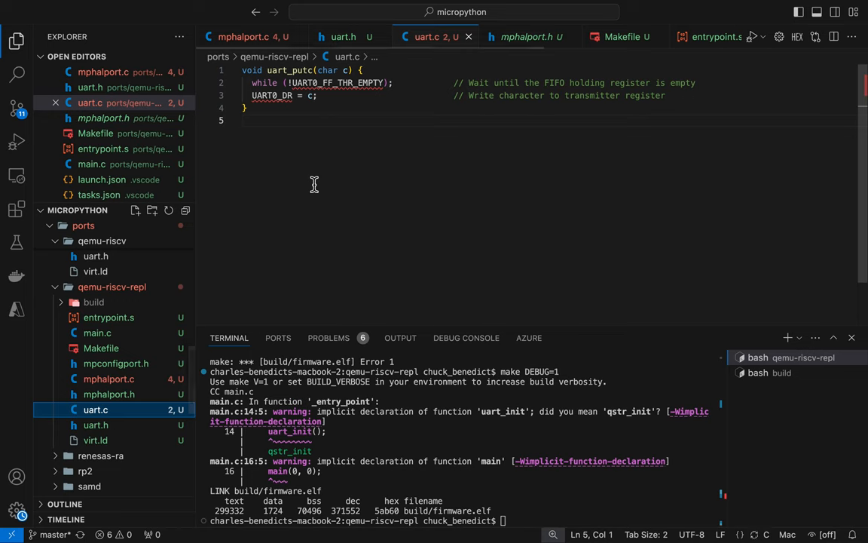
{"action": "key", "text": "Enter"}
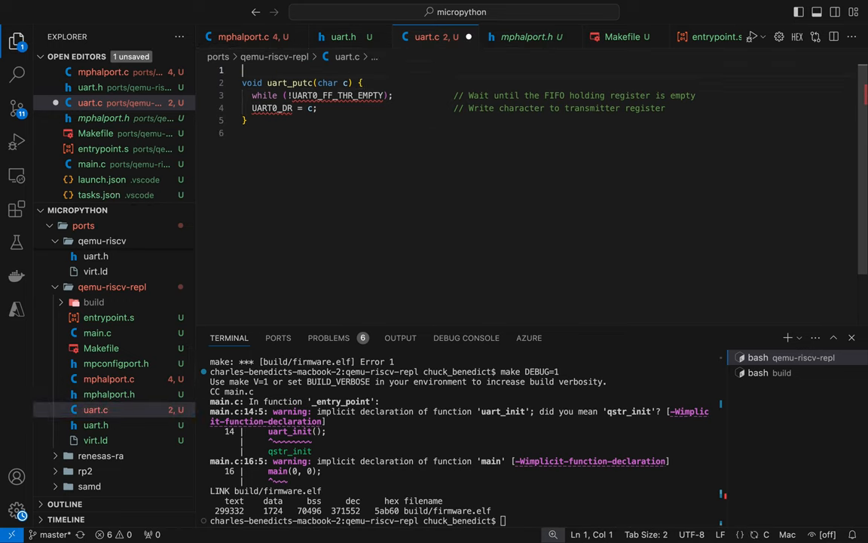
- Add #include "uart.h" at the top of uart.c
{"action": "type", "text": "#include \"uart.h"}
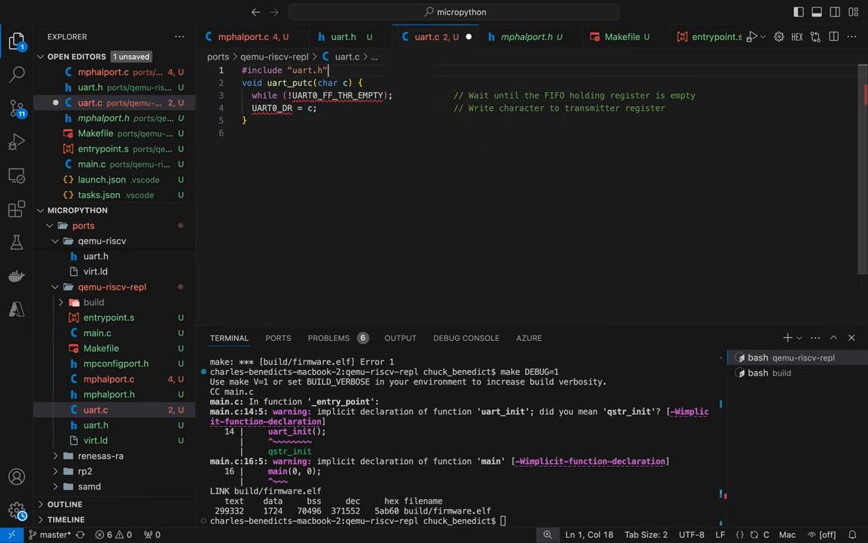
{"action": "key", "text": "Enter"}
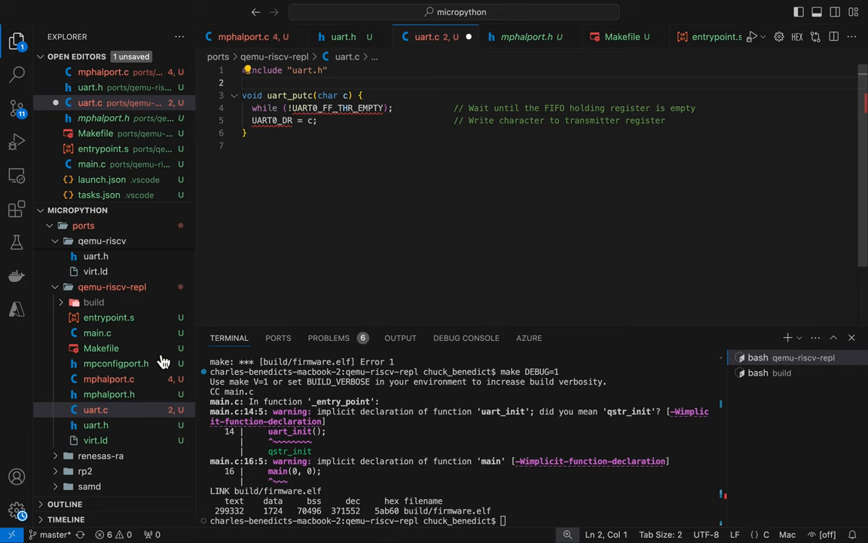
- Add #include "uart.h" to mphalport.c so its output loop calls uart_putc
{"action": "left_click", "coordinate": [97, 425]}
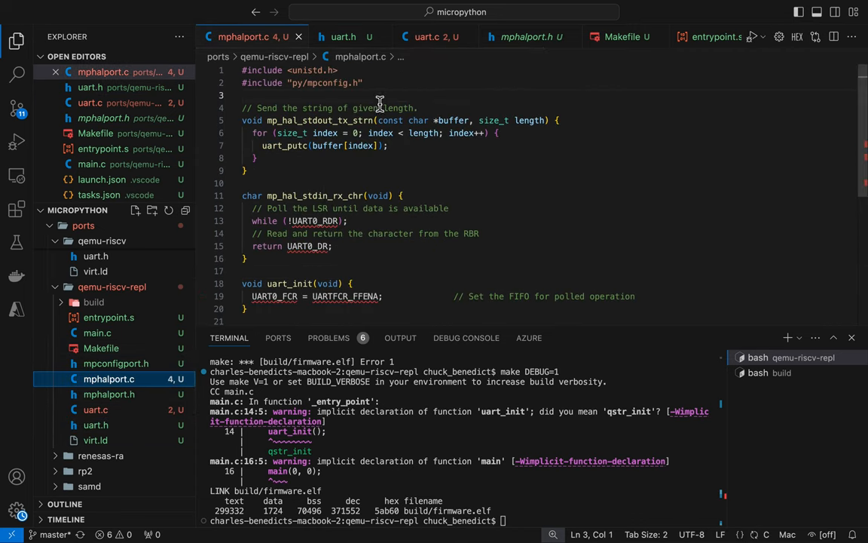
{"action": "type", "text": "#include"}
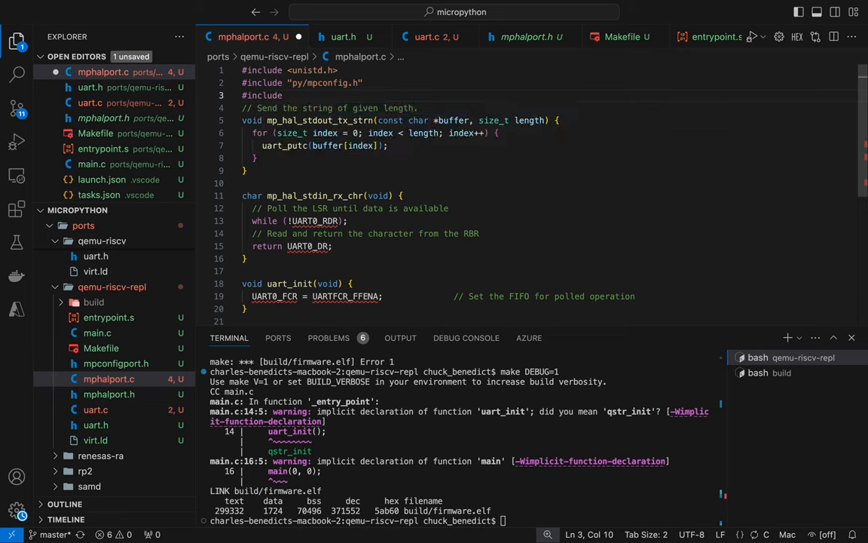
{"action": "type", "text": "uart\""}
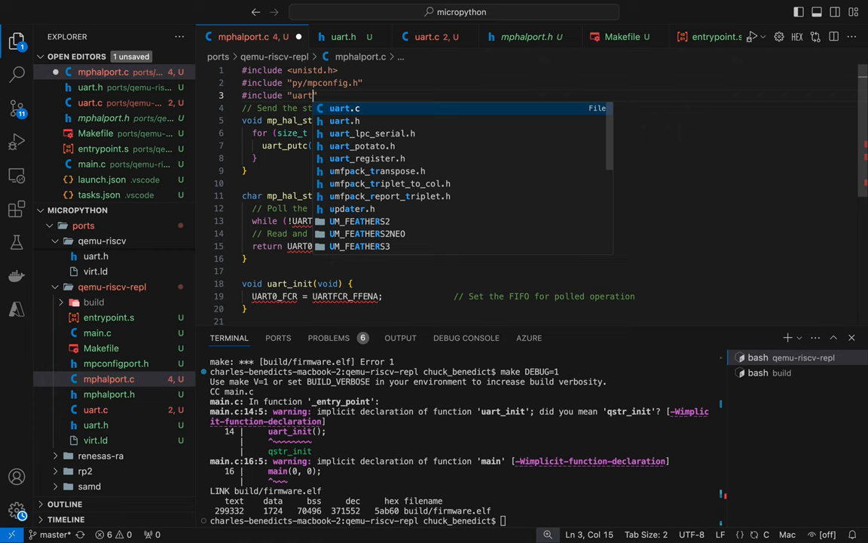
{"action": "type", "text": "h"}
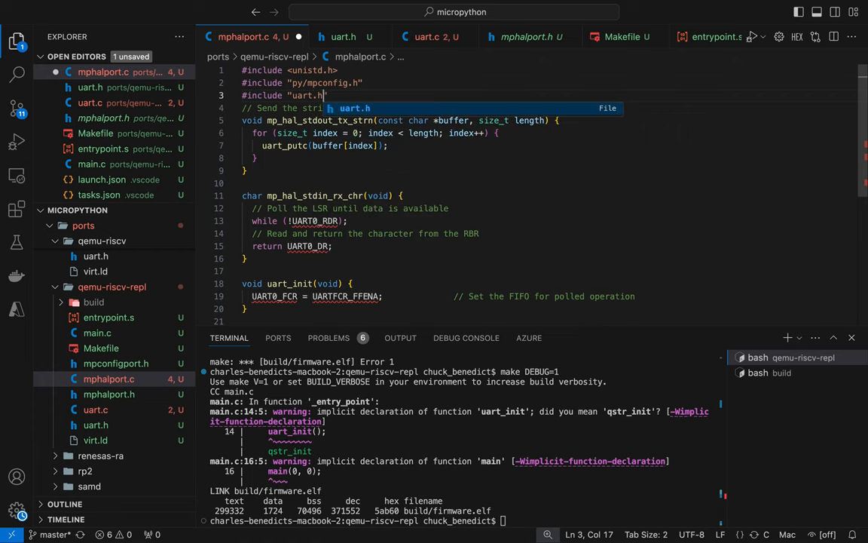
{"action": "key", "text": "Enter"}
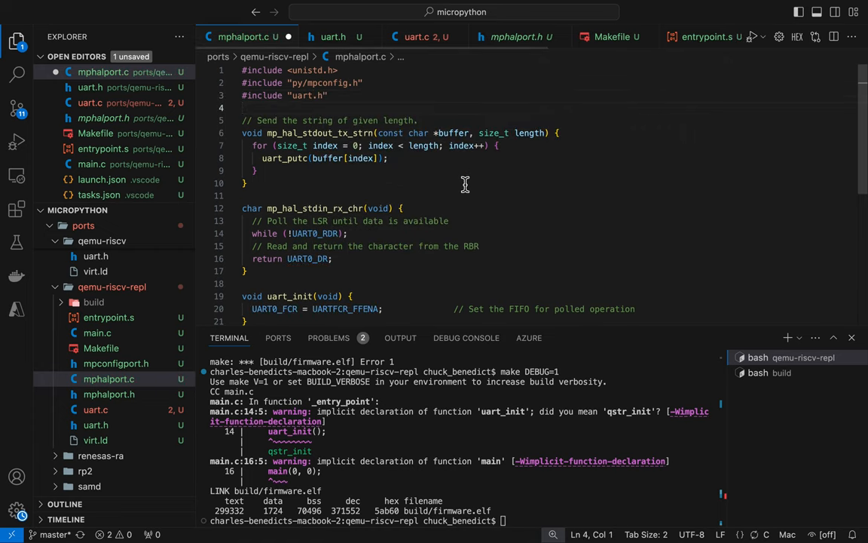
{"action": "scroll", "scroll_direction": "down", "scroll_amount": 3}
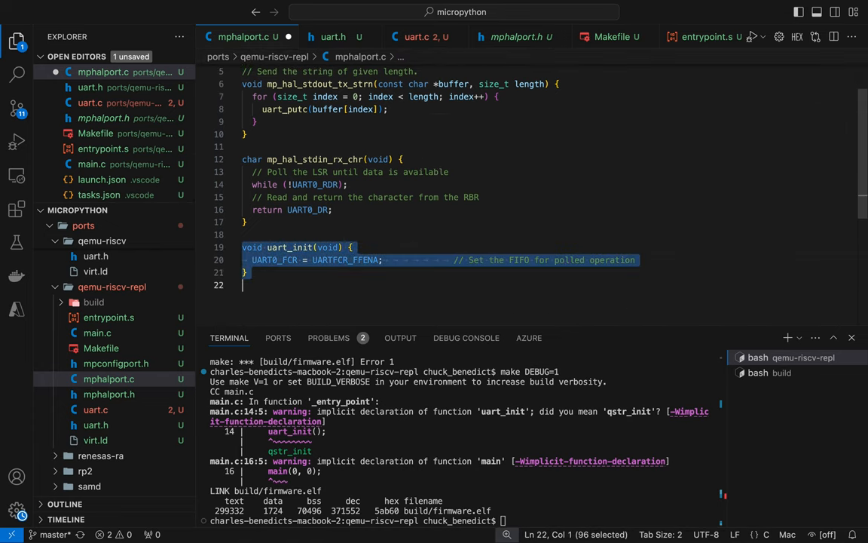
- Remove uart_init from mphalport.c and declare void uart_init(void) in uart.h
{"action": "key", "text": "Delete"}
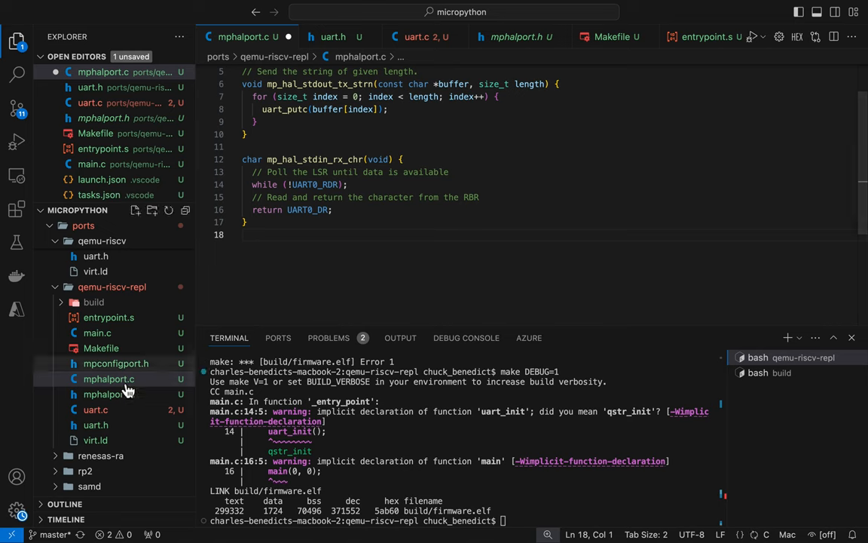
{"action": "left_click", "coordinate": [97, 410]}
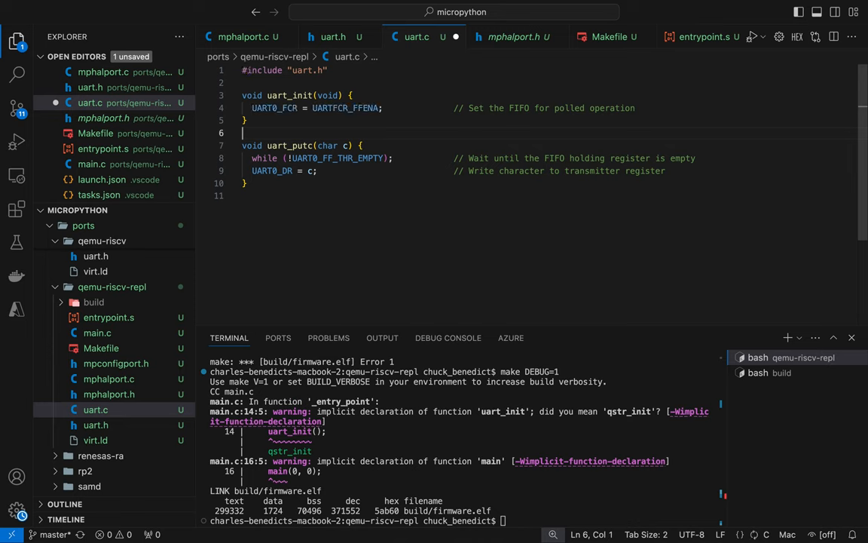
{"action": "left_click", "coordinate": [254, 109]}
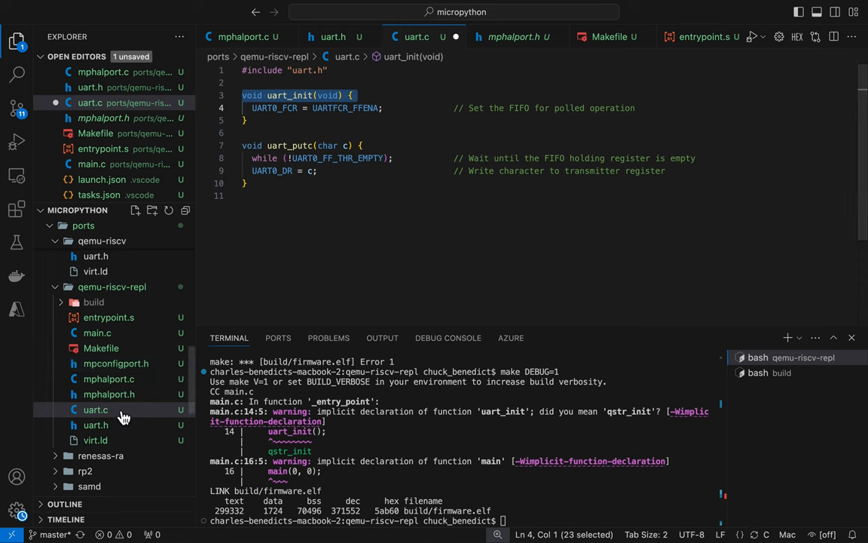
{"action": "left_click", "coordinate": [97, 425]}
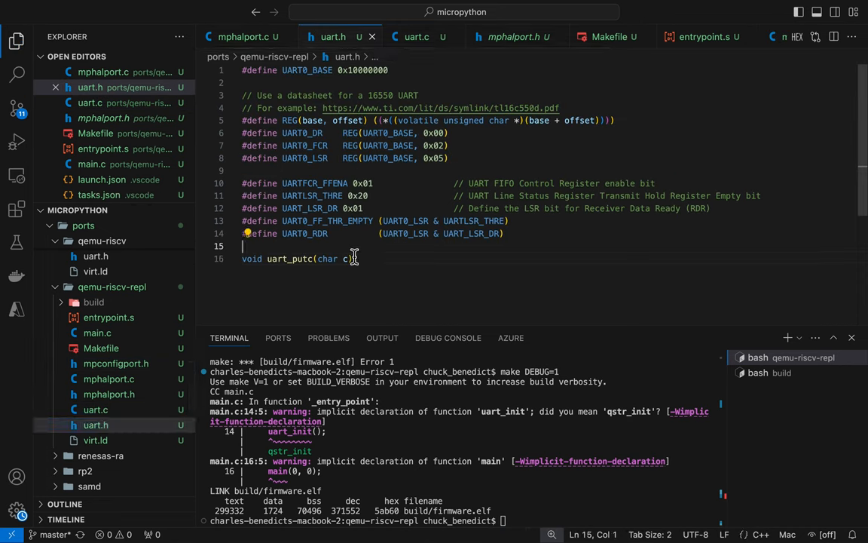
{"action": "type", "text": "void uart_init(void);"}
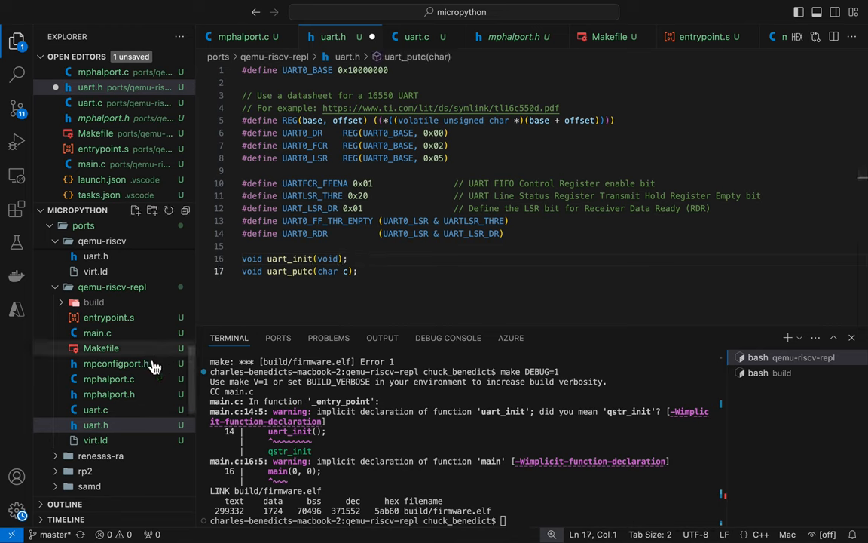
{"action": "mouse_move", "coordinate": [109, 378]}
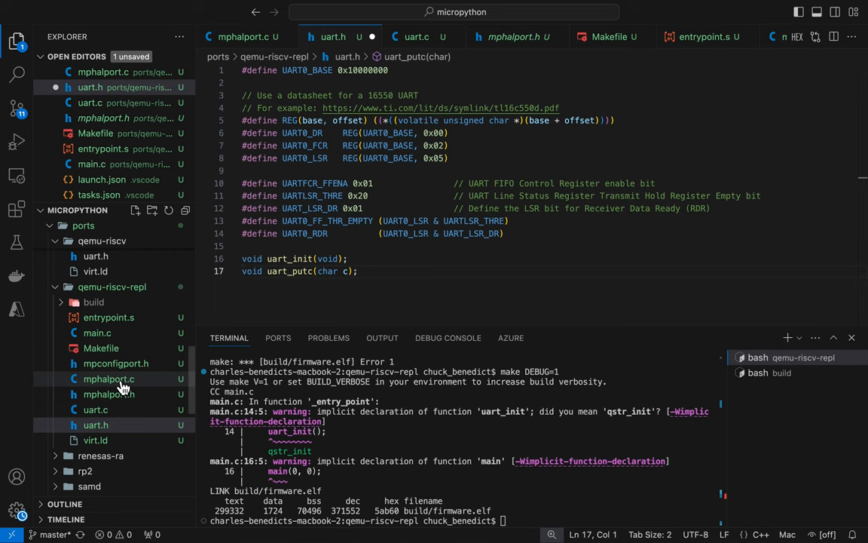
- Add #include "uart.h" to main.c
{"action": "left_click", "coordinate": [108, 378]}
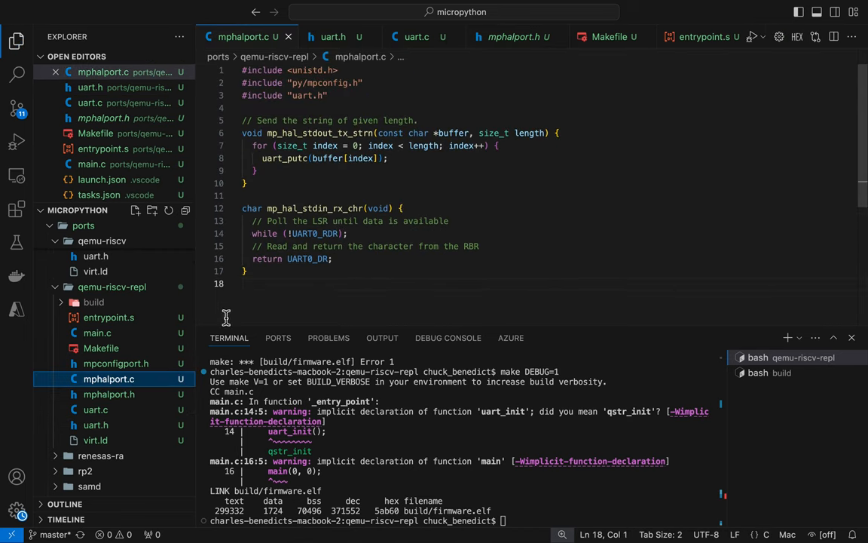
{"action": "left_click", "coordinate": [96, 333]}
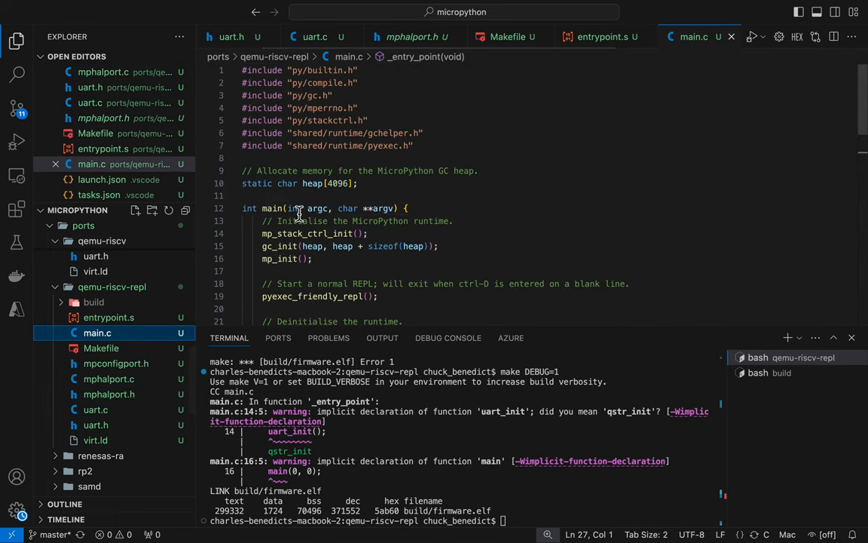
{"action": "type", "text": "#"}
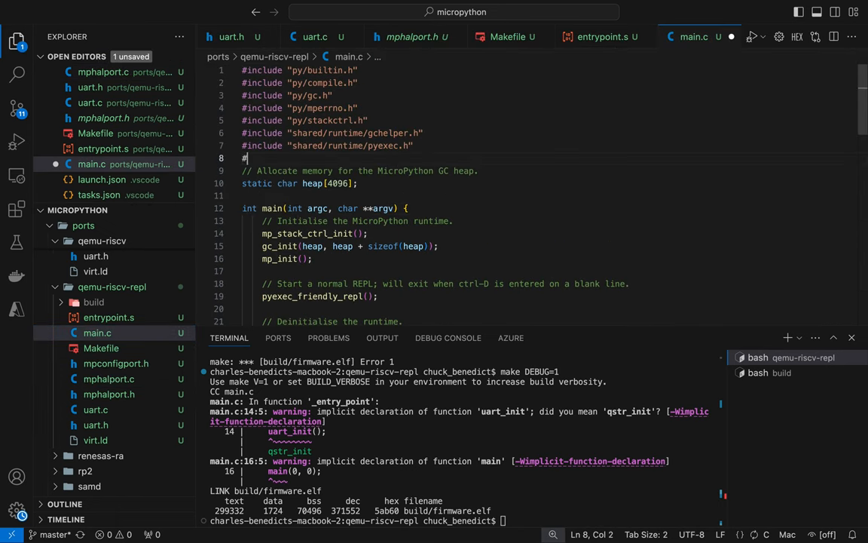
{"action": "type", "text": "include \""}
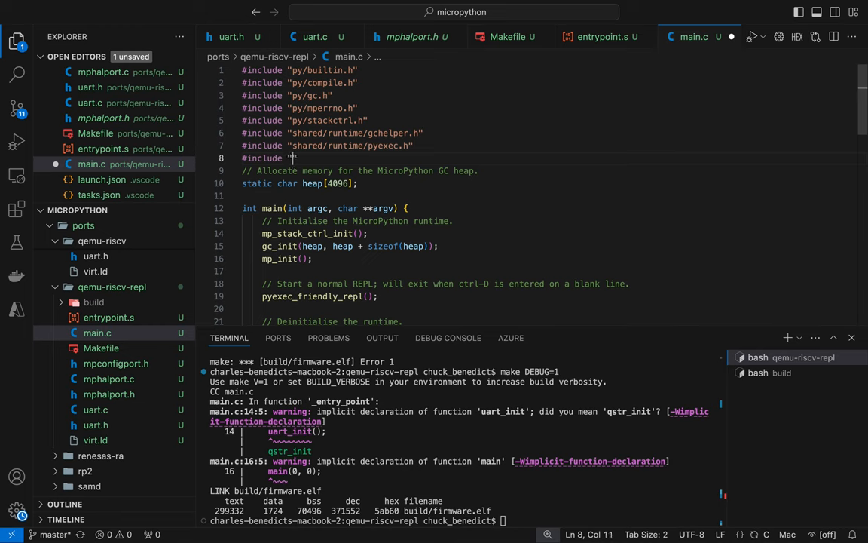
{"action": "type", "text": "uart.h"}
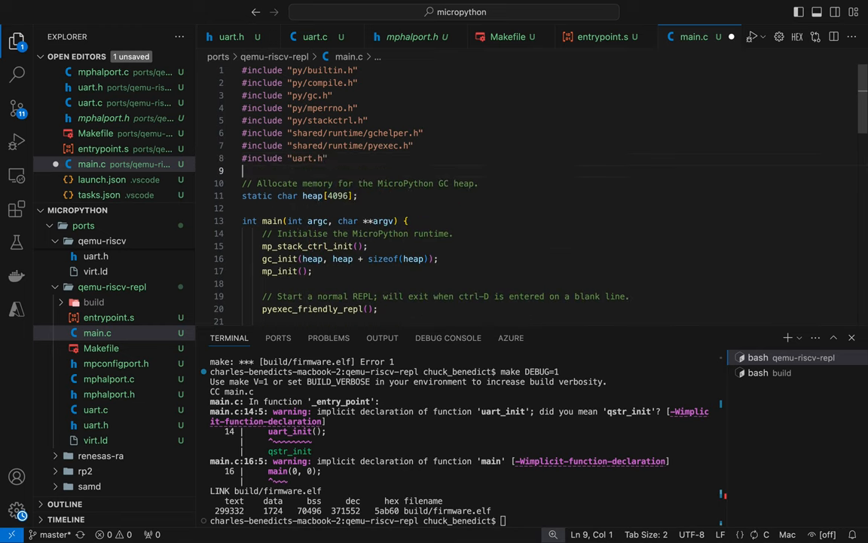
{"action": "scroll", "scroll_direction": "down", "scroll_amount": 3}
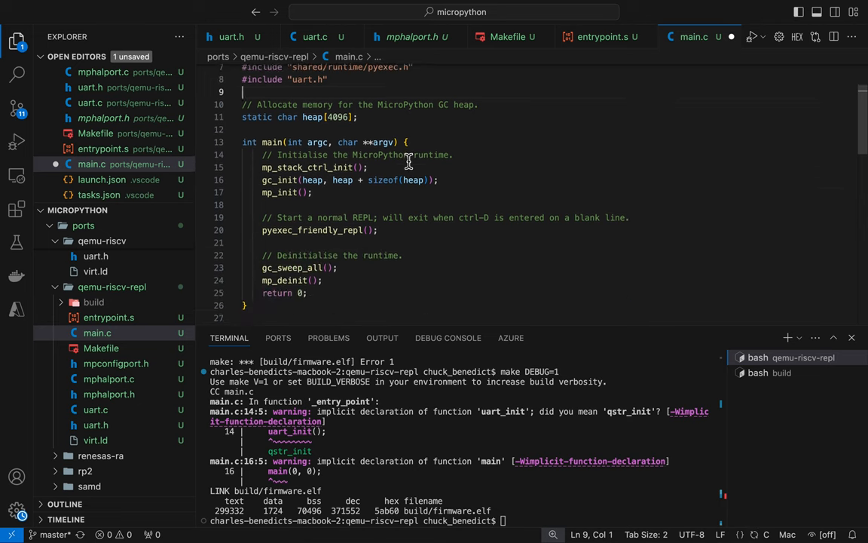
{"action": "scroll", "scroll_direction": "down", "scroll_amount": 3}
{"action": "type", "text": "make"}
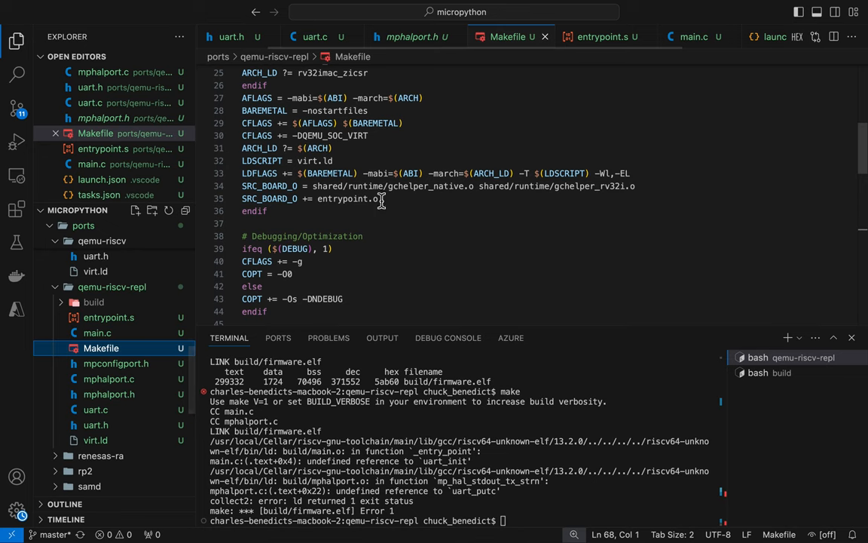
- List uart.c in the Makefile's SRC_C and rebuild firmware.elf with make DEBUG=1
{"action": "scroll", "scroll_direction": "down", "scroll_amount": 3}
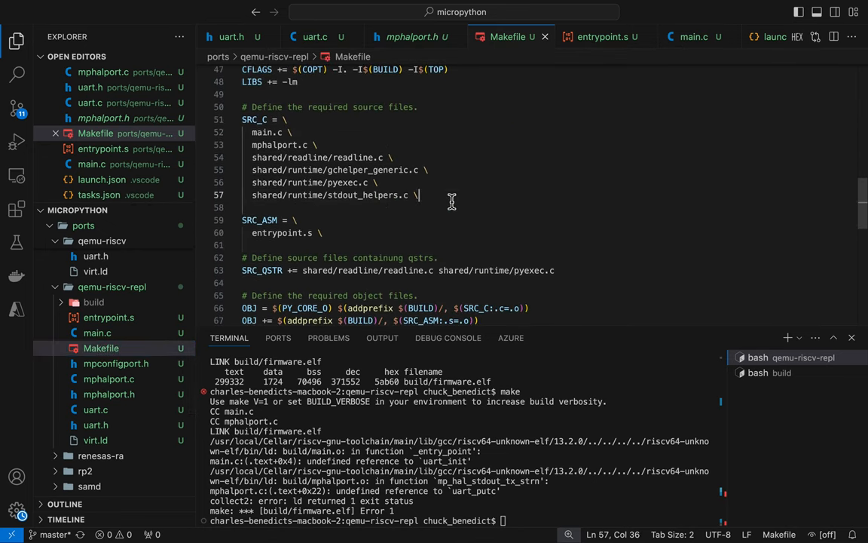
{"action": "left_click", "coordinate": [294, 145]}
{"action": "type", "text": "uart.c \\"}
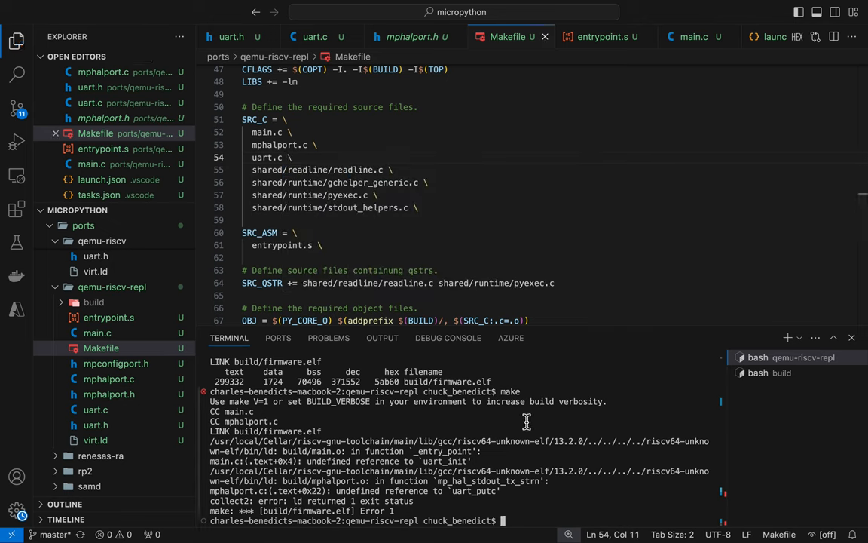
{"action": "type", "text": "DEBUG=1"}
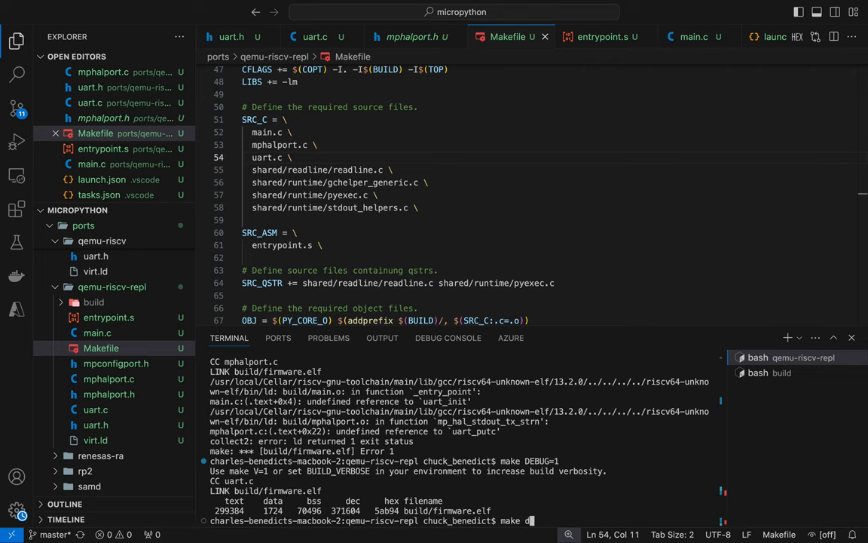
- Run make debug, break at start in gdb, continue, list main.c's source, then quit the session
{"action": "type", "text": "ebug"}
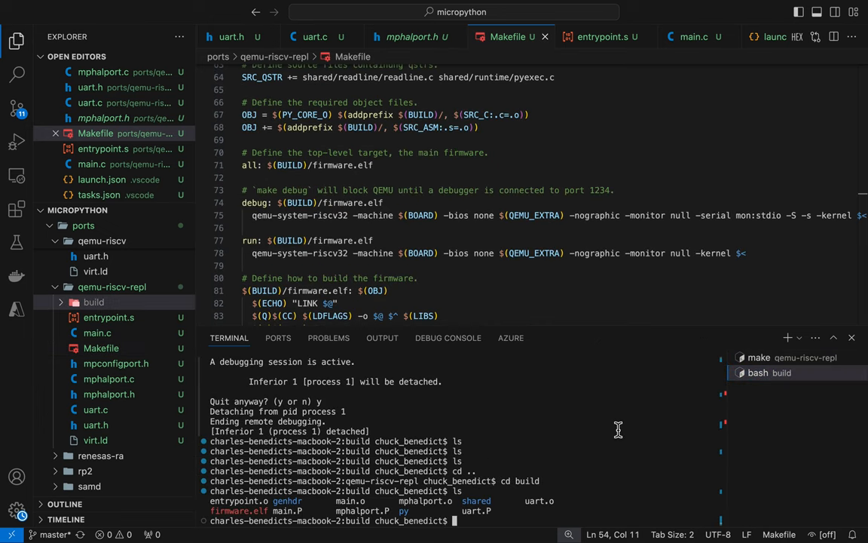
{"action": "type", "text": "ls"}
{"action": "type", "text": "b"}
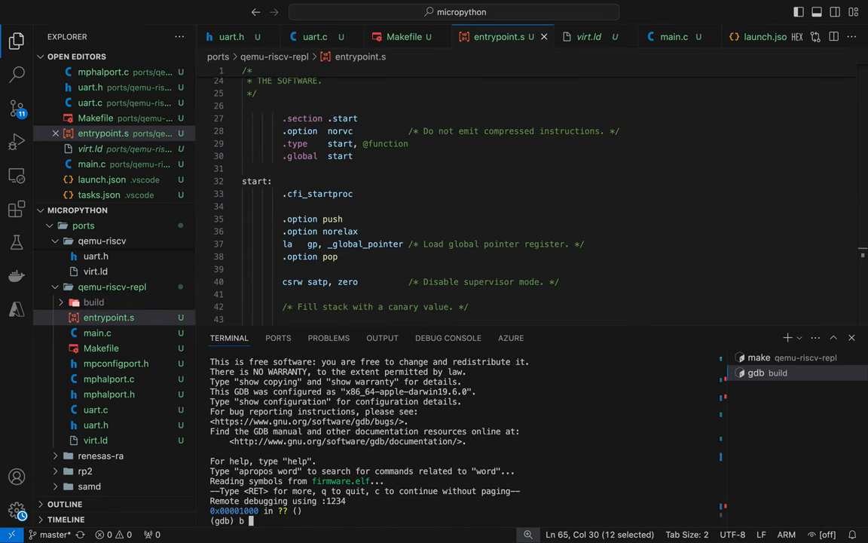
{"action": "type", "text": "start"}
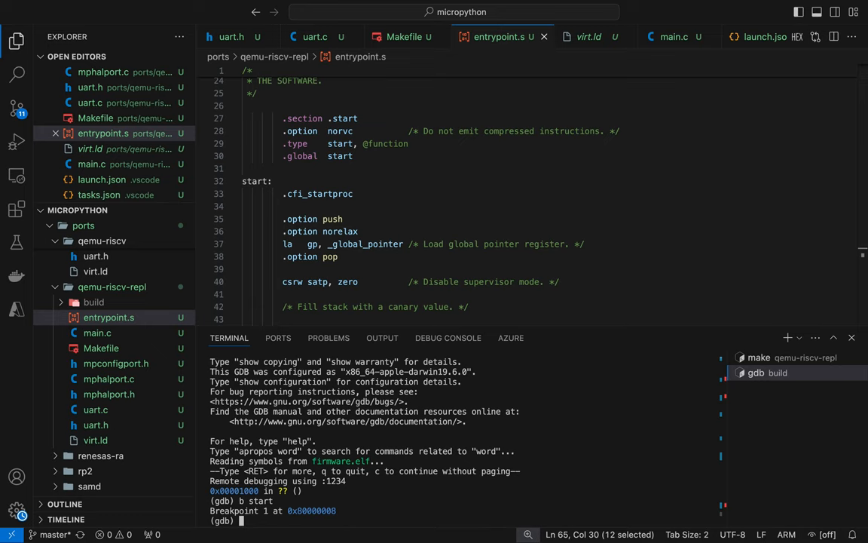
{"action": "type", "text": "c"}
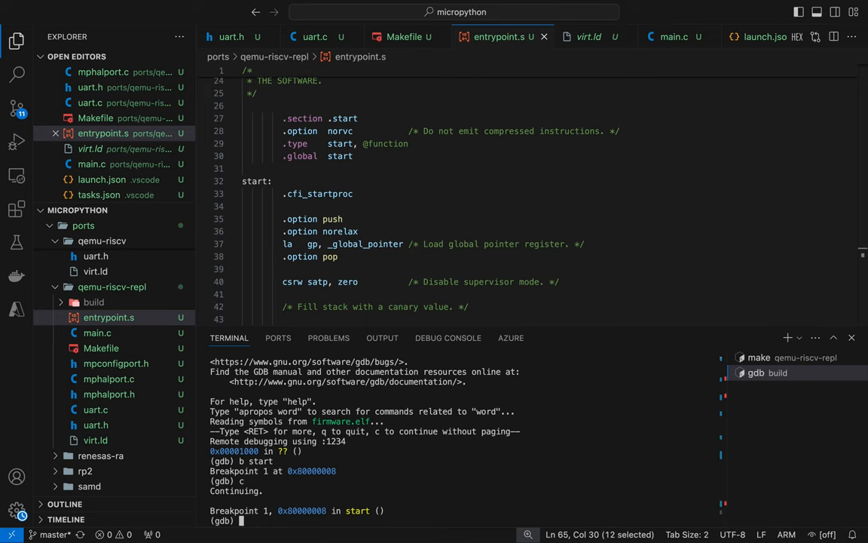
{"action": "type", "text": "l"}
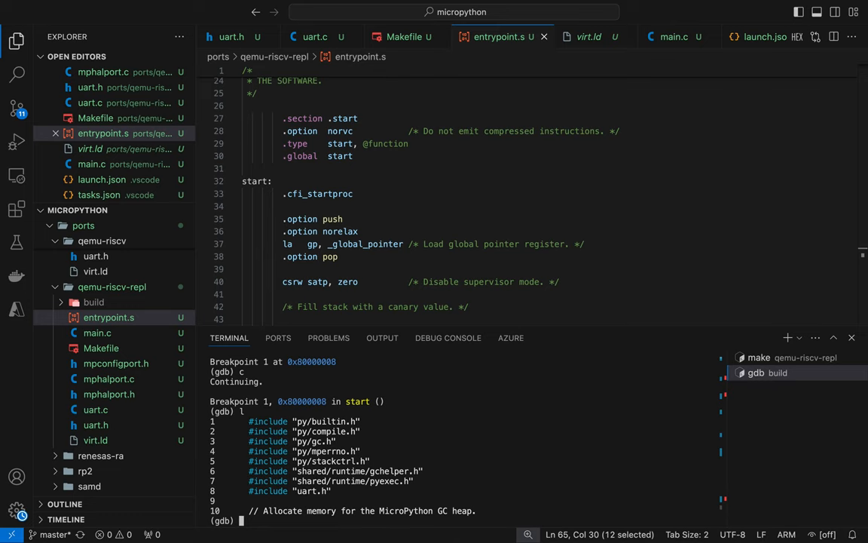
{"action": "type", "text": "quit"}
{"action": "type", "text": "y"}
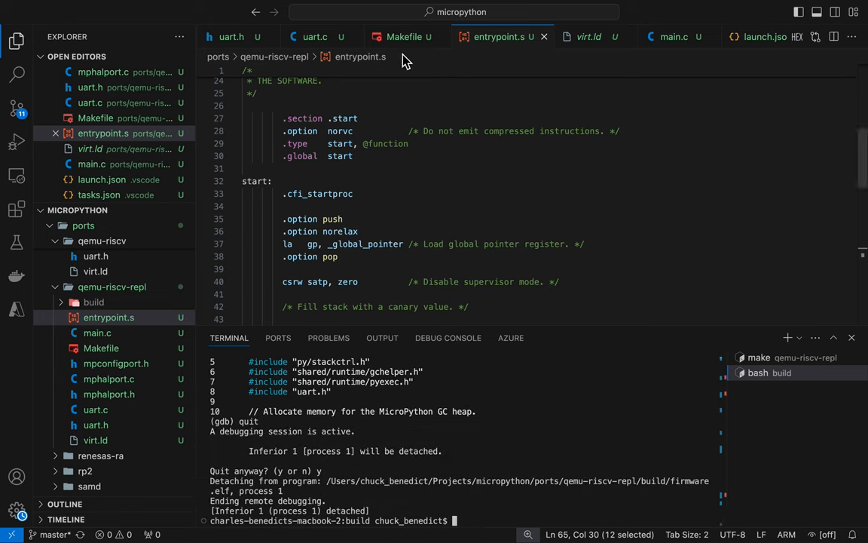
- Add AFLAGS += -g under the Makefile's DEBUG block
{"action": "left_click", "coordinate": [404, 36]}
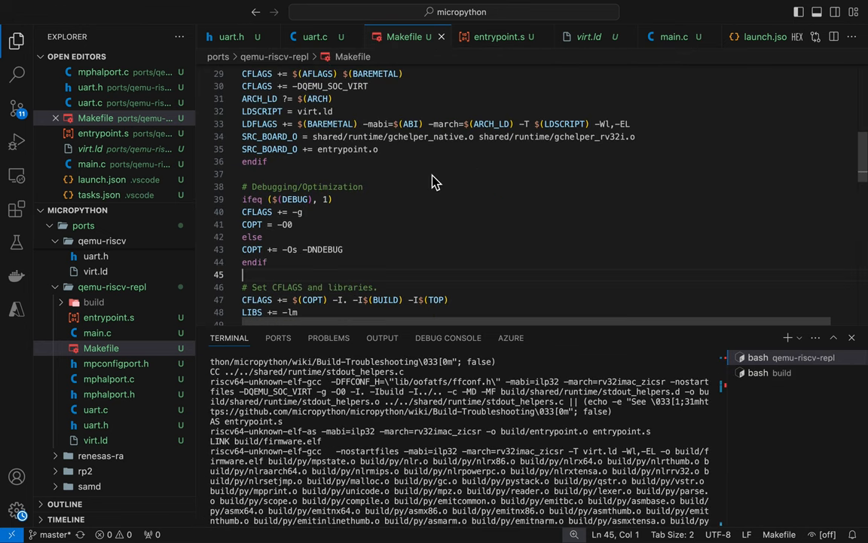
{"action": "mouse_move", "coordinate": [377, 217]}
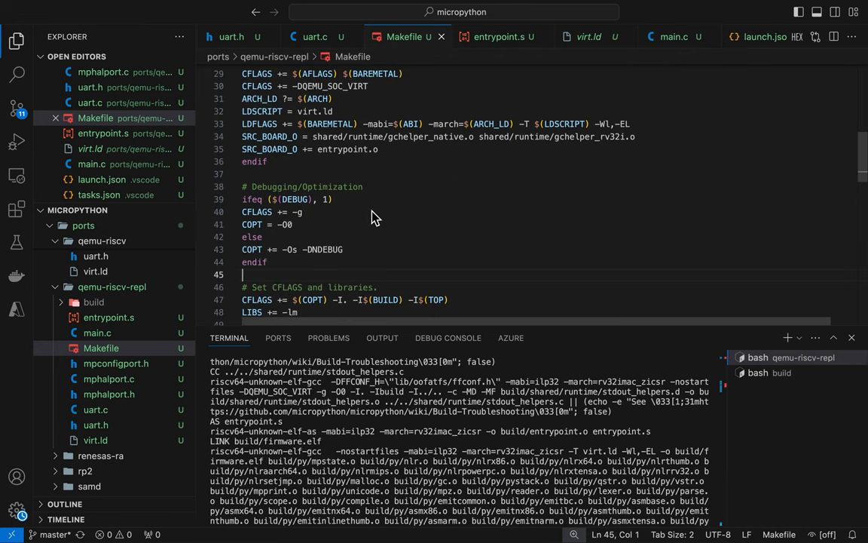
{"action": "type", "text": "AFLAGS += -g"}
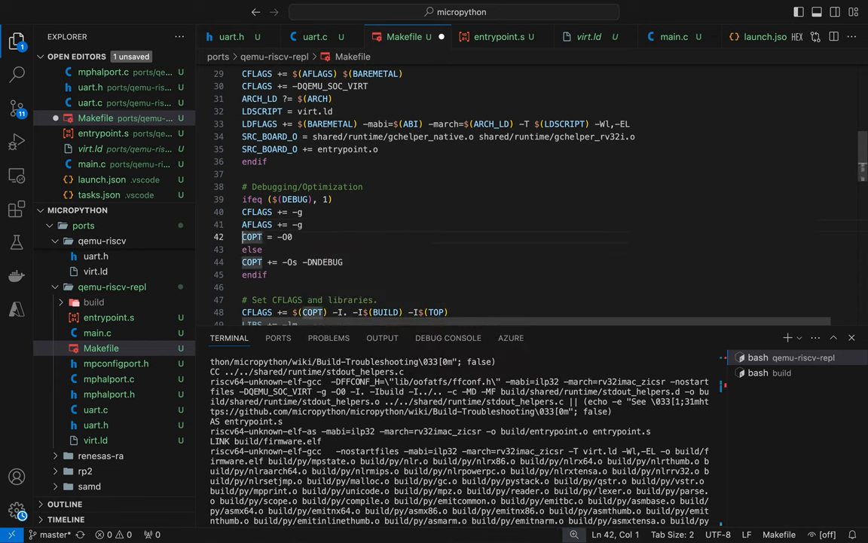
- Run make debug to confirm the REPL starts, then make clean and make V=1 DEBUG=1
{"action": "left_click", "coordinate": [254, 274]}
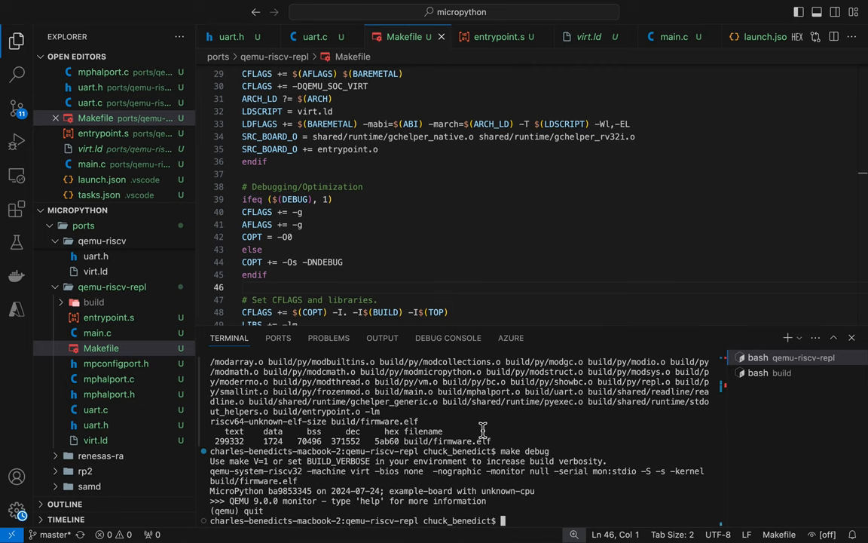
{"action": "type", "text": "make deb"}
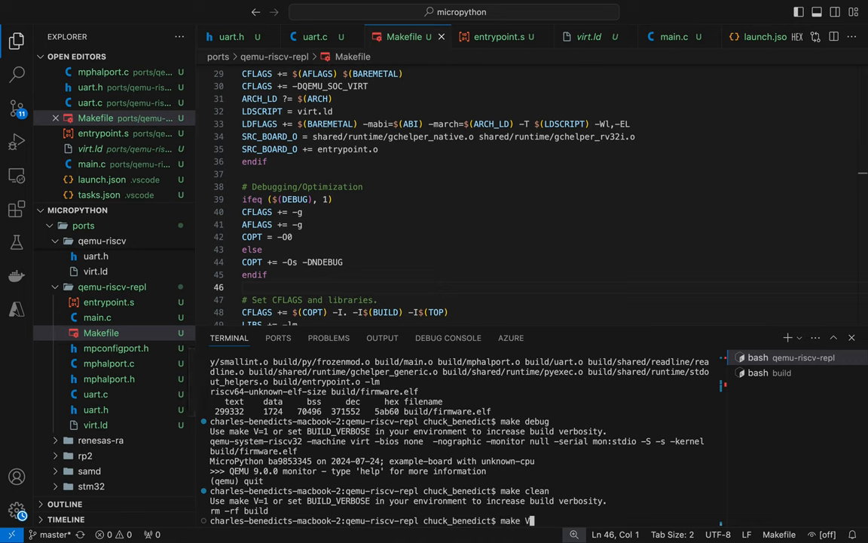
{"action": "type", "text": "=1"}
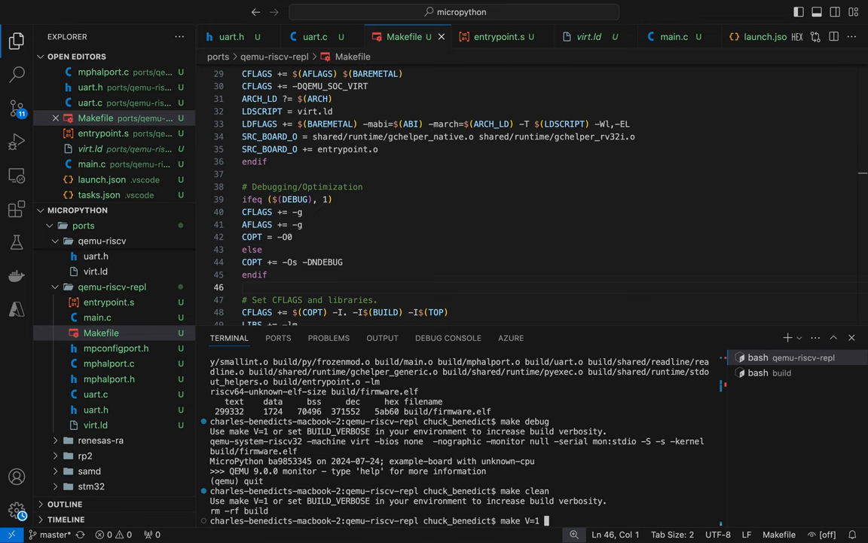
{"action": "type", "text": "DEBUG="}
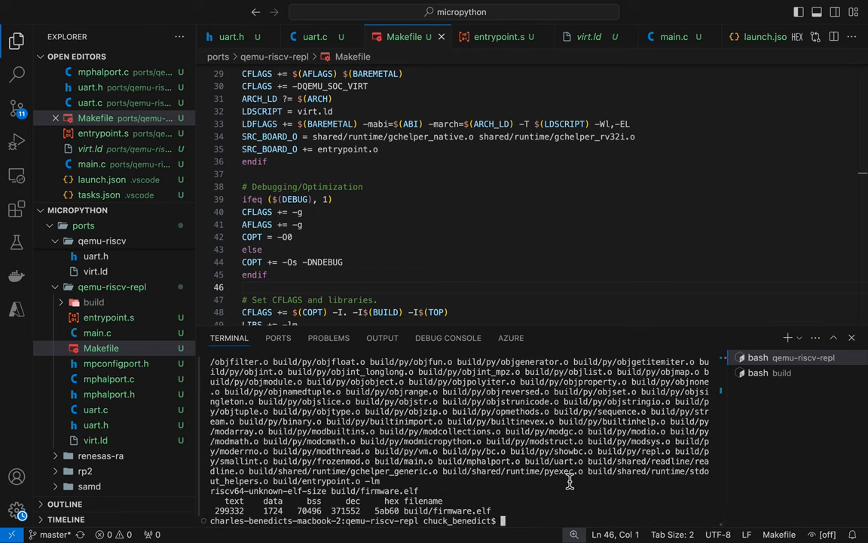
- Run make debug and start gdb attached to QEMU from the build directory
{"action": "type", "text": "make debug"}
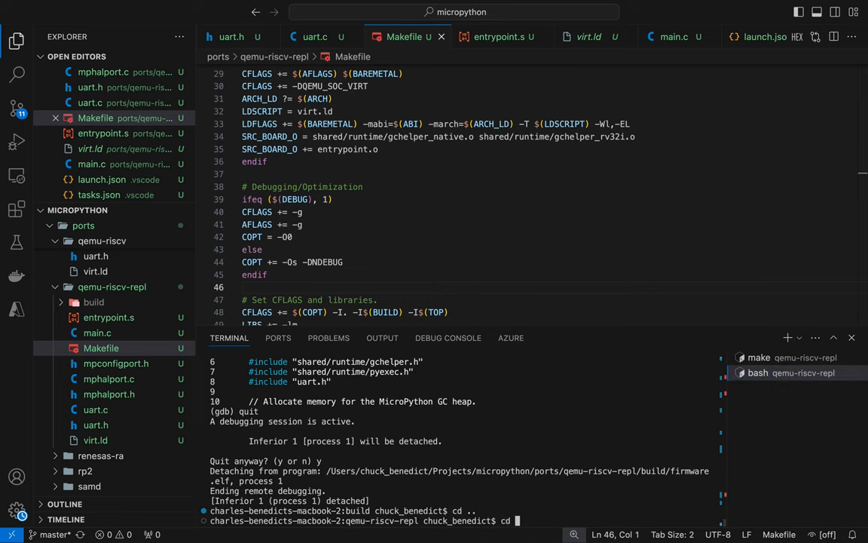
{"action": "type", "text": "cd build"}
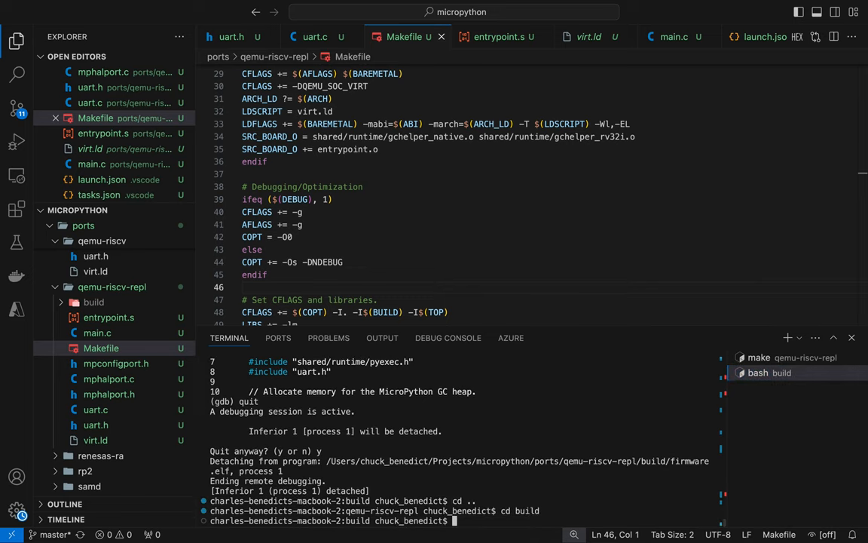
{"action": "type", "text": "ls"}
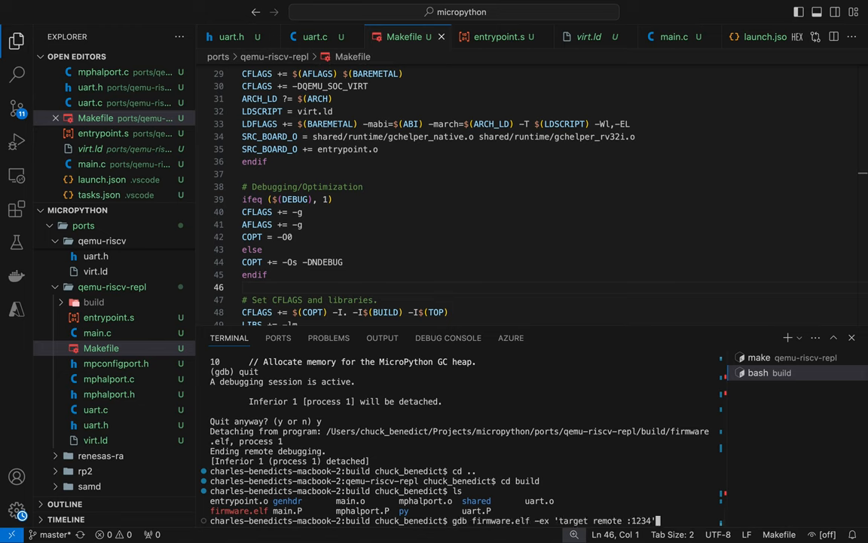
{"action": "key", "text": "Return"}
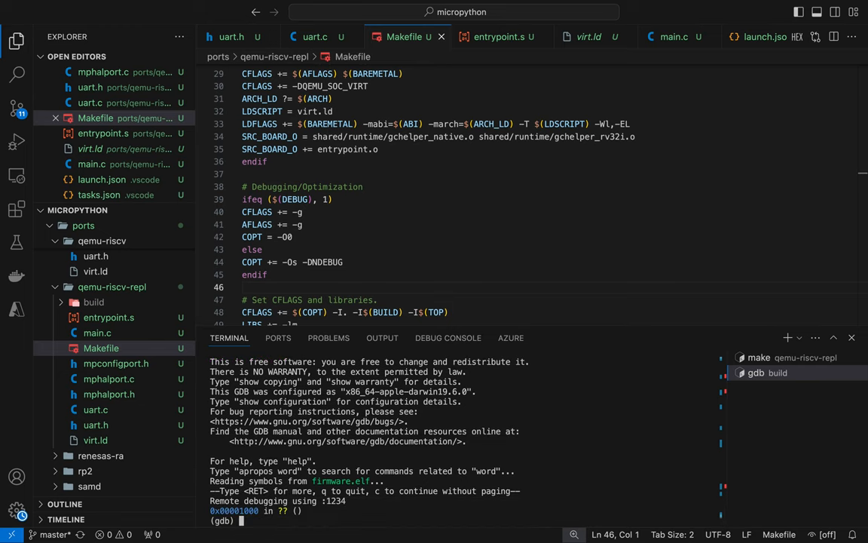
- Break at start, continue to 0x80000000 and list source, which shows no source information
{"action": "type", "text": "b start"}
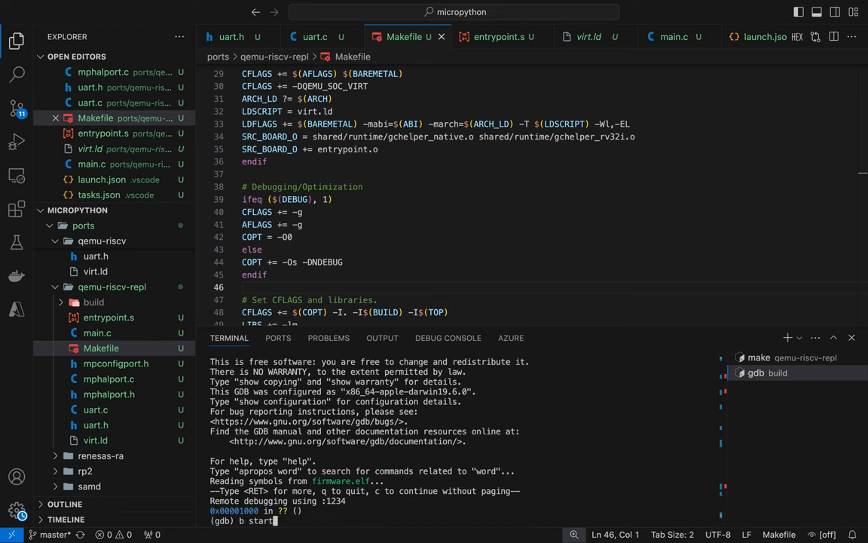
{"action": "key", "text": "Return"}
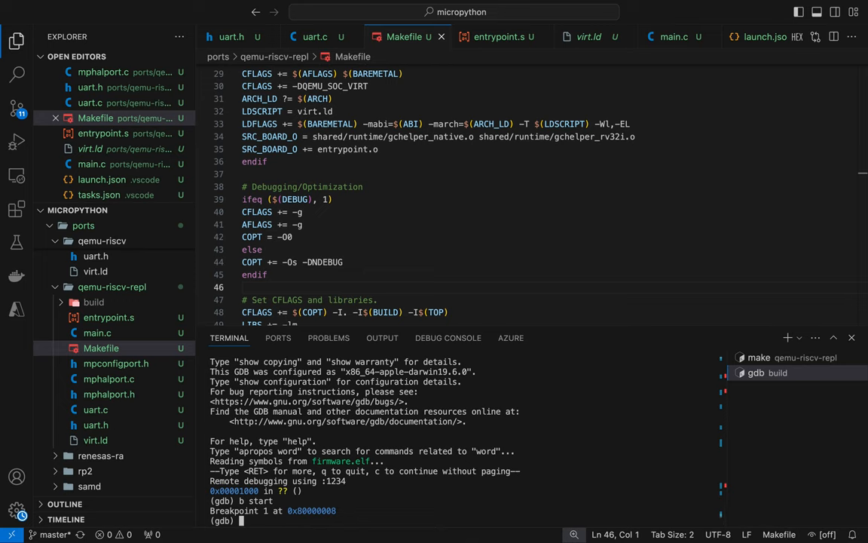
{"action": "type", "text": "c"}
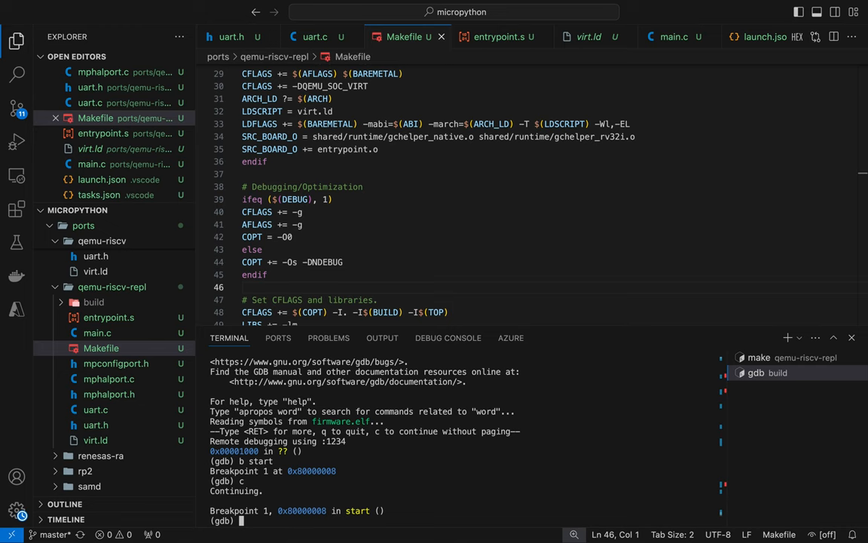
{"action": "type", "text": "l"}
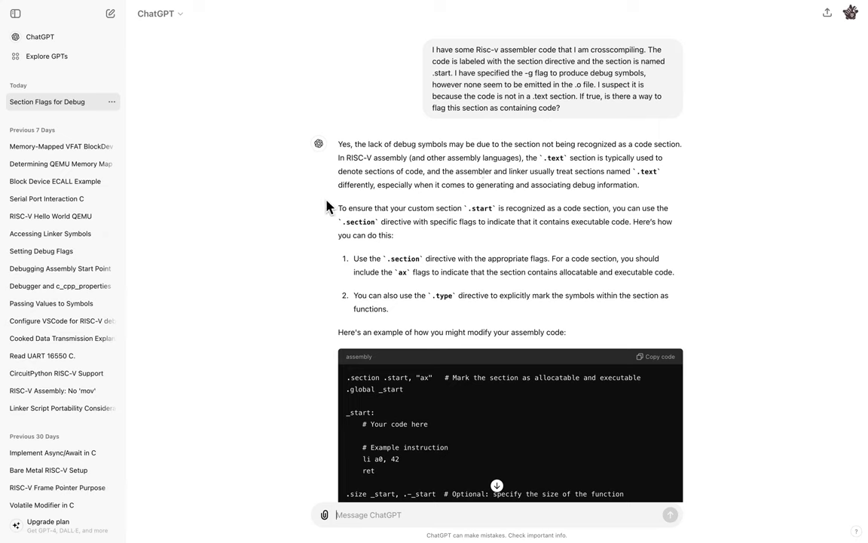
{"action": "mouse_move", "coordinate": [258, 218]}
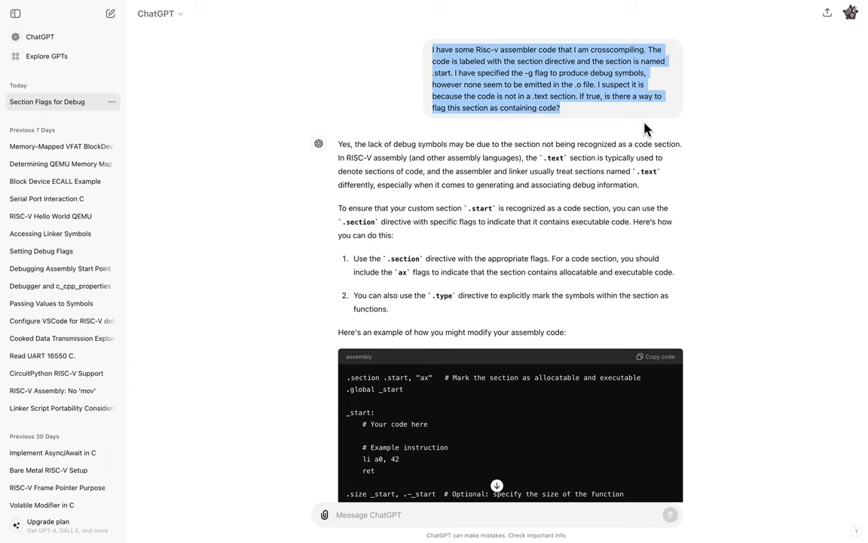
{"action": "mouse_move", "coordinate": [793, 160]}
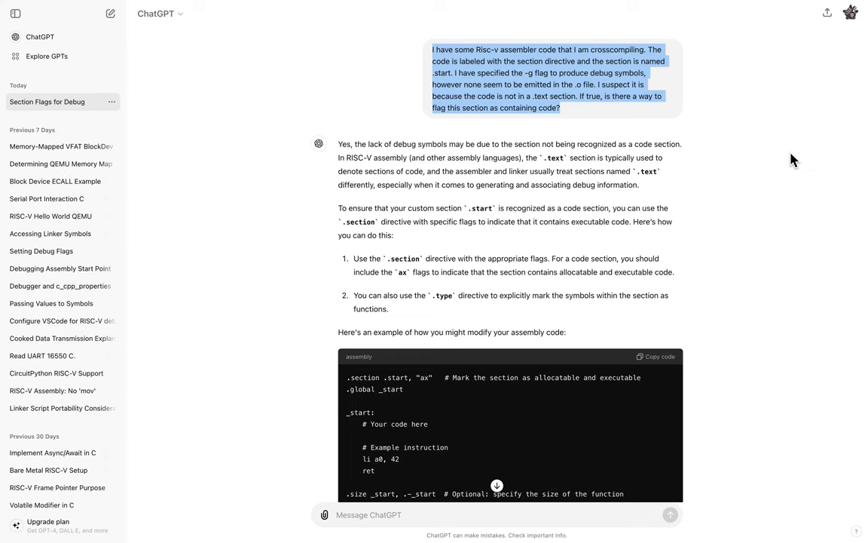
{"action": "mouse_move", "coordinate": [778, 154]}
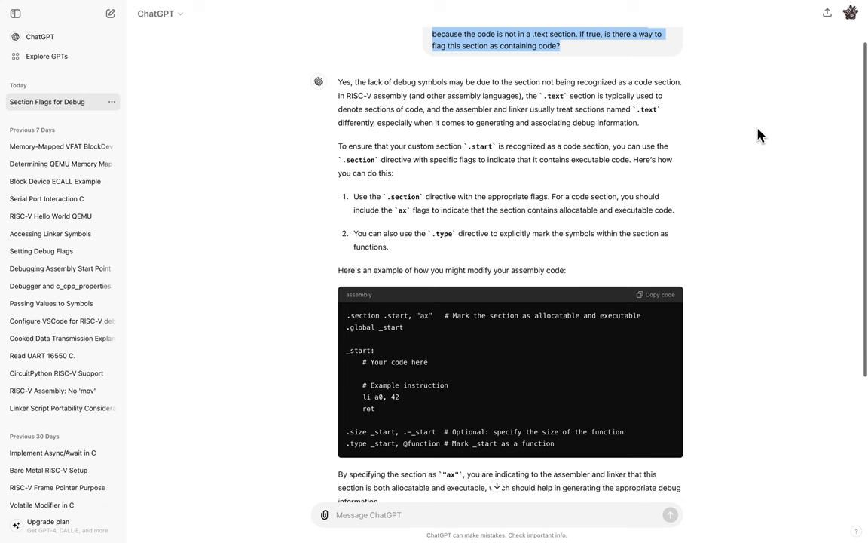
- Highlight ChatGPT's paragraphs on the .section "ax" flags and the compiler/linker options
{"action": "scroll", "scroll_direction": "down", "scroll_amount": 3}
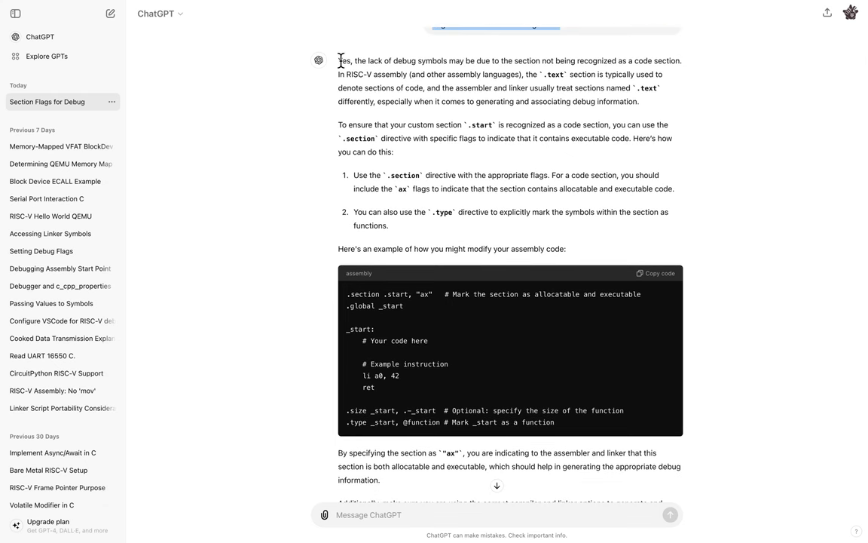
{"action": "left_click_drag", "start_coordinate": [339, 60], "coordinate": [639, 101]}
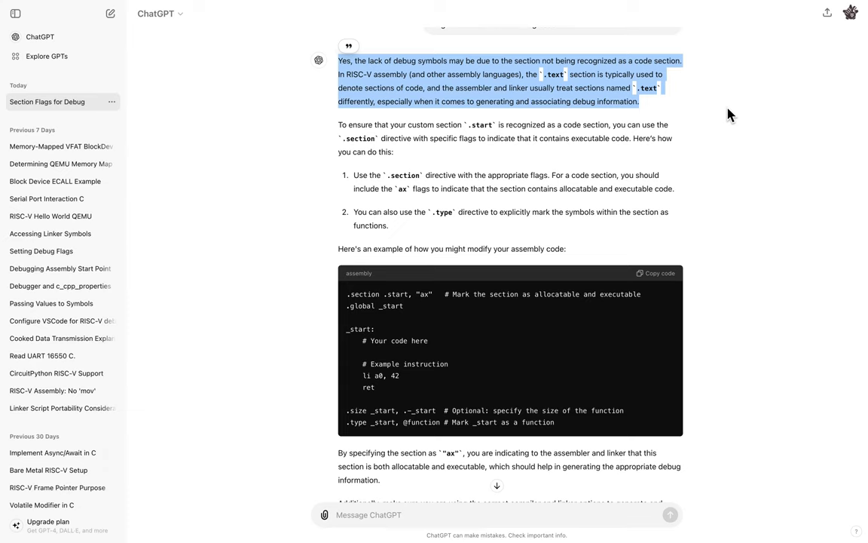
{"action": "scroll", "scroll_direction": "down", "scroll_amount": 3}
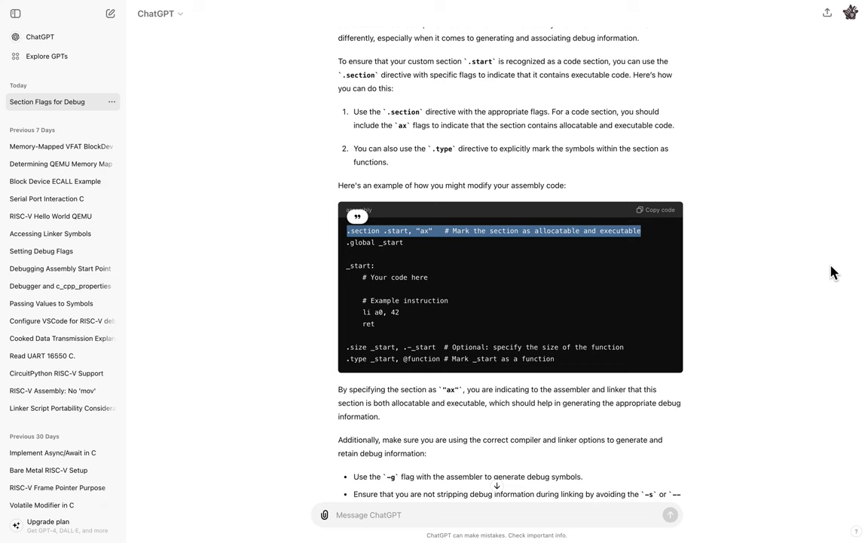
{"action": "scroll", "scroll_direction": "down", "scroll_amount": 3}
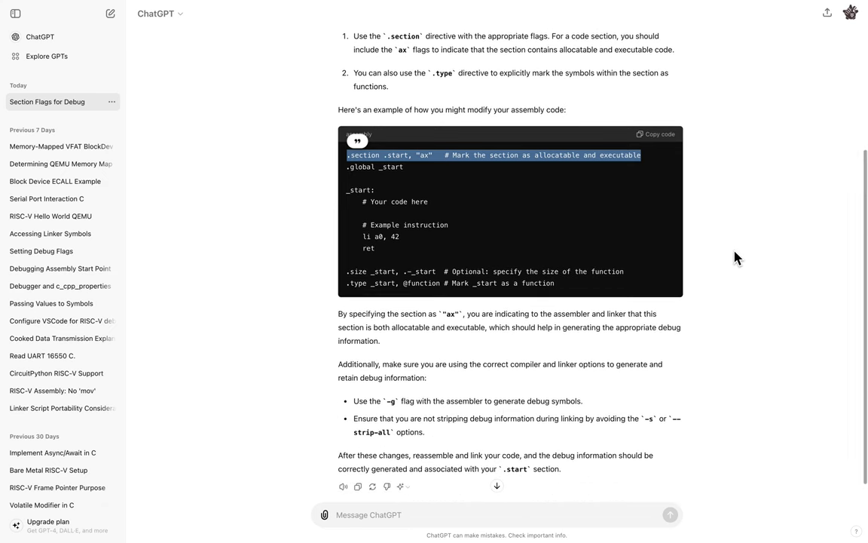
{"action": "scroll", "scroll_direction": "down", "scroll_amount": 3}
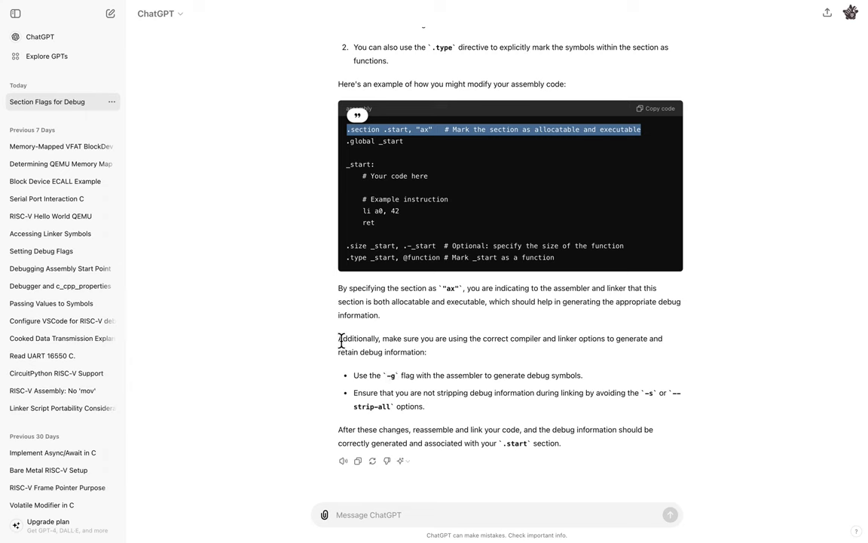
{"action": "left_click_drag", "start_coordinate": [338, 337], "coordinate": [425, 405]}
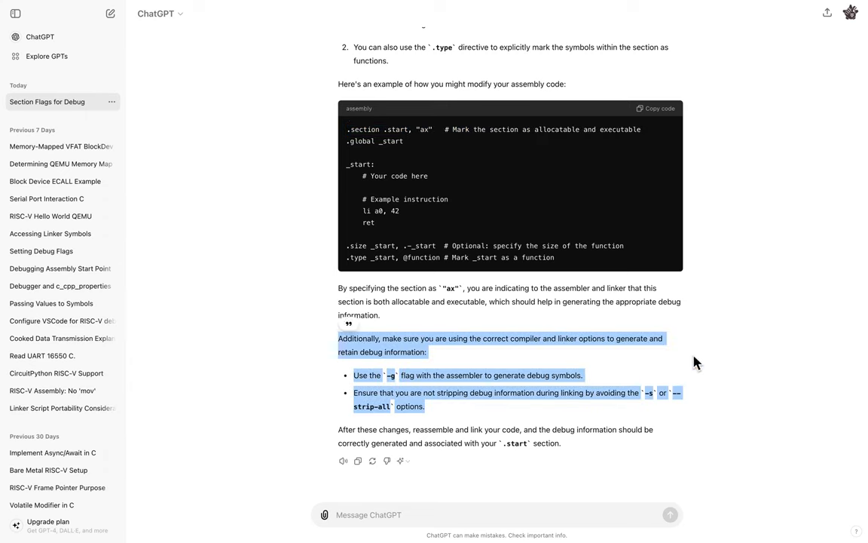
{"action": "mouse_move", "coordinate": [721, 359]}
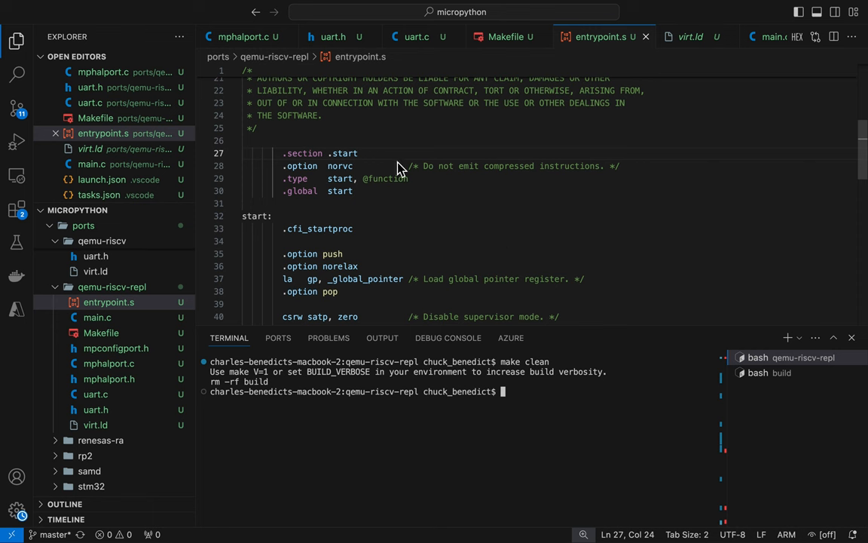
- Append , "ax" to .section .start in entrypoint.s with a comment that executable flags produce debug symbols
{"action": "type", "text": ","}
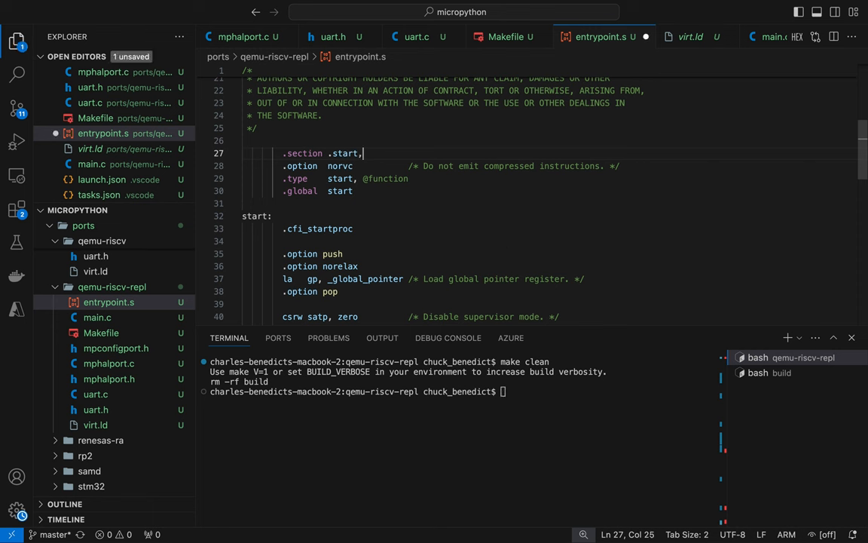
{"action": "type", "text": "\"\""}
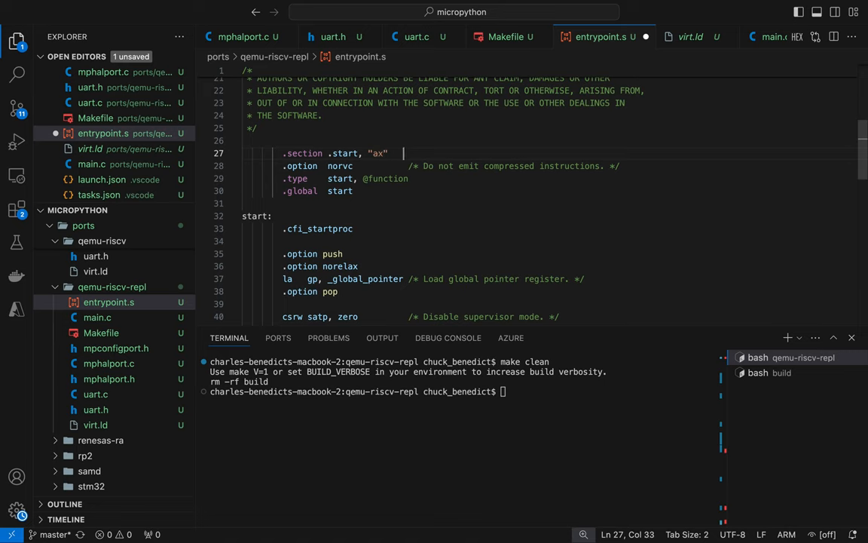
{"action": "type", "text": "/* */"}
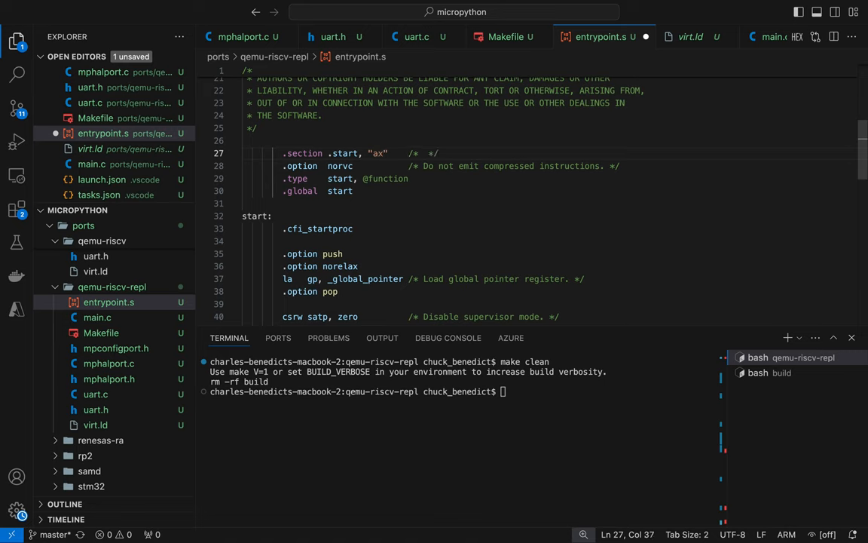
{"action": "type", "text": "Mark the section as allocatable and"}
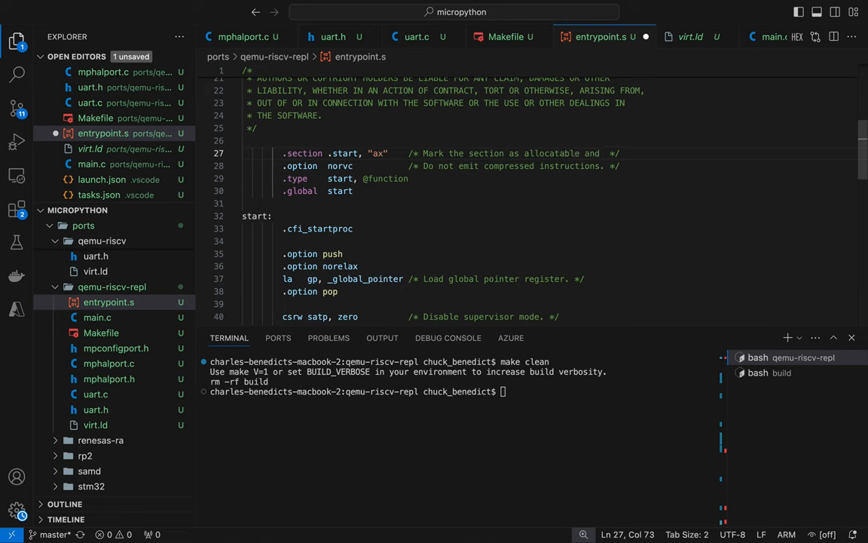
{"action": "type", "text": "executable"}
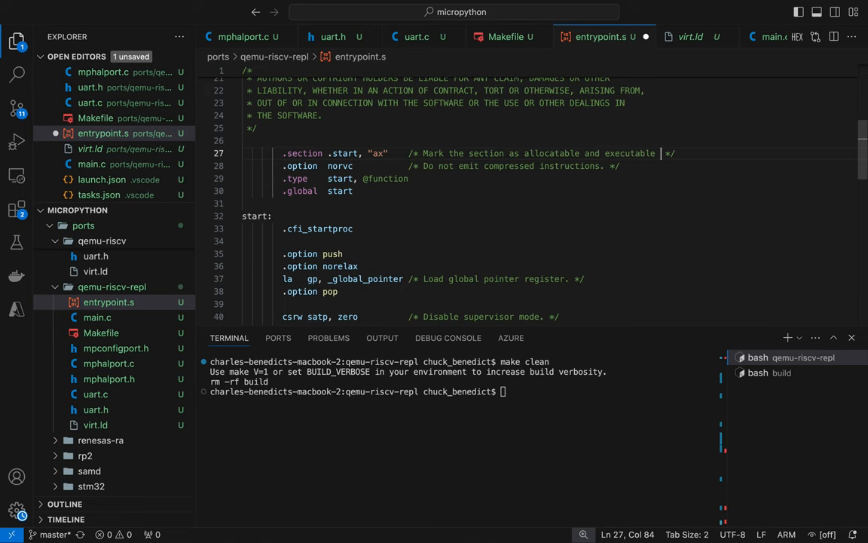
{"action": "type", "text": "so debug"}
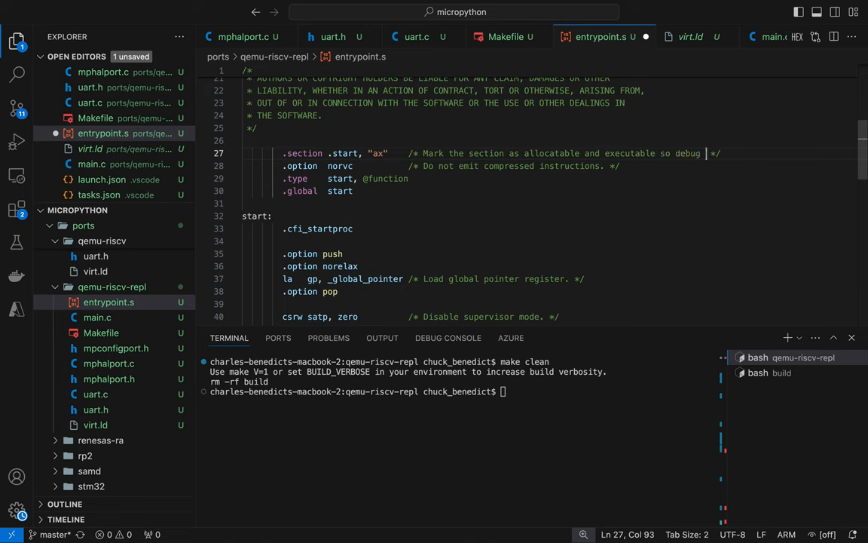
{"action": "type", "text": "symbols are produced"}
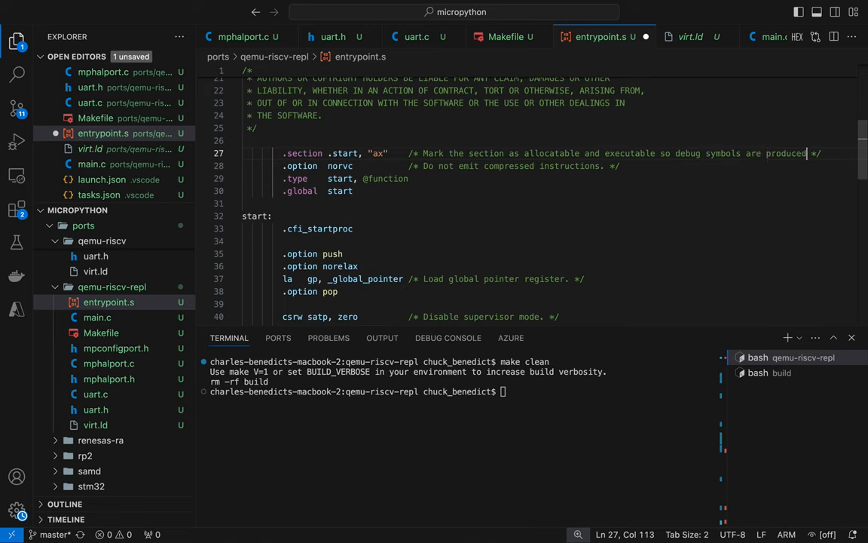
{"action": "mouse_move", "coordinate": [519, 405]}
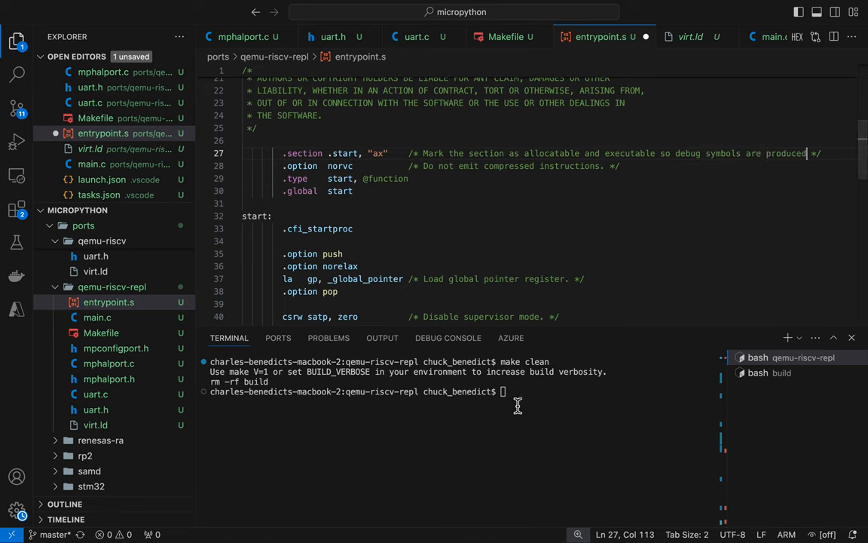
- Rebuild the firmware with make DEBUG=1, producing firmware.elf in the build folder
{"action": "type", "text": "make"}
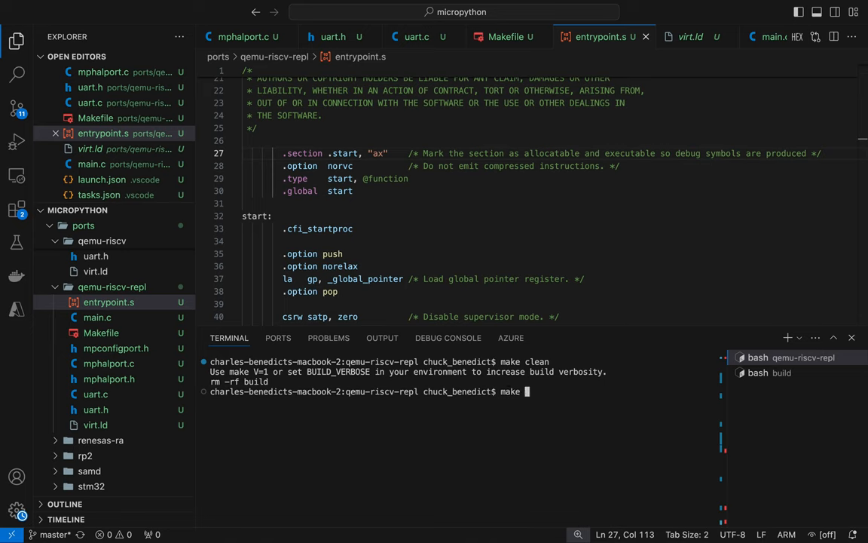
{"action": "type", "text": "DE"}
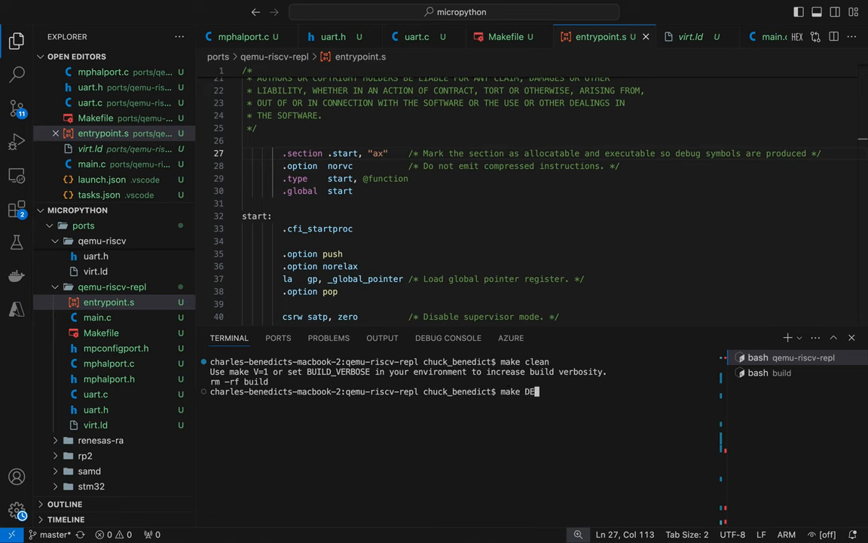
{"action": "type", "text": "BUG=1"}
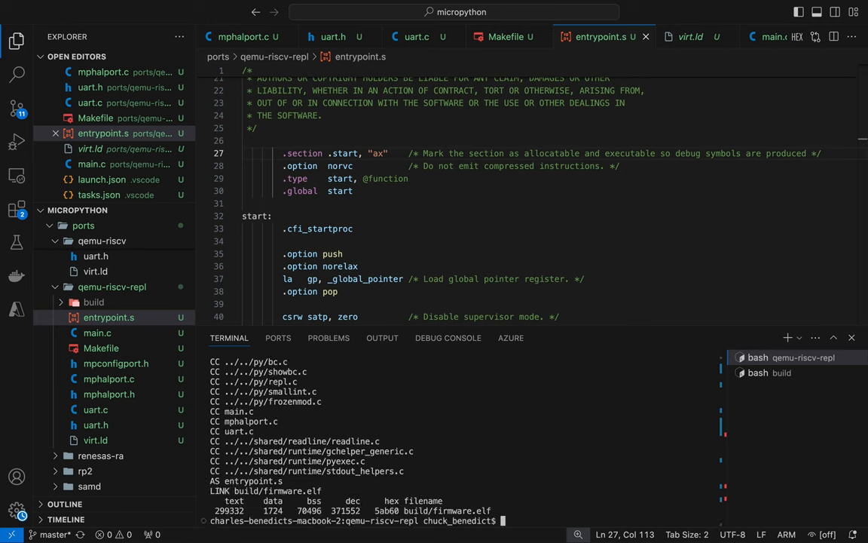
{"action": "type", "text": "mak"}
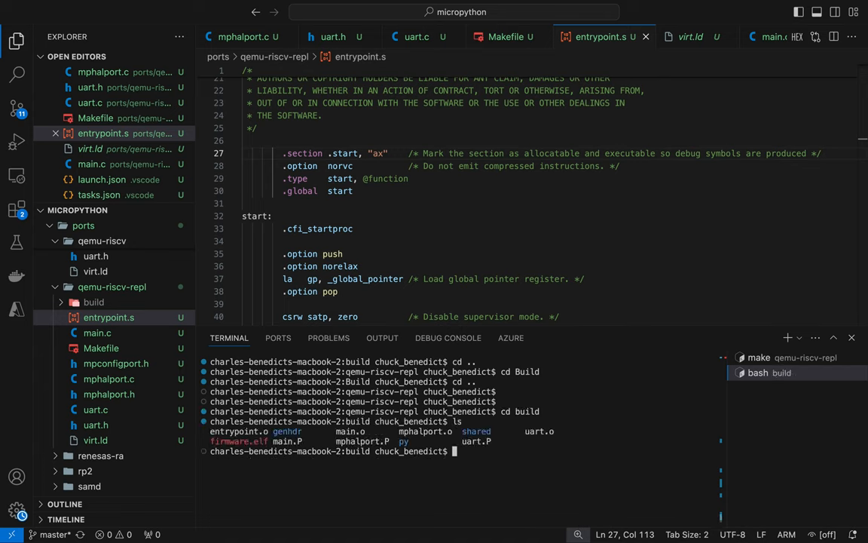
- Start gdb on firmware.elf quietly, attaching to QEMU's remote target on port 1234
{"action": "type", "text": "gdb firmware.elf -q -ex 'target remote :1234'"}
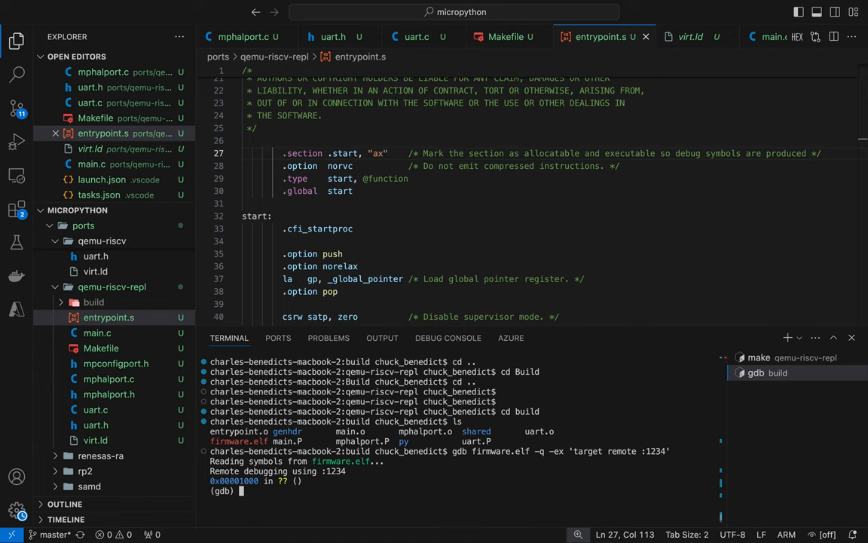
- Break at start, continue to it, and list the source at entrypoint.s line 37
{"action": "type", "text": "b"}
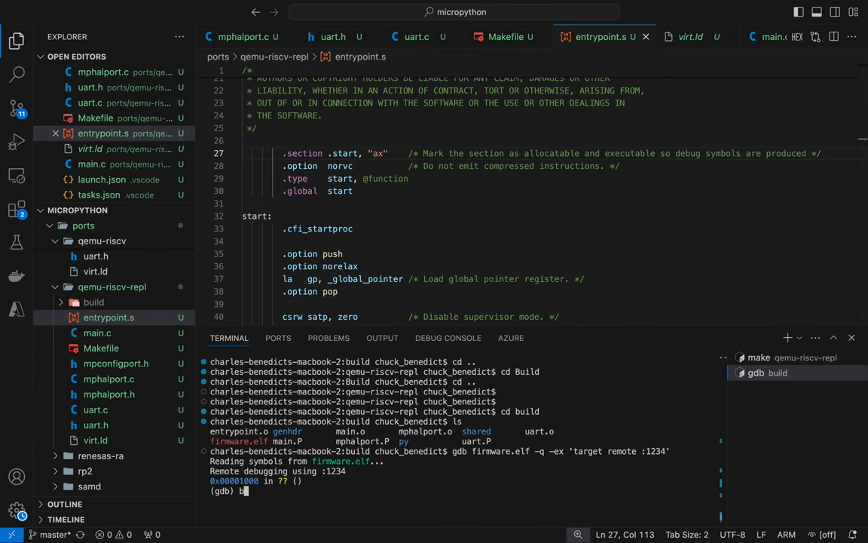
{"action": "type", "text": "start"}
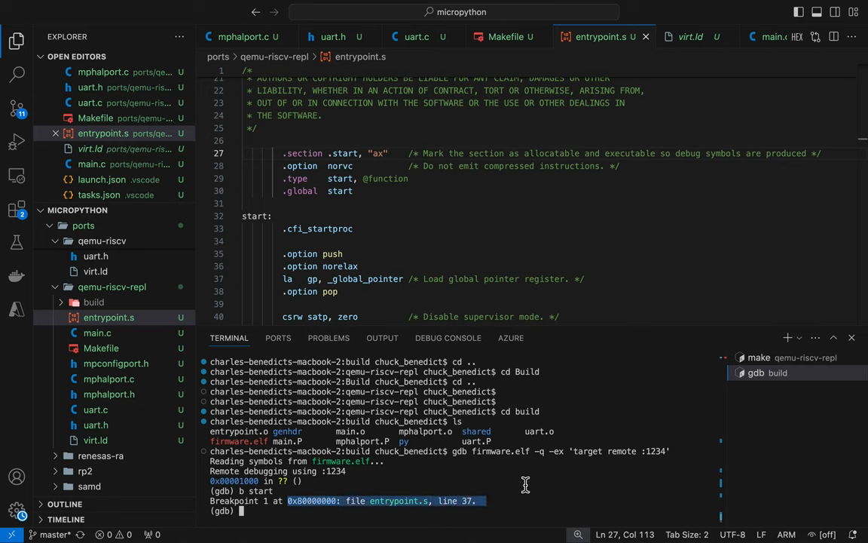
{"action": "type", "text": "c"}
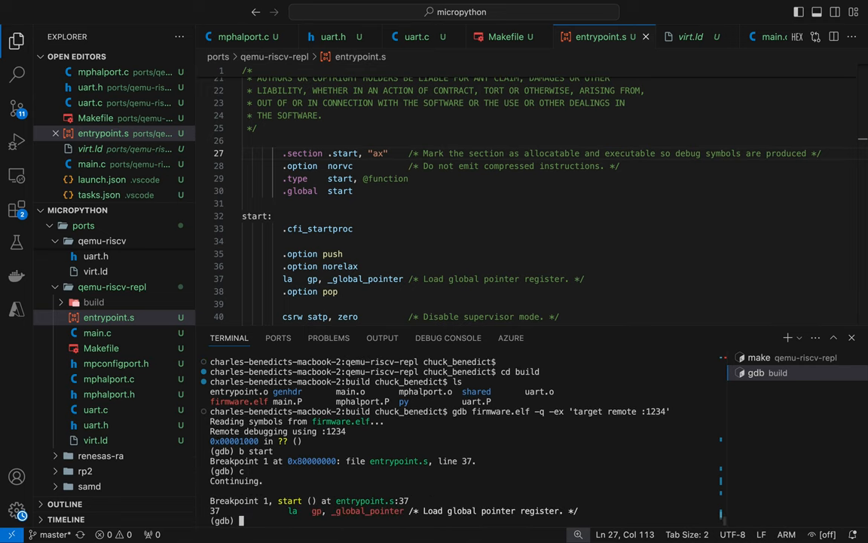
{"action": "type", "text": "l"}
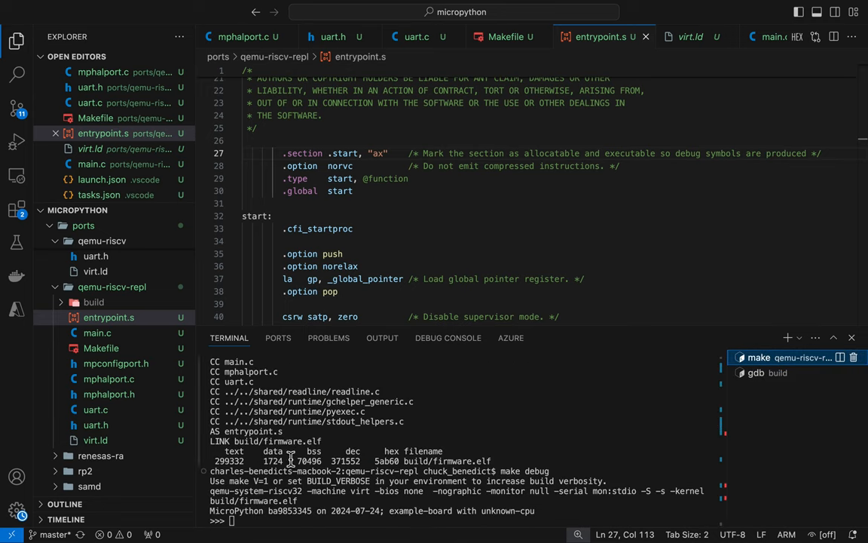
{"action": "mouse_move", "coordinate": [386, 515]}
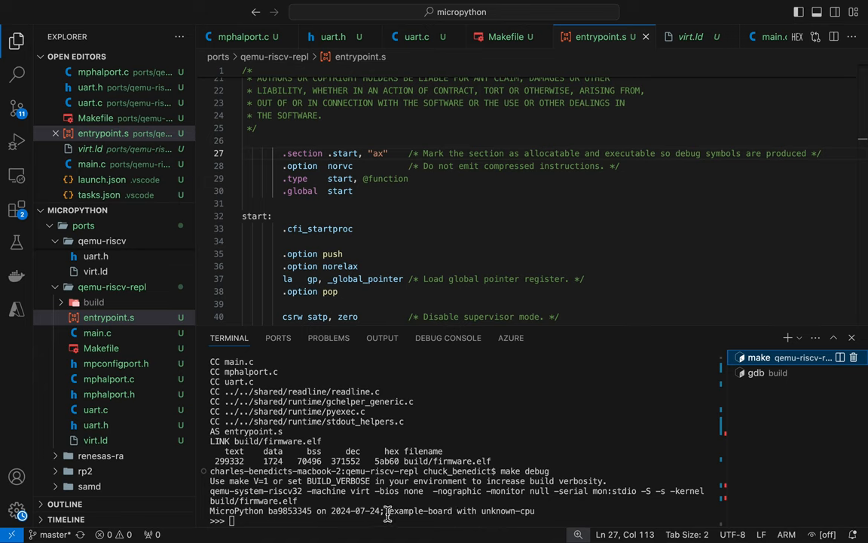
- Mark the banner's board and CPU names and view their defines in mpconfigport.h
{"action": "left_click_drag", "start_coordinate": [386, 509], "coordinate": [560, 510]}
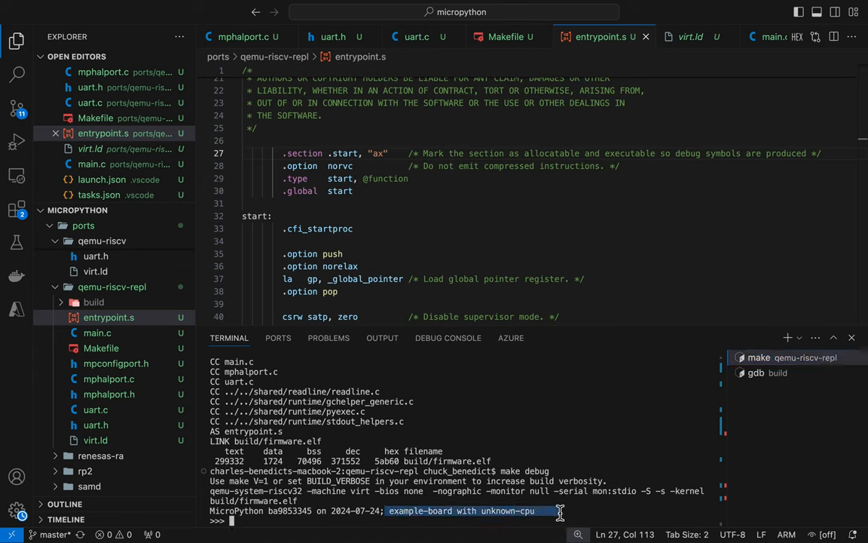
{"action": "mouse_move", "coordinate": [341, 440]}
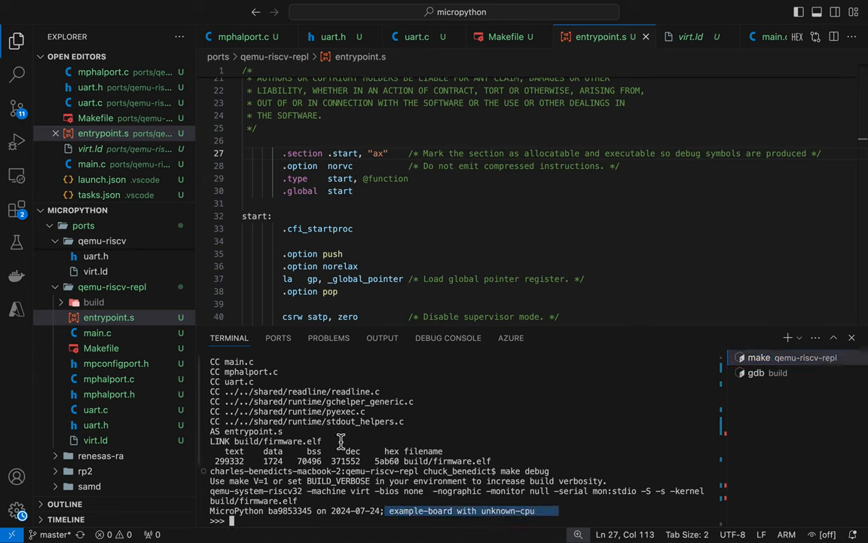
{"action": "left_click", "coordinate": [114, 363]}
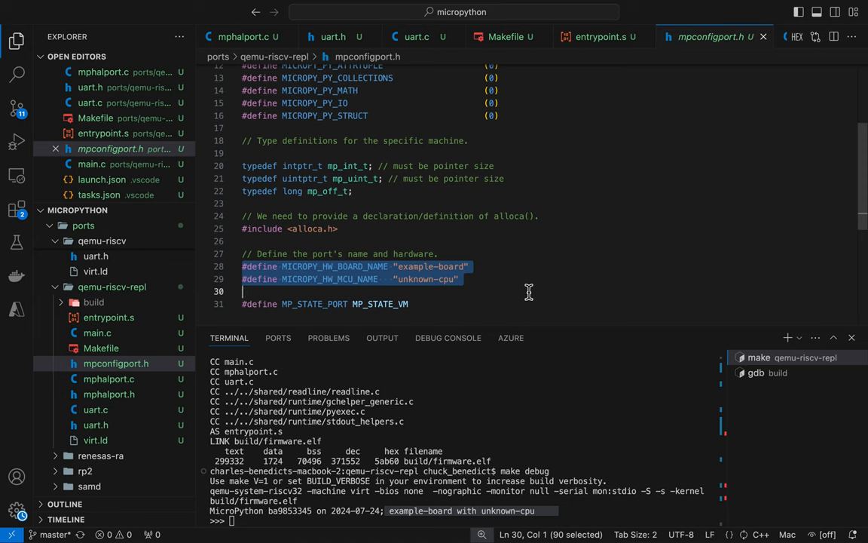
{"action": "type", "text": "print(1+1"}
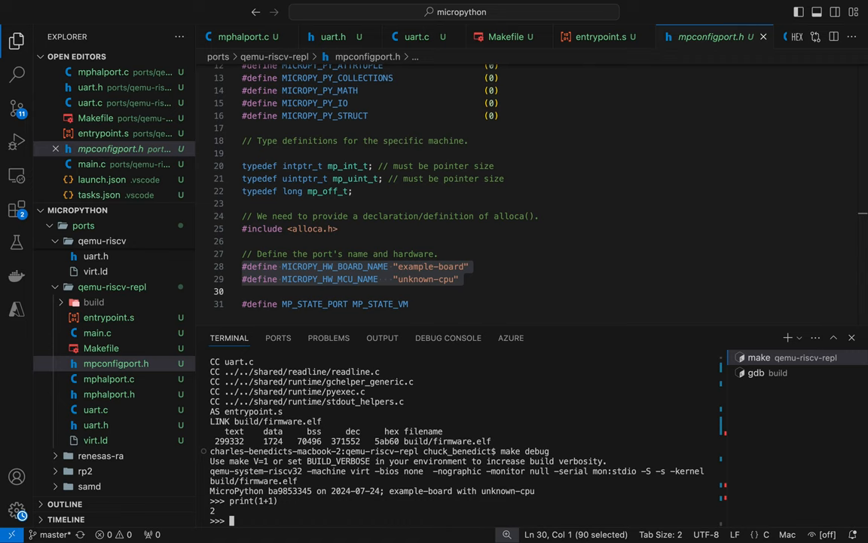
- Print "Hello World!" at the MicroPython REPL prompt
{"action": "type", "text": "print("}
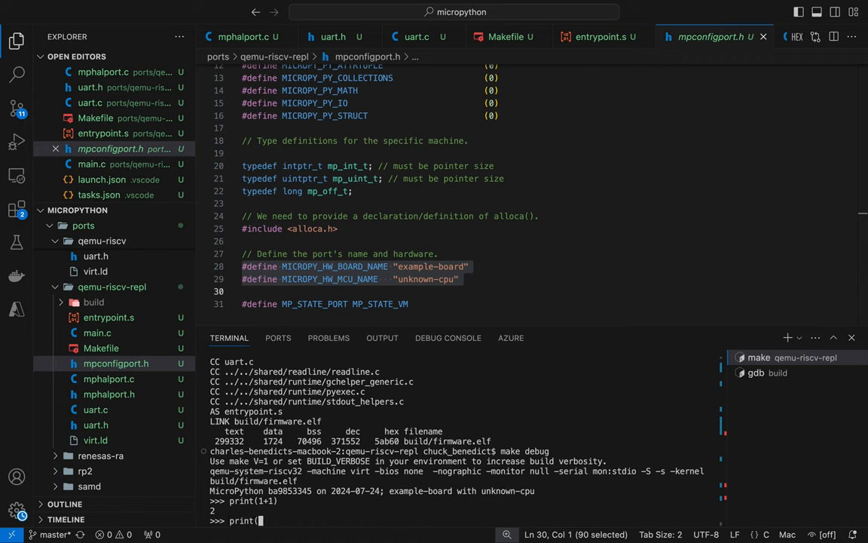
{"action": "type", "text": "\"Hello"}
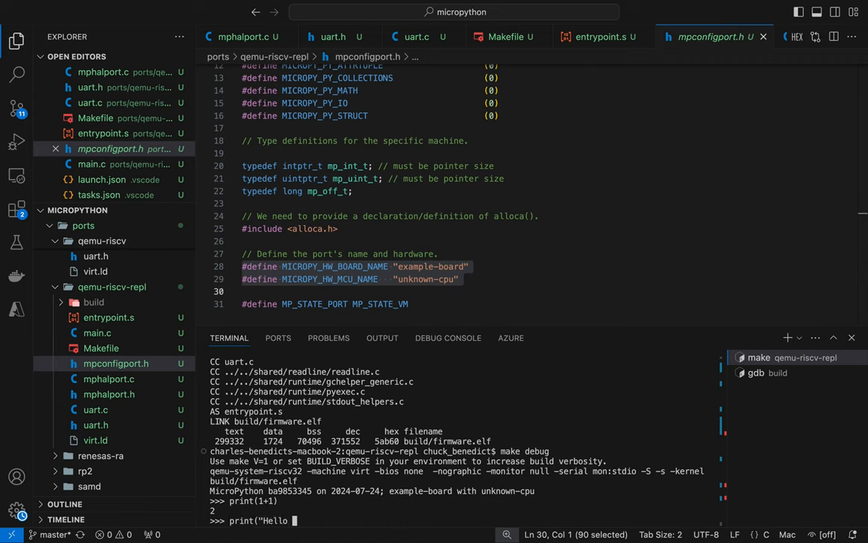
{"action": "type", "text": "World!"}
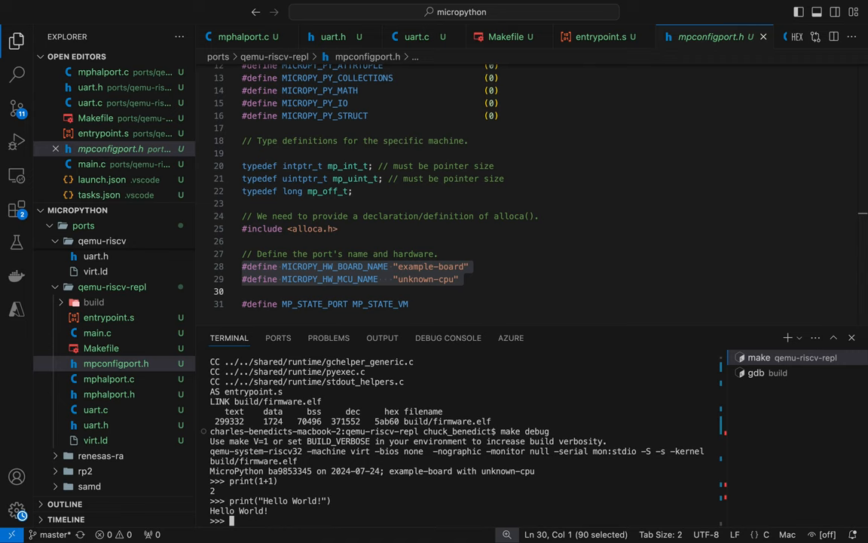
- Define class SayIt storing an utterance with a now() method that prints it
{"action": "type", "text": "class SayIt():"}
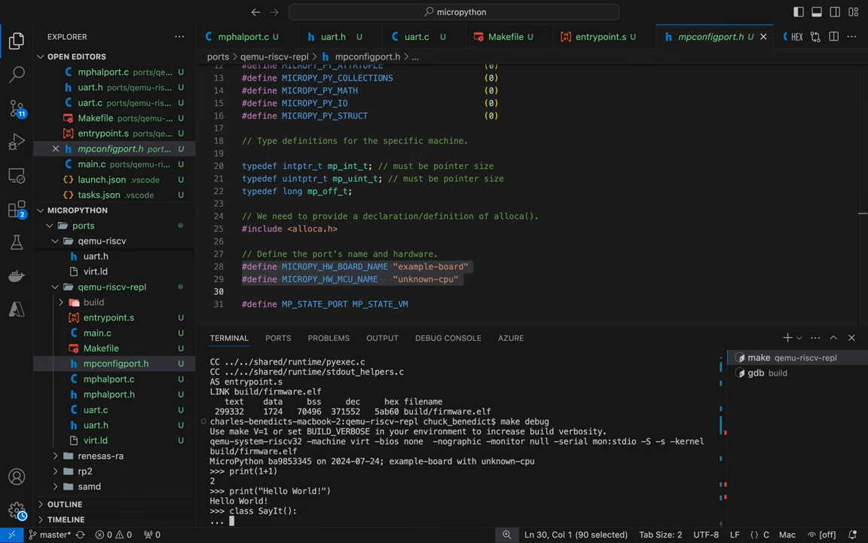
{"action": "type", "text": "def __init__(self,"}
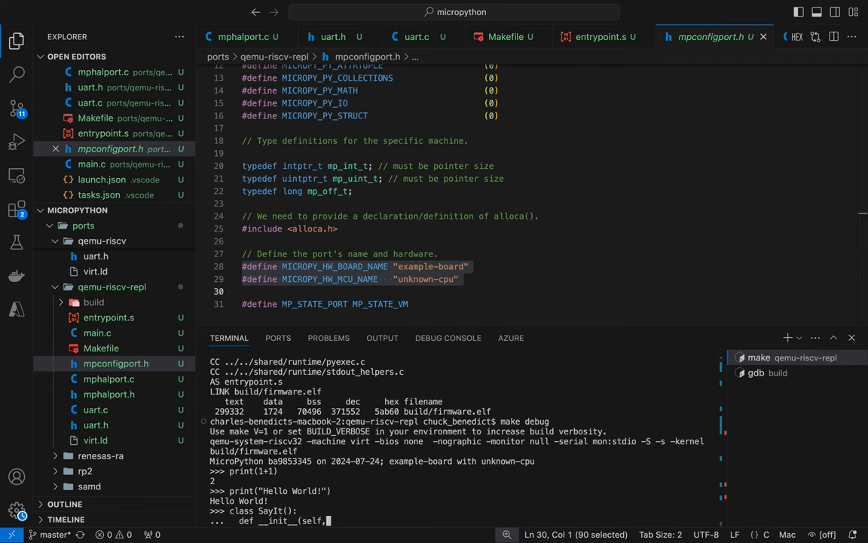
{"action": "type", "text": "utt"}
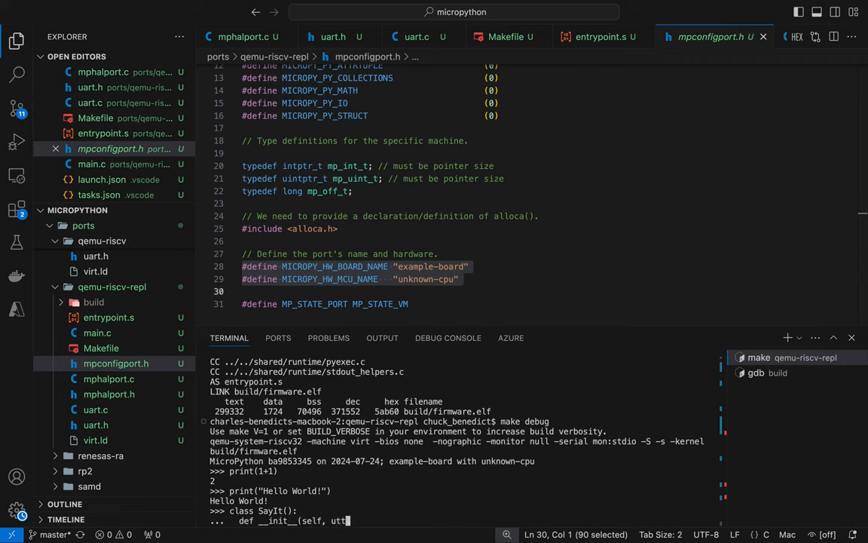
{"action": "type", "text": "erance):"}
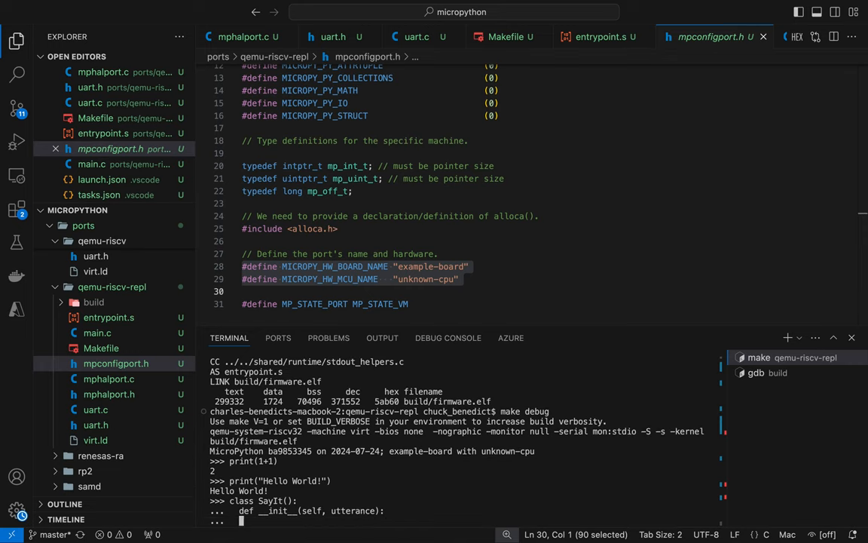
{"action": "type", "text": "self."}
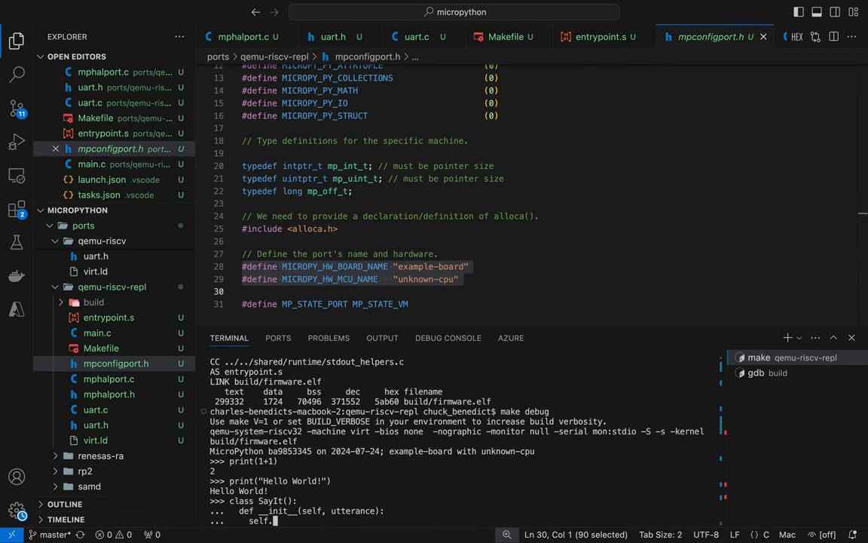
{"action": "type", "text": "utterance"}
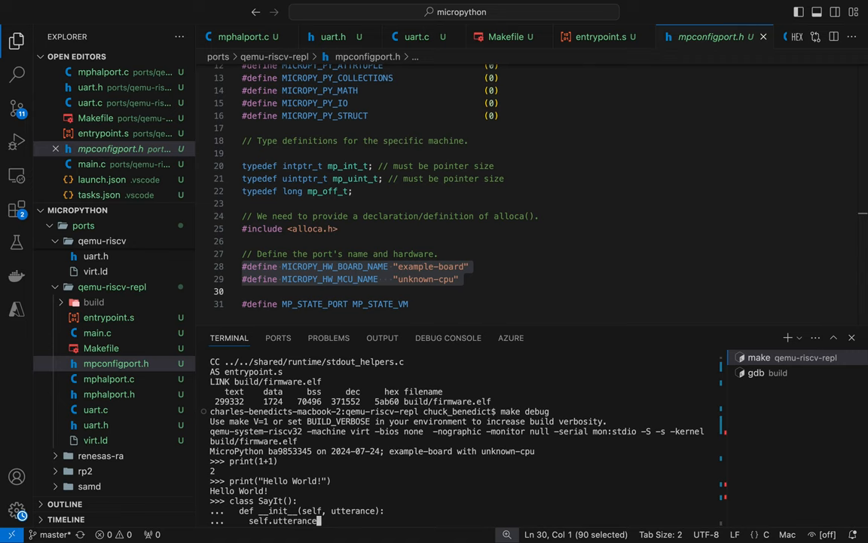
{"action": "type", "text": "= utterance"}
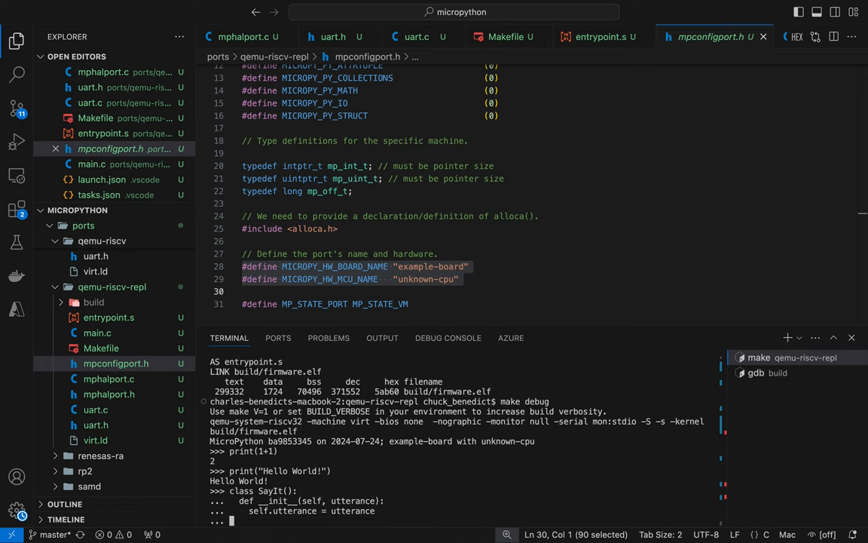
{"action": "type", "text": "d"}
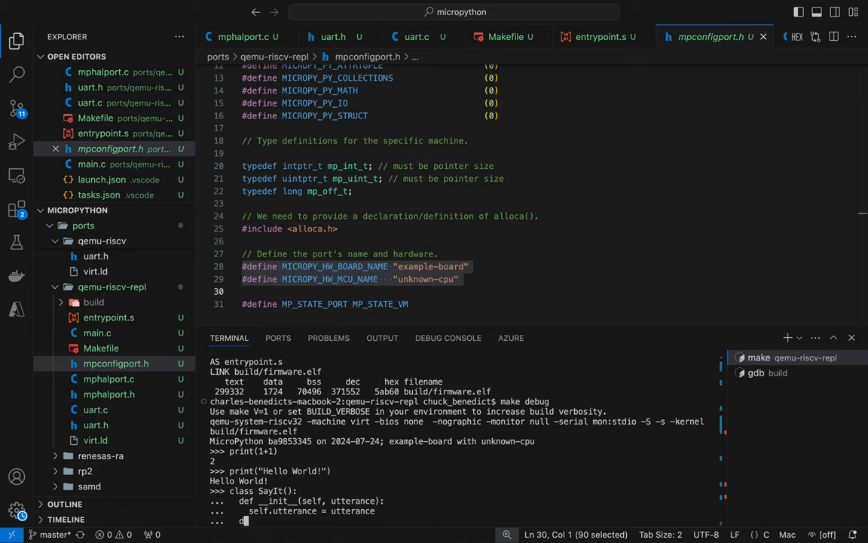
{"action": "type", "text": "ef now(self):"}
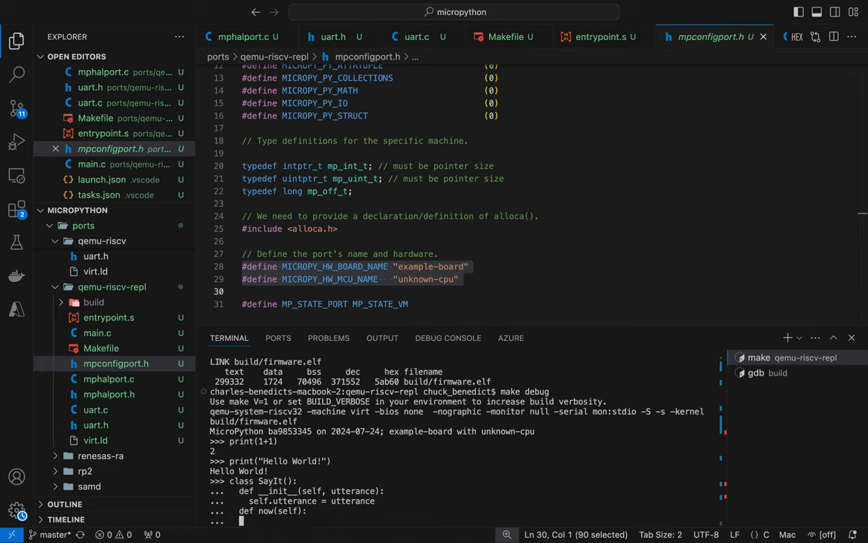
{"action": "type", "text": "print"}
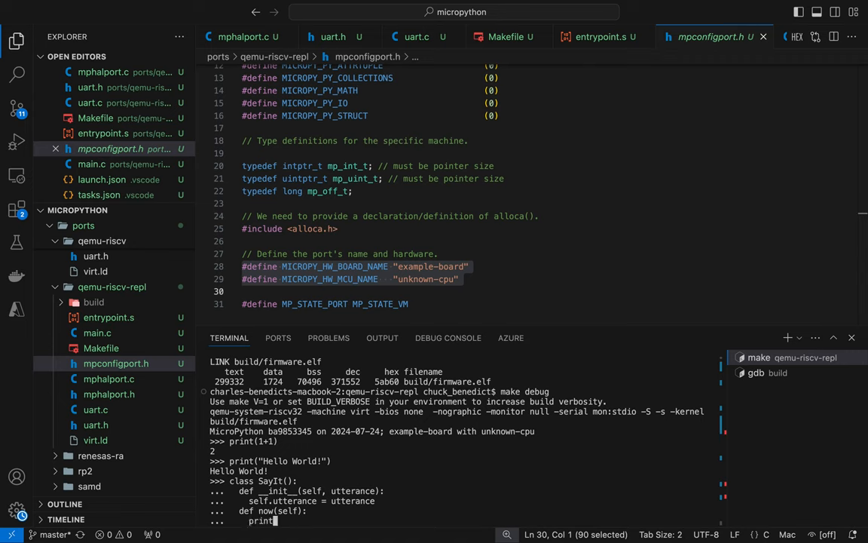
{"action": "type", "text": "self.utterance)"}
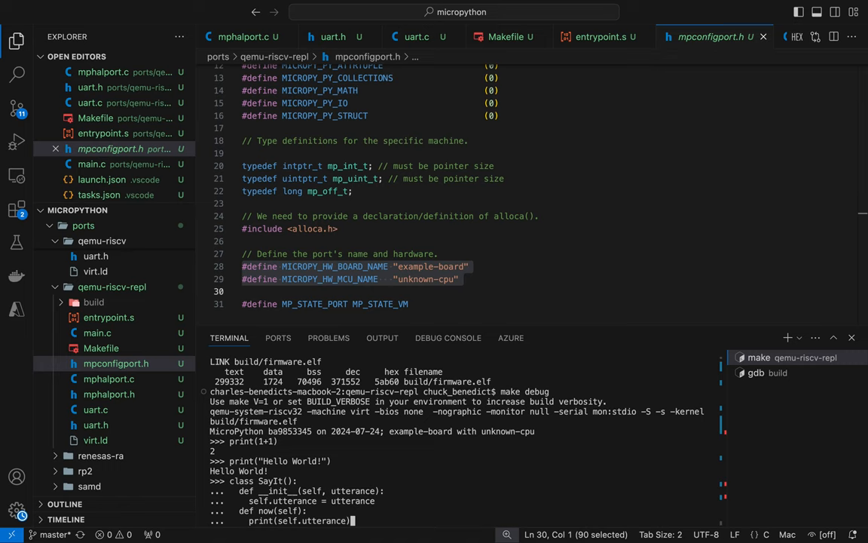
{"action": "key", "text": "Return"}
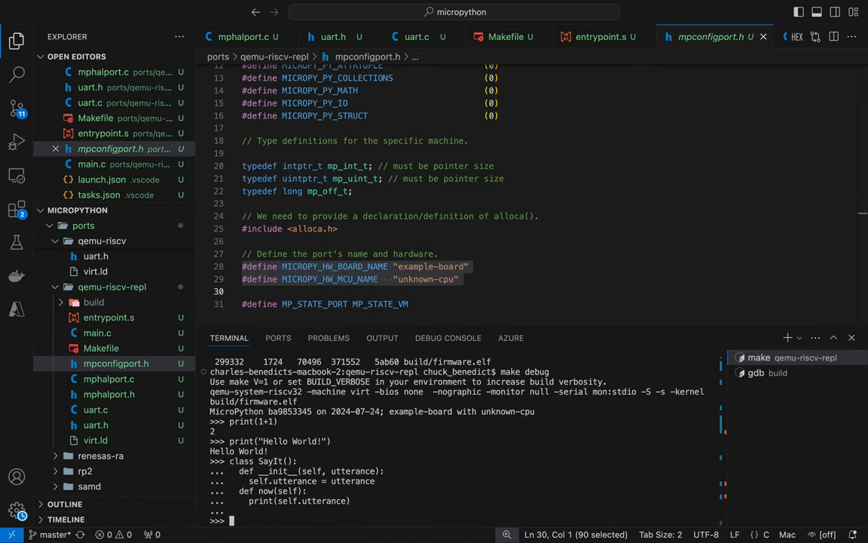
- Create speak = SayIt("Hello World"), call speak.now(), then exit the REPL
{"action": "type", "text": "speak ="}
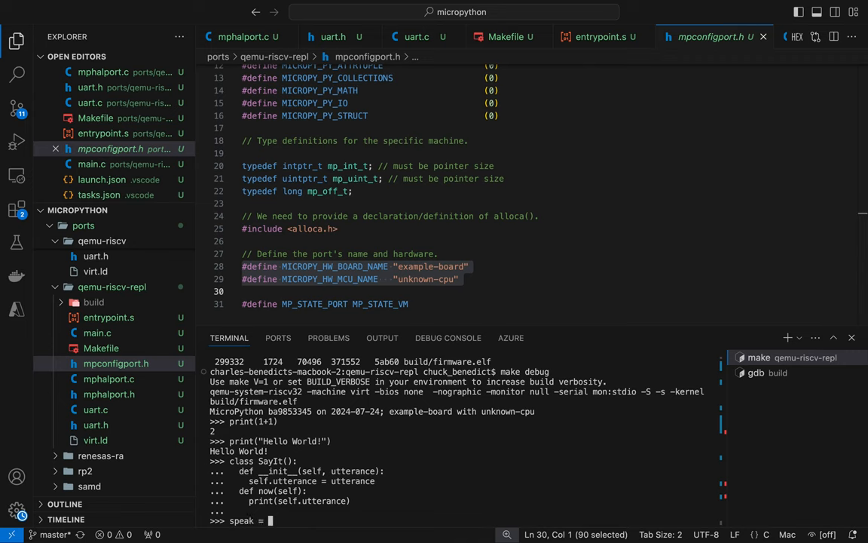
{"action": "type", "text": "Say"}
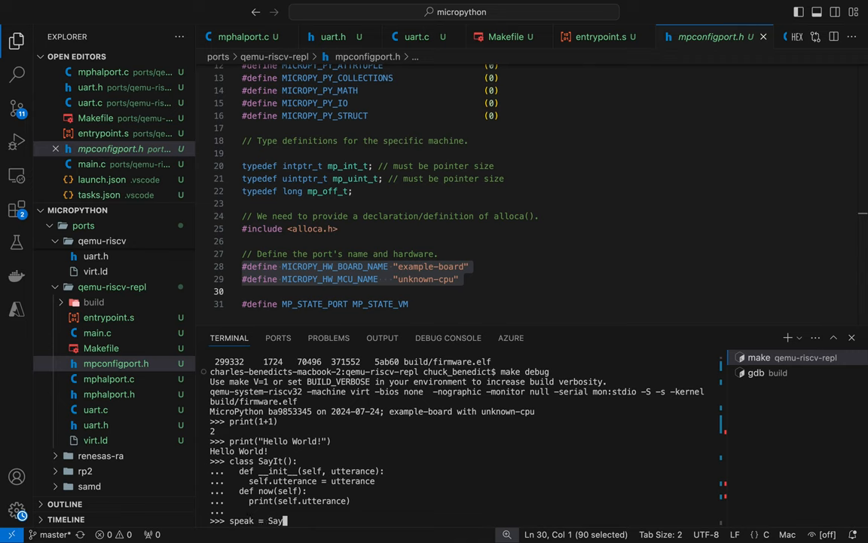
{"action": "type", "text": "(\"He"}
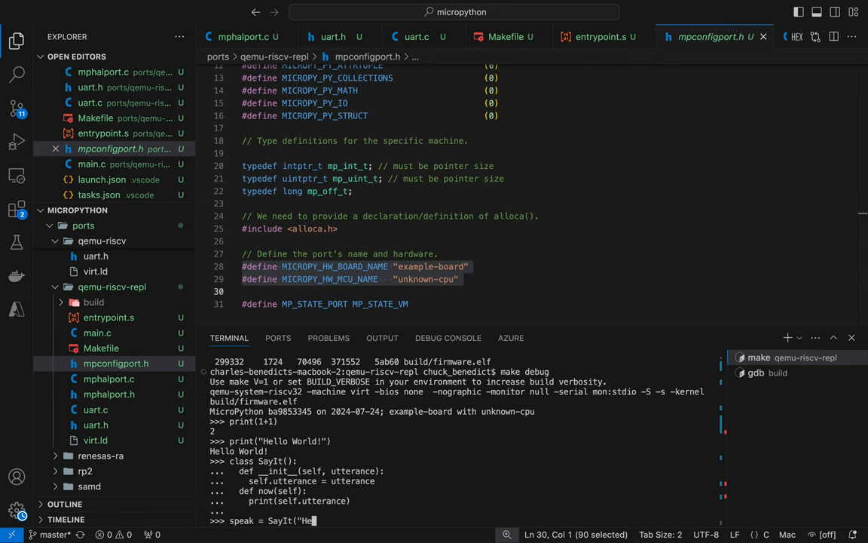
{"action": "type", "text": "llo World"}
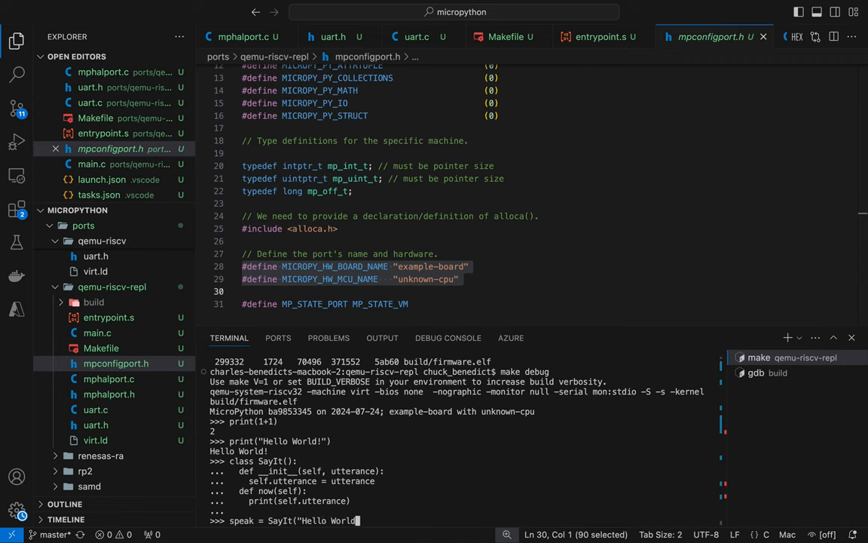
{"action": "type", "text": "\")"}
{"action": "type", "text": "speak.now("}
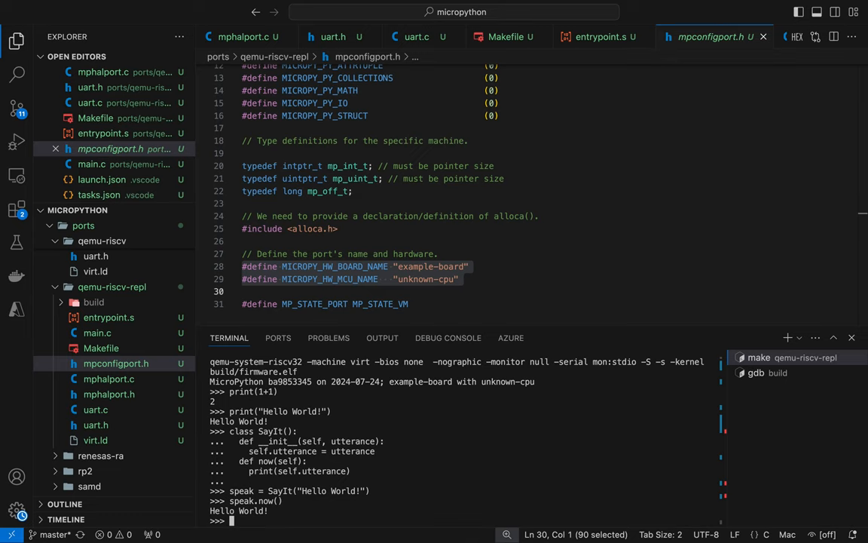
{"action": "type", "text": "exit"}
{"action": "left_click", "coordinate": [550, 265]}
{"action": "type", "text": "q"}
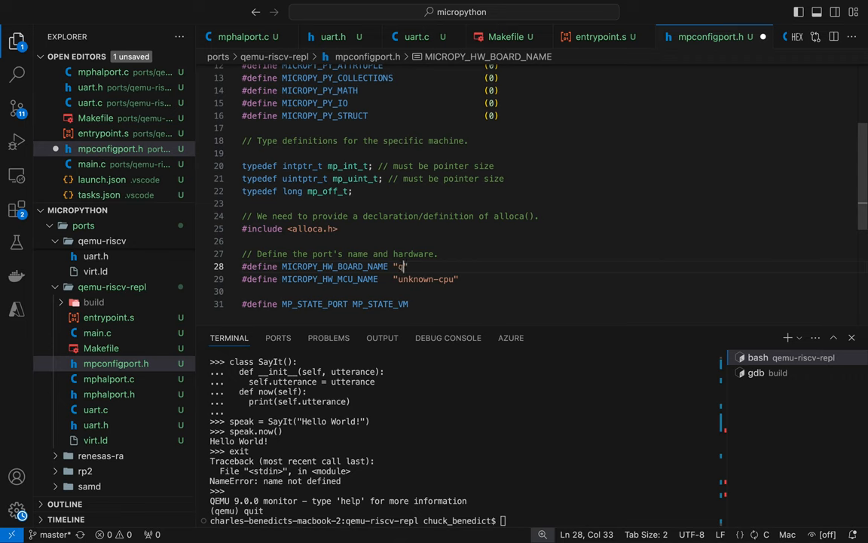
- Set MICROPY_HW_BOARD_NAME to "qemu.virt" and MICROPY_HW_MCU_NAME to "riscv32"
{"action": "type", "text": "emu."}
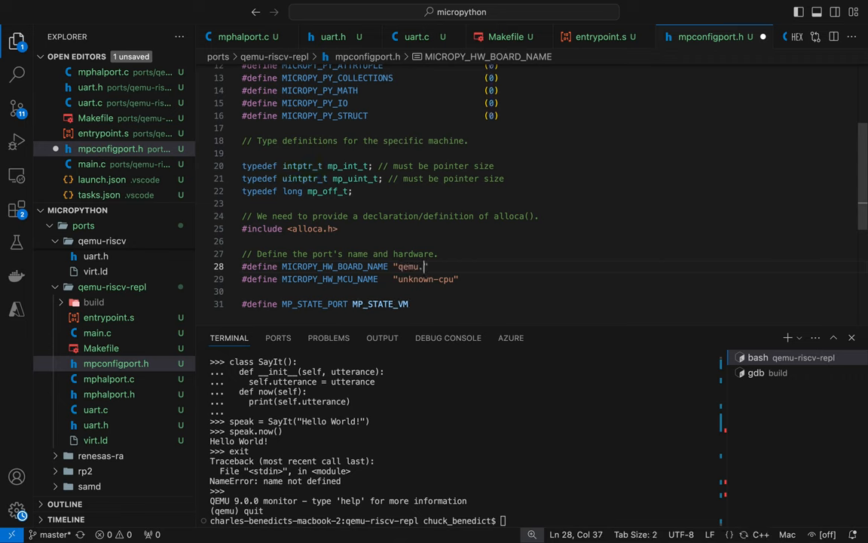
{"action": "type", "text": "virt"}
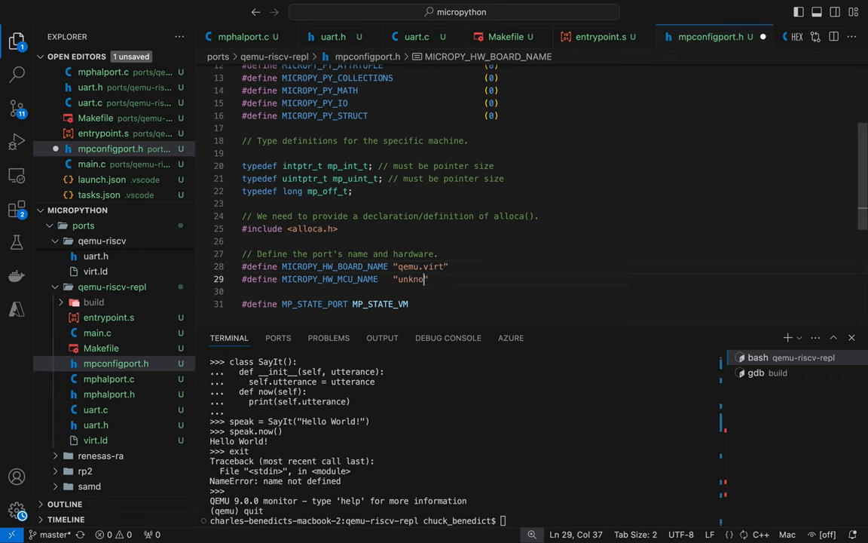
{"action": "type", "text": "risc"}
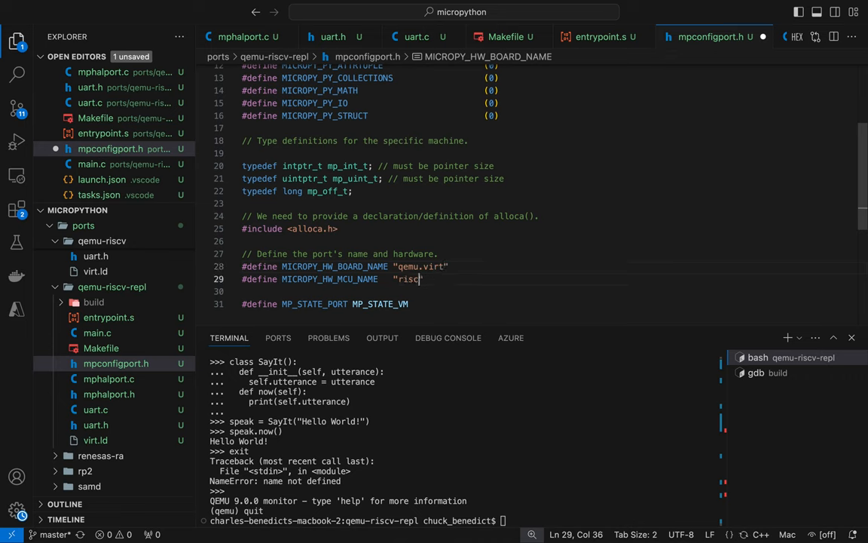
{"action": "type", "text": "32"}
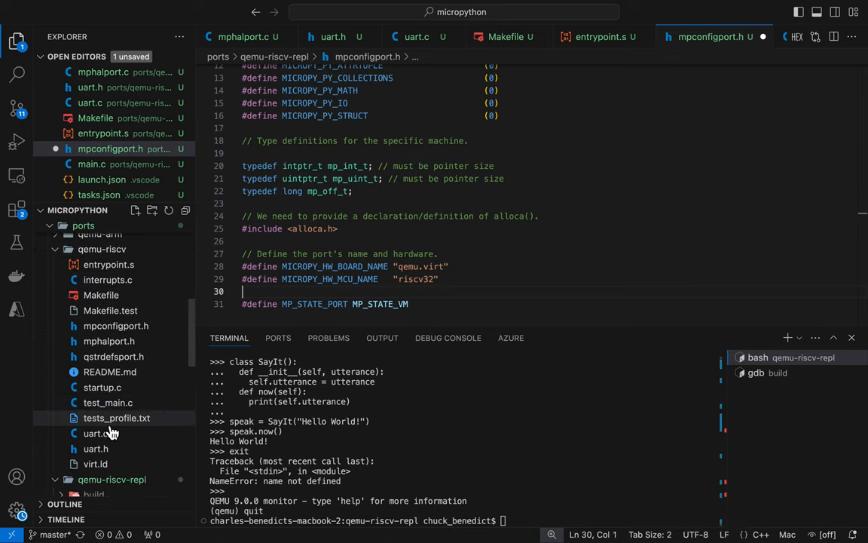
- In main.c's _entry_point, replace the endless while loop after main with exit(0);
{"action": "left_click", "coordinate": [103, 386]}
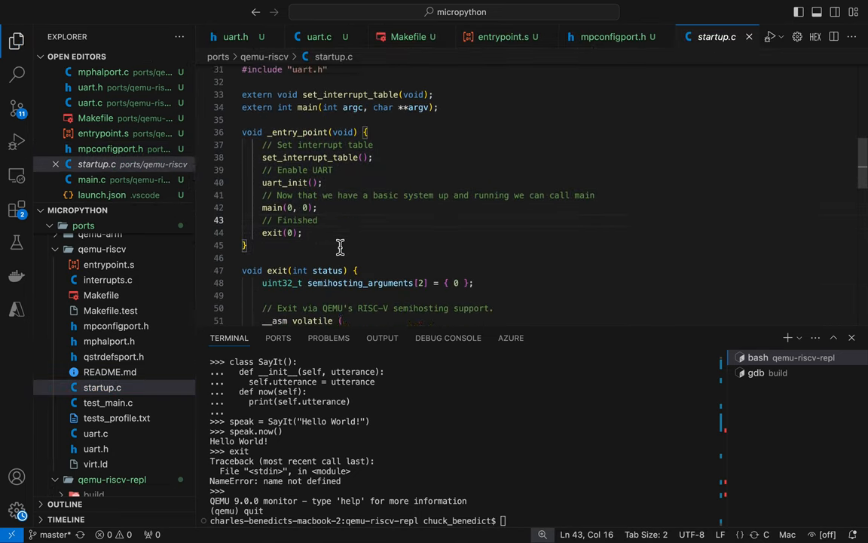
{"action": "scroll", "scroll_direction": "down", "scroll_amount": 3}
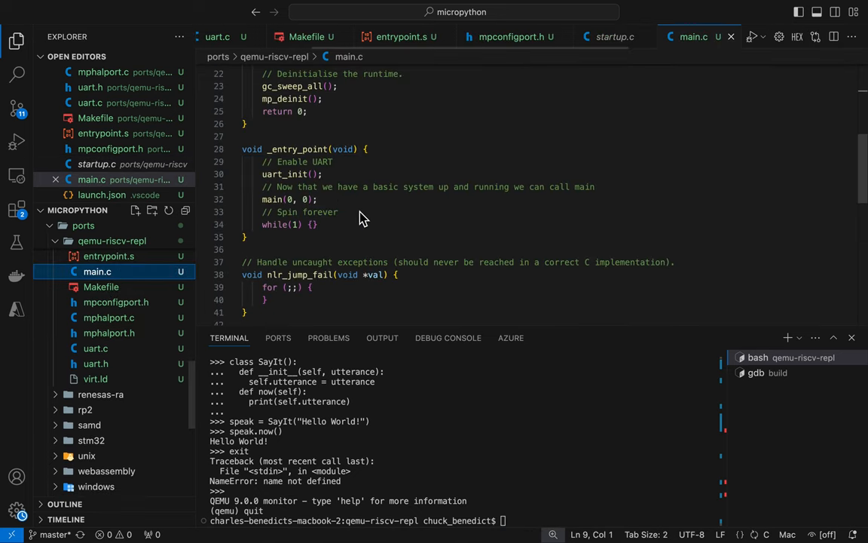
{"action": "scroll", "scroll_direction": "down", "scroll_amount": 3}
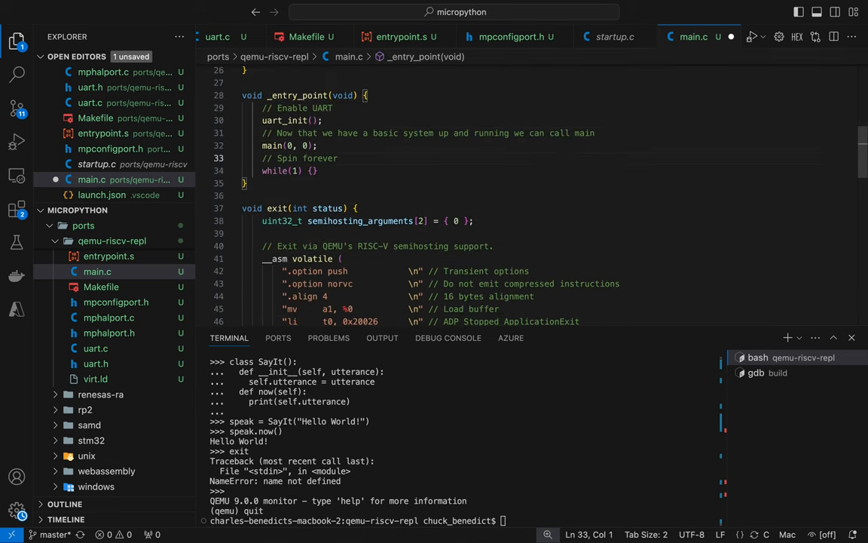
{"action": "double_click", "coordinate": [271, 170]}
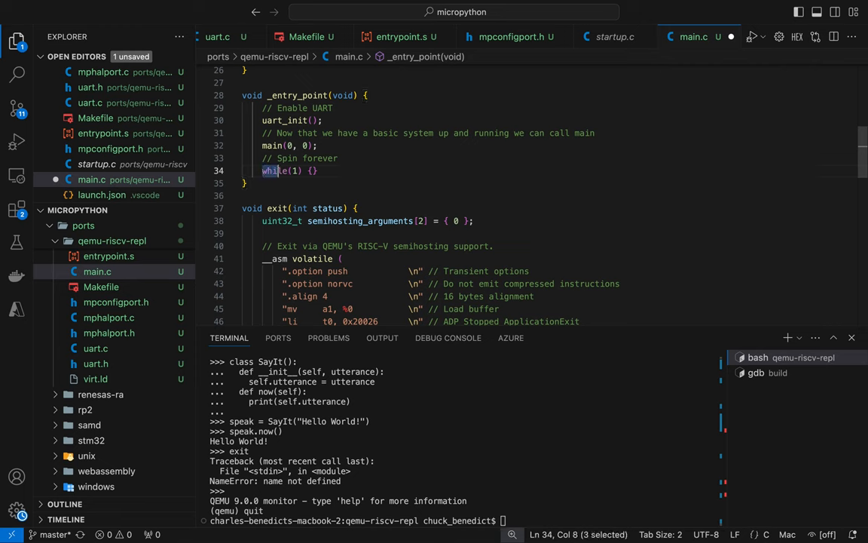
{"action": "type", "text": "e"}
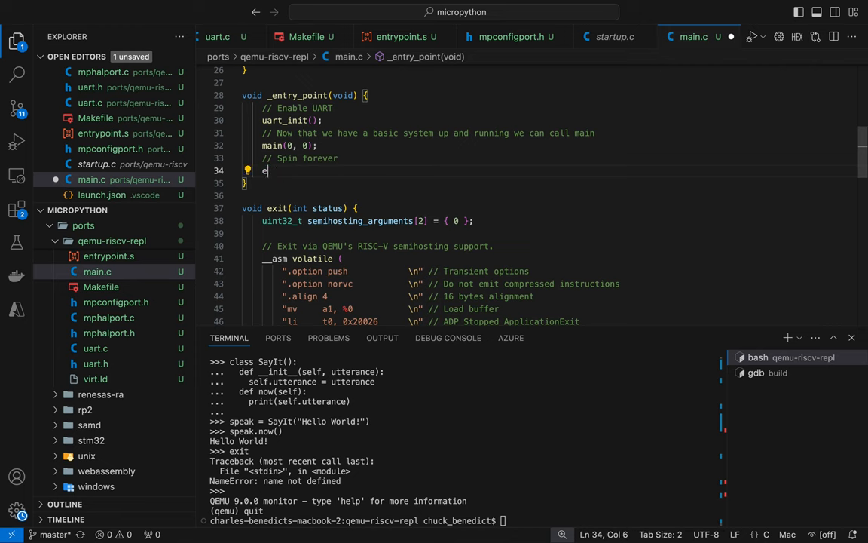
{"action": "type", "text": "xit(0);"}
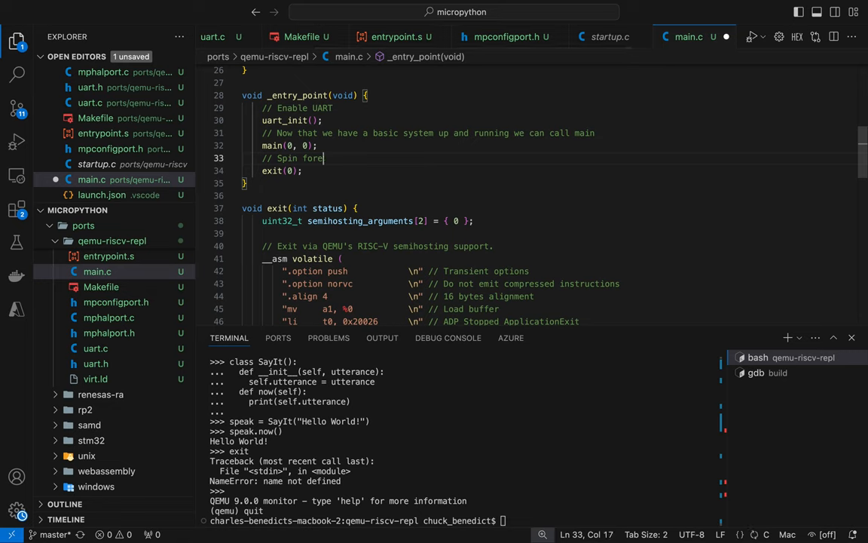
- Change the spin-forever comment to // Ask host to exit and review the file
{"action": "key", "text": "Backspace"}
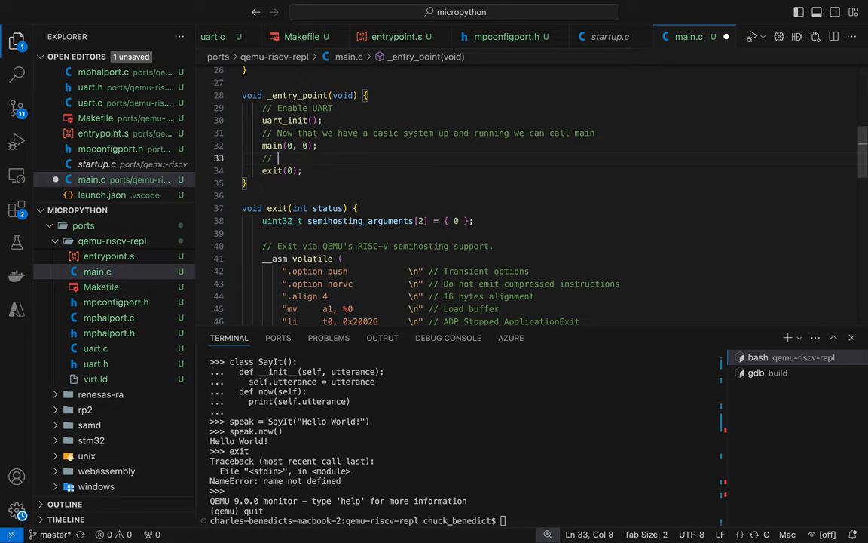
{"action": "type", "text": "Ask h"}
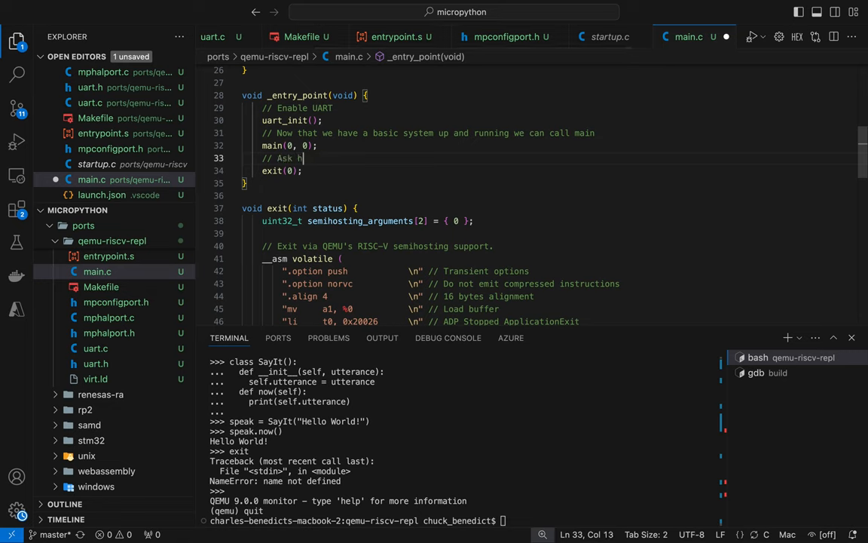
{"action": "type", "text": "ost to exit"}
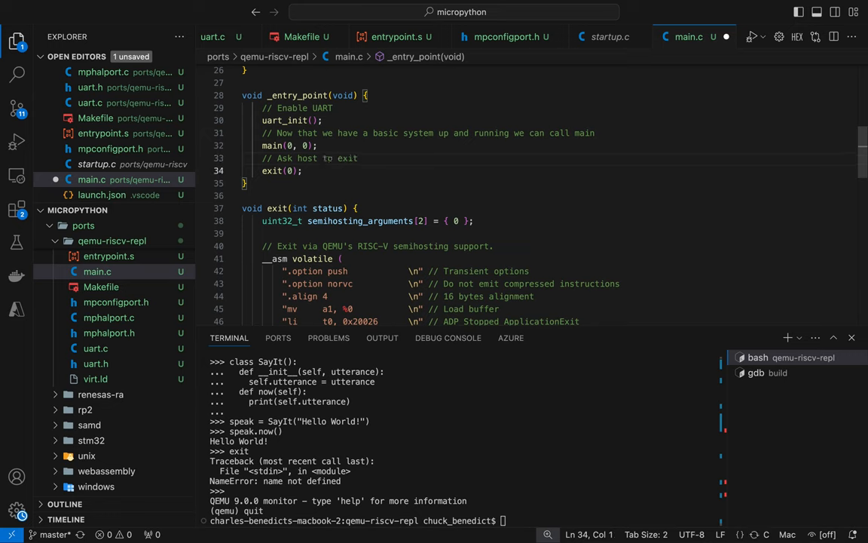
{"action": "left_click", "coordinate": [243, 271]}
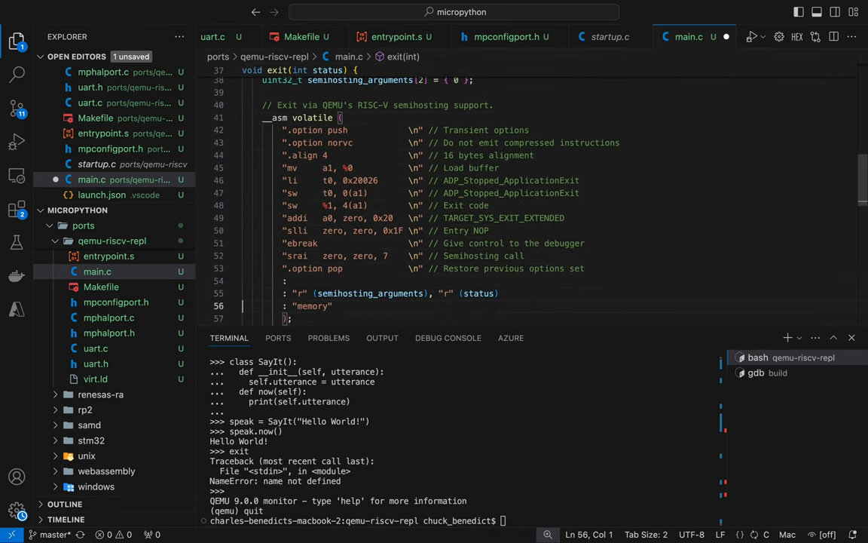
{"action": "scroll", "scroll_direction": "down", "scroll_amount": 3}
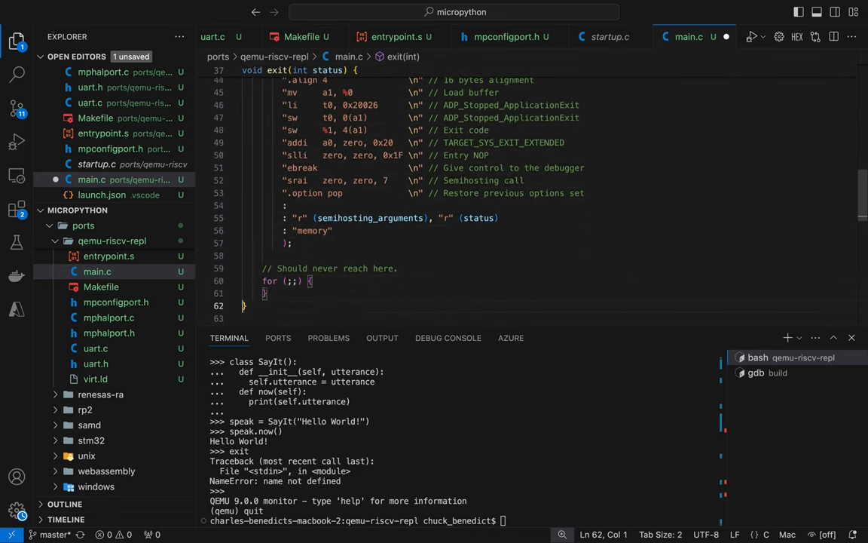
{"action": "scroll", "scroll_direction": "down", "scroll_amount": 3}
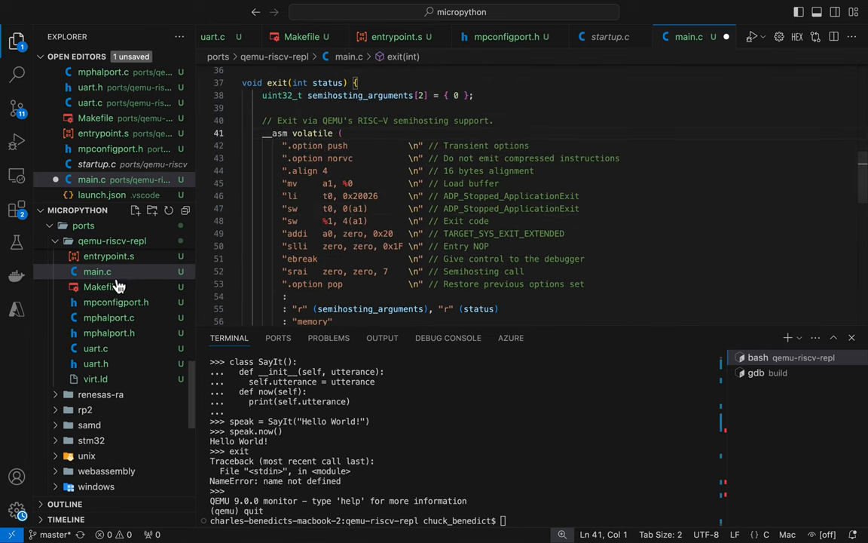
- Add -semihosting to the Makefile's QEMU debug and run command lines
{"action": "left_click", "coordinate": [99, 286]}
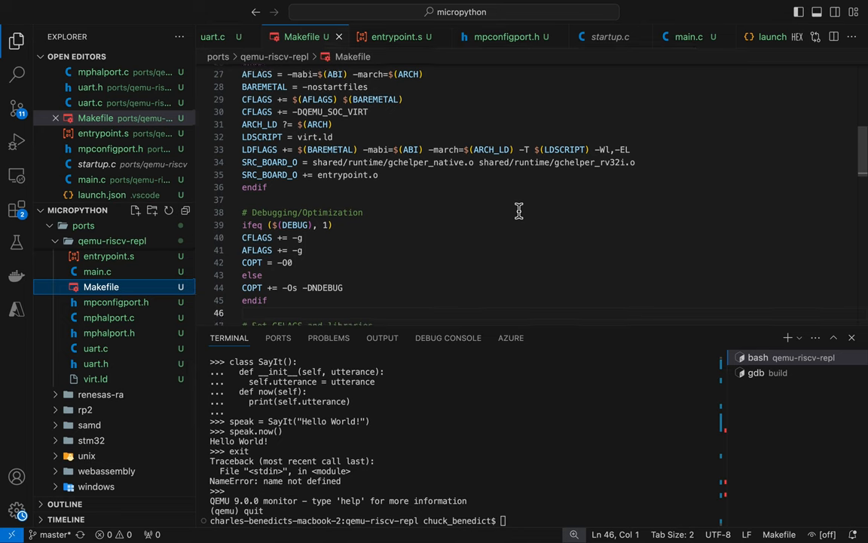
{"action": "scroll", "scroll_direction": "down", "scroll_amount": 3}
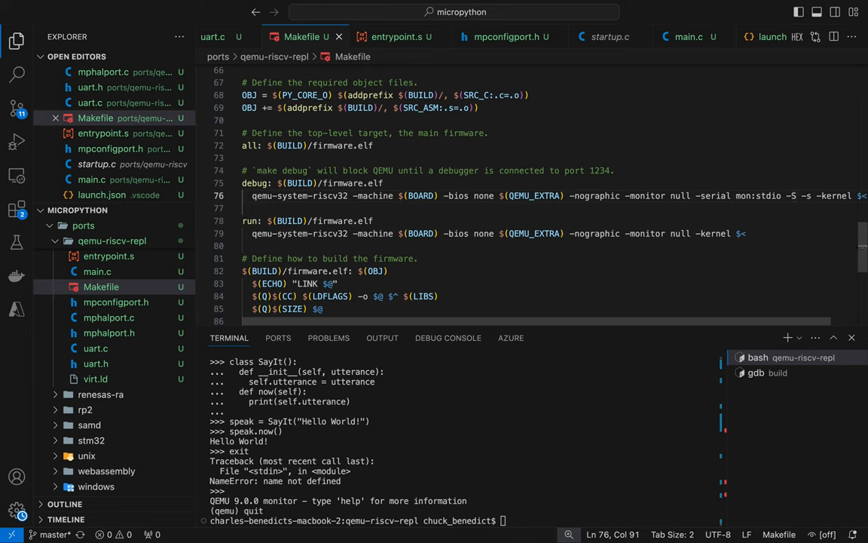
{"action": "type", "text": "-semihosting-se"}
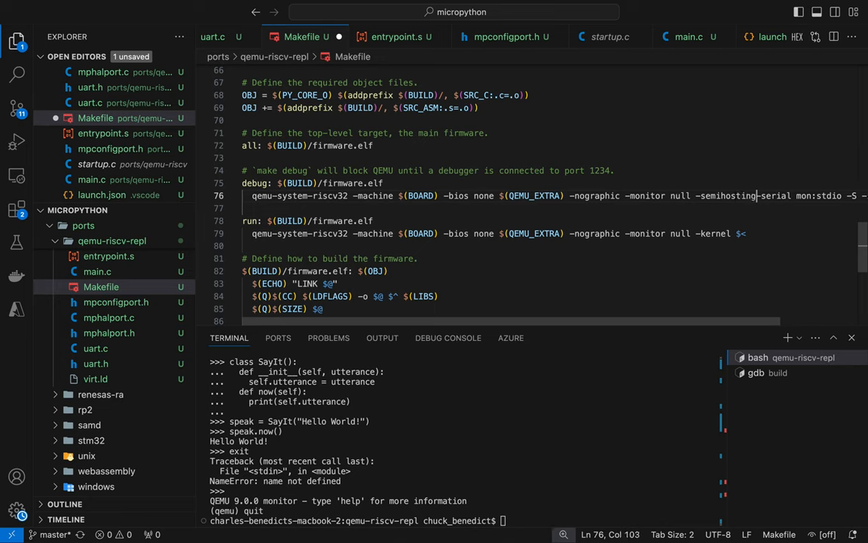
{"action": "double_click", "coordinate": [728, 196]}
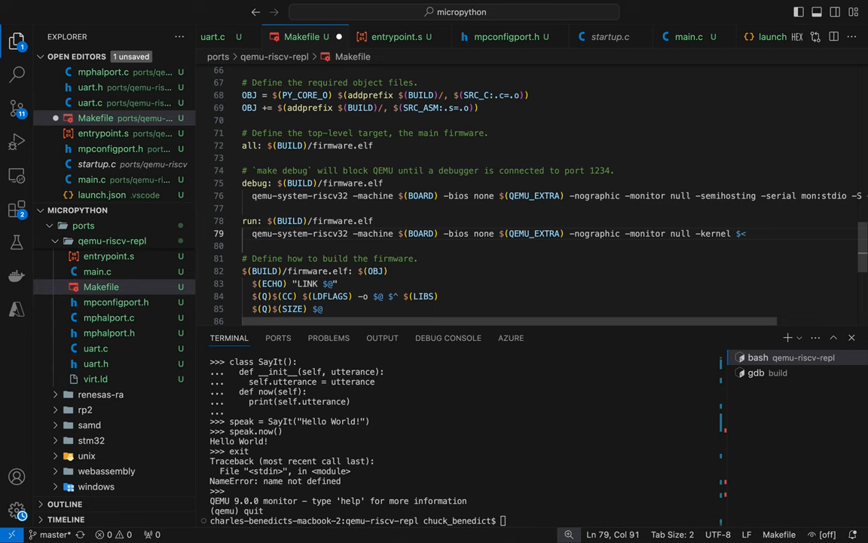
{"action": "type", "text": "-semihosting -"}
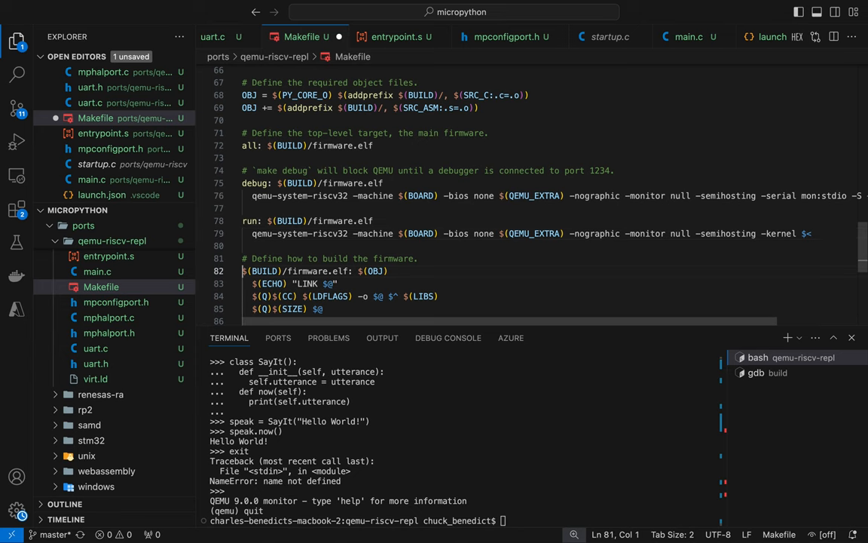
- Rebuild the firmware with make, which warns exit is implicitly declared
{"action": "scroll", "scroll_direction": "down", "scroll_amount": 3}
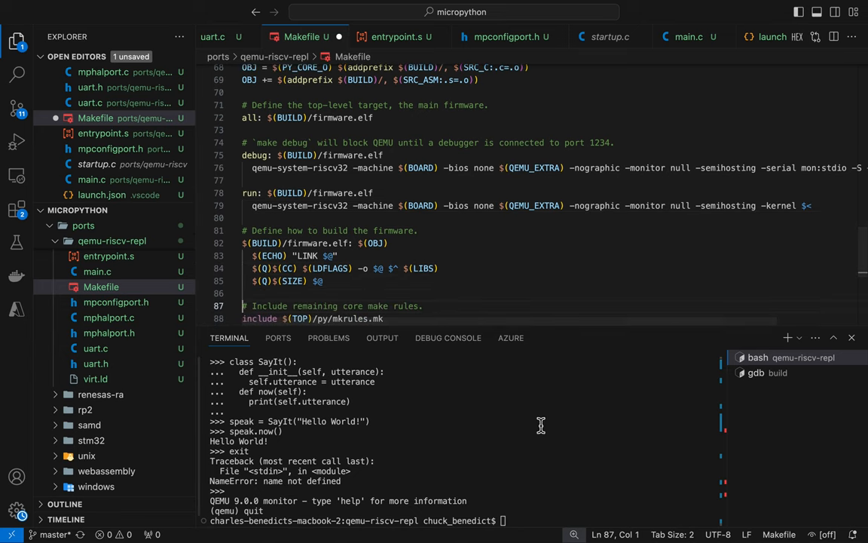
{"action": "type", "text": "make"}
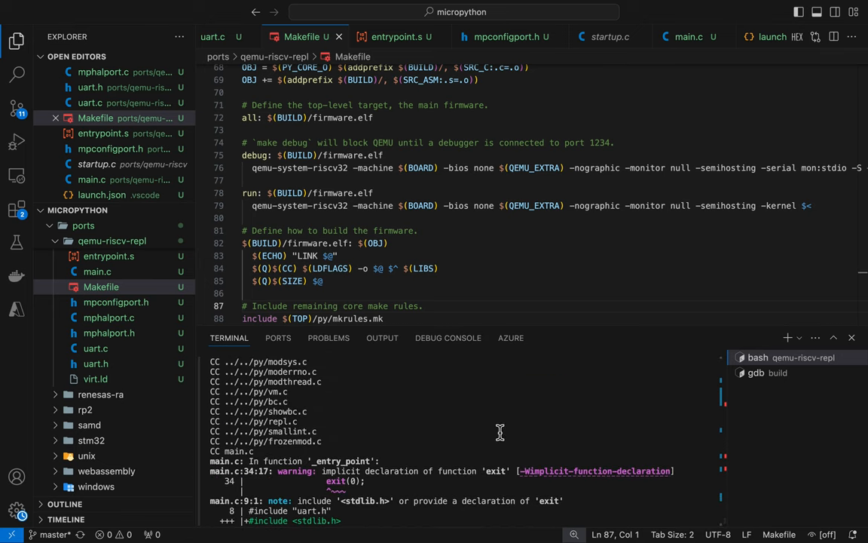
{"action": "mouse_move", "coordinate": [431, 406]}
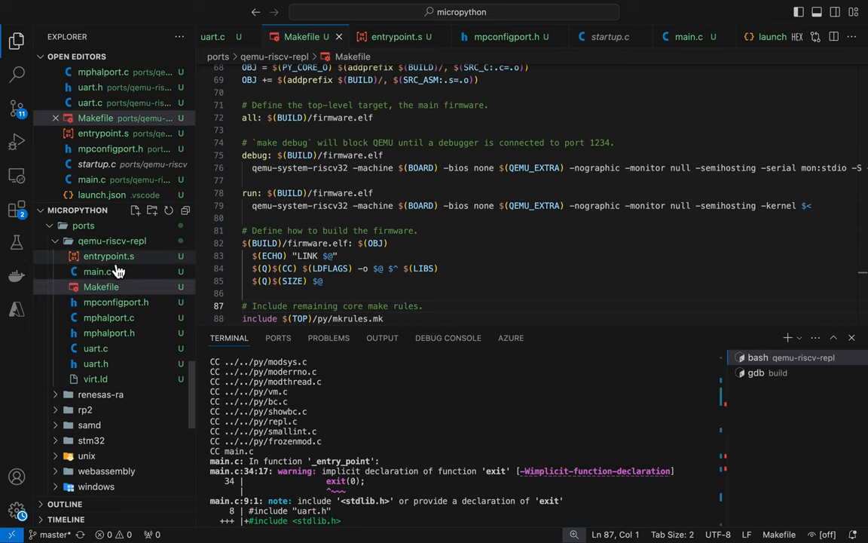
- Move the semihosting exit function above _entry_point in main.c and rebuild cleanly
{"action": "left_click", "coordinate": [97, 272]}
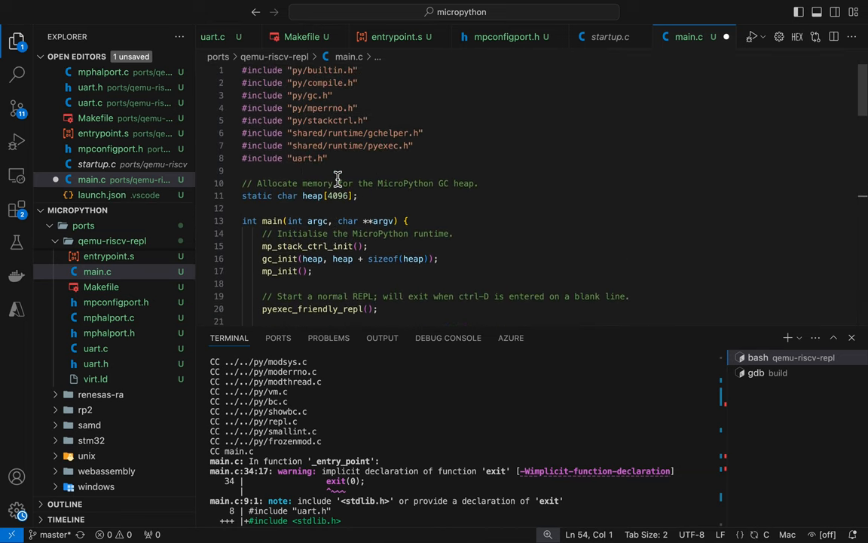
{"action": "scroll", "scroll_direction": "down", "scroll_amount": 3}
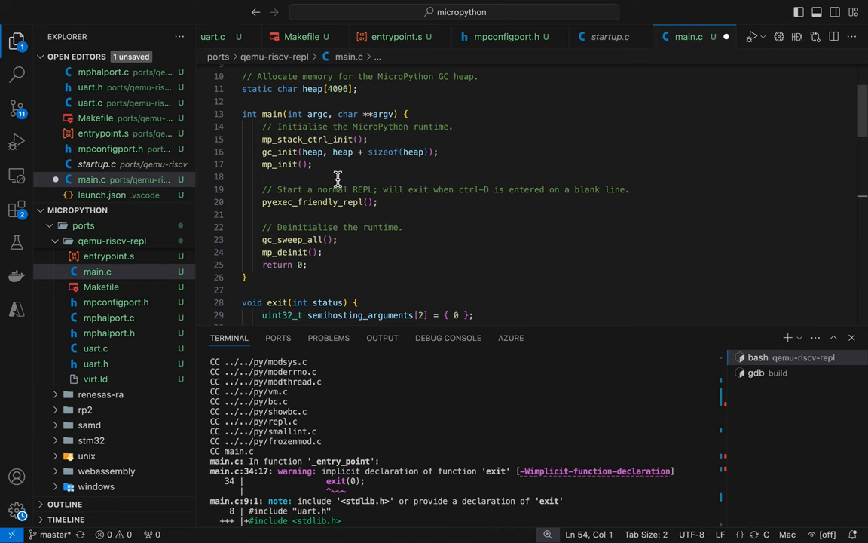
{"action": "scroll", "scroll_direction": "down", "scroll_amount": 3}
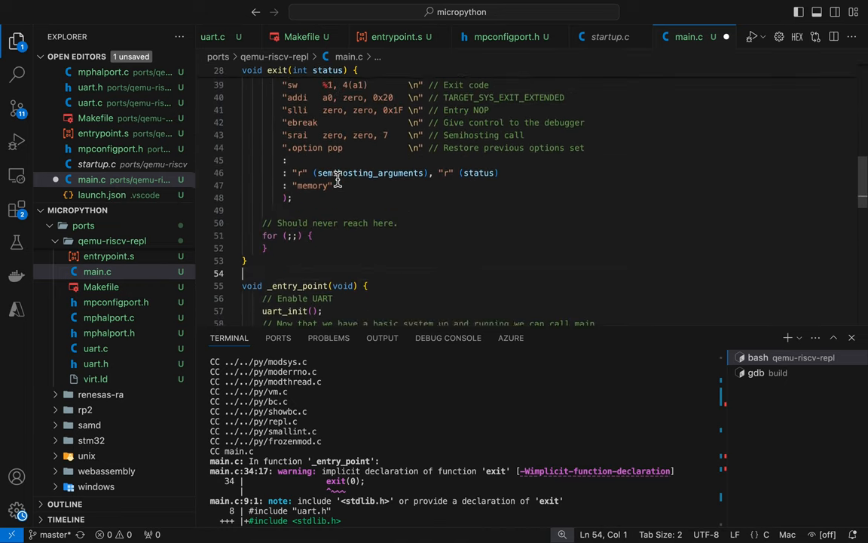
{"action": "scroll", "scroll_direction": "down", "scroll_amount": 3}
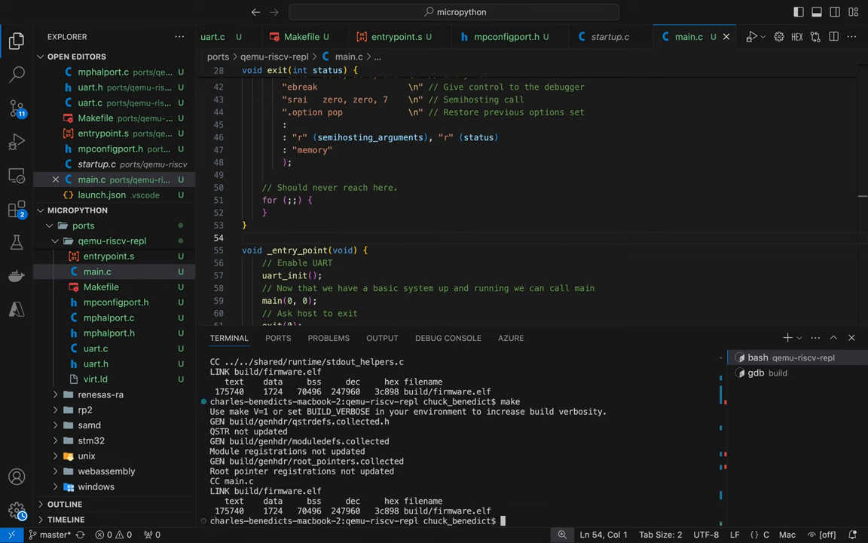
- Boot the REPL with make run and begin typing print("Hello World") at the prompt
{"action": "type", "text": "make run"}
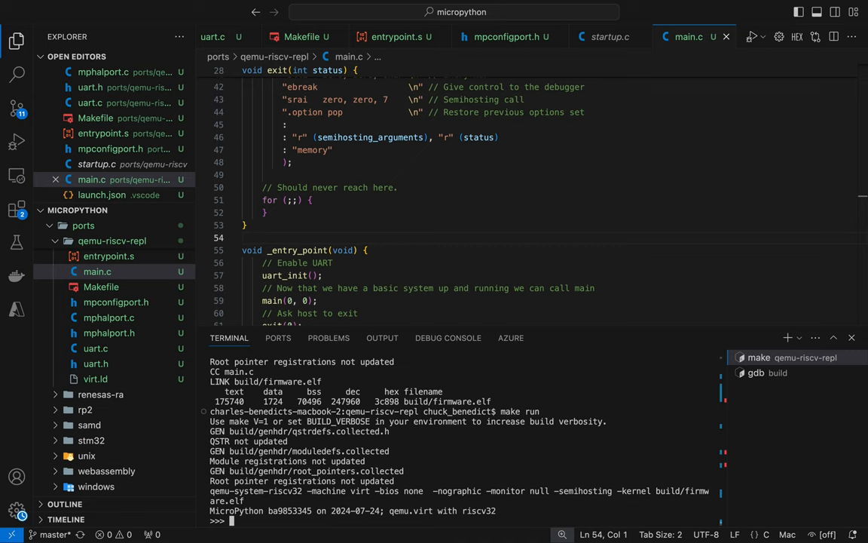
{"action": "type", "text": "print"}
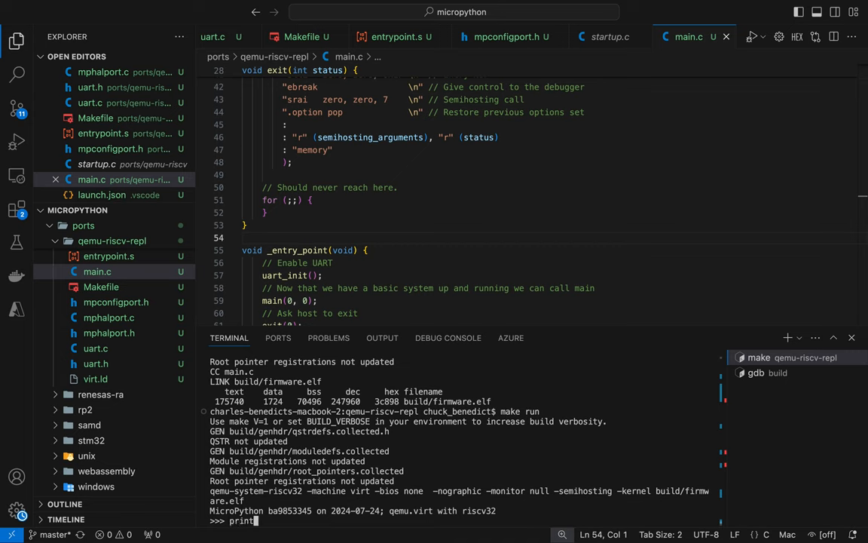
{"action": "type", "text": "(\"J"}
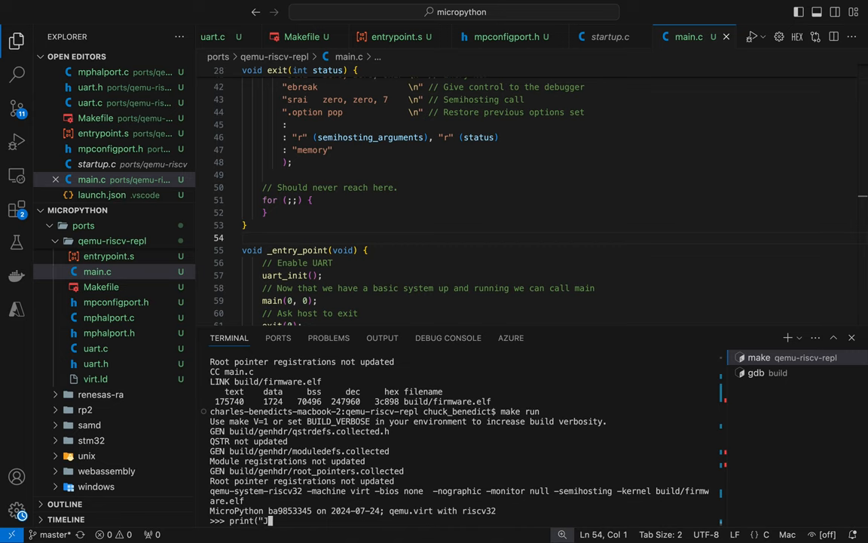
{"action": "type", "text": "Hello Wor"}
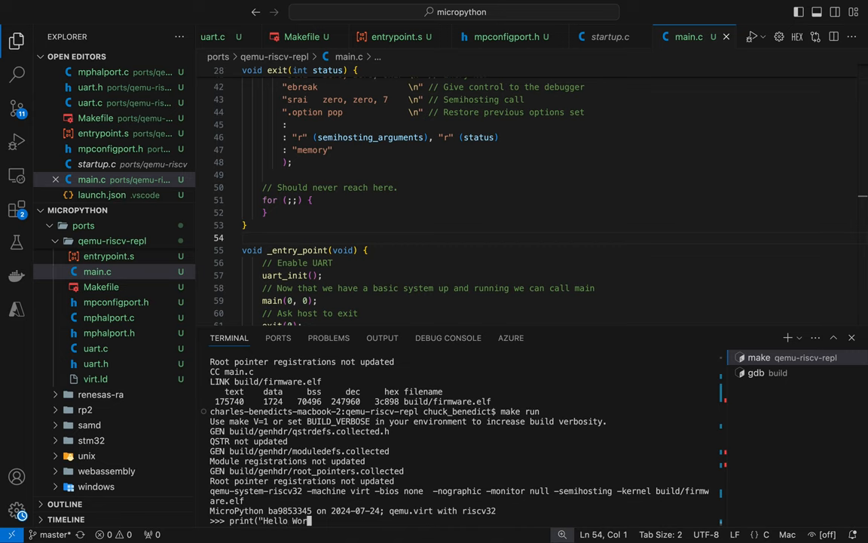